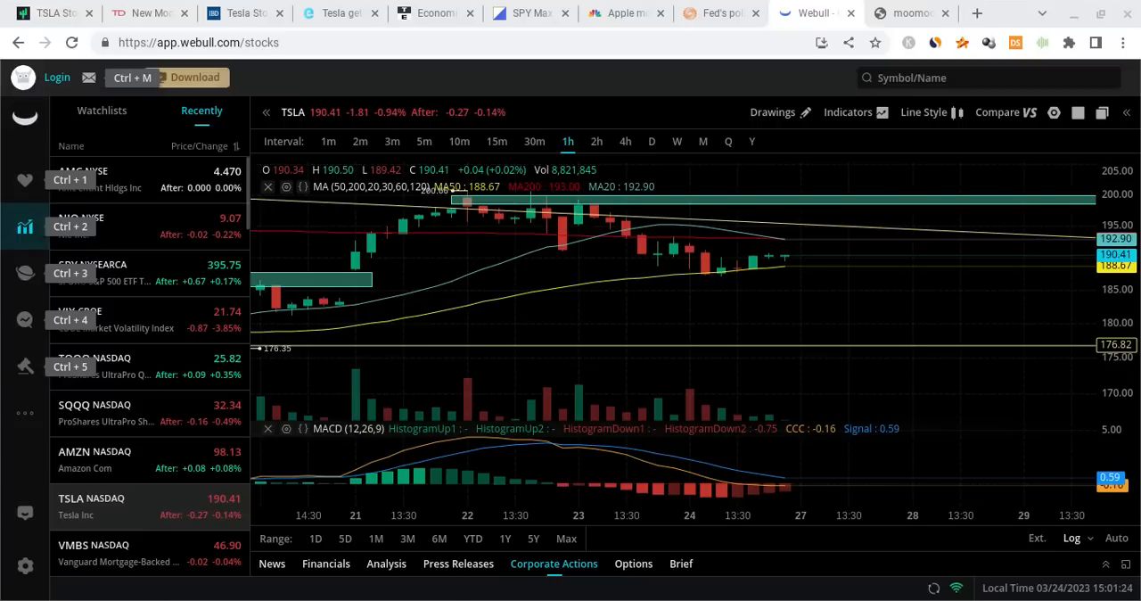
mouse_move(752, 264)
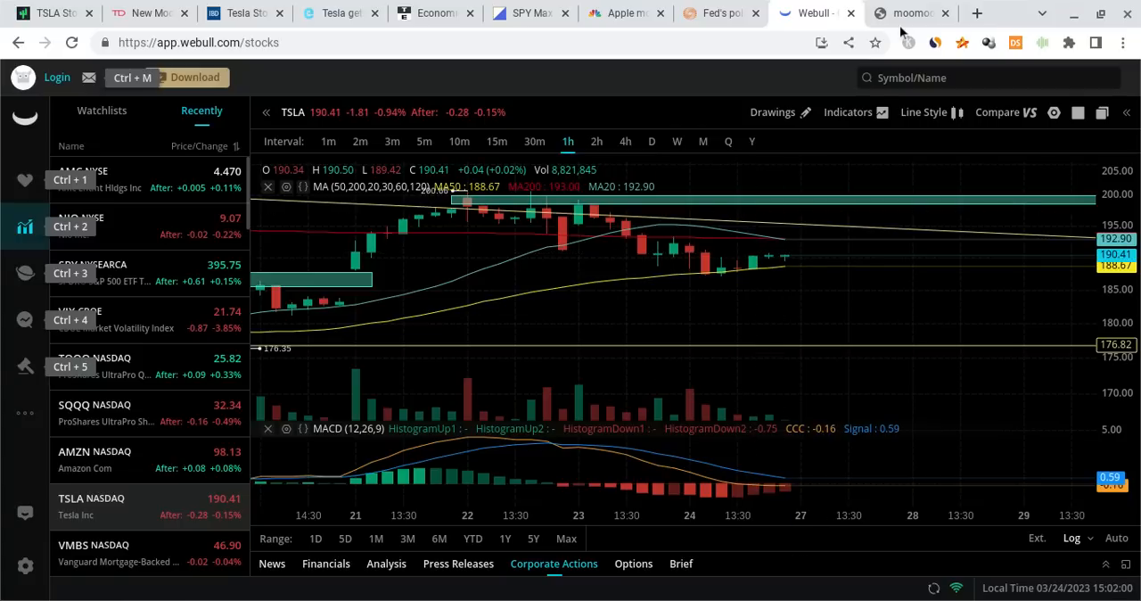
- Show the moomoo referral promotion image offering up to 17 free stocks
click(909, 13)
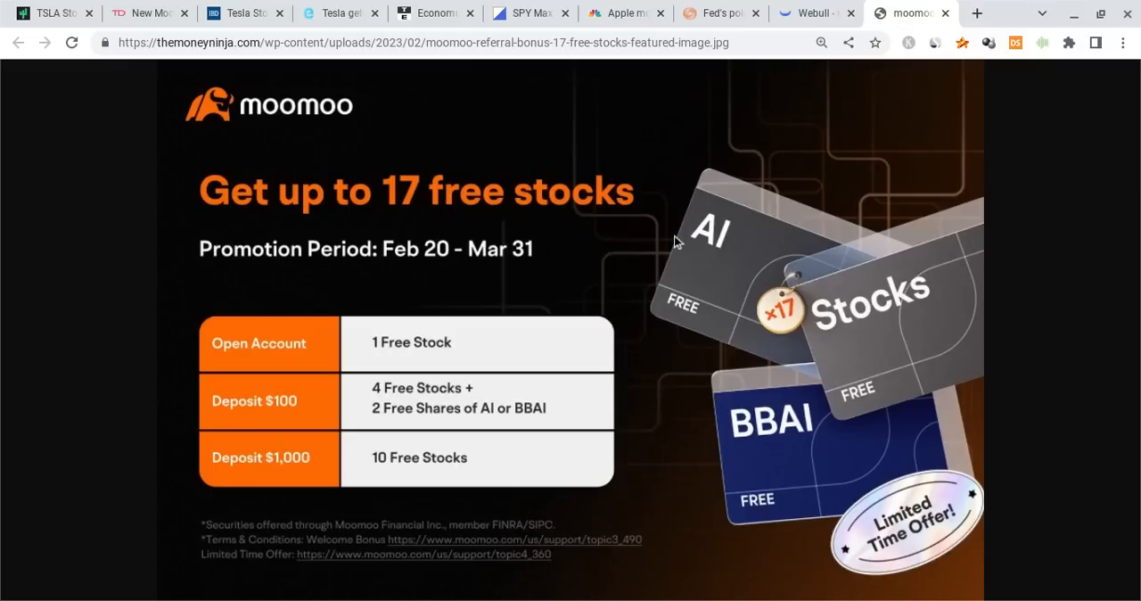
mouse_move(713, 271)
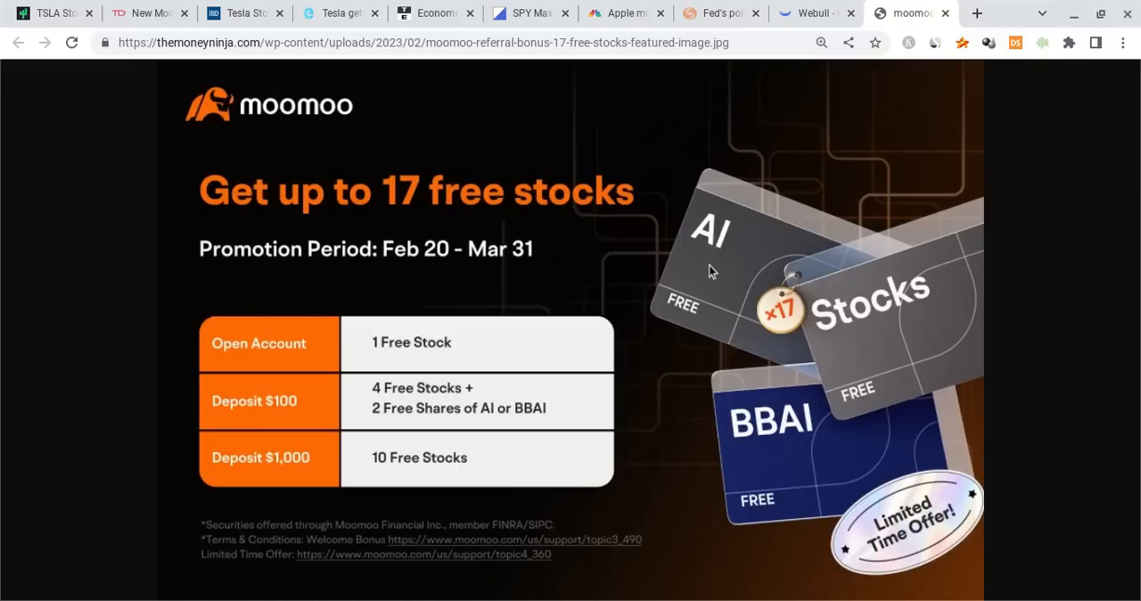
mouse_move(711, 271)
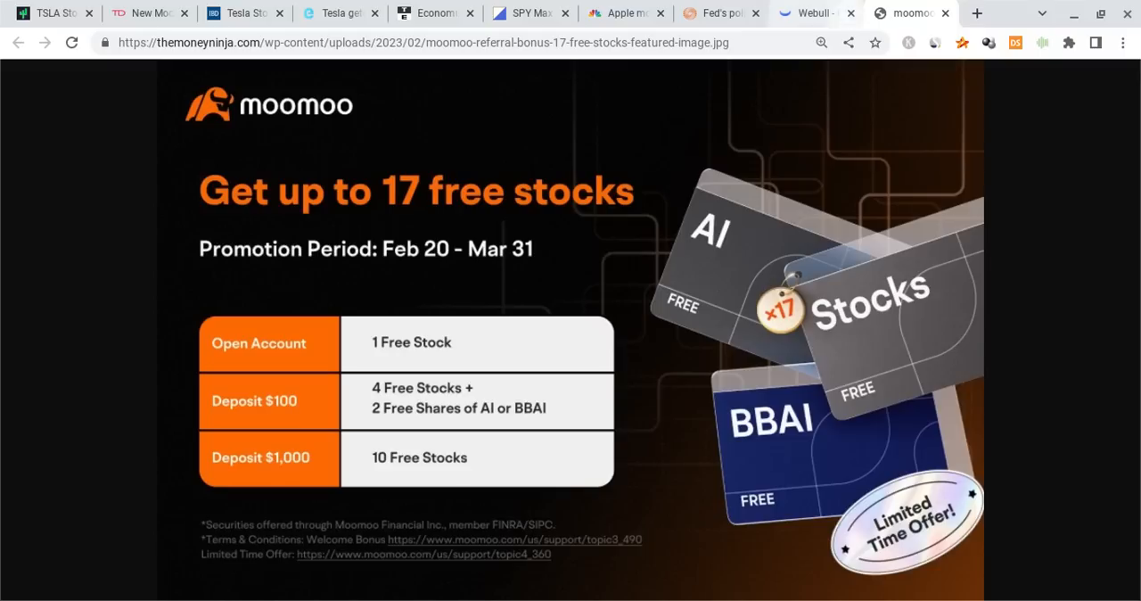
- Return to Webull's TSLA hourly chart and read the 03/23 14:30 candle values
click(813, 12)
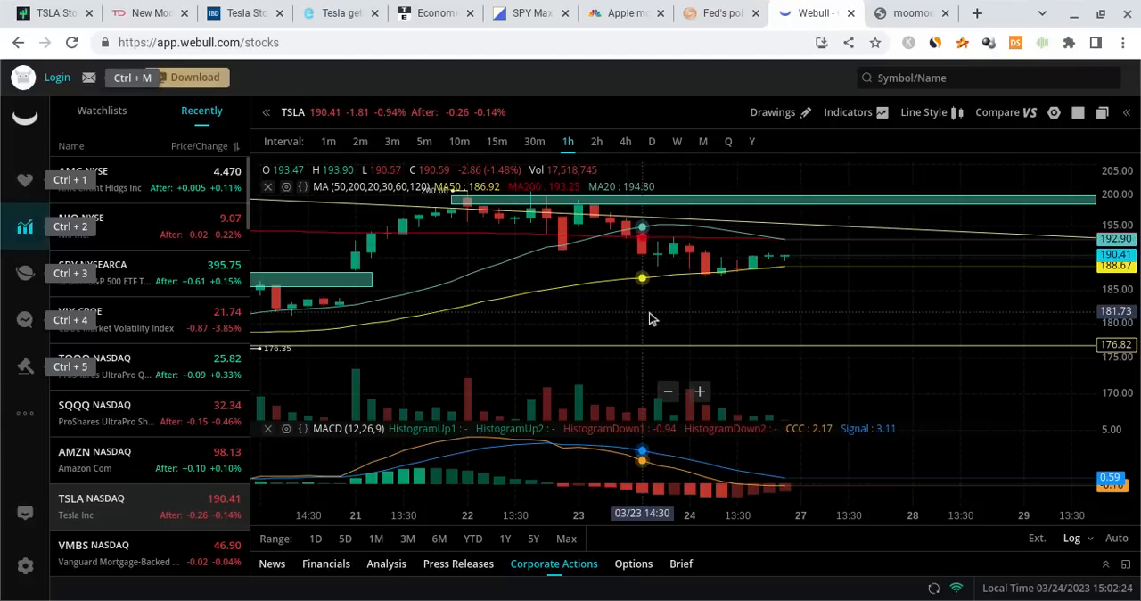
mouse_move(651, 319)
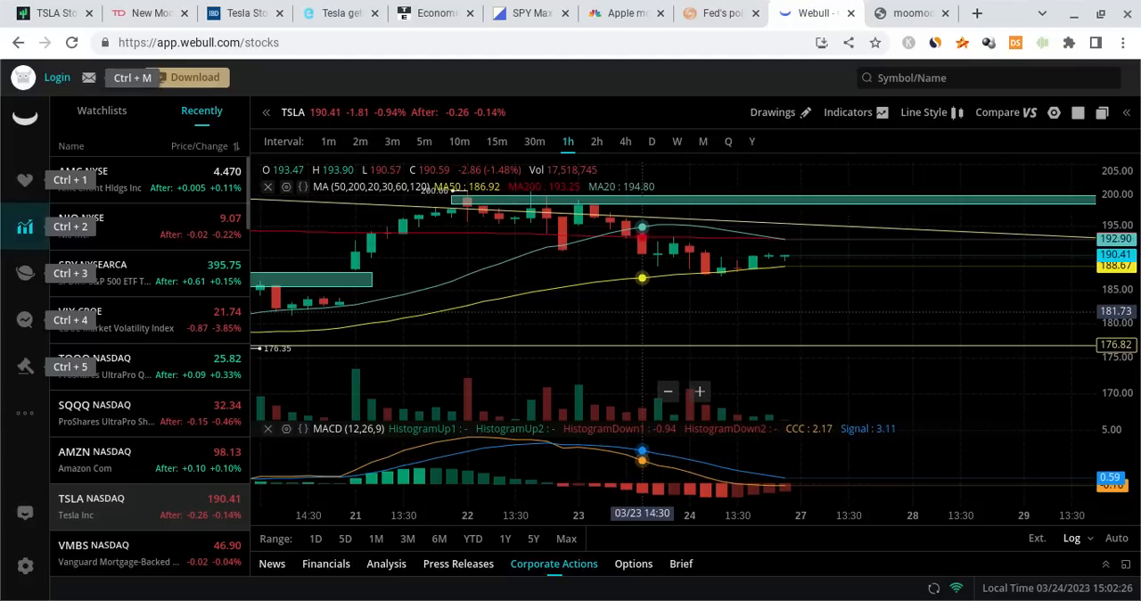
mouse_move(688, 246)
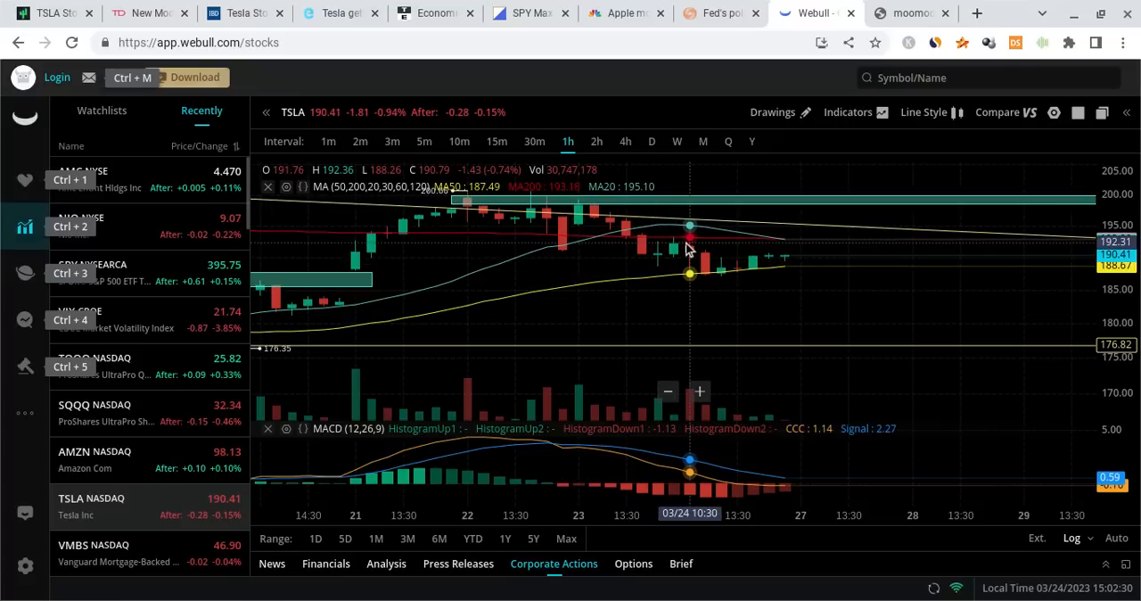
mouse_move(713, 271)
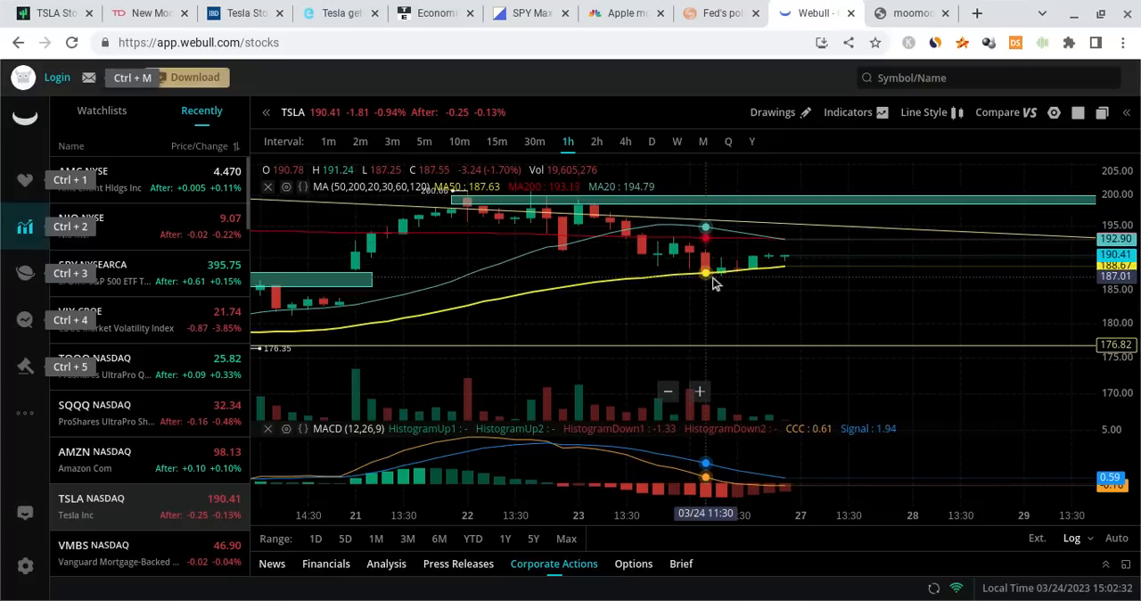
mouse_move(717, 275)
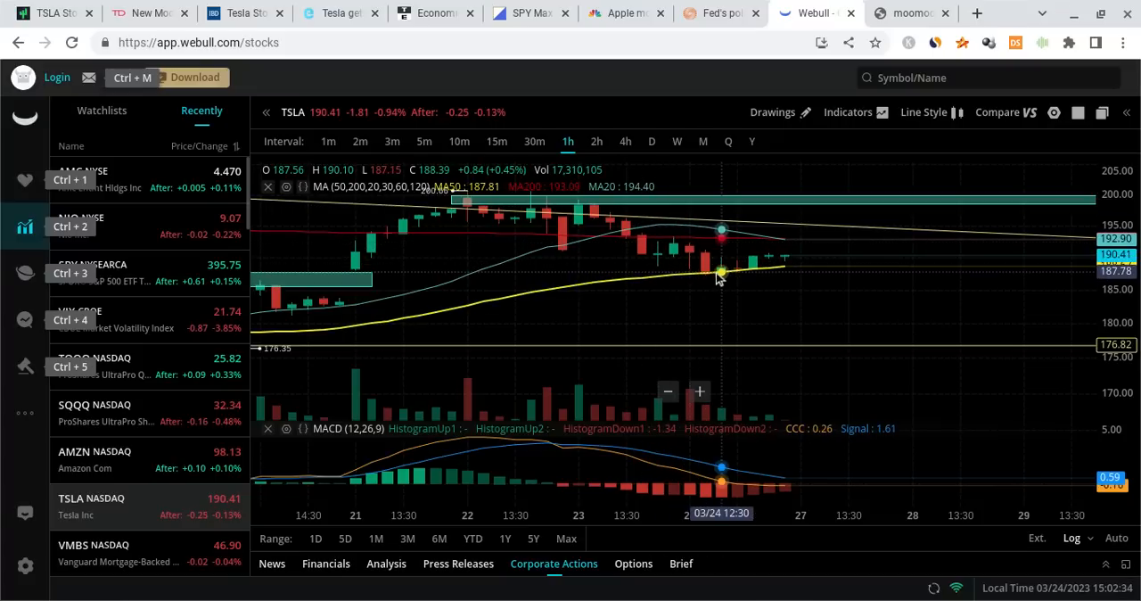
mouse_move(716, 271)
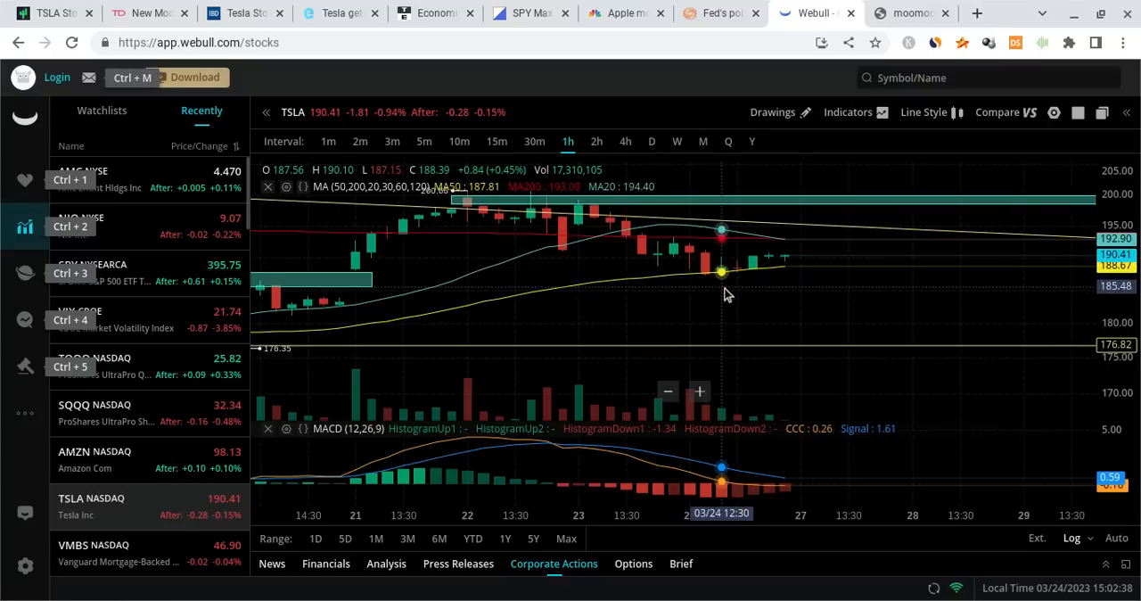
mouse_move(709, 283)
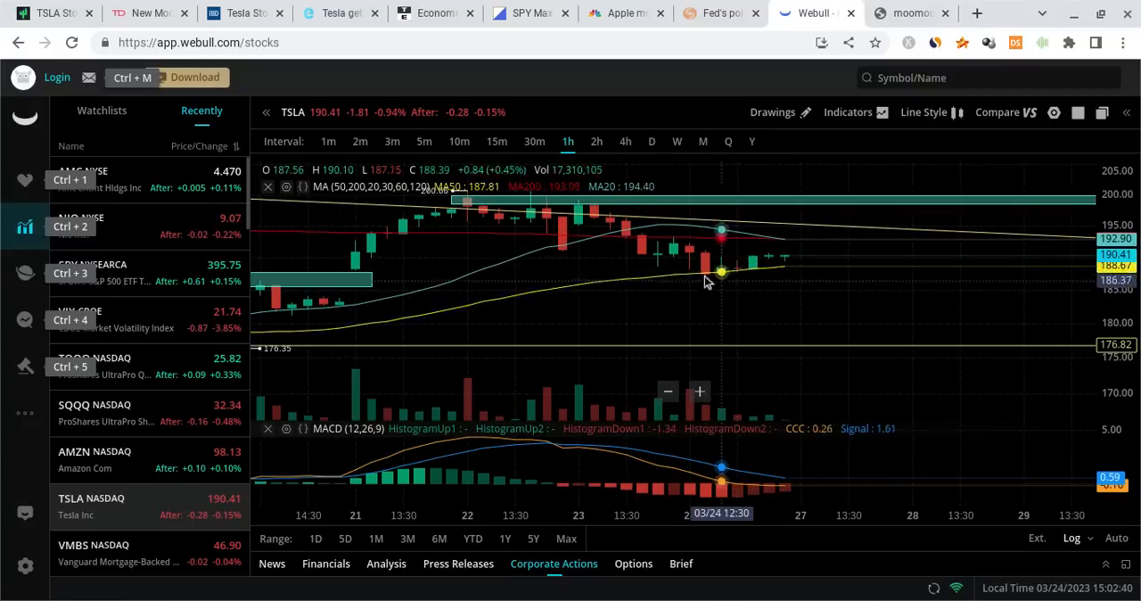
mouse_move(749, 250)
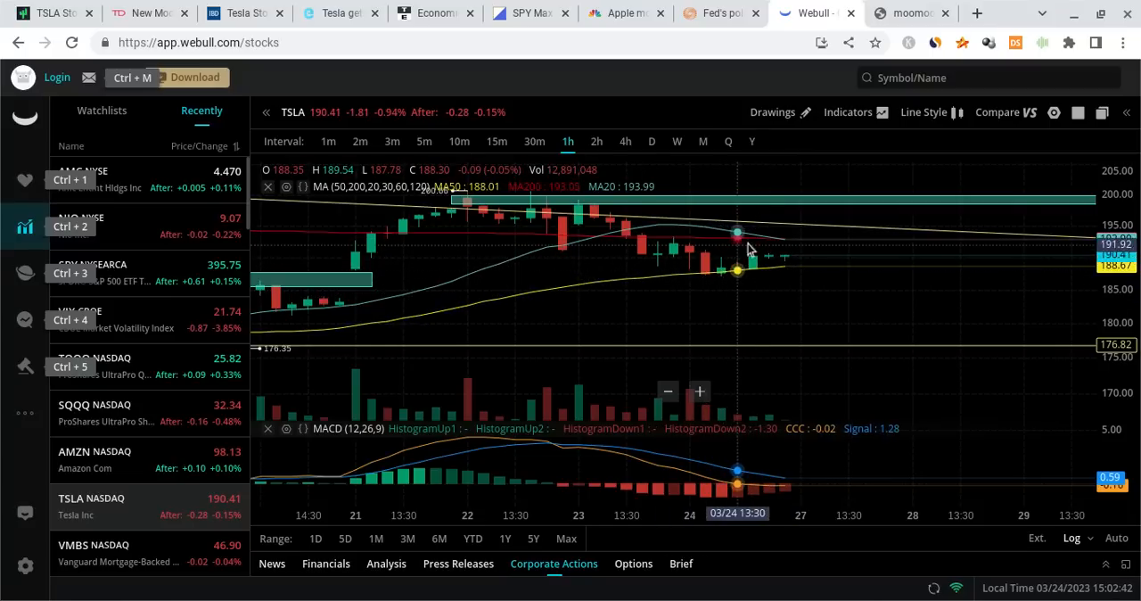
mouse_move(766, 259)
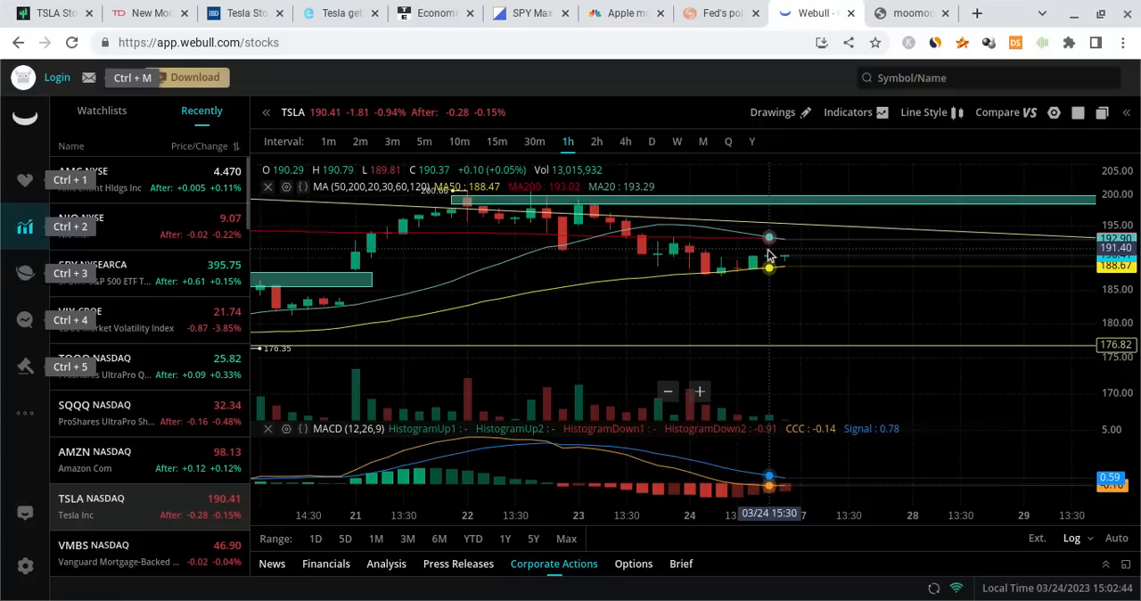
mouse_move(752, 264)
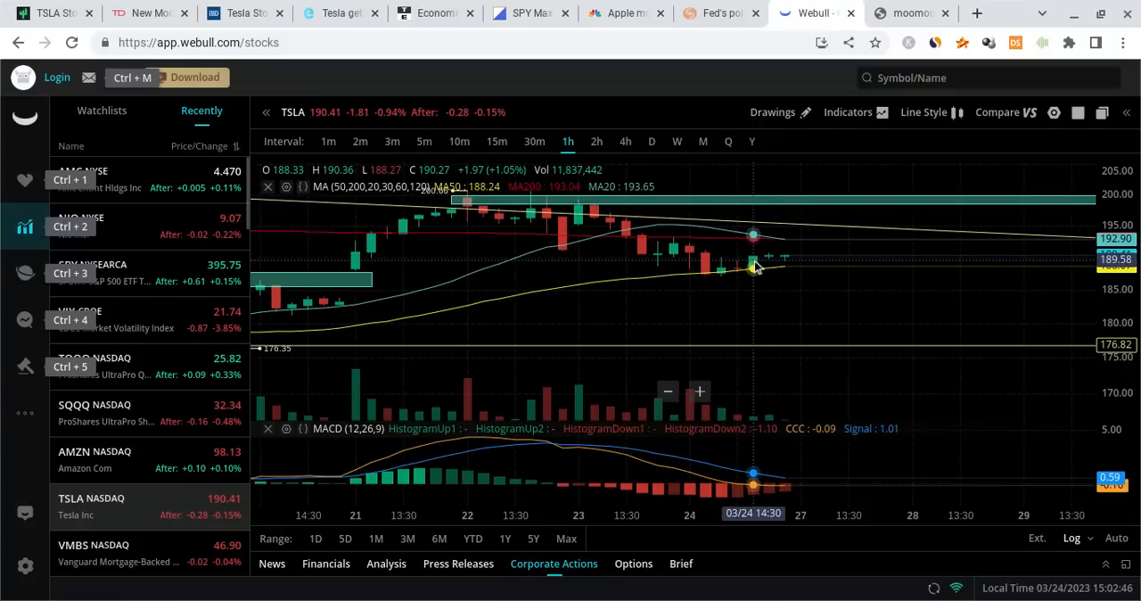
mouse_move(722, 270)
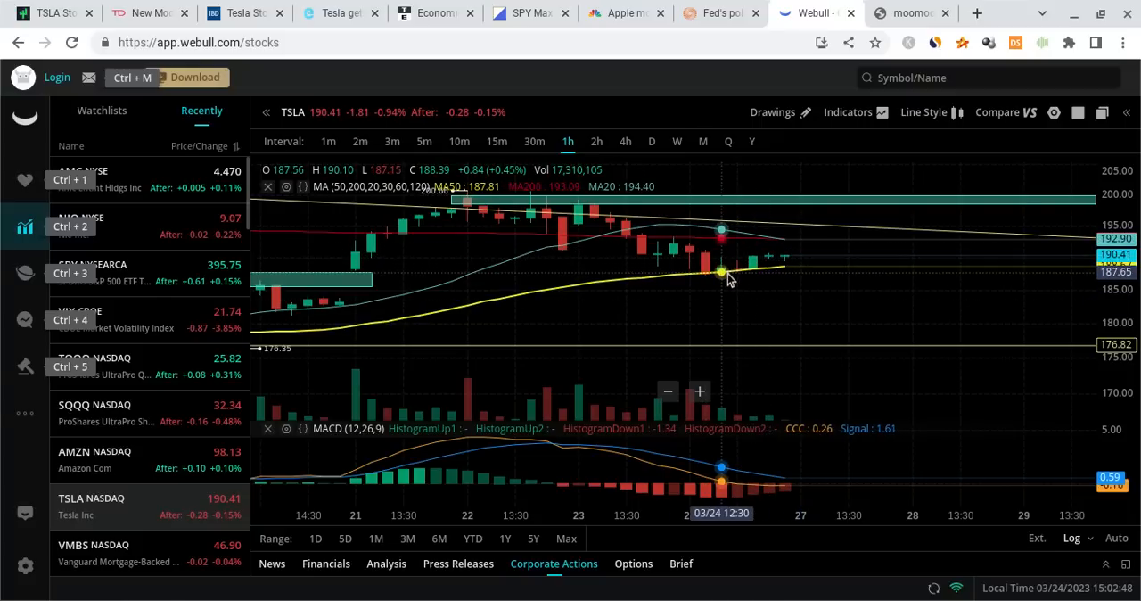
mouse_move(793, 276)
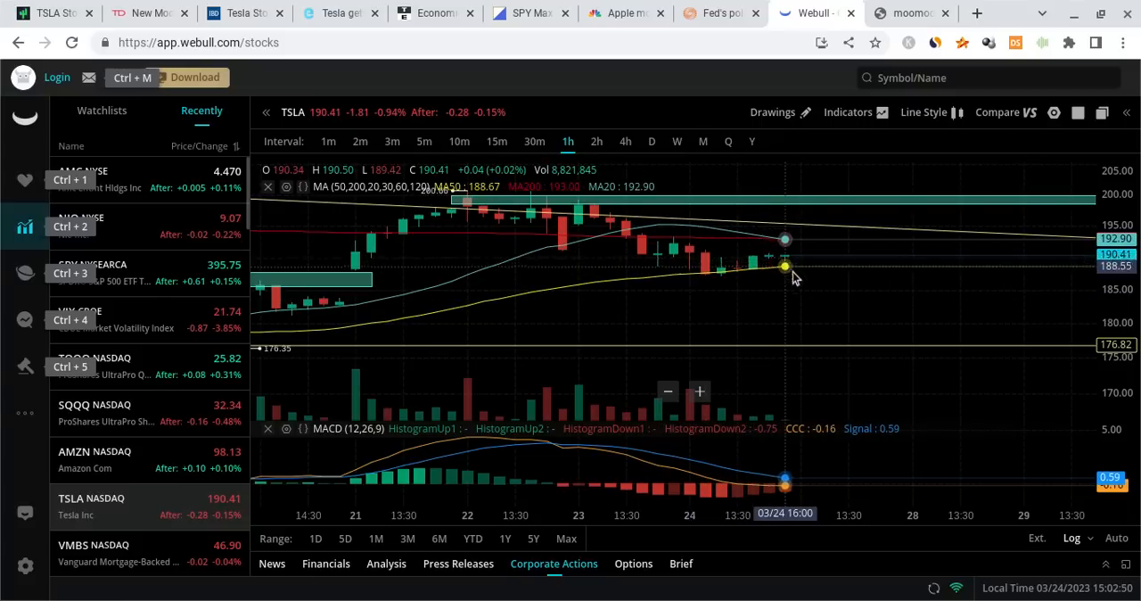
mouse_move(806, 307)
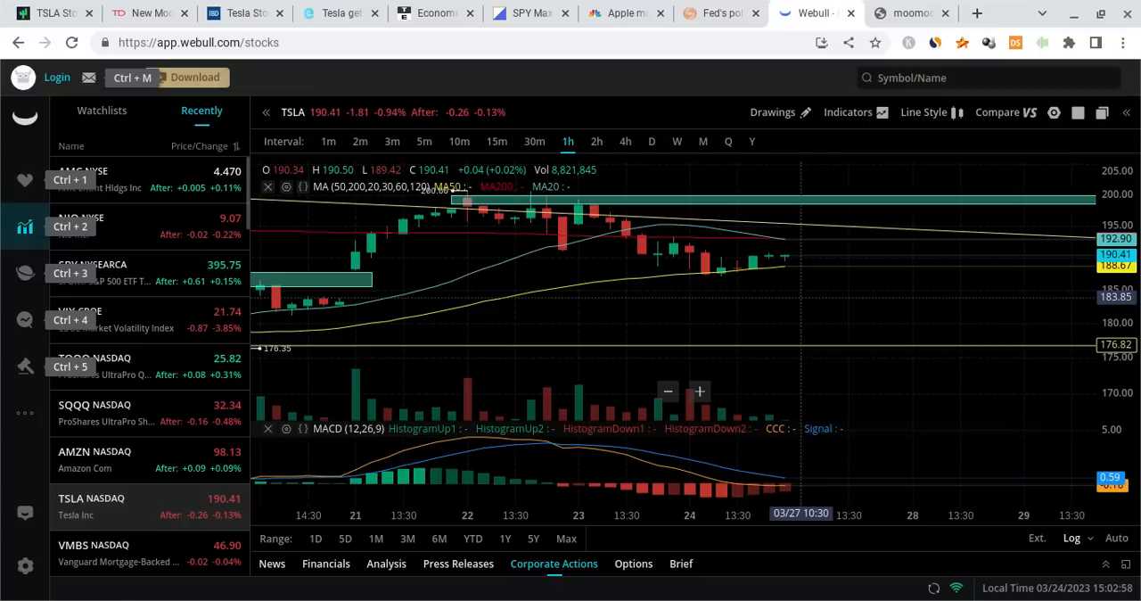
mouse_move(371, 242)
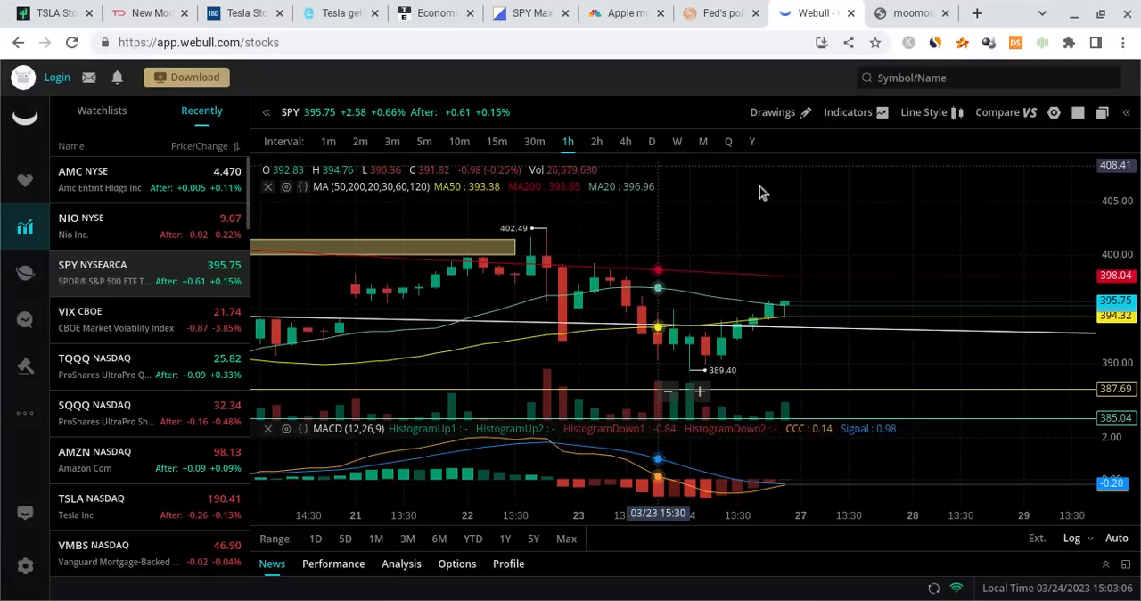
mouse_move(770, 362)
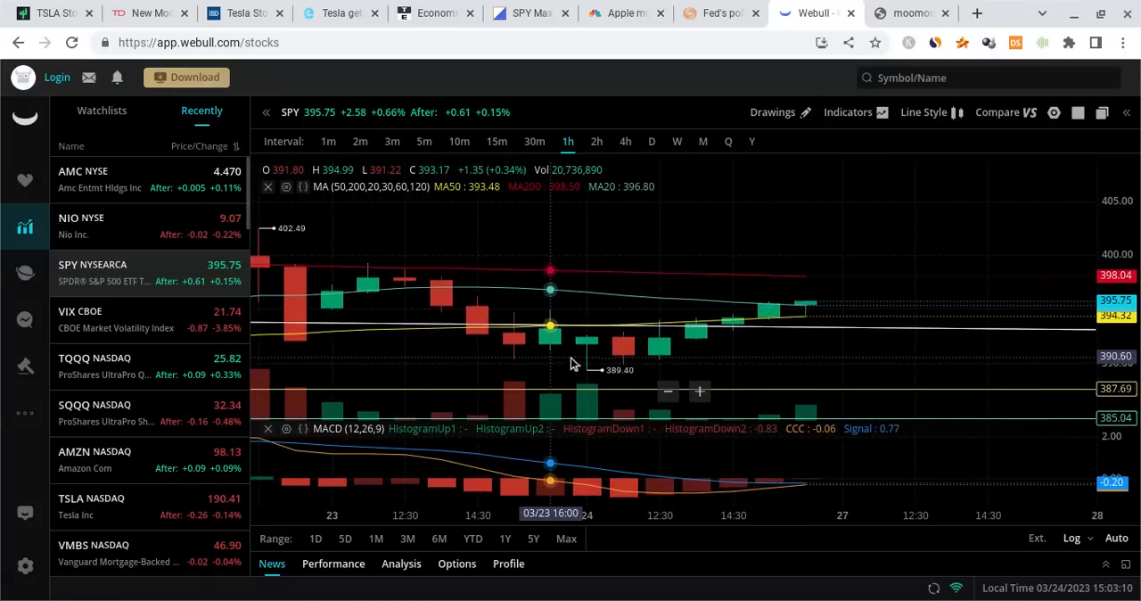
mouse_move(695, 325)
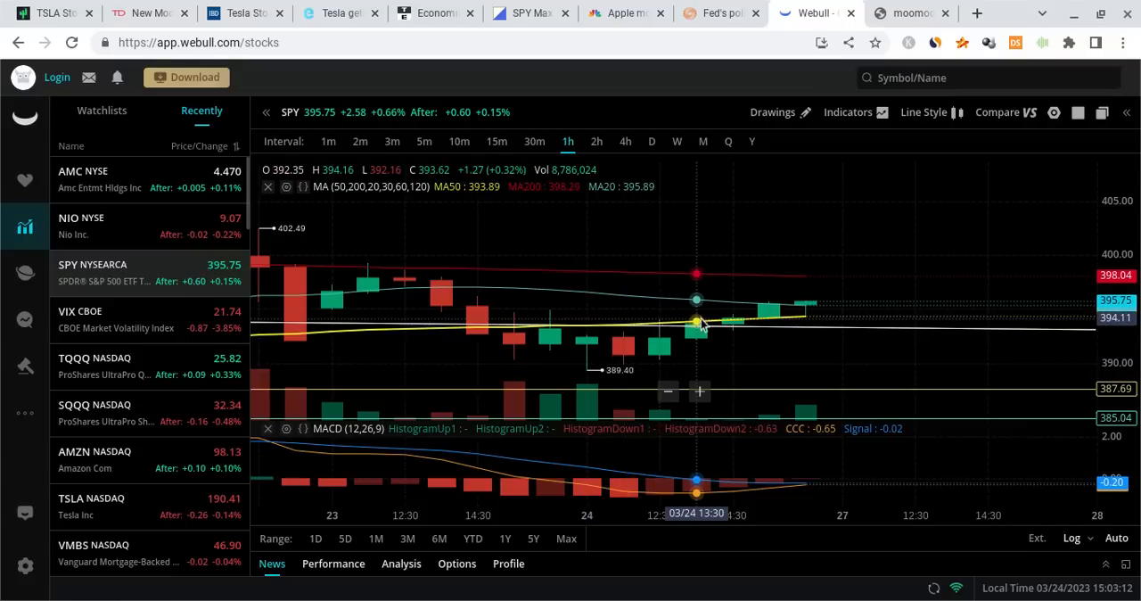
mouse_move(768, 333)
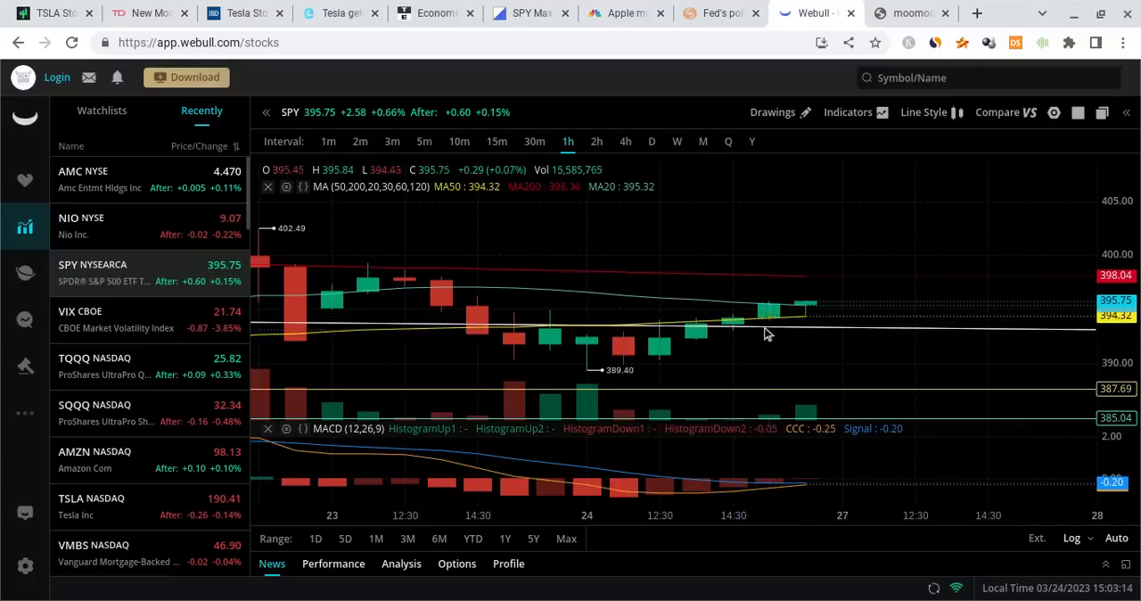
mouse_move(768, 319)
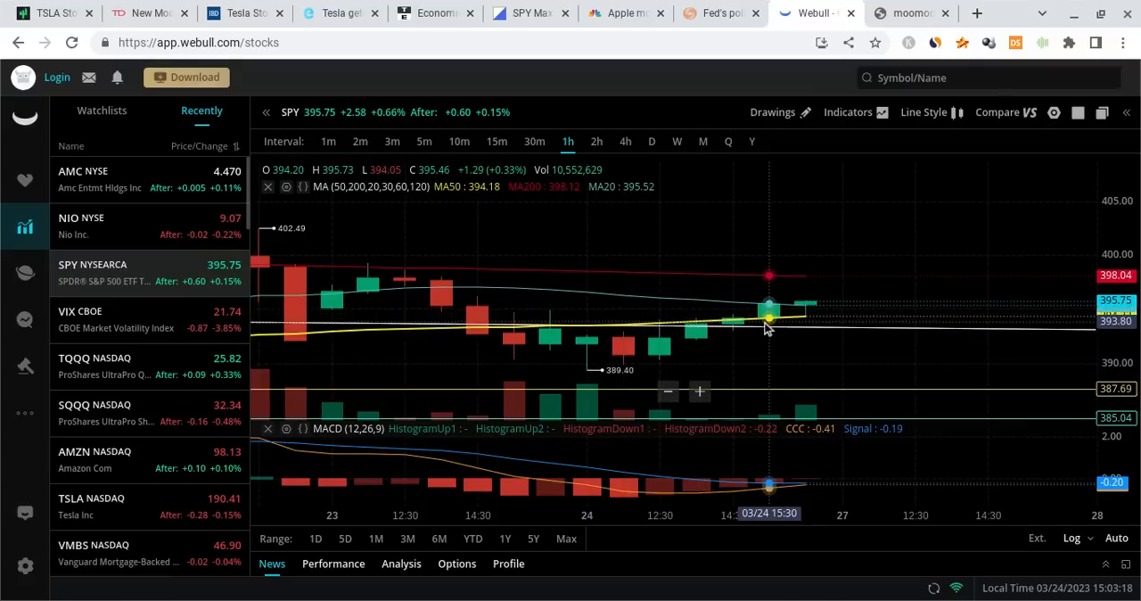
mouse_move(806, 333)
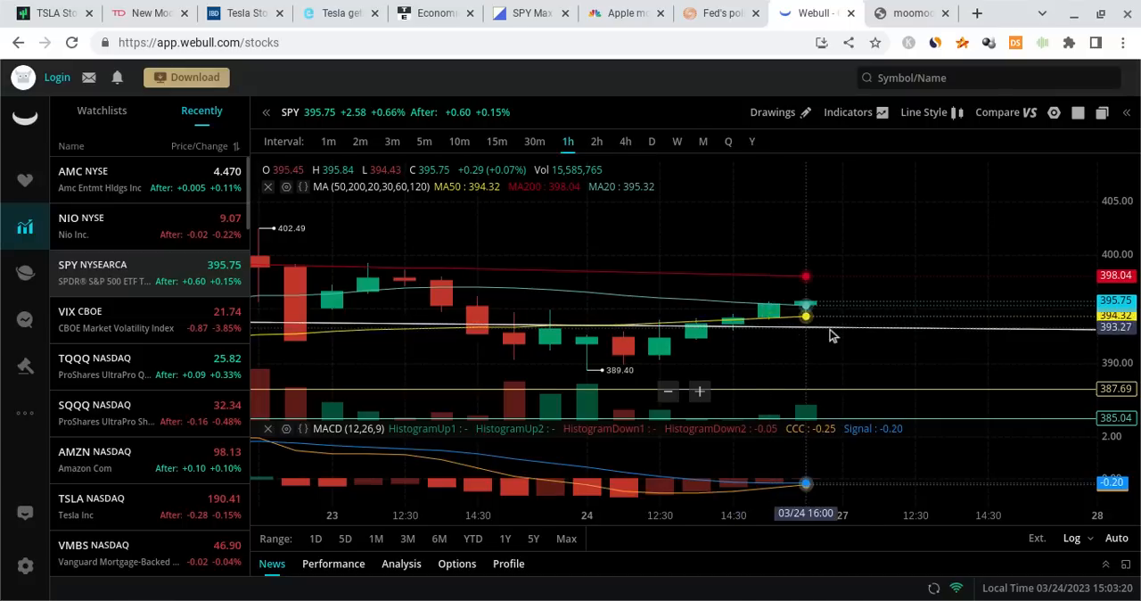
mouse_move(697, 367)
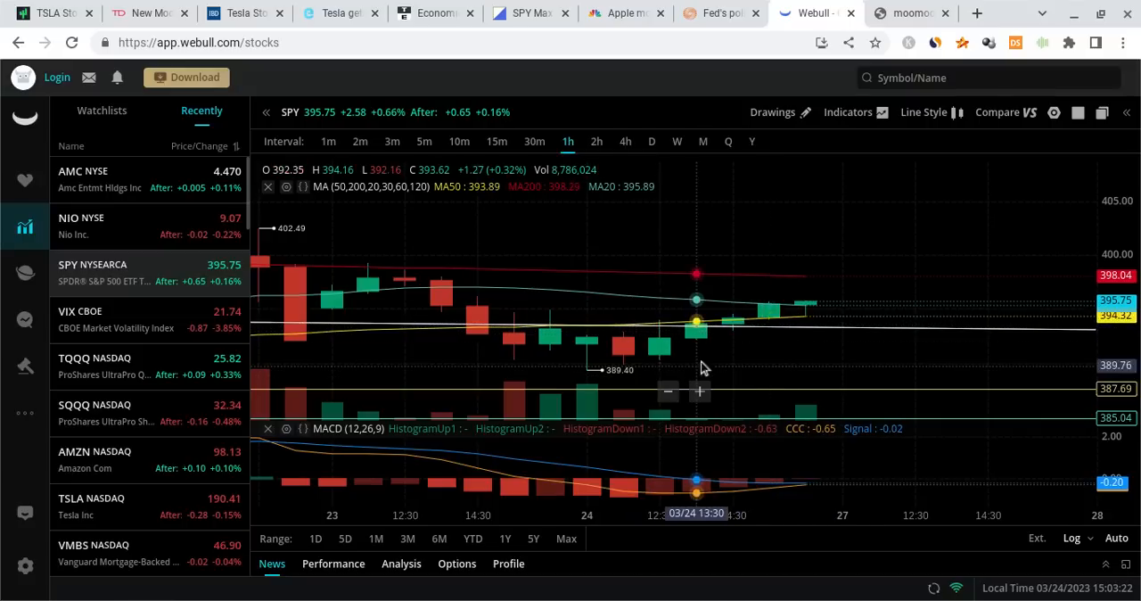
mouse_move(829, 325)
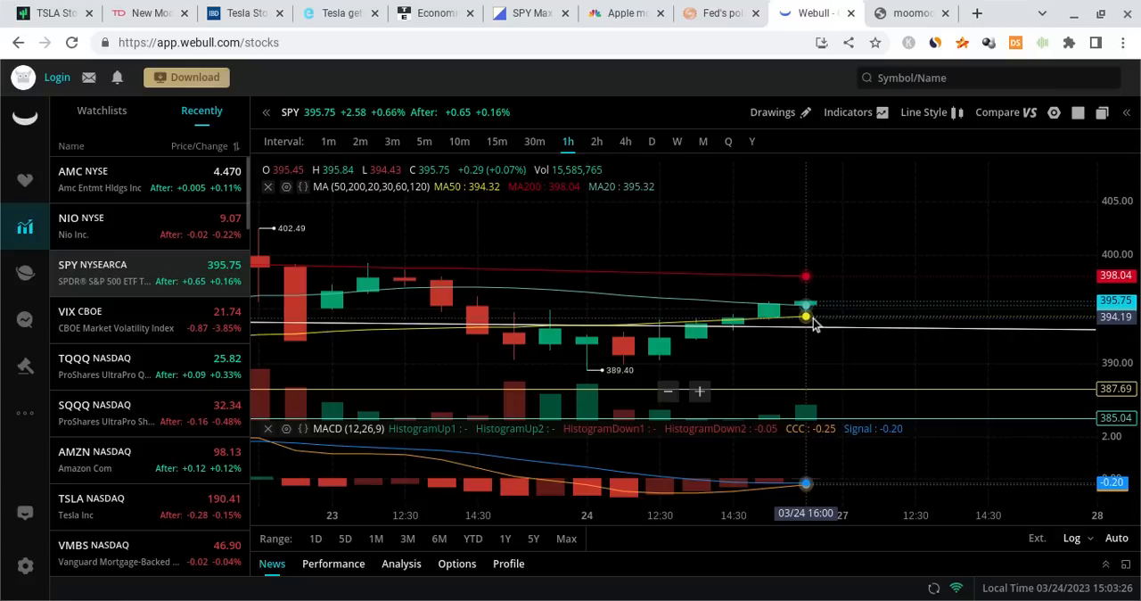
mouse_move(812, 323)
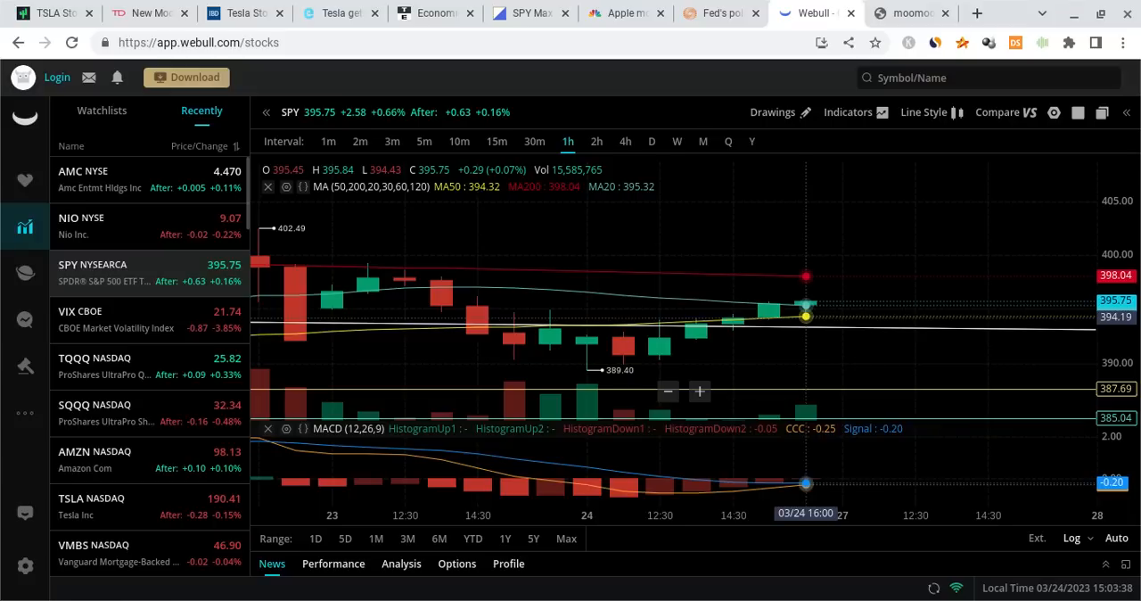
mouse_move(659, 375)
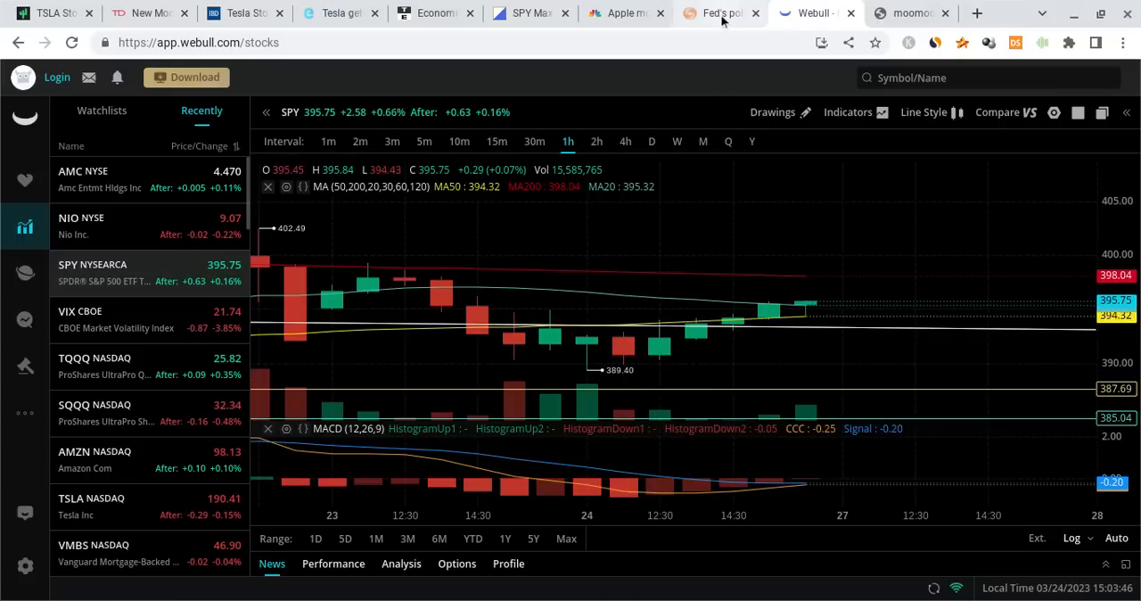
- Show the Reuters Bullard Fed-rate article and scroll to its opening paragraph
click(717, 13)
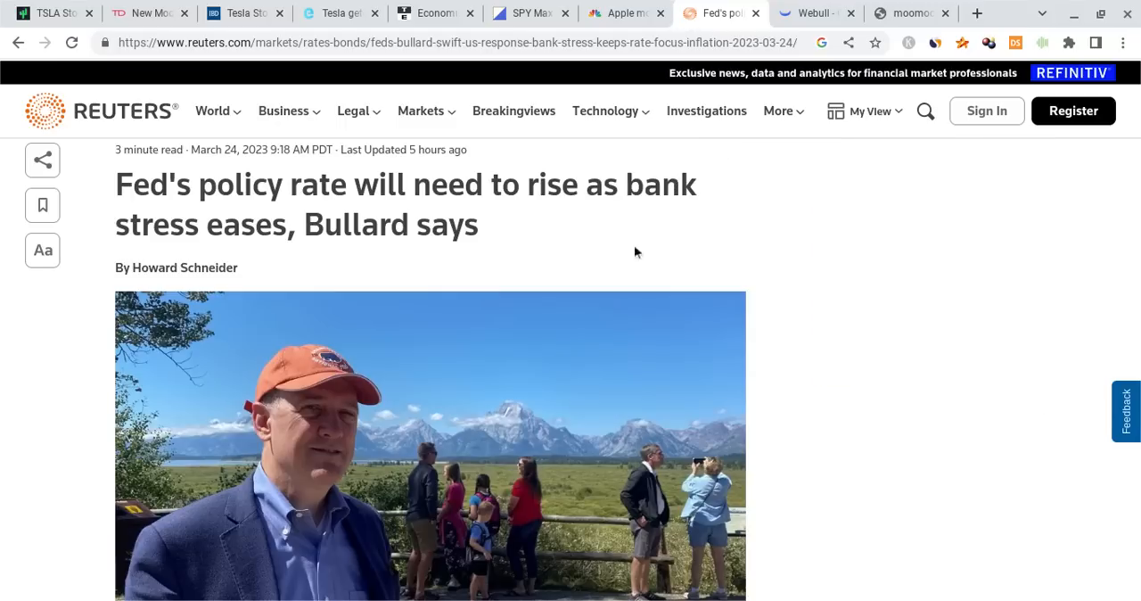
mouse_move(531, 252)
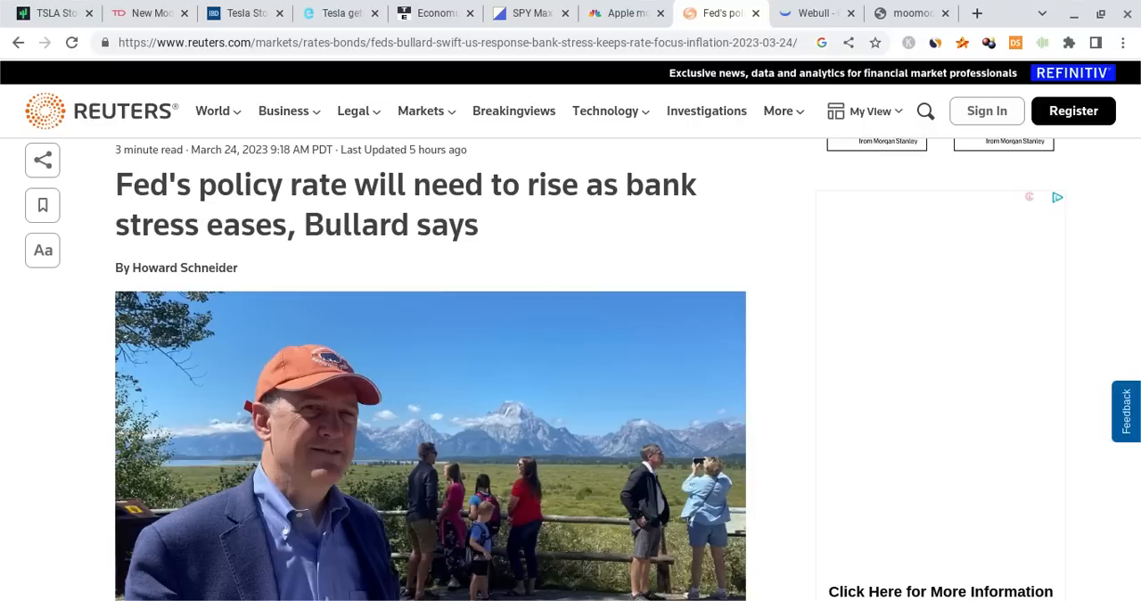
scroll(down, 3)
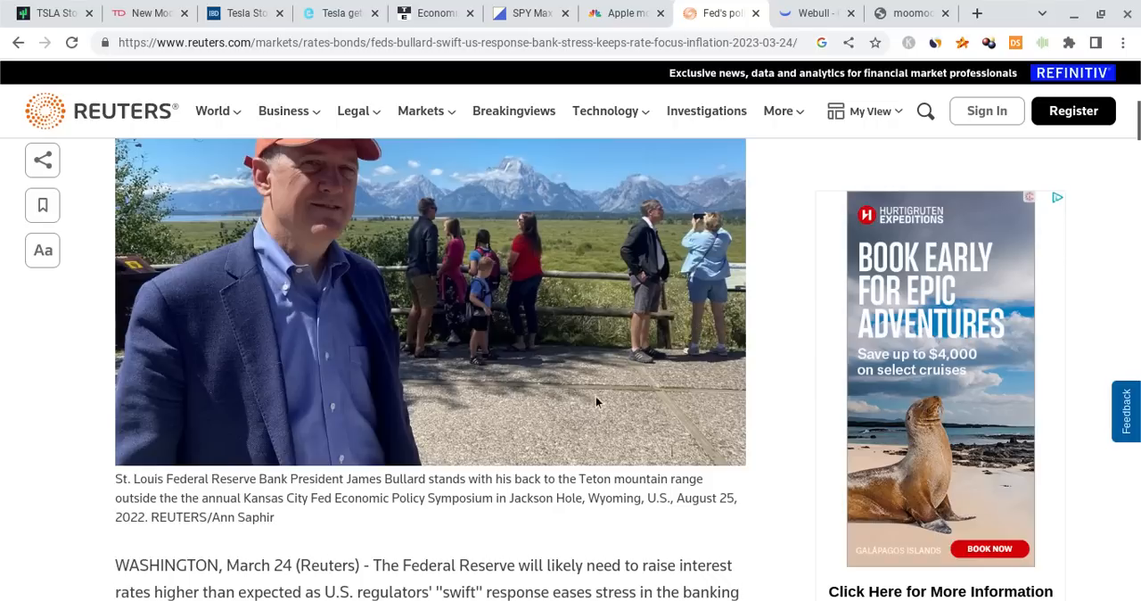
scroll(down, 3)
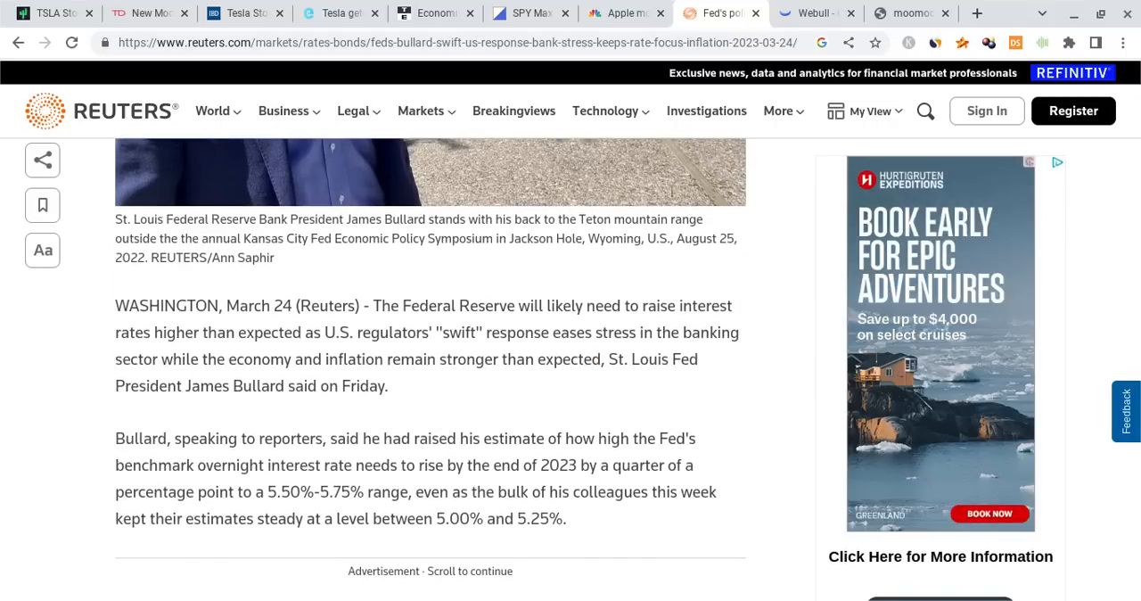
mouse_move(610, 416)
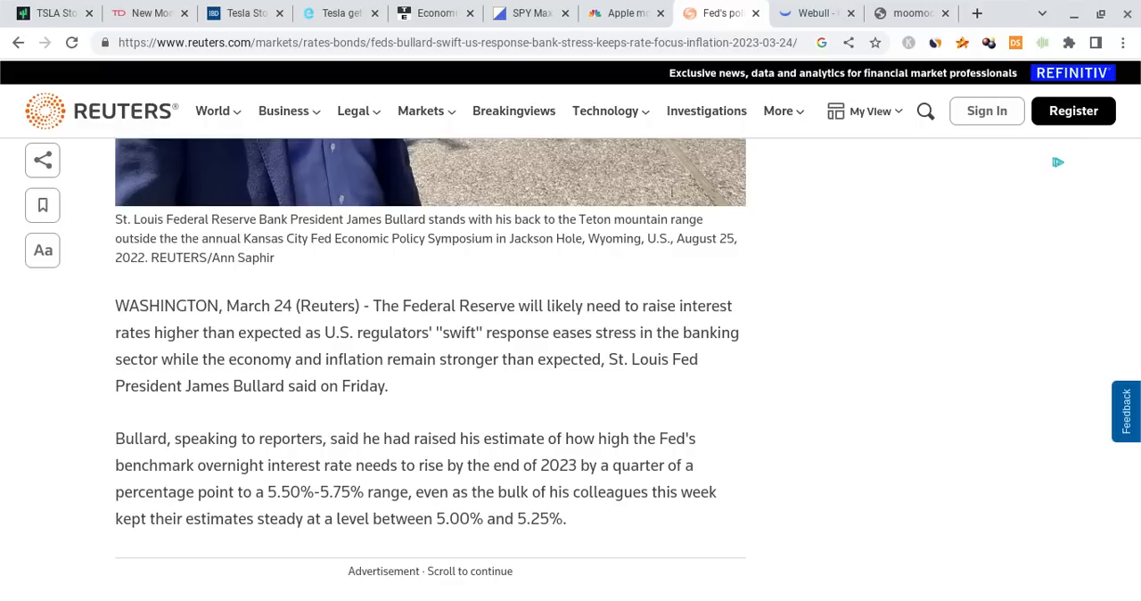
scroll(down, 3)
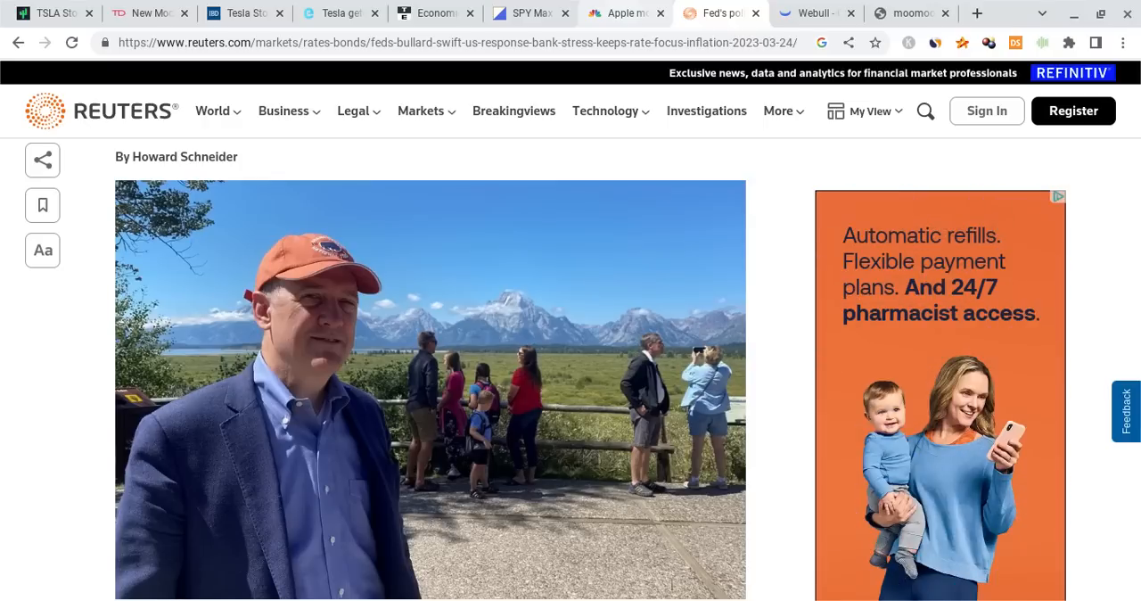
- Show CNBC's article on movie theater stocks popping after Apple's $1B-a-year film plan
click(623, 12)
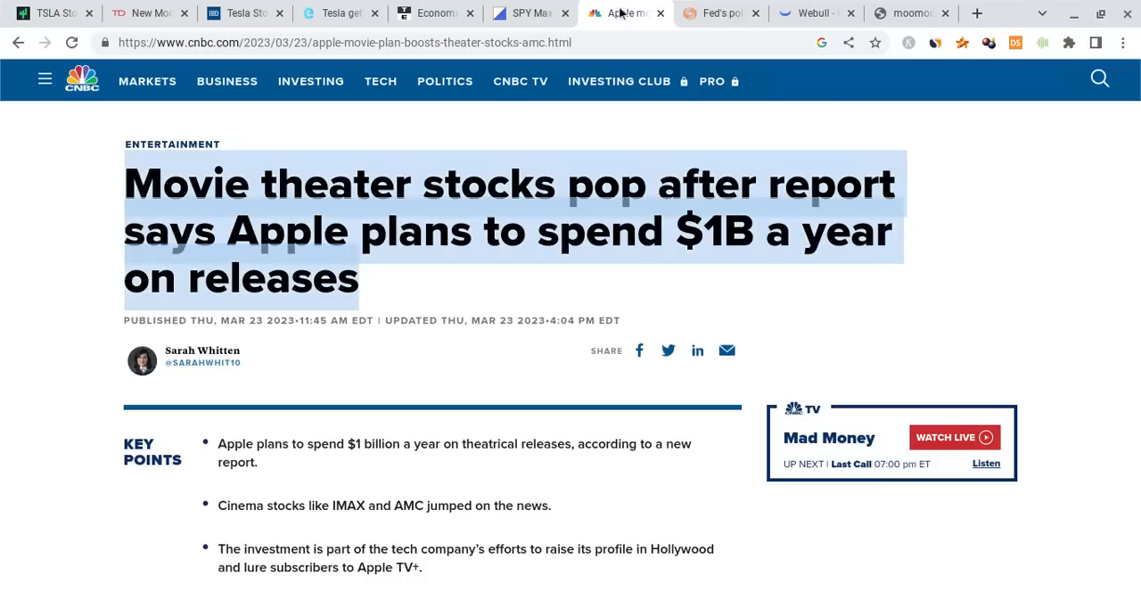
mouse_move(492, 239)
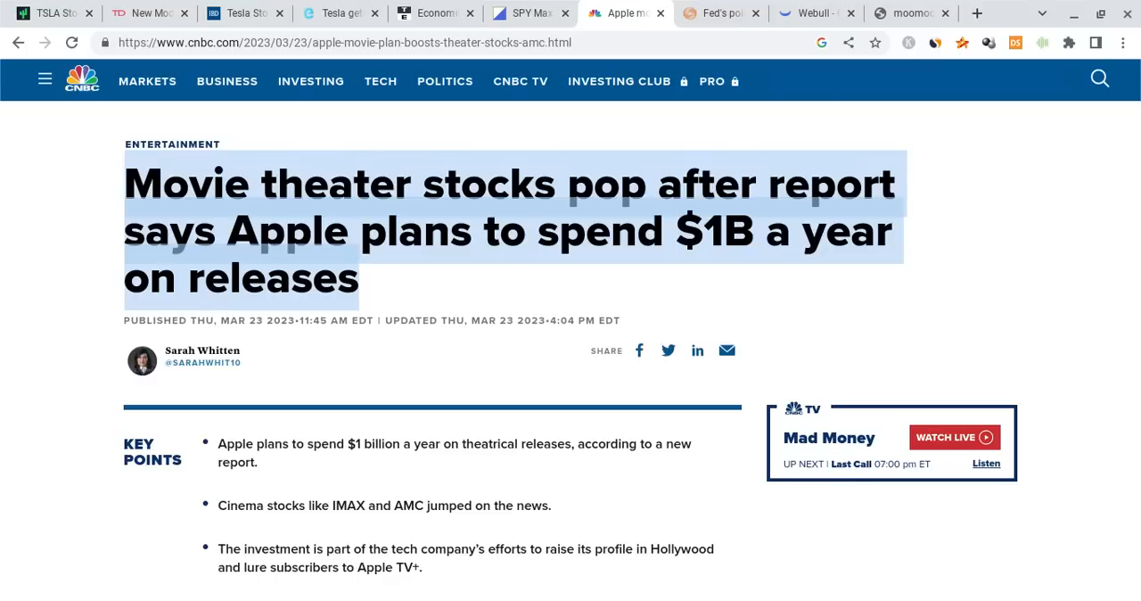
mouse_move(526, 198)
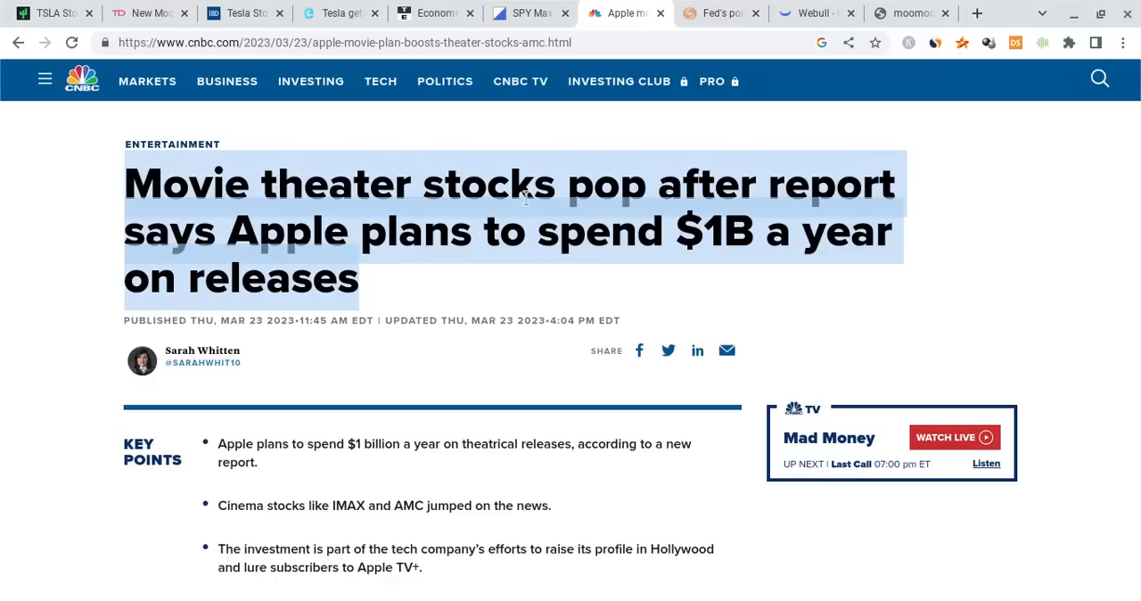
mouse_move(526, 196)
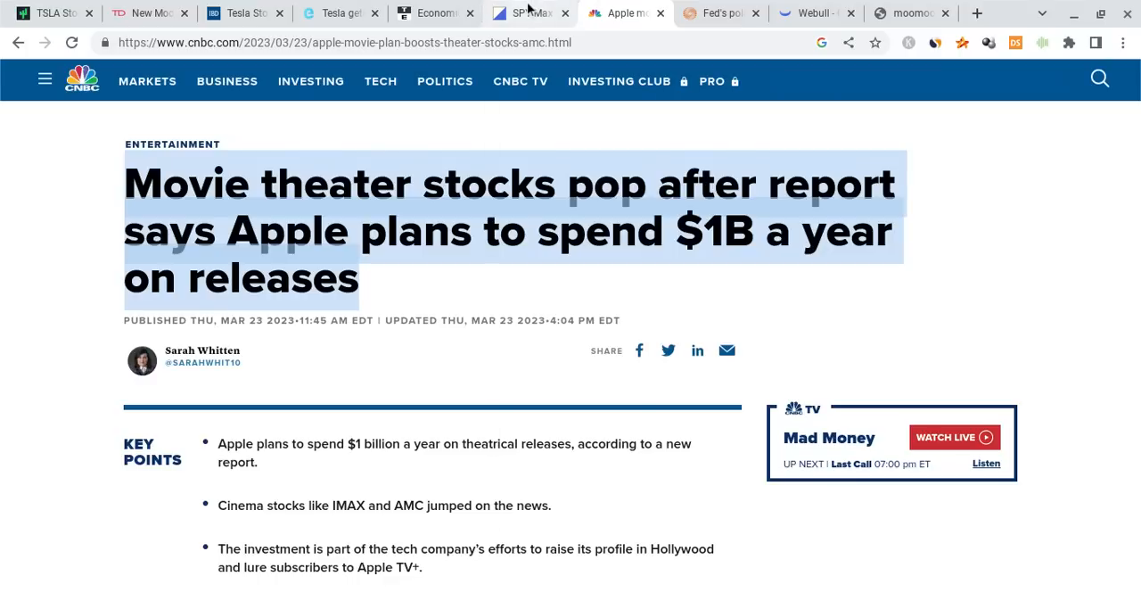
- Show ChartExchange's SPY option chain summary with the $395.00 March 24 max pain
click(531, 12)
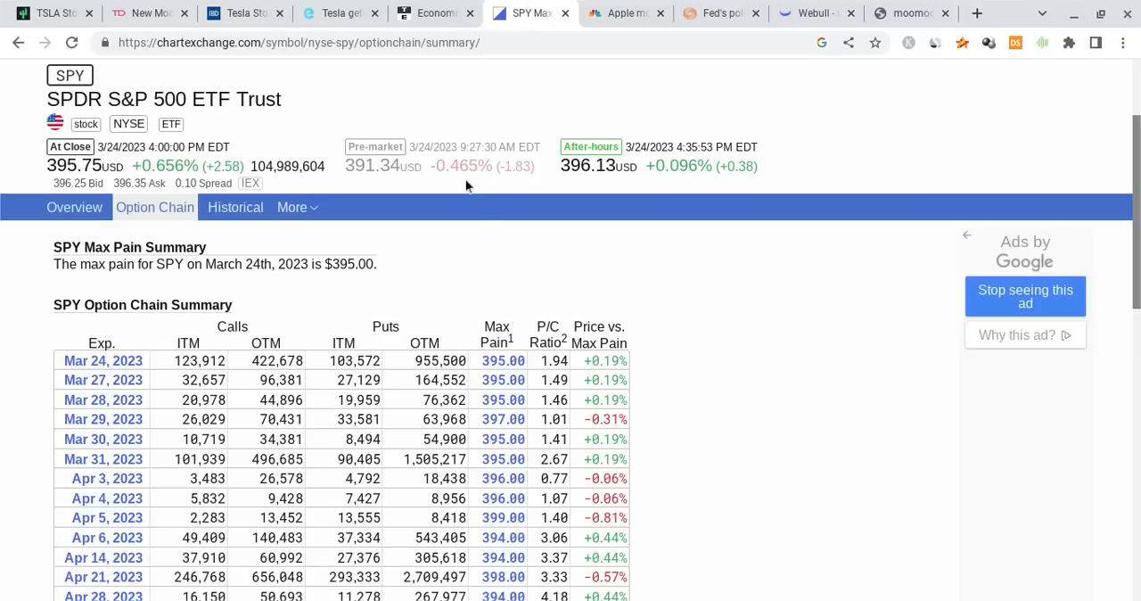
mouse_move(399, 378)
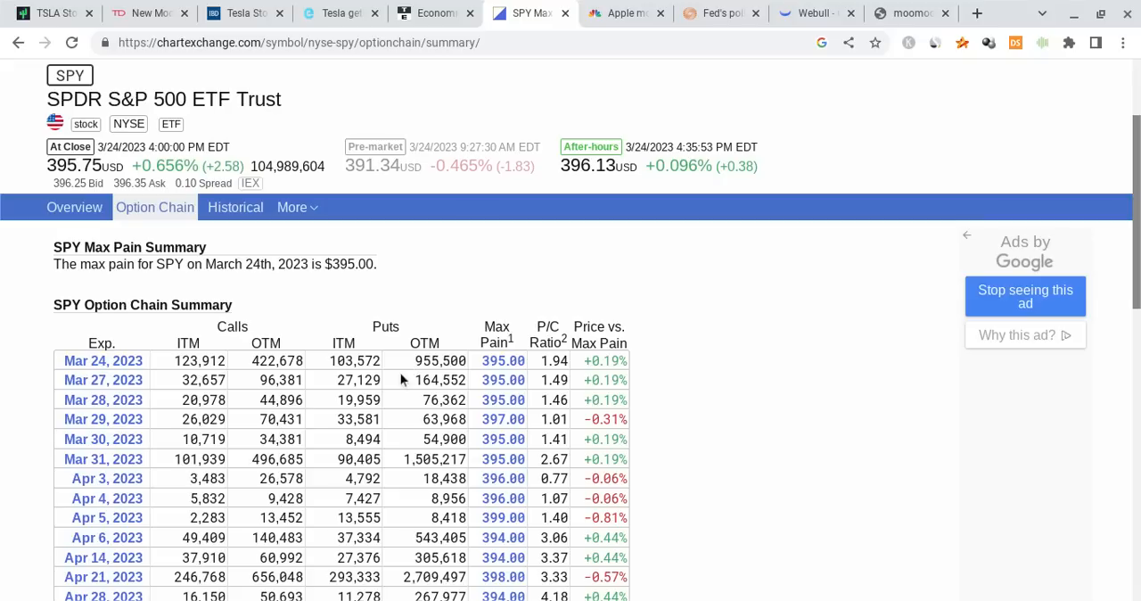
mouse_move(403, 380)
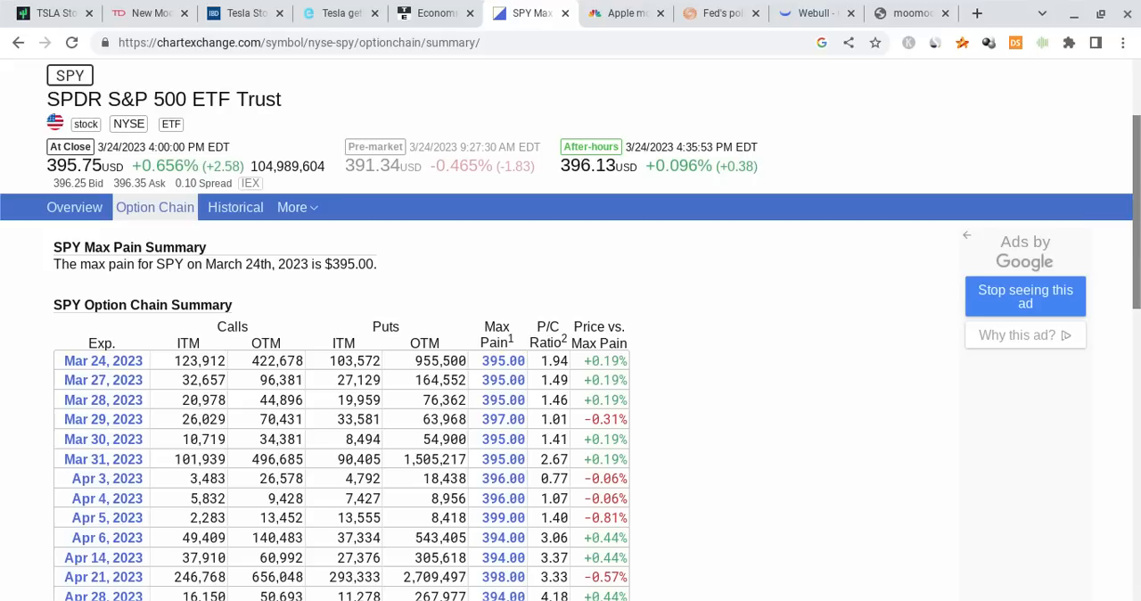
- Scroll the Trading Economics US calendar through the week to Friday March 31's Core PCE and Michigan sentiment
click(435, 12)
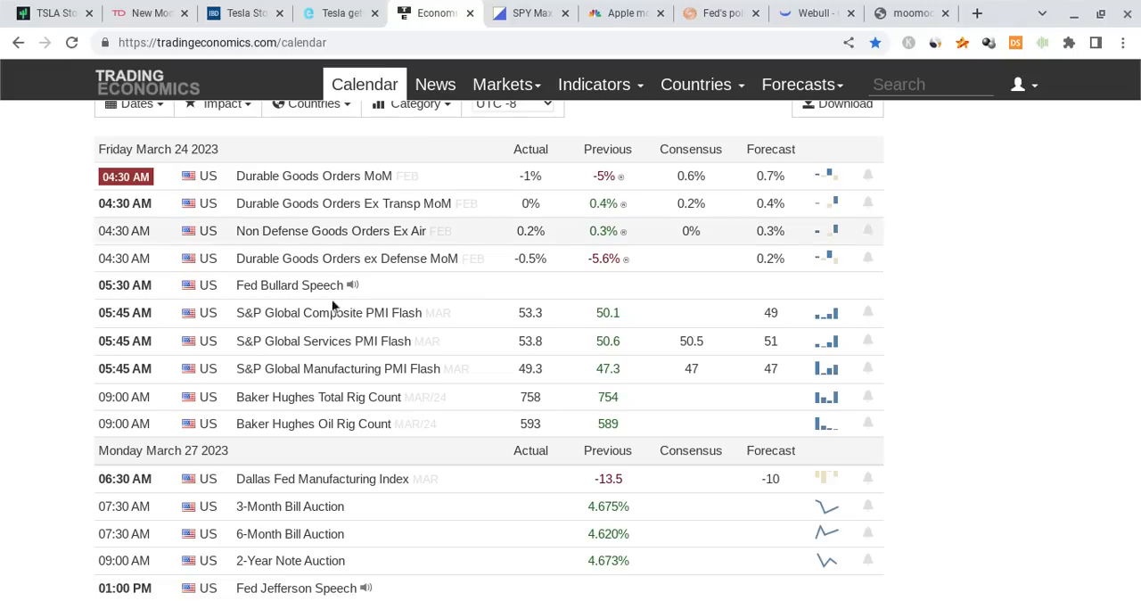
scroll(down, 3)
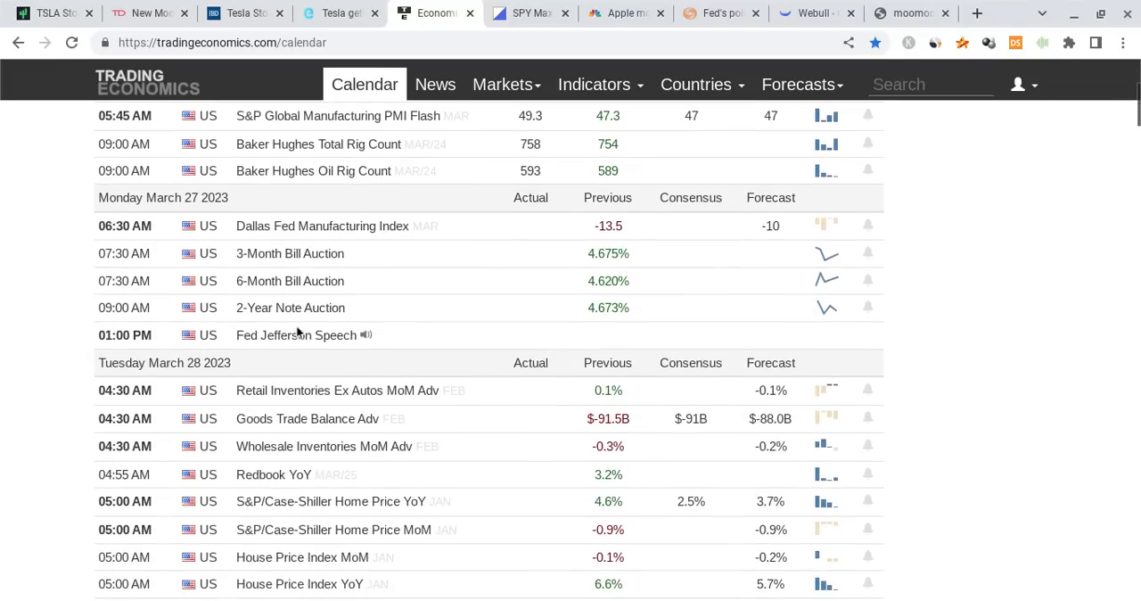
scroll(down, 3)
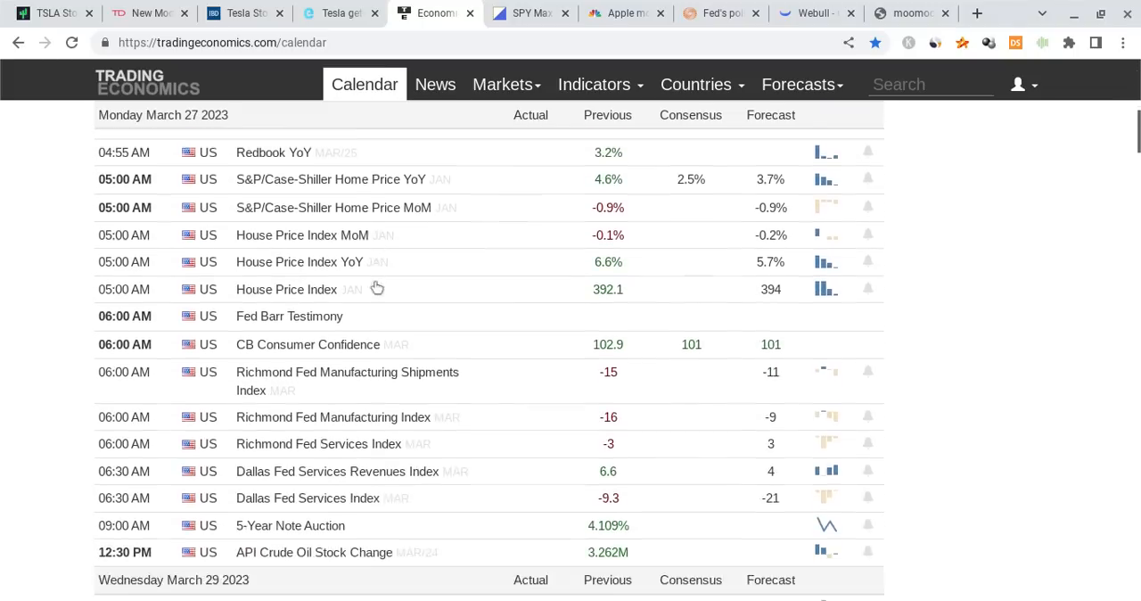
scroll(down, 3)
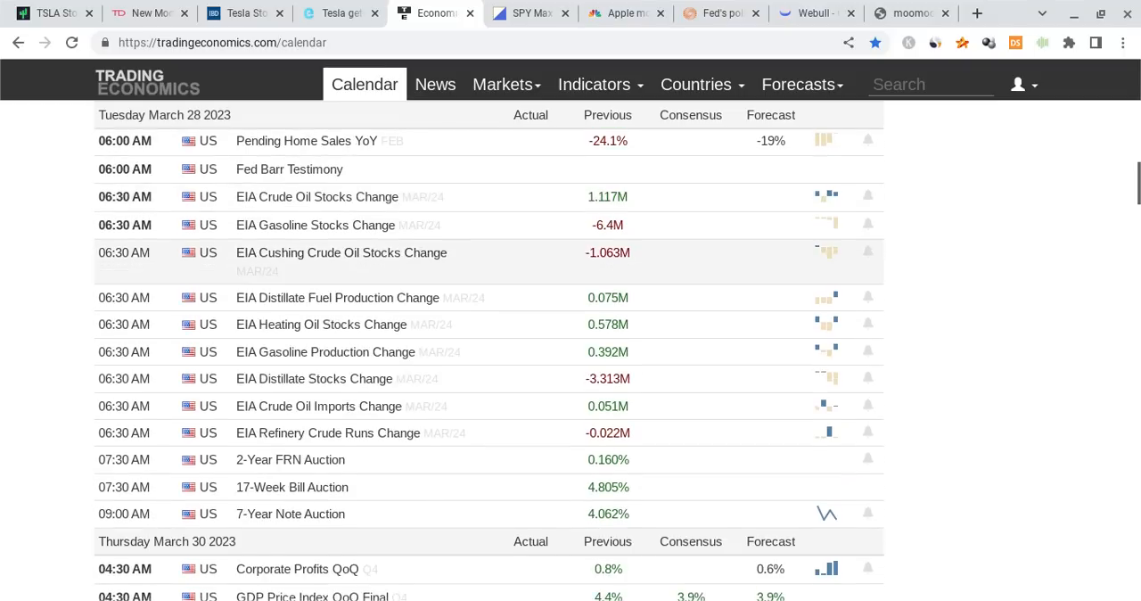
scroll(down, 3)
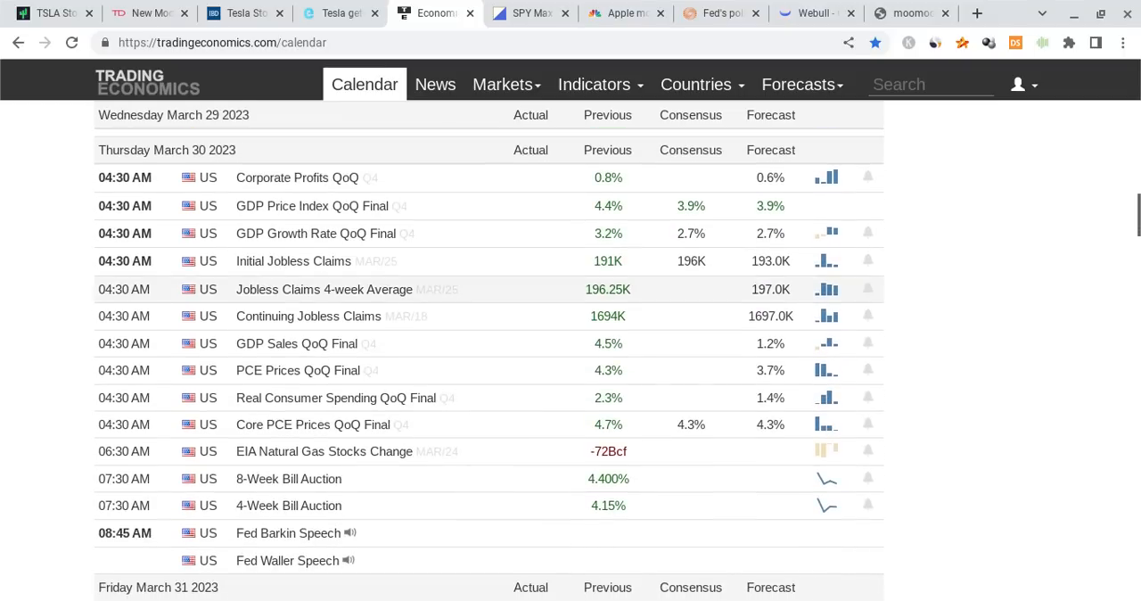
mouse_move(282, 289)
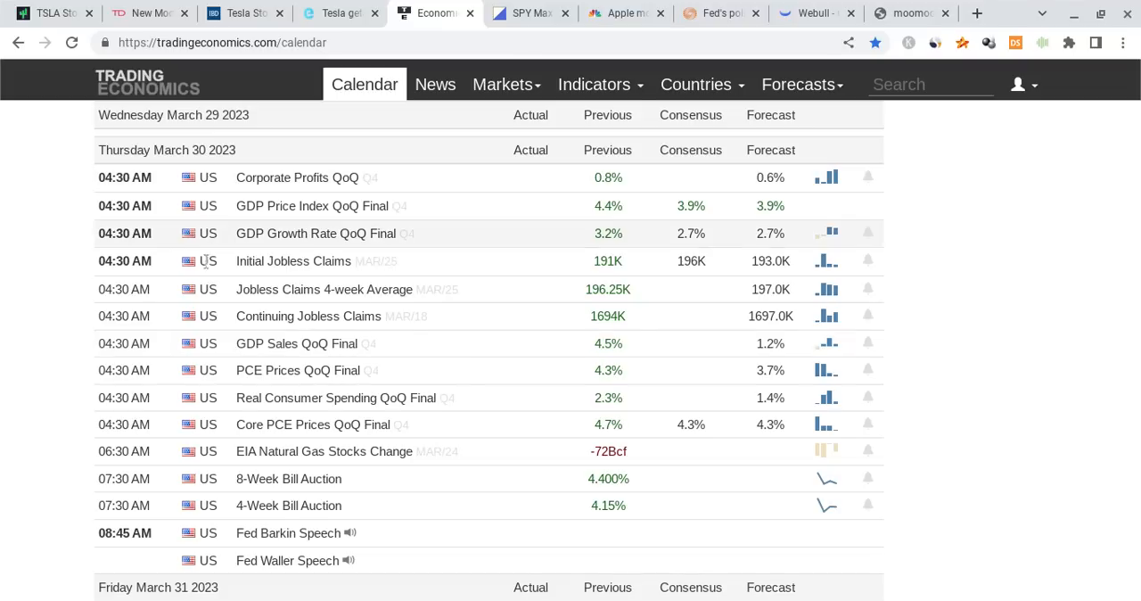
mouse_move(132, 337)
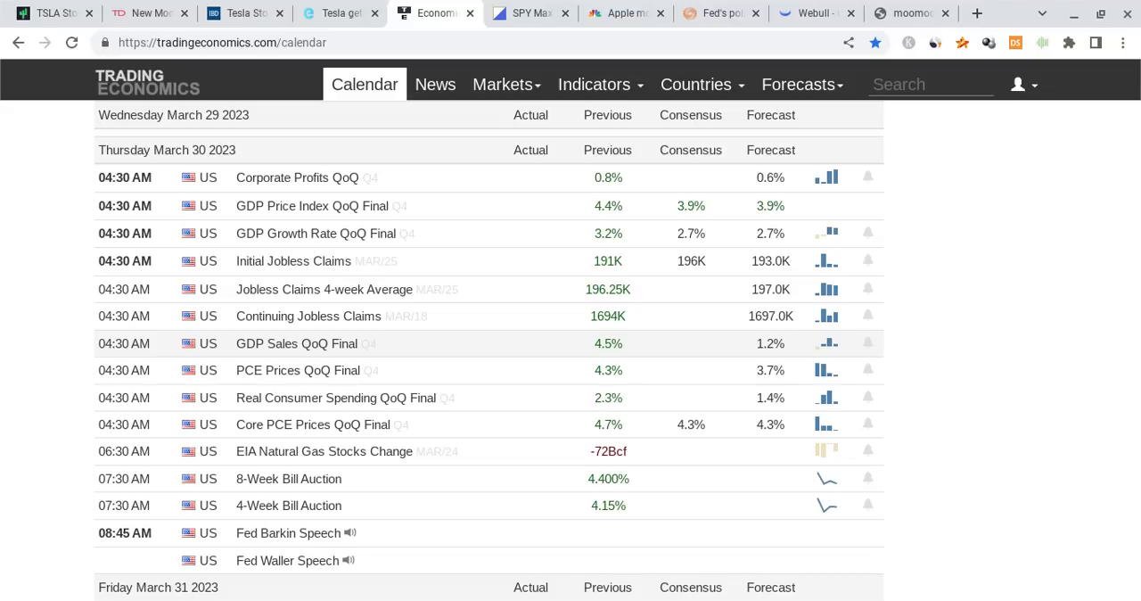
mouse_move(292, 260)
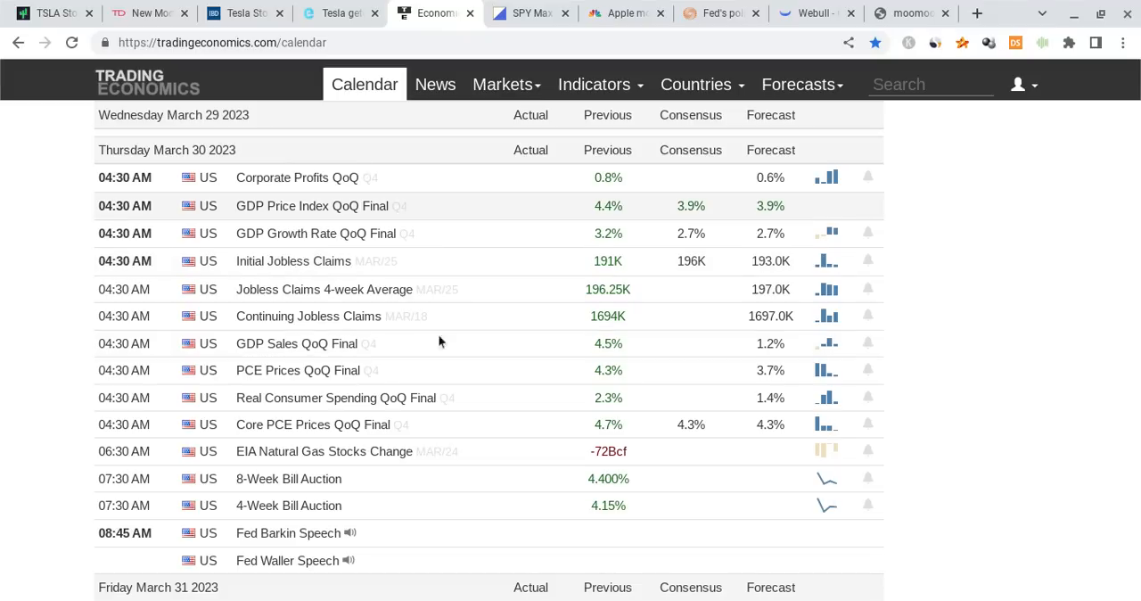
scroll(down, 3)
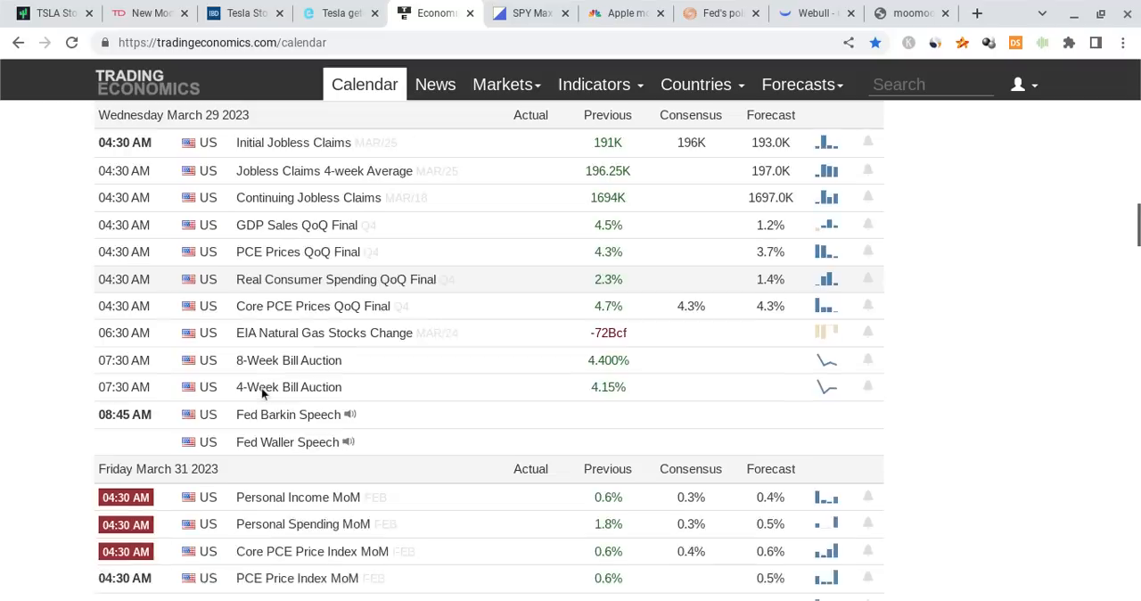
scroll(down, 3)
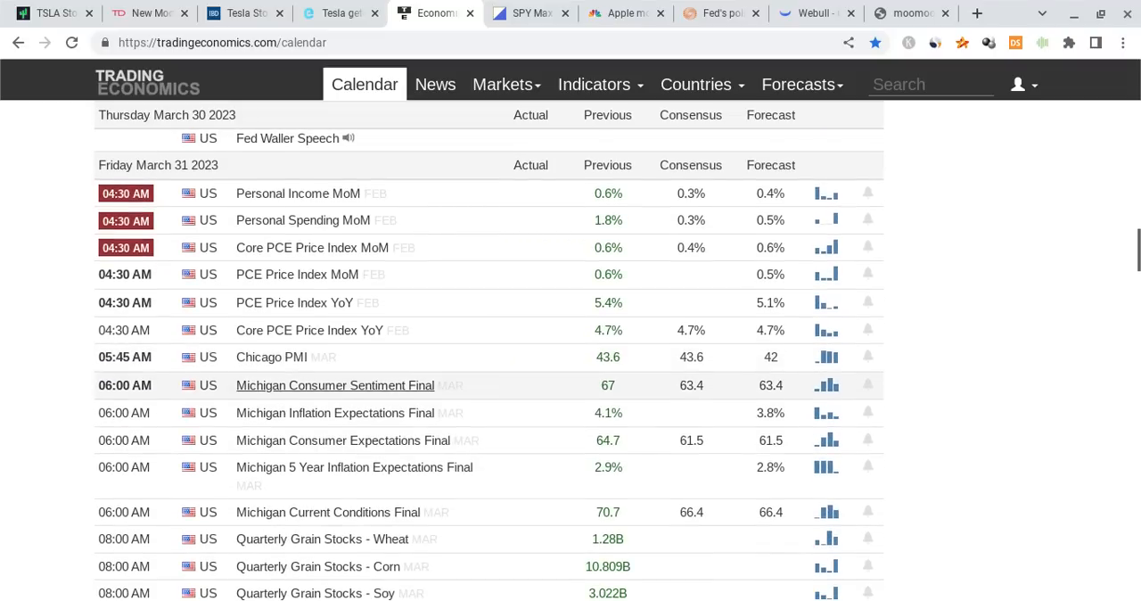
mouse_move(77, 403)
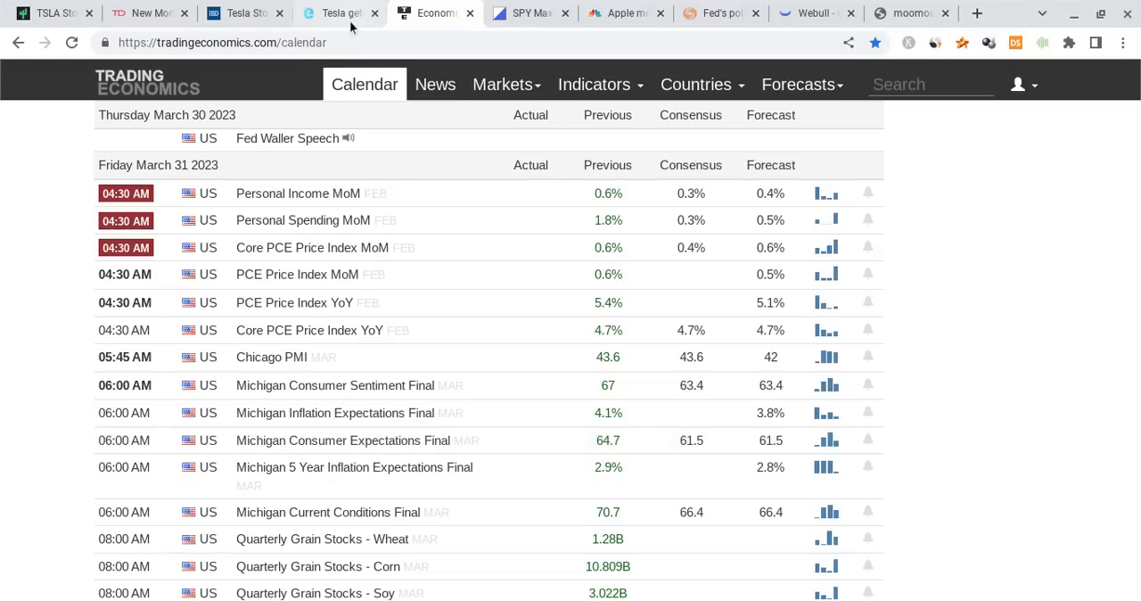
- Show the Electrek article on Tesla getting hacked, winning hackers $100,000 and a Model 3
click(339, 12)
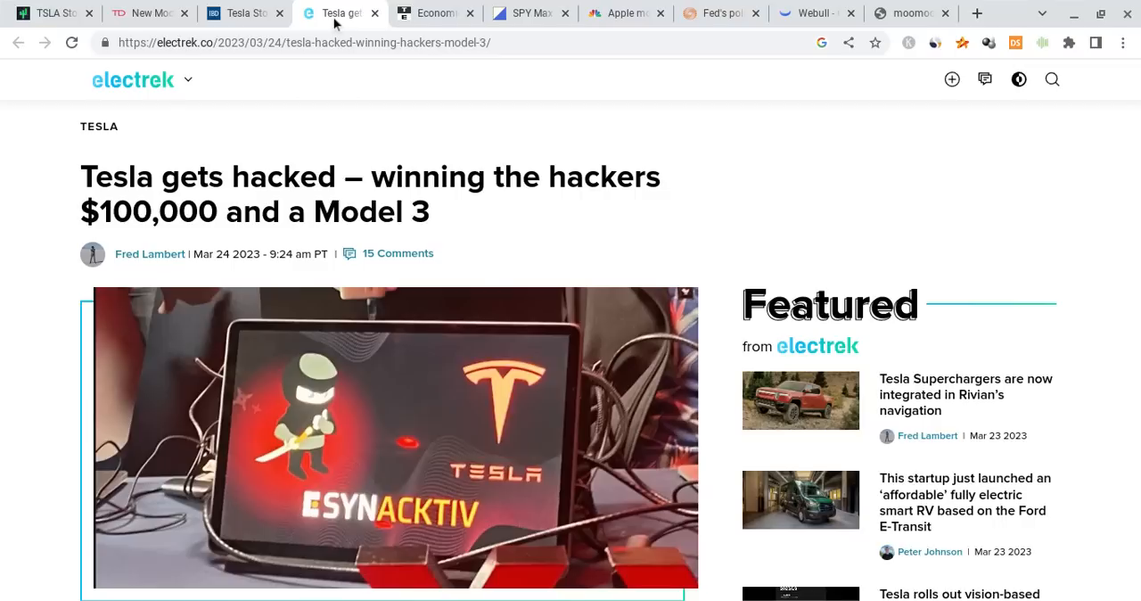
mouse_move(457, 235)
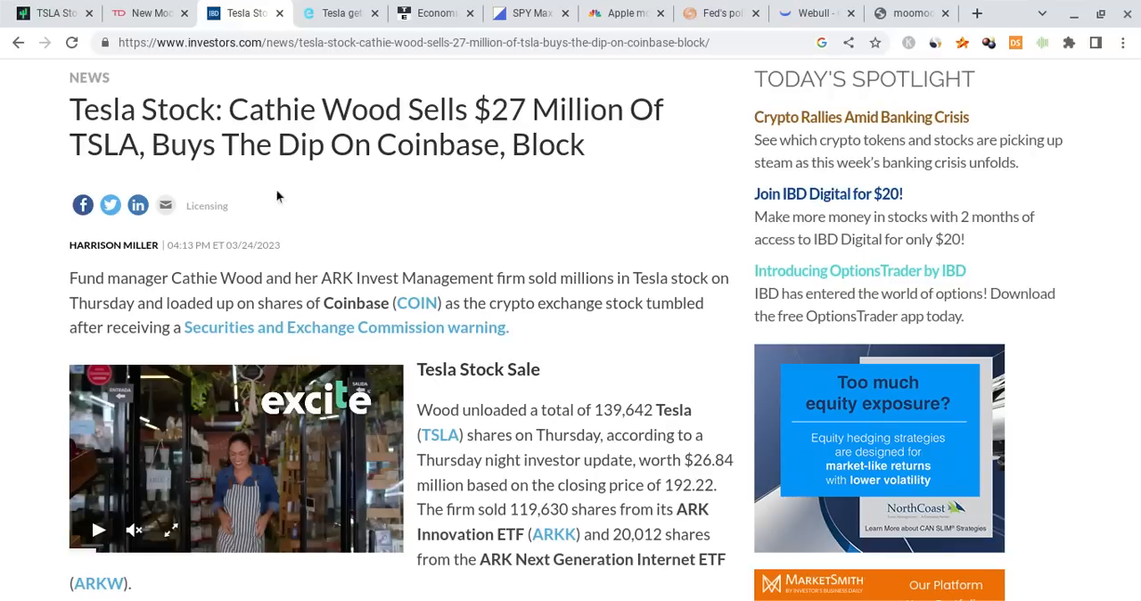
mouse_move(349, 171)
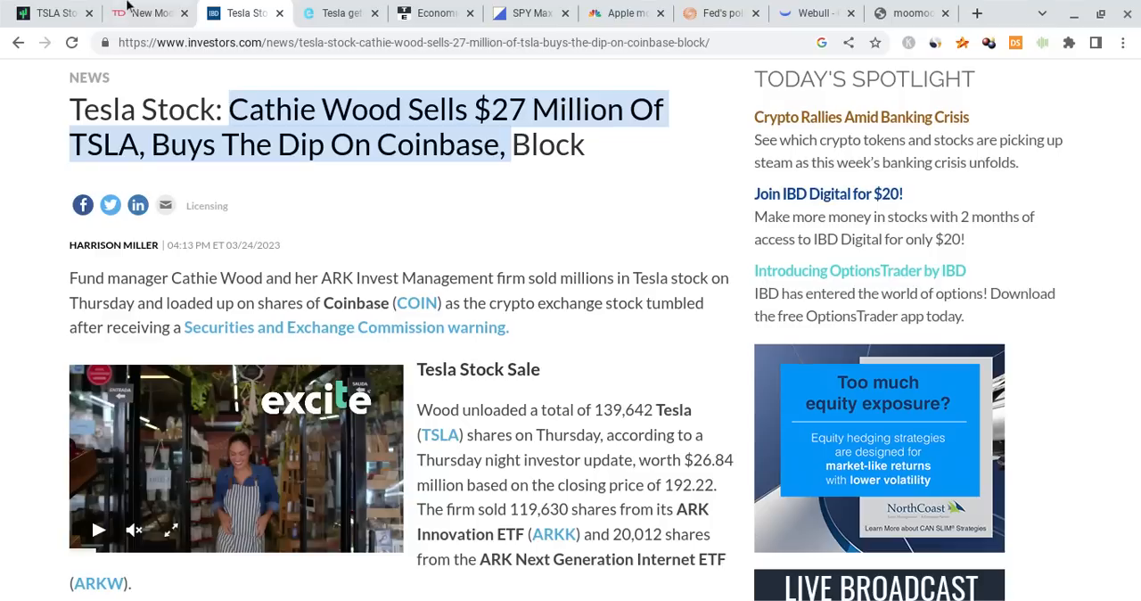
- Show the tesladata.mattjung.net Model Y chart of total U.S. inventory listings over 120 days
click(146, 12)
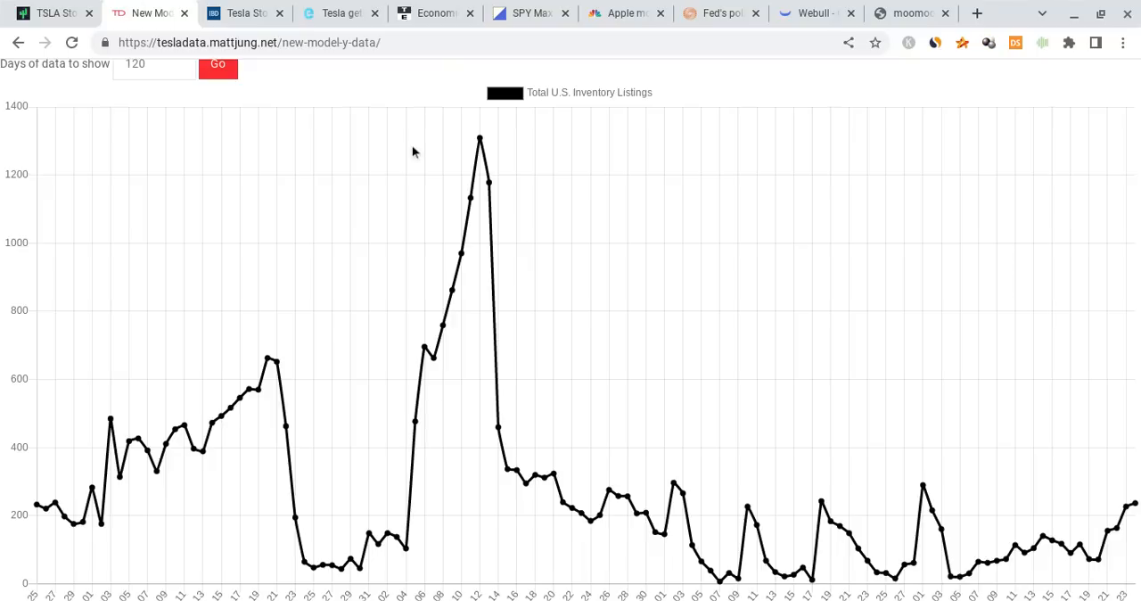
scroll(down, 3)
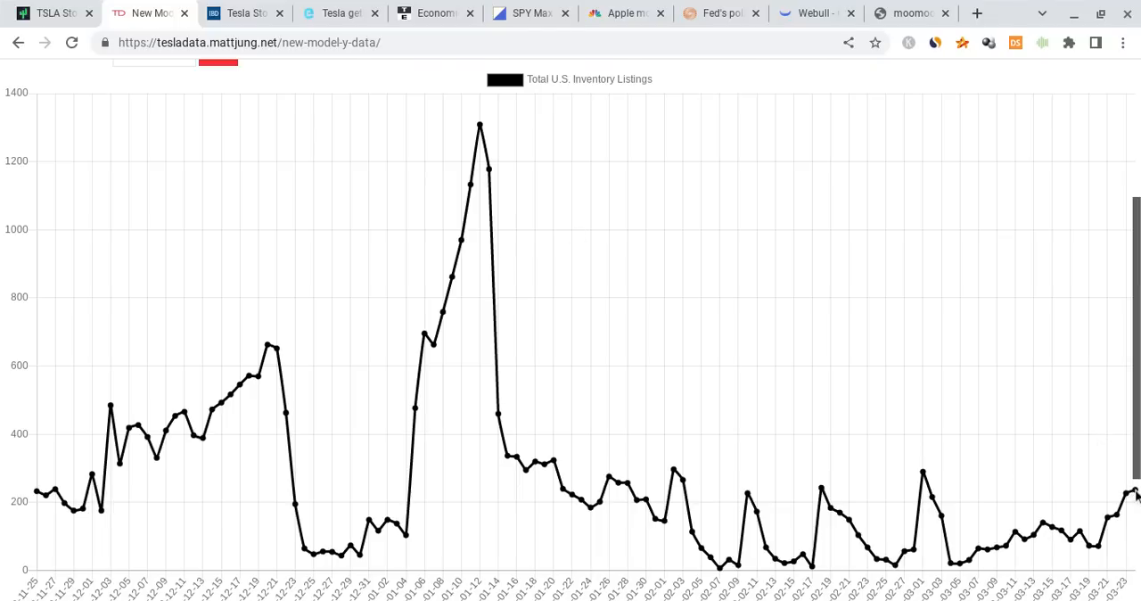
mouse_move(1121, 515)
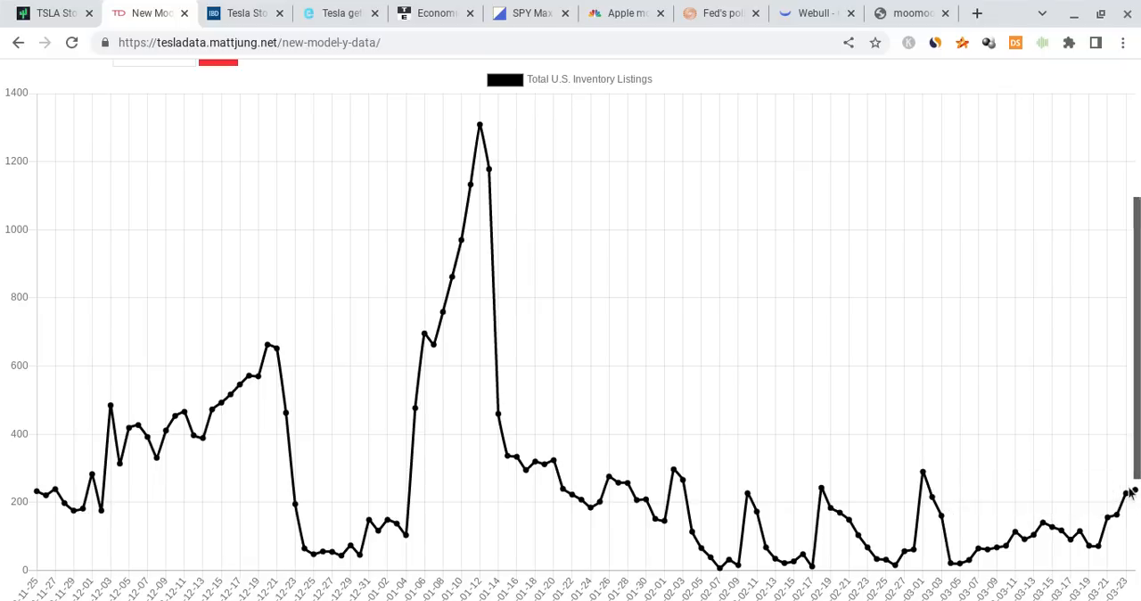
mouse_move(437, 314)
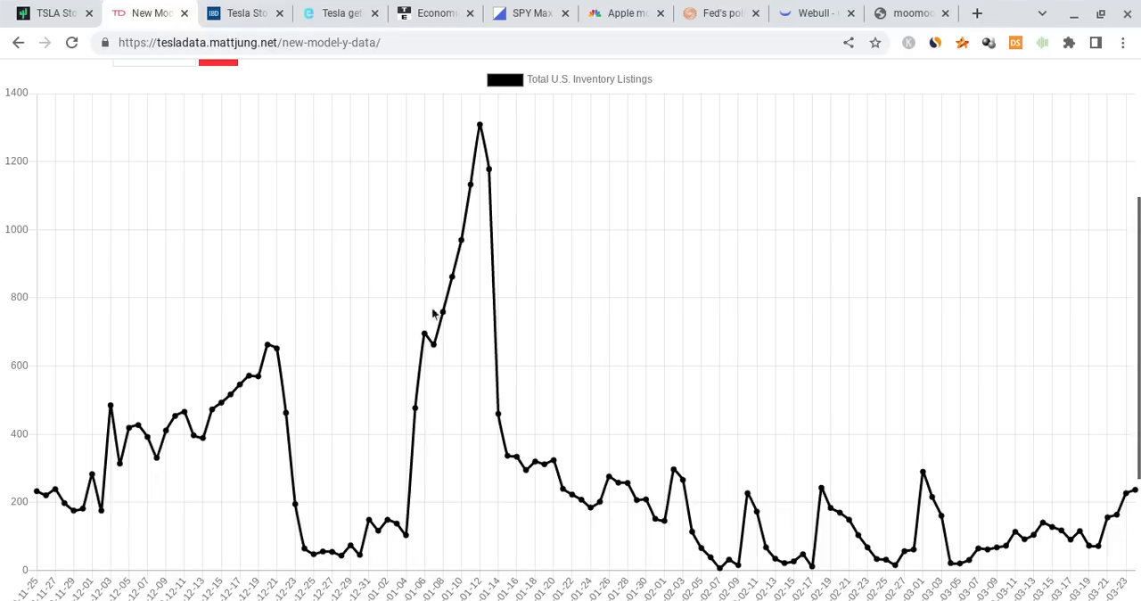
mouse_move(481, 128)
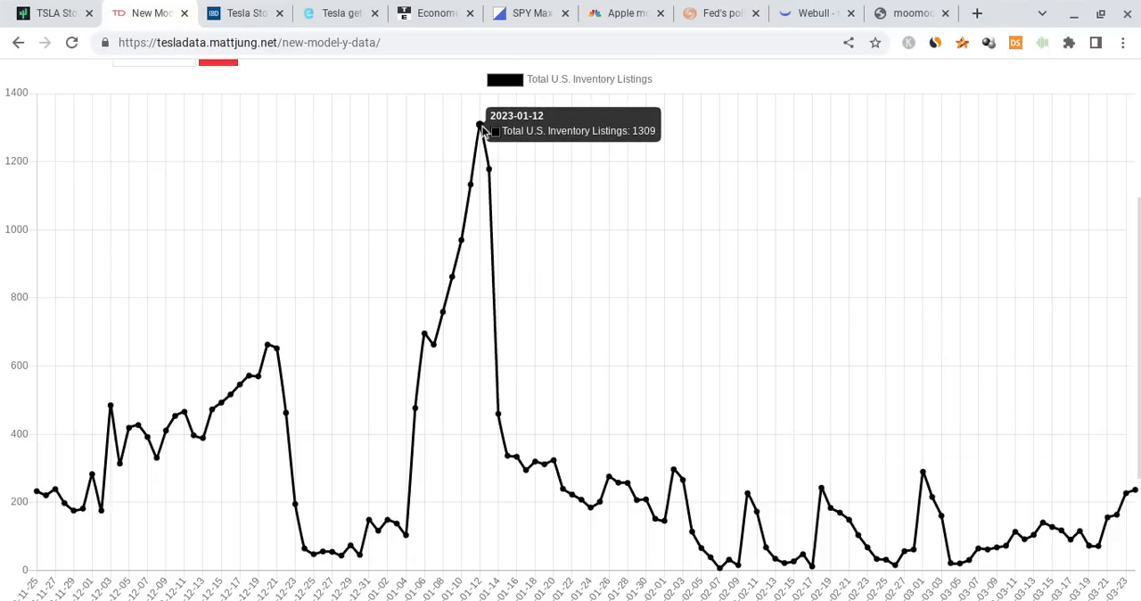
mouse_move(425, 111)
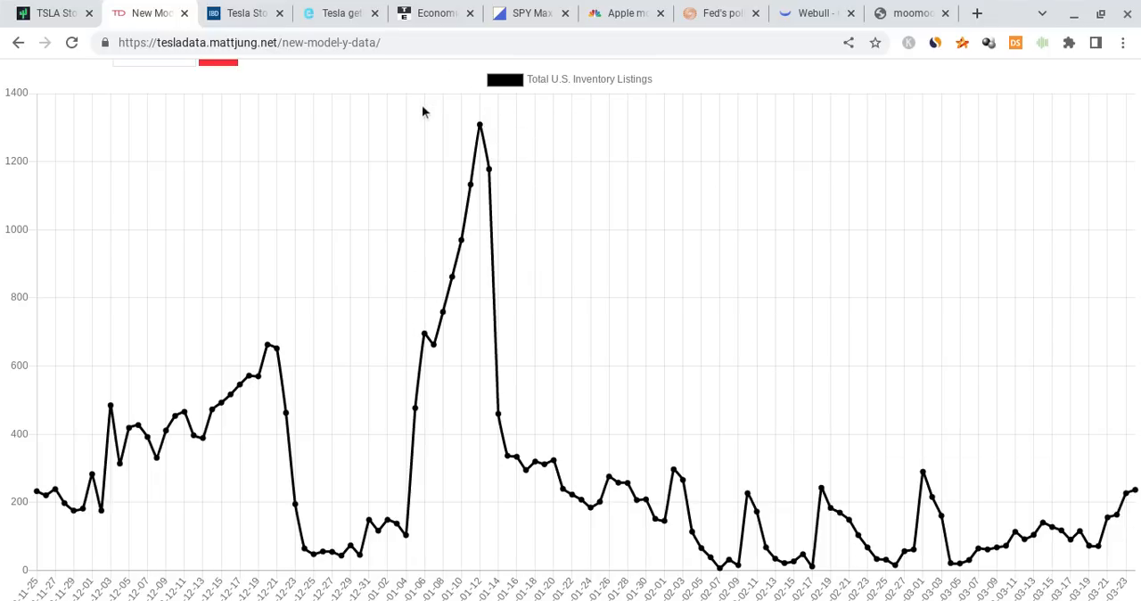
mouse_move(807, 399)
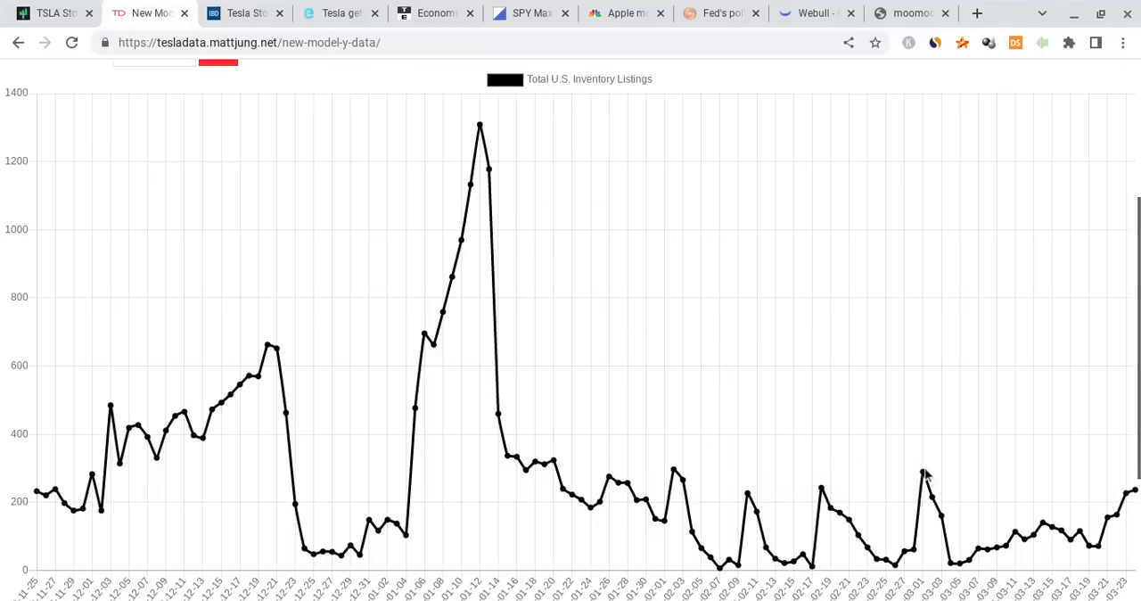
mouse_move(920, 472)
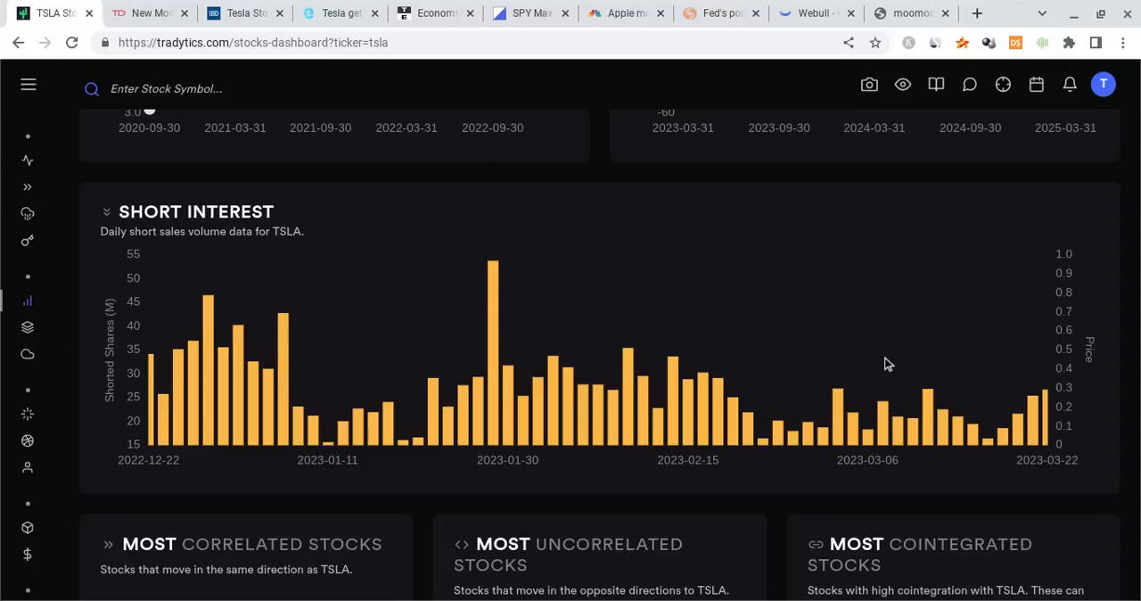
mouse_move(1030, 406)
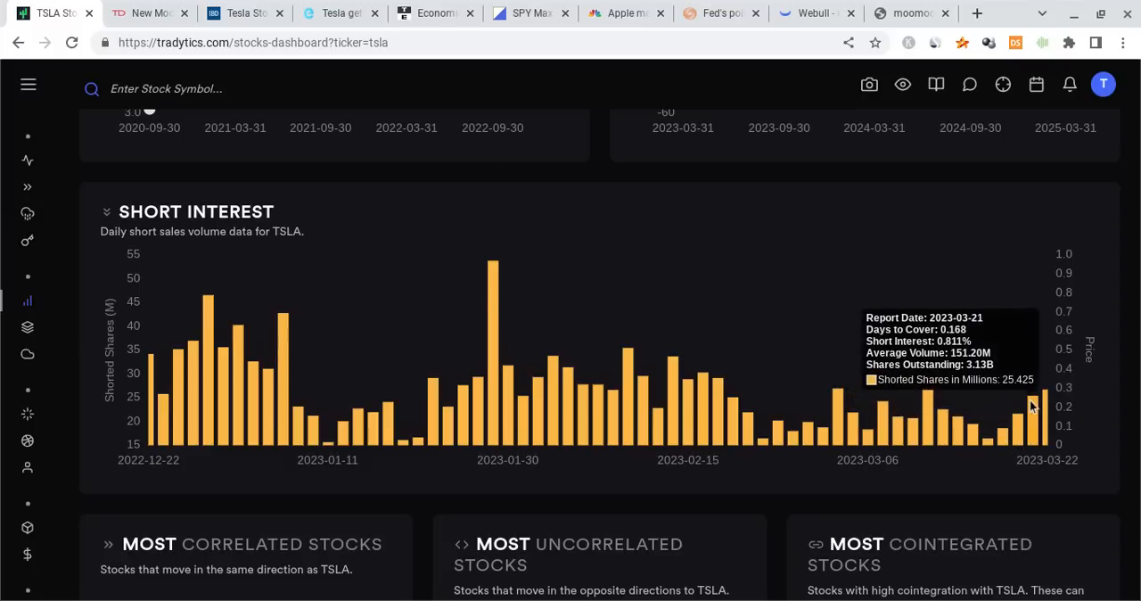
mouse_move(1044, 401)
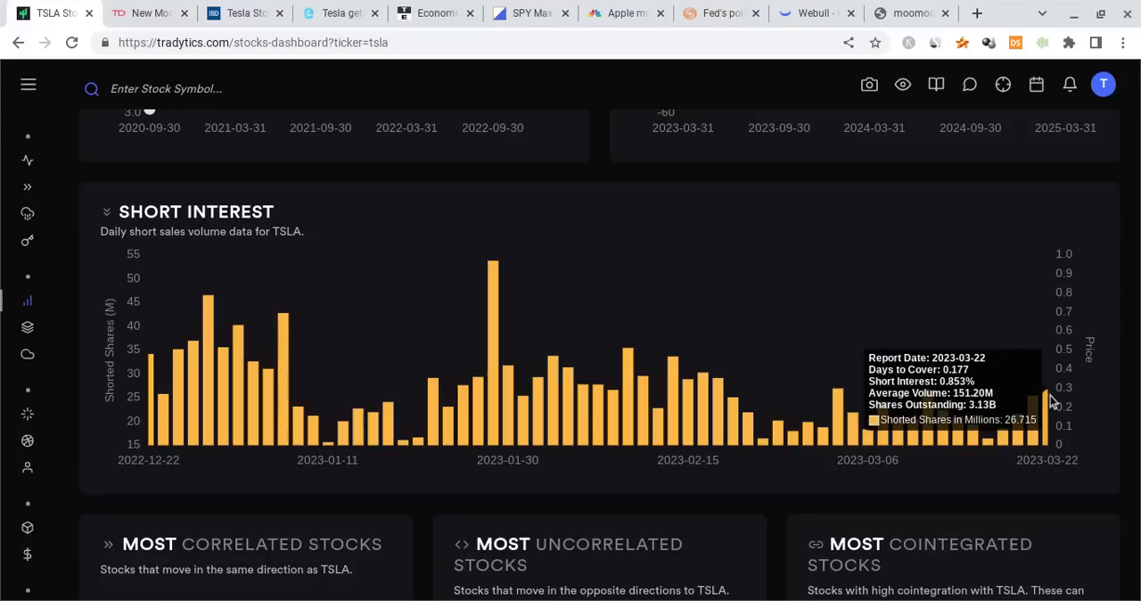
mouse_move(1051, 400)
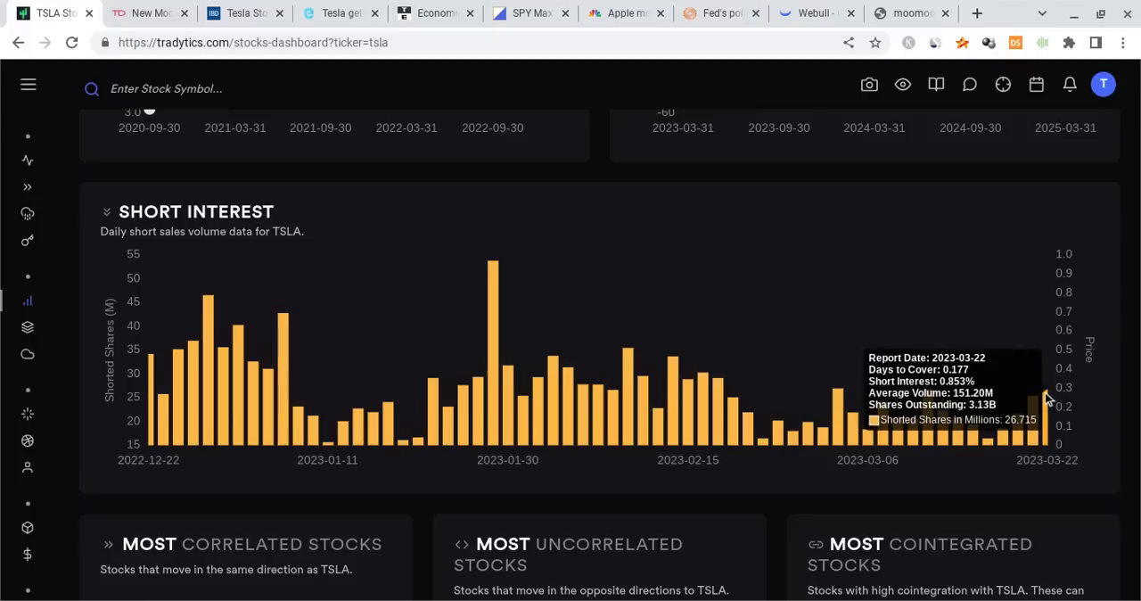
mouse_move(1048, 399)
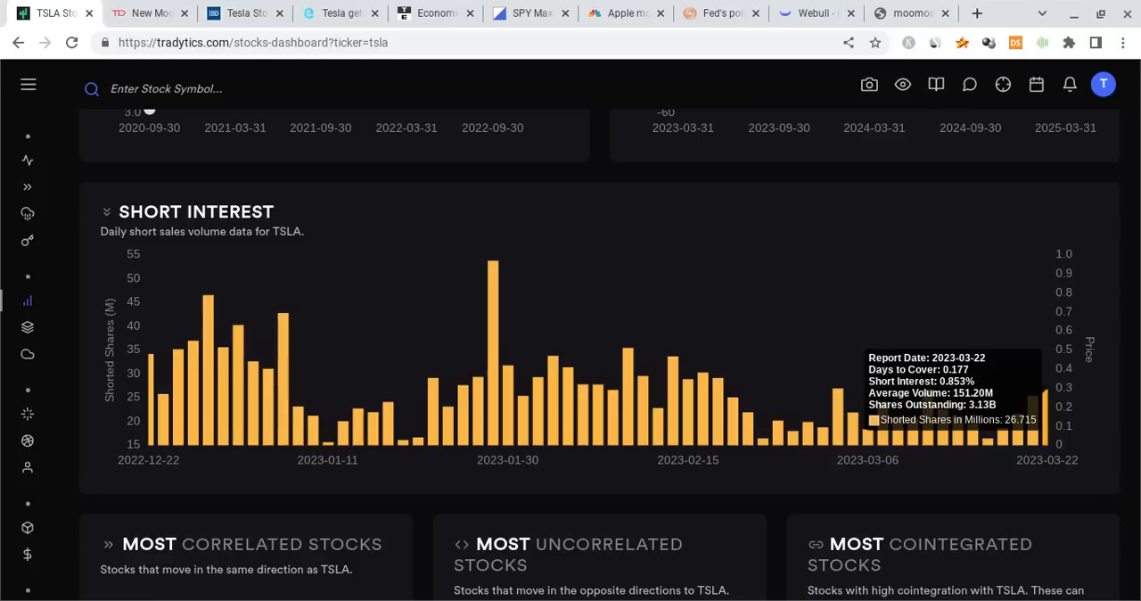
mouse_move(980, 387)
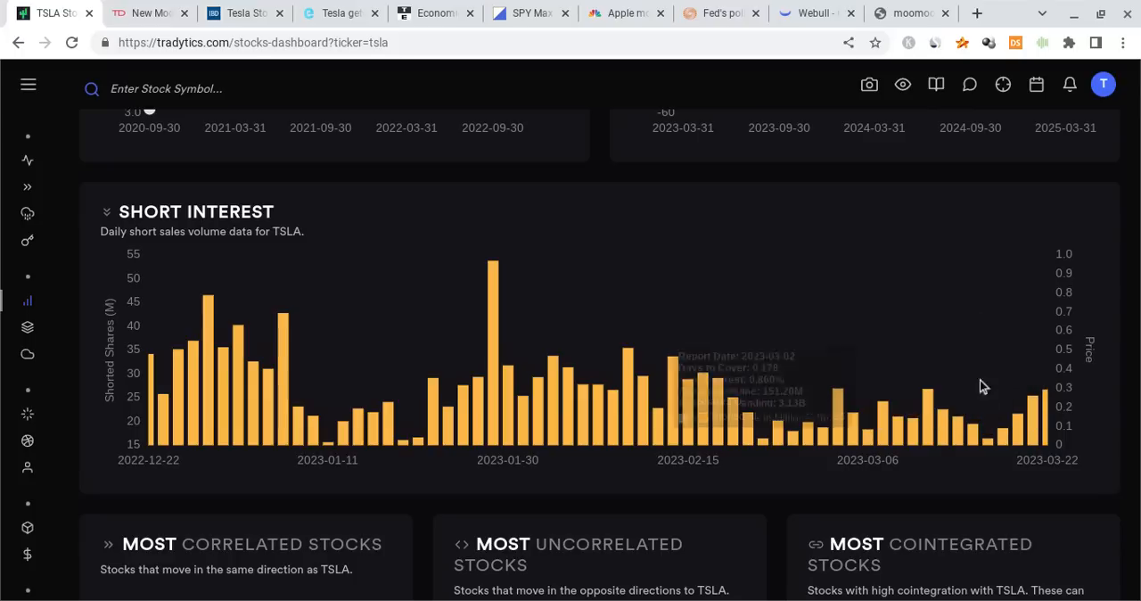
mouse_move(838, 393)
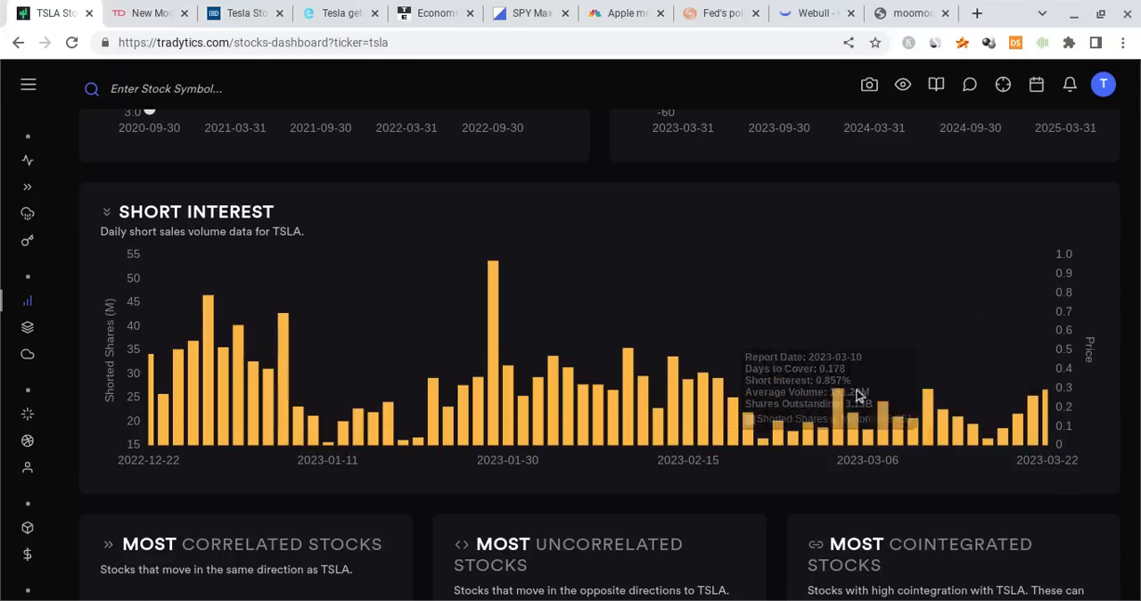
mouse_move(877, 382)
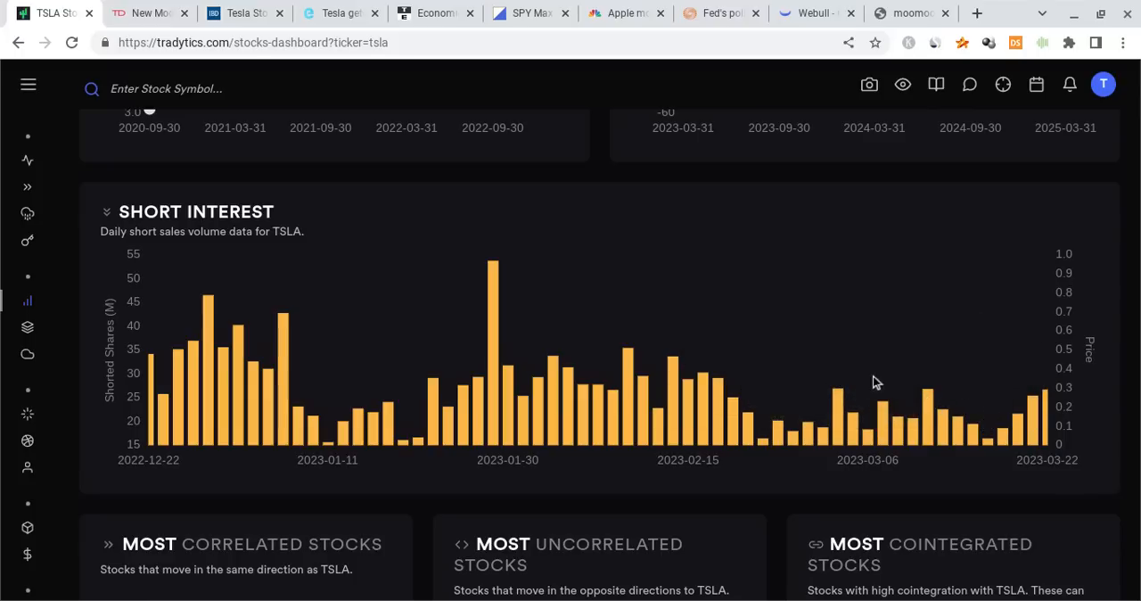
mouse_move(841, 396)
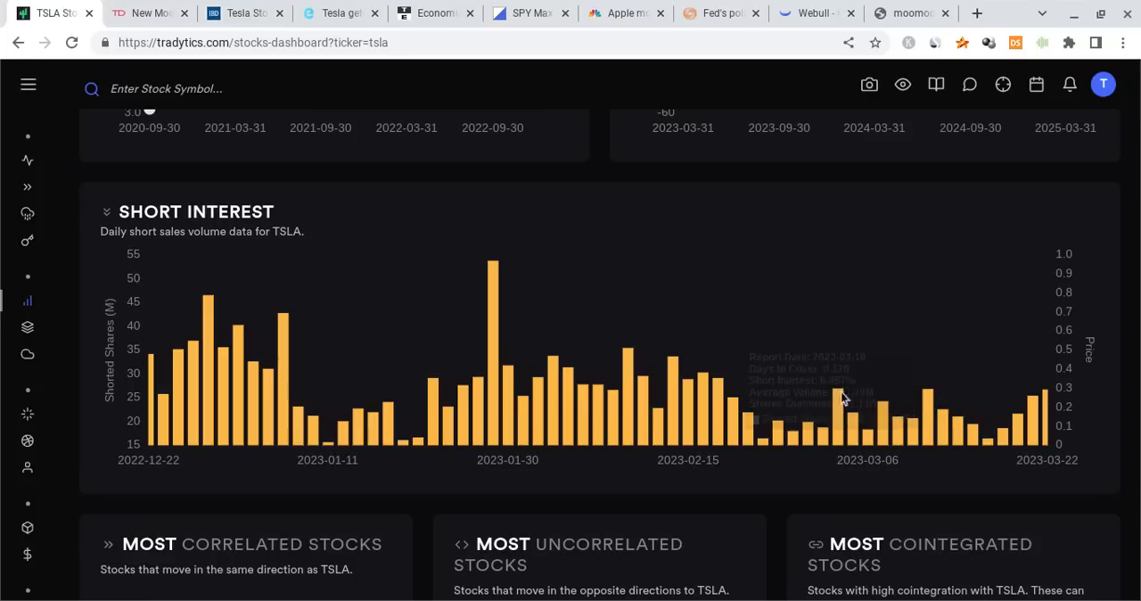
mouse_move(946, 412)
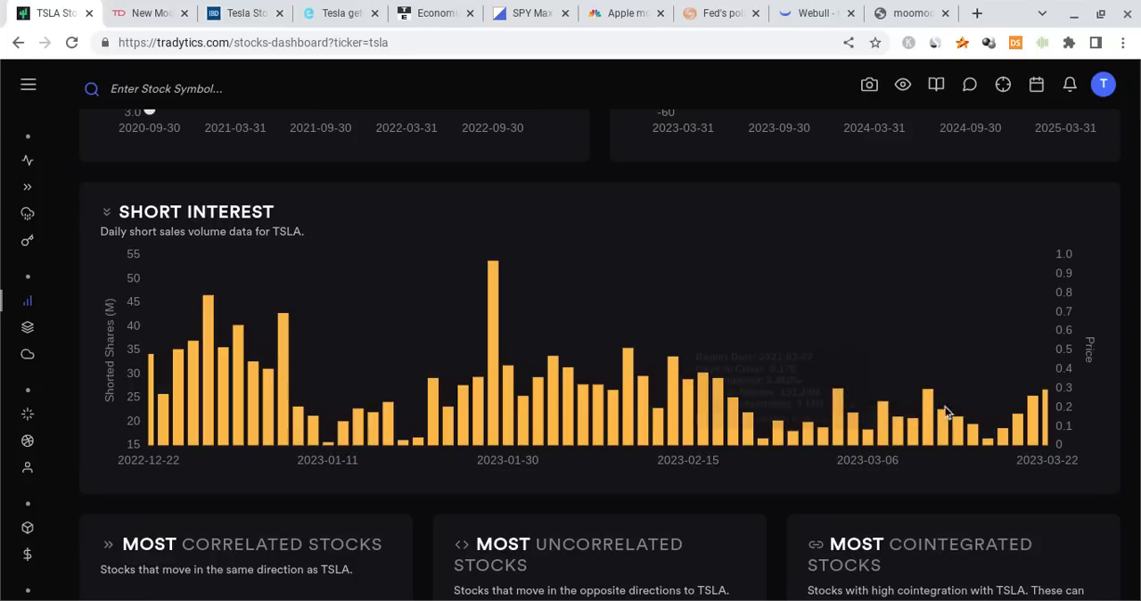
mouse_move(399, 303)
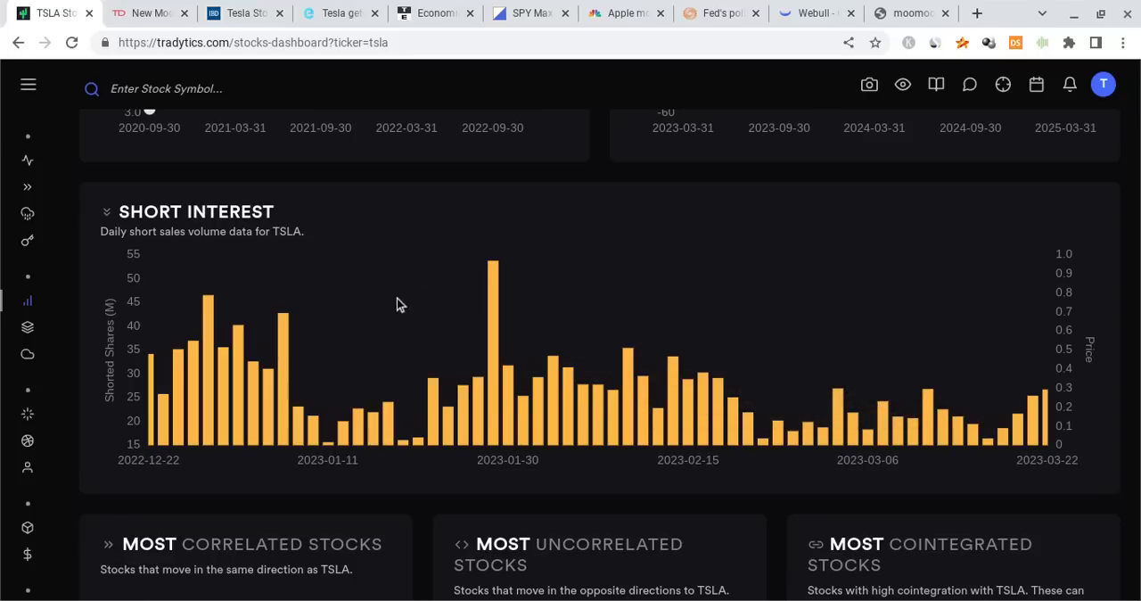
mouse_move(492, 312)
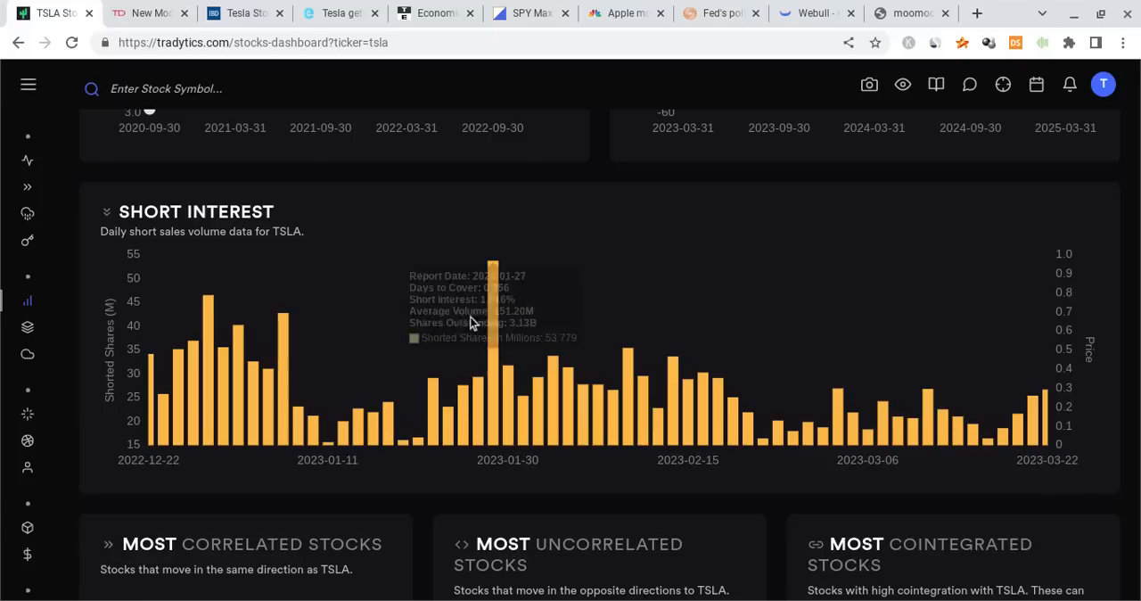
mouse_move(492, 339)
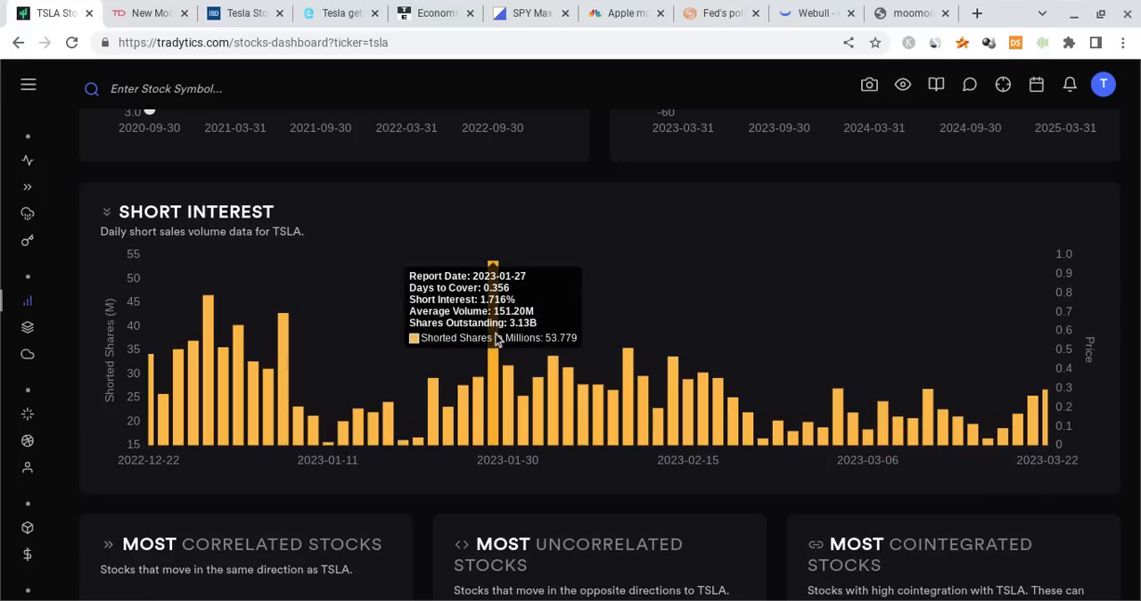
mouse_move(1001, 432)
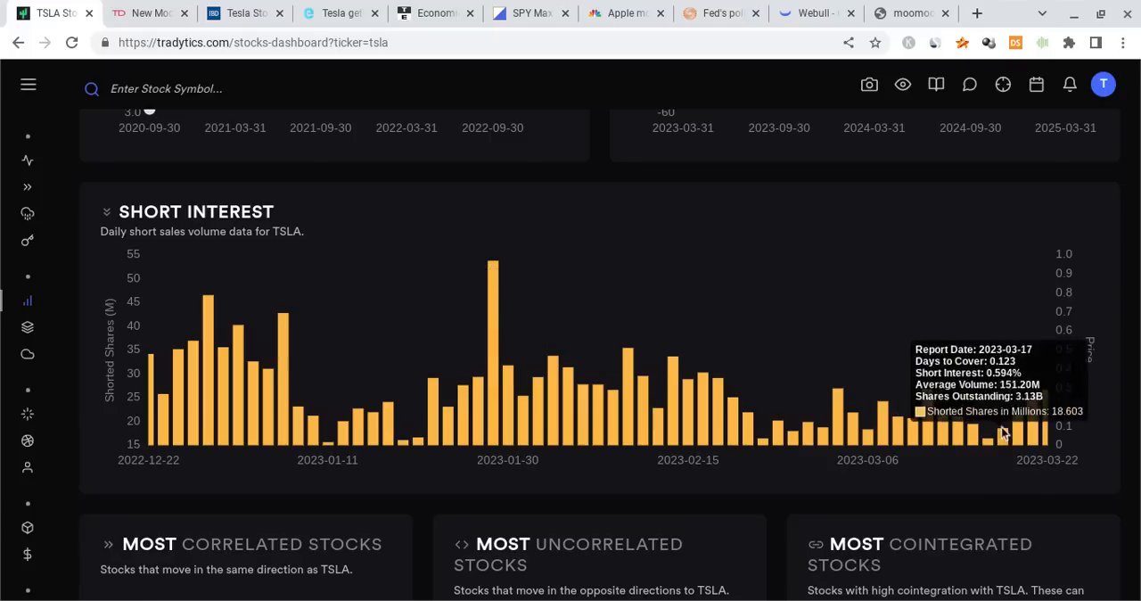
mouse_move(1037, 400)
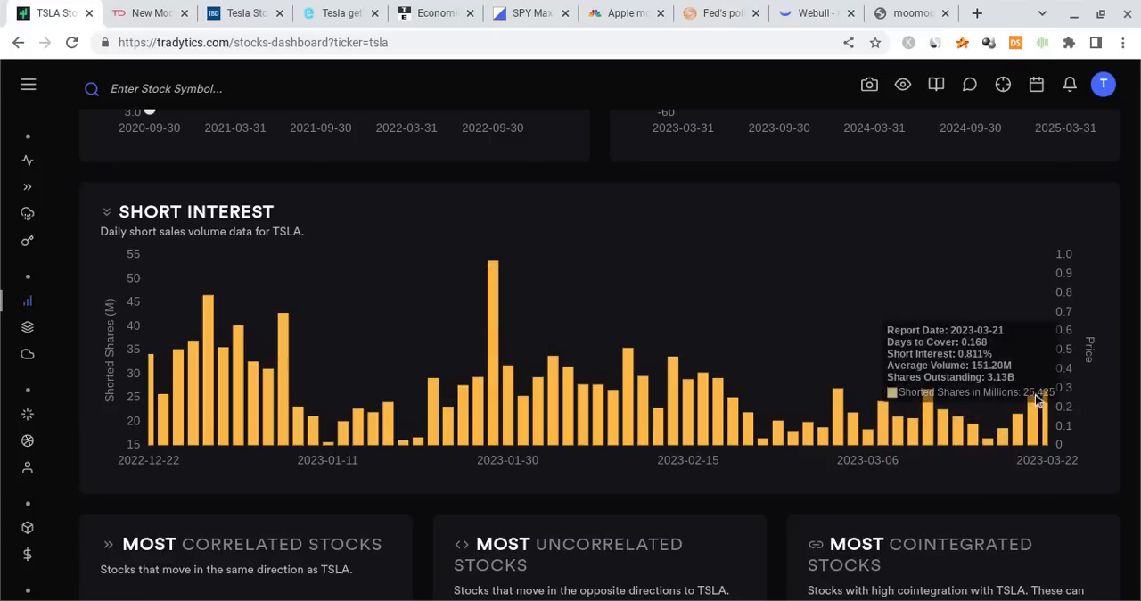
mouse_move(1050, 396)
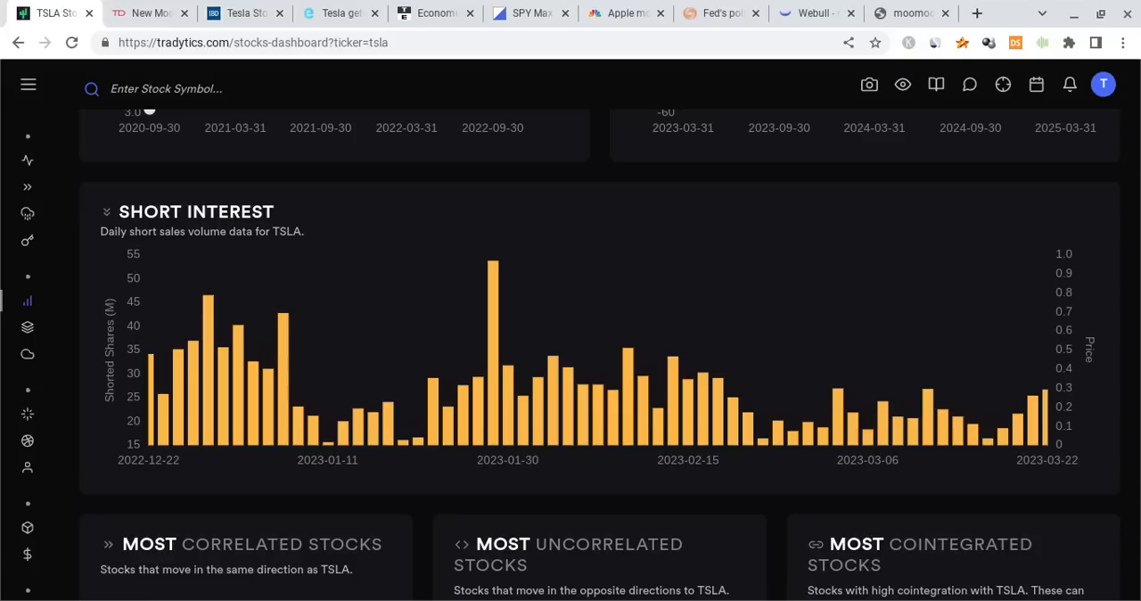
mouse_move(1048, 314)
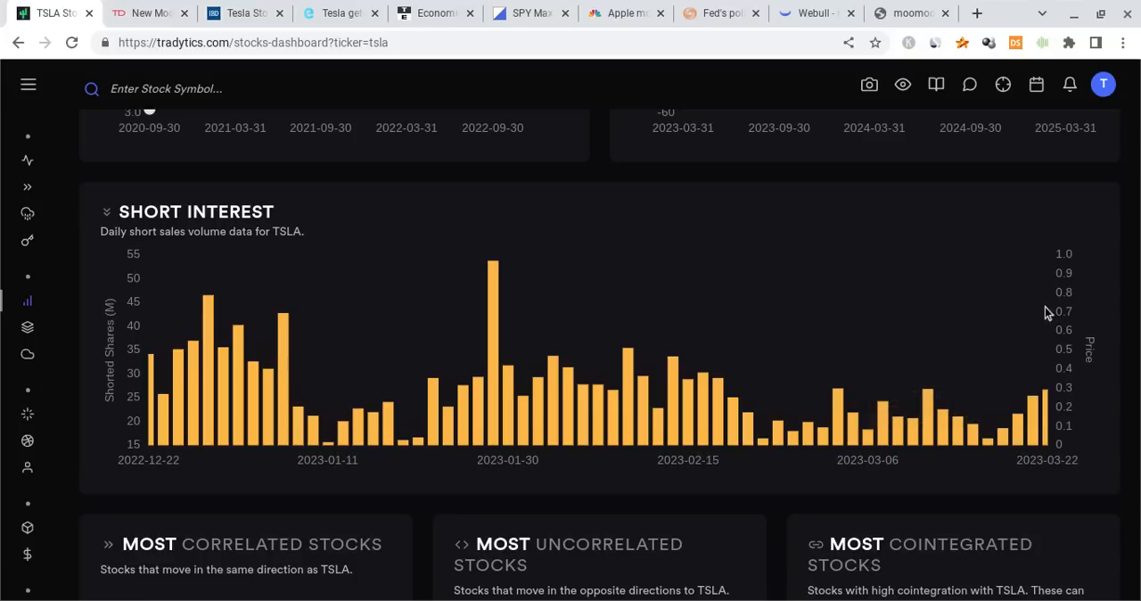
mouse_move(1038, 380)
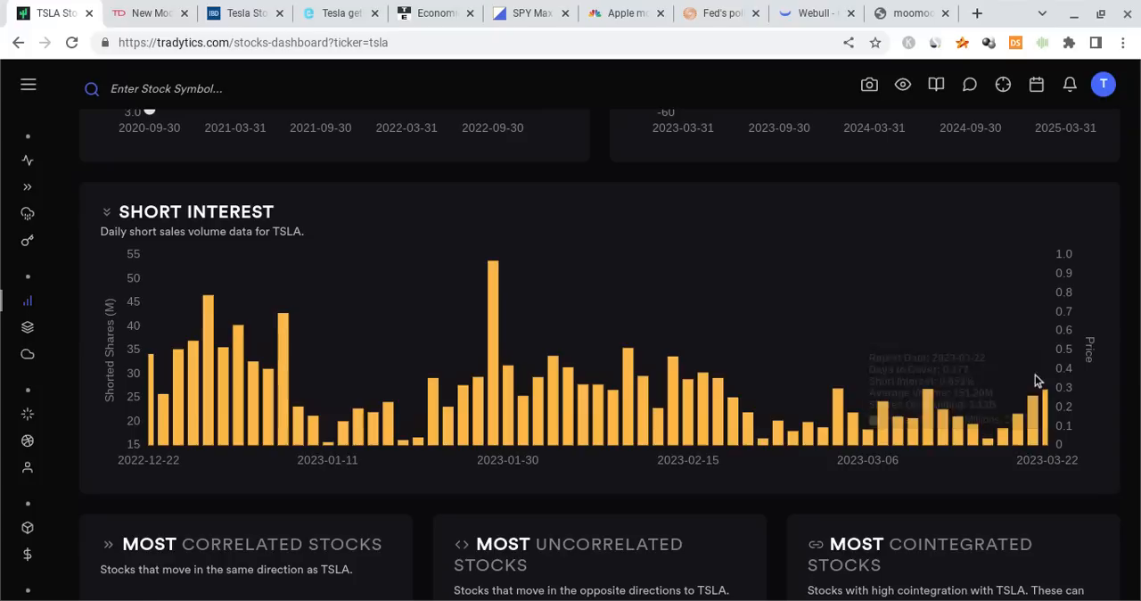
mouse_move(1060, 377)
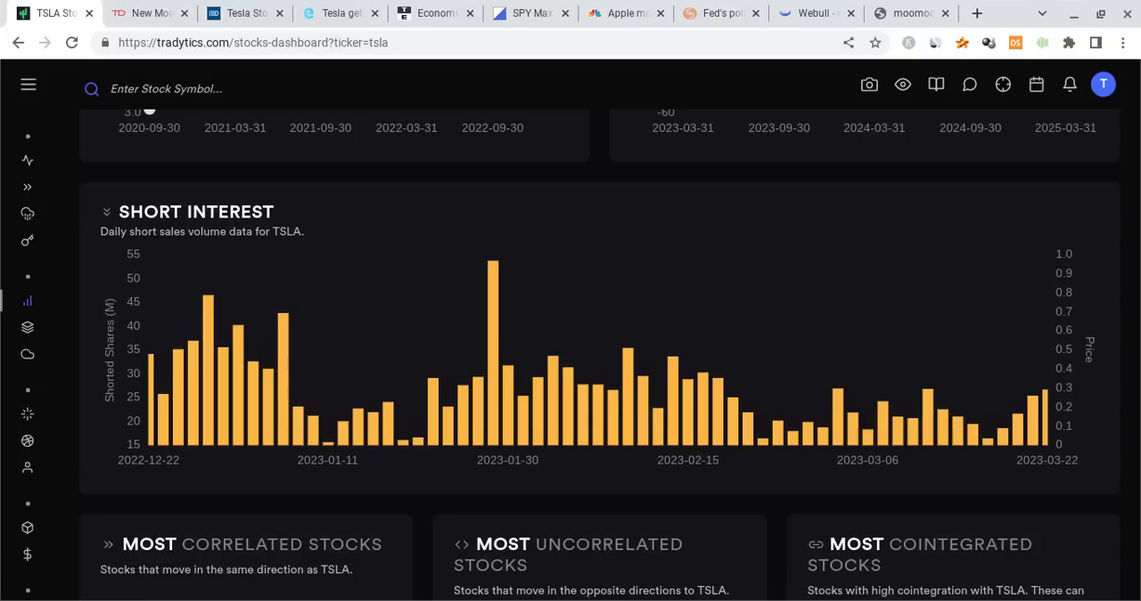
mouse_move(813, 13)
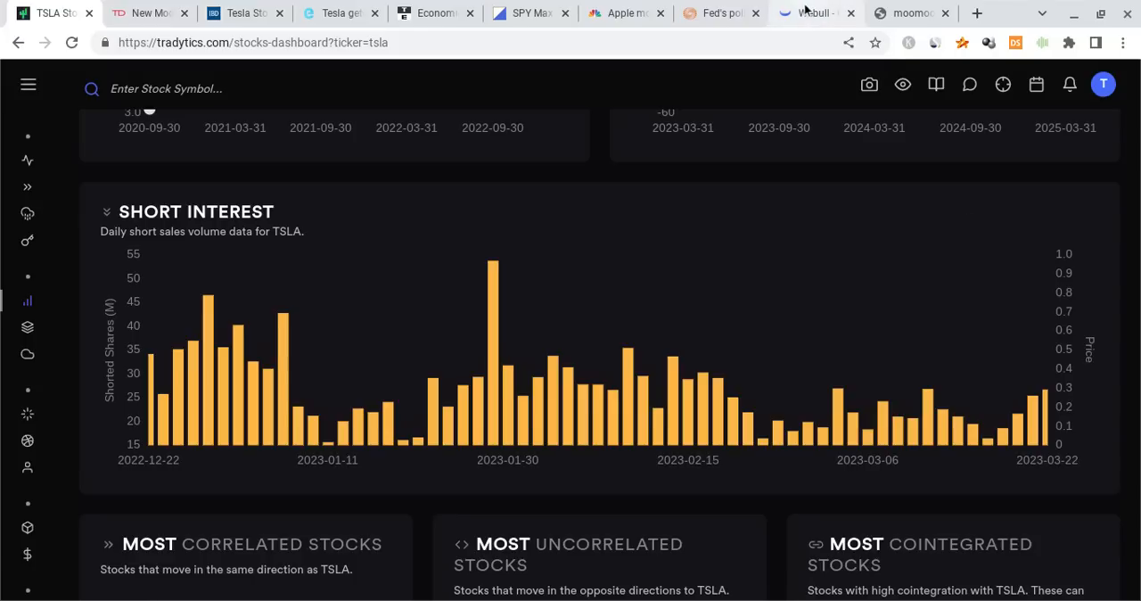
- Review SPY's daily candles with MACD in Webull, then load the VIX daily chart
click(813, 13)
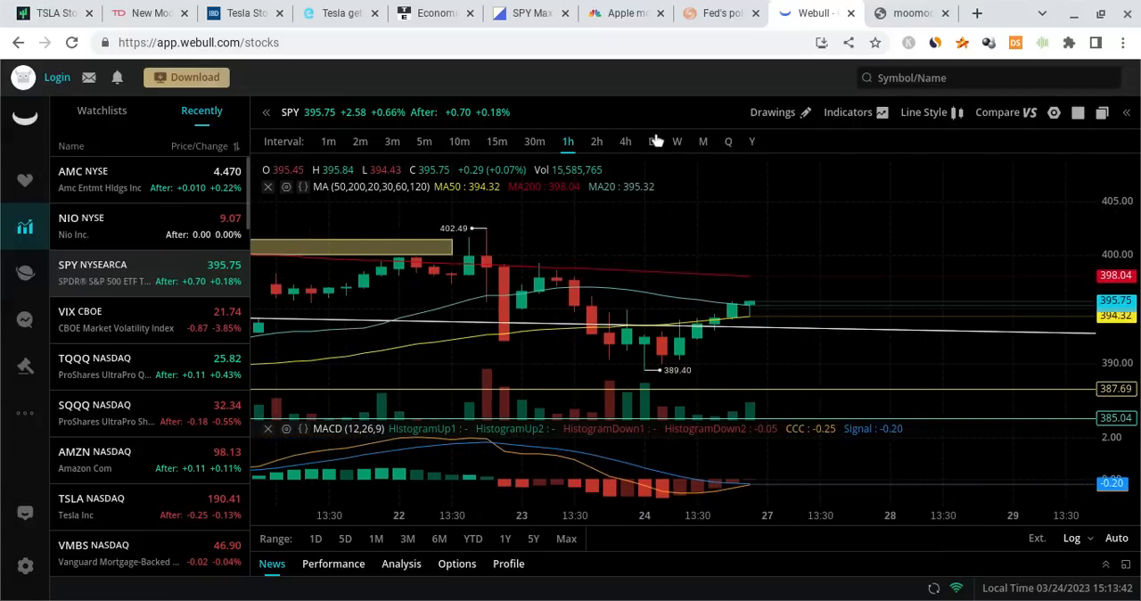
click(652, 141)
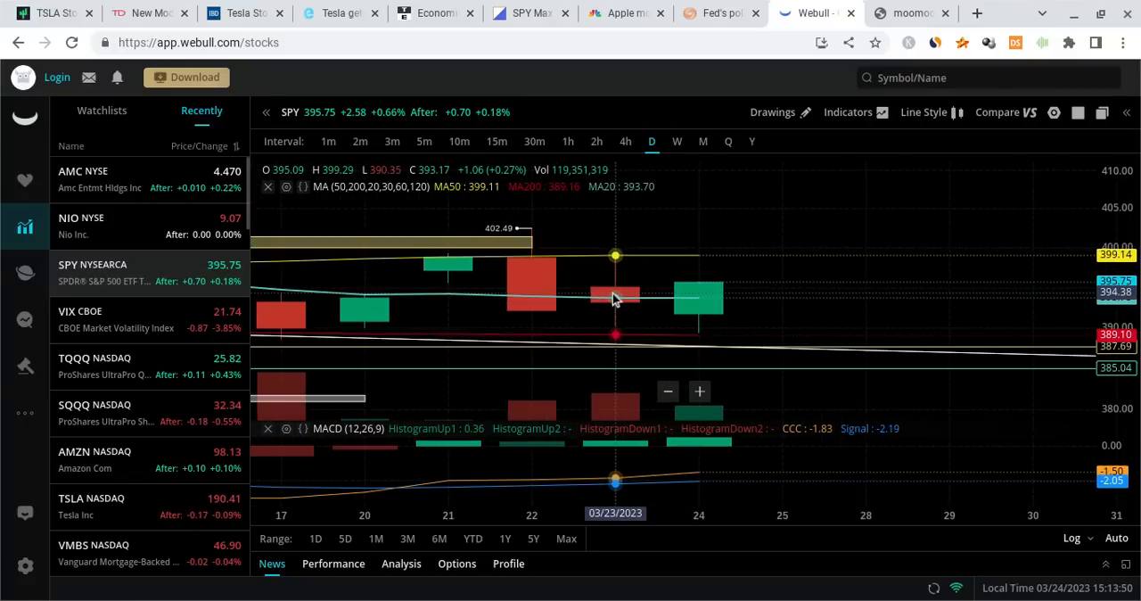
mouse_move(449, 282)
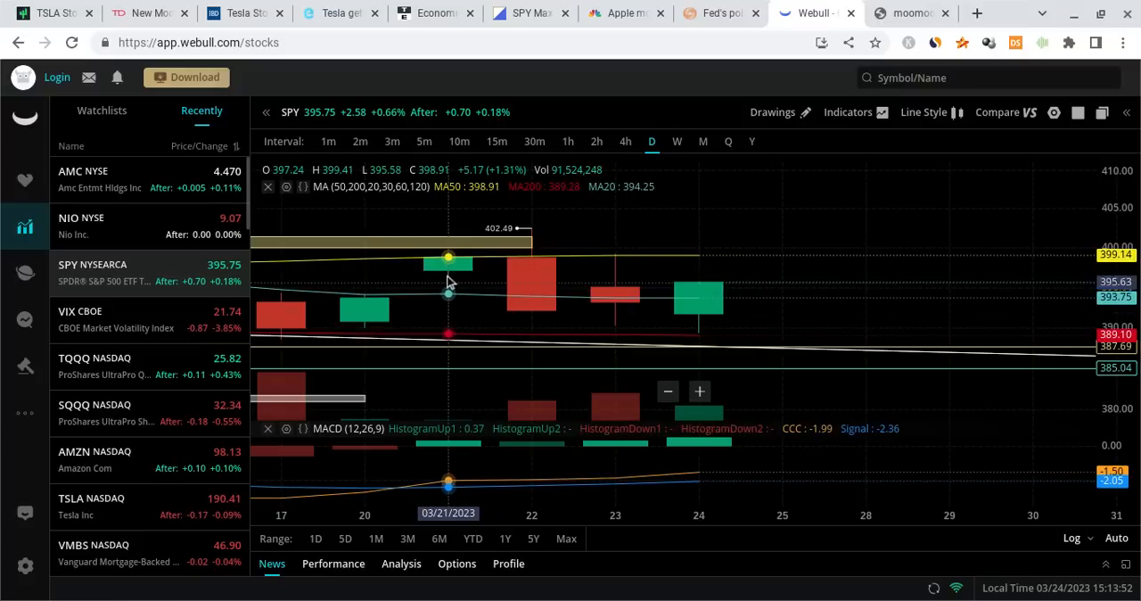
mouse_move(281, 314)
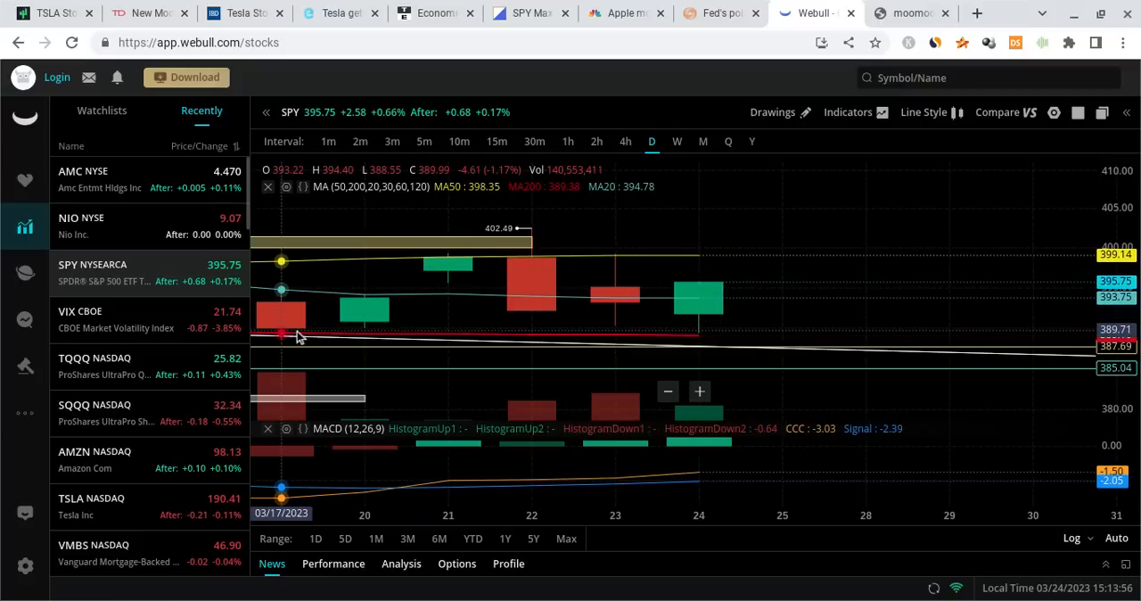
mouse_move(364, 333)
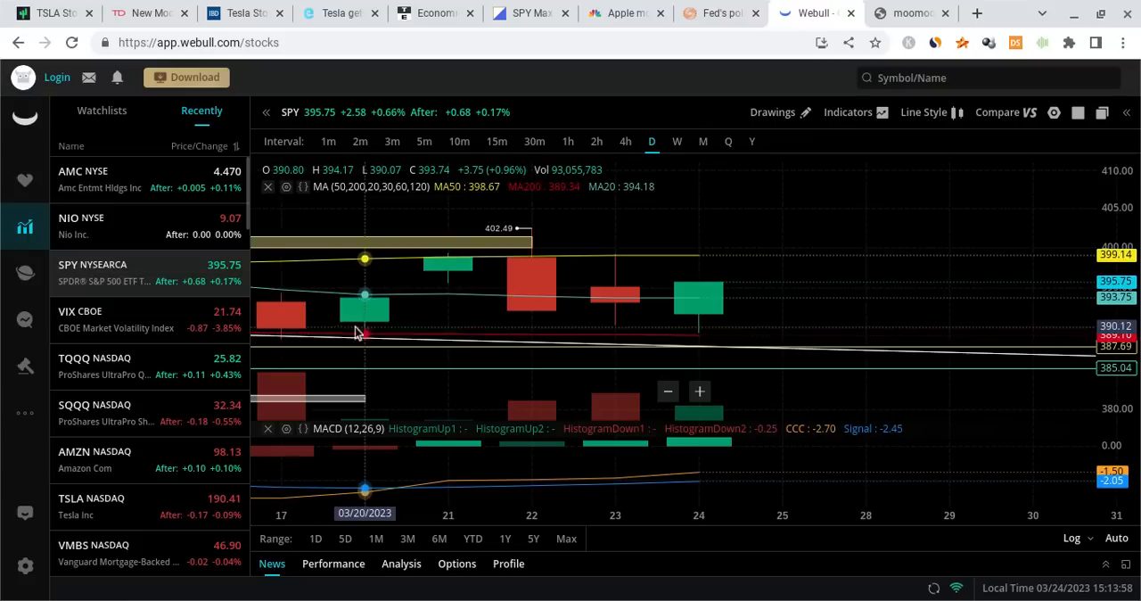
mouse_move(413, 287)
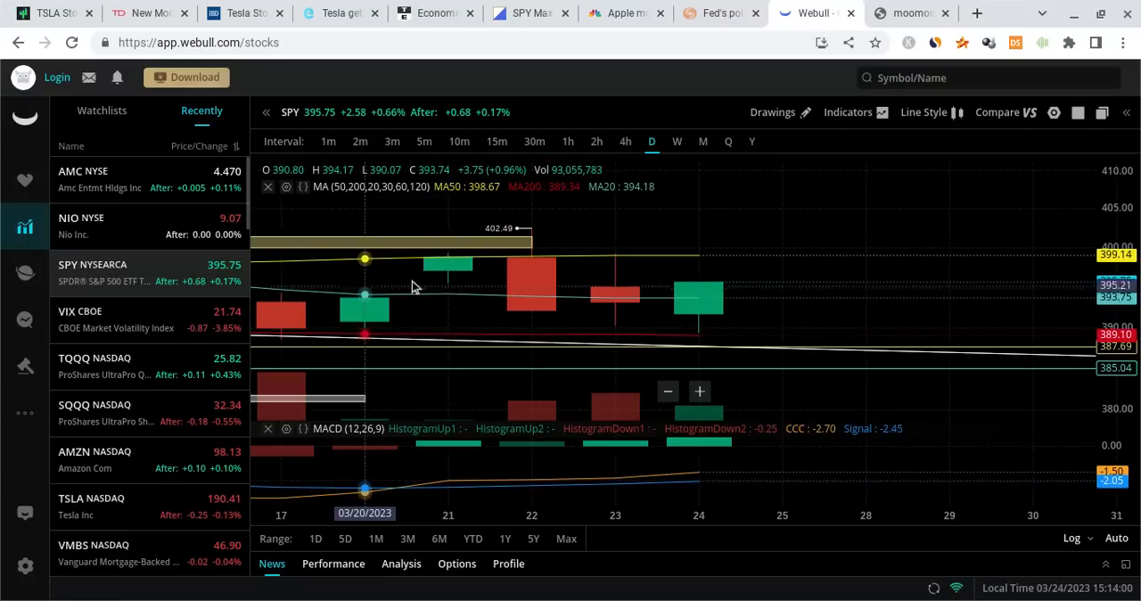
mouse_move(449, 262)
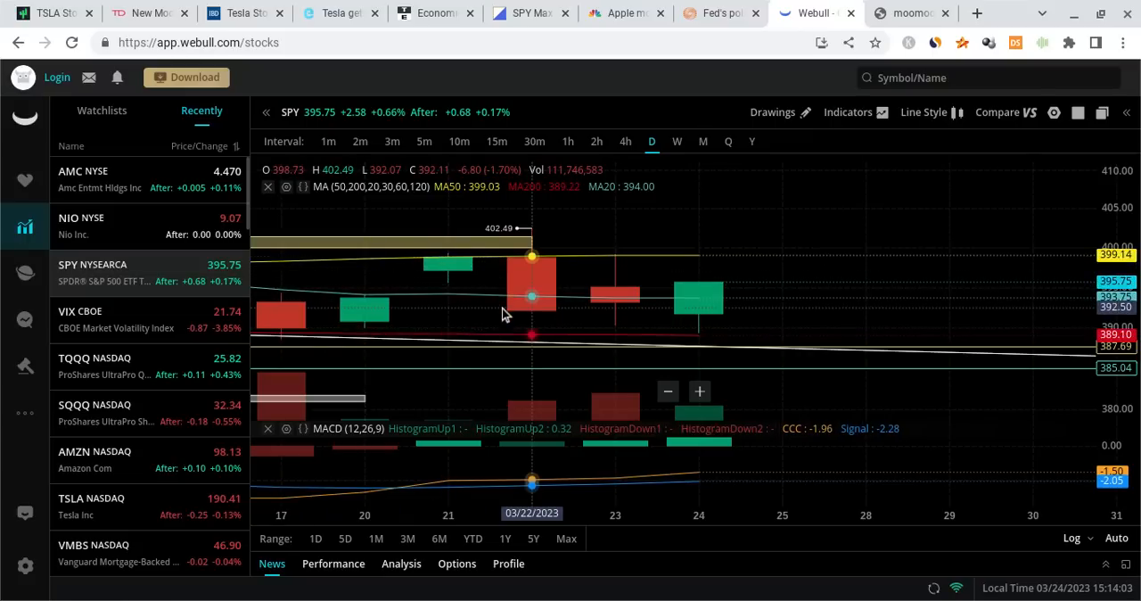
mouse_move(527, 230)
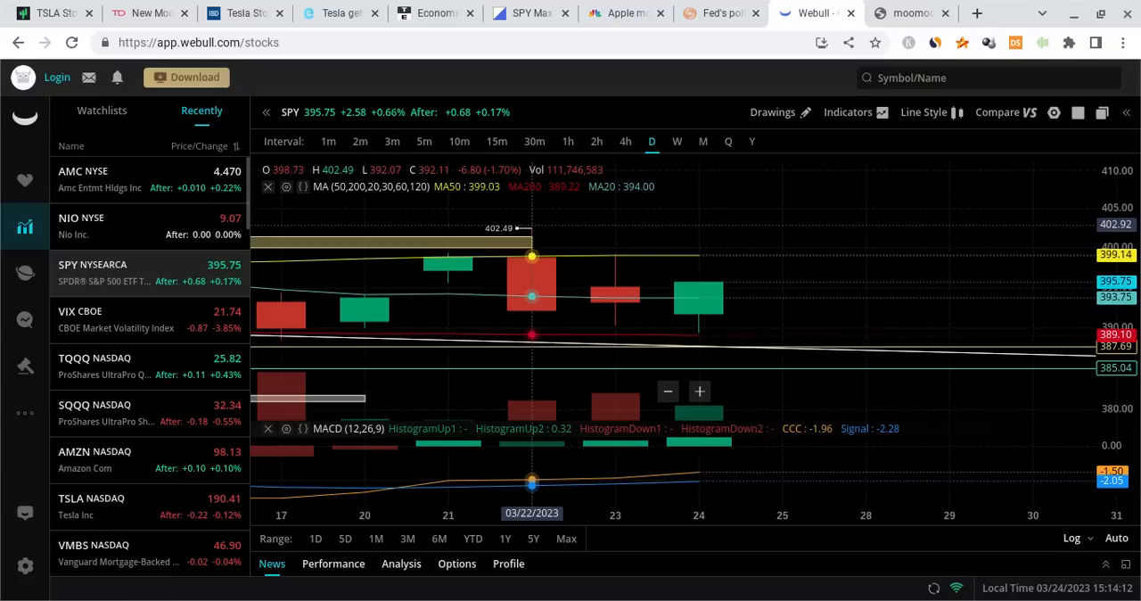
mouse_move(560, 318)
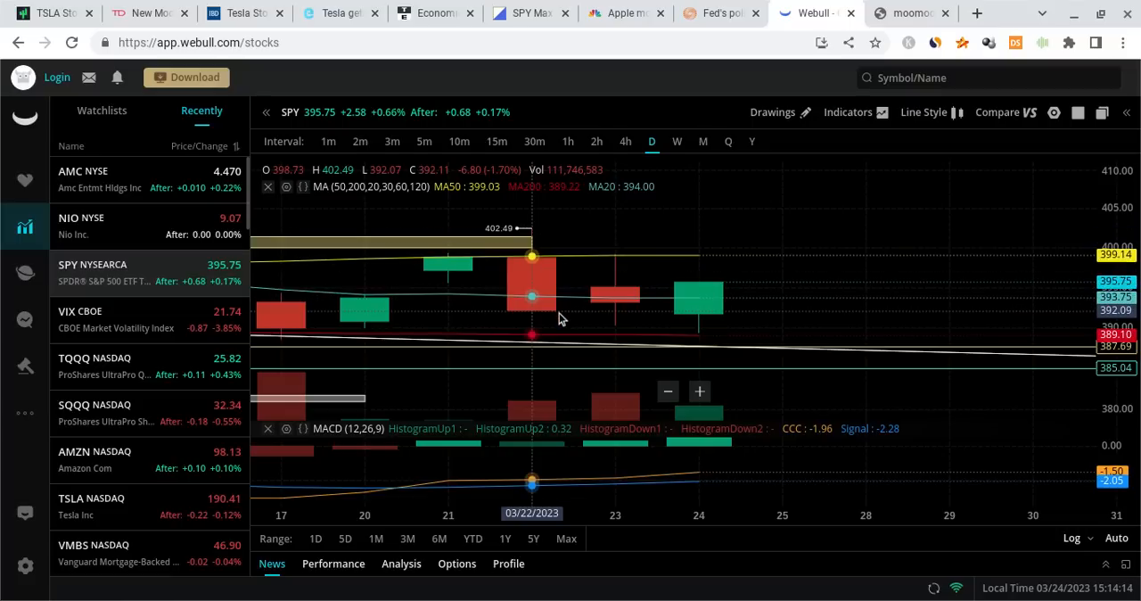
mouse_move(364, 321)
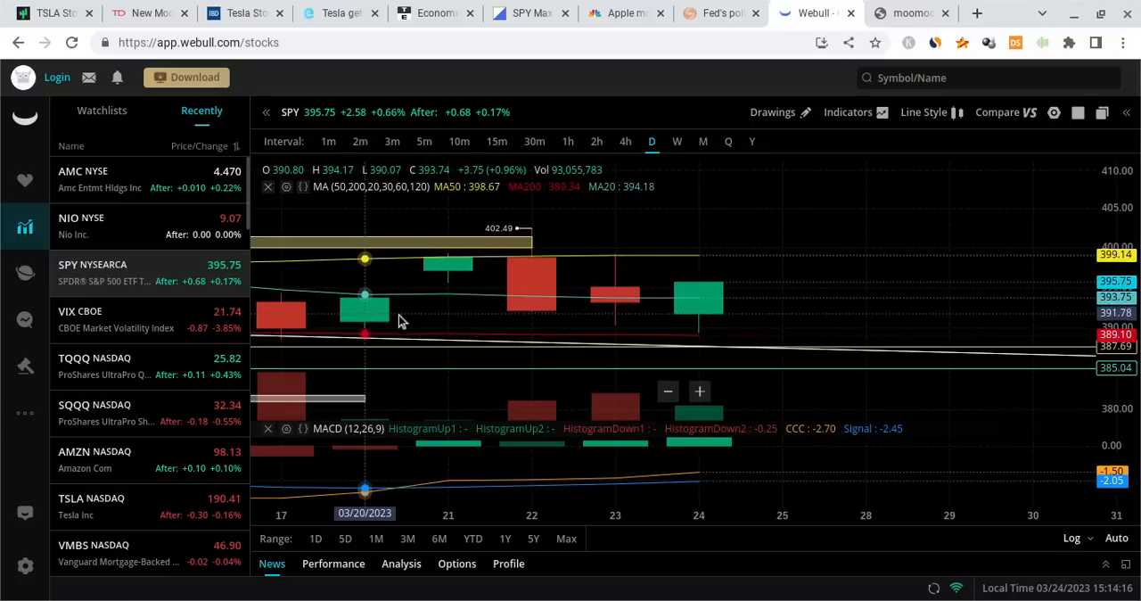
mouse_move(381, 342)
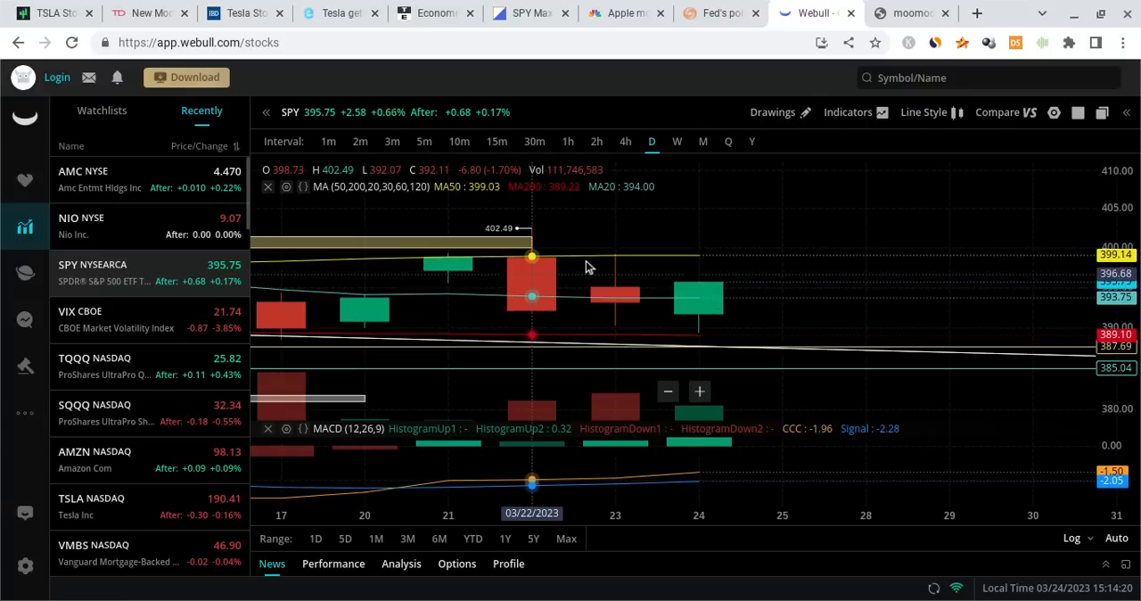
mouse_move(699, 299)
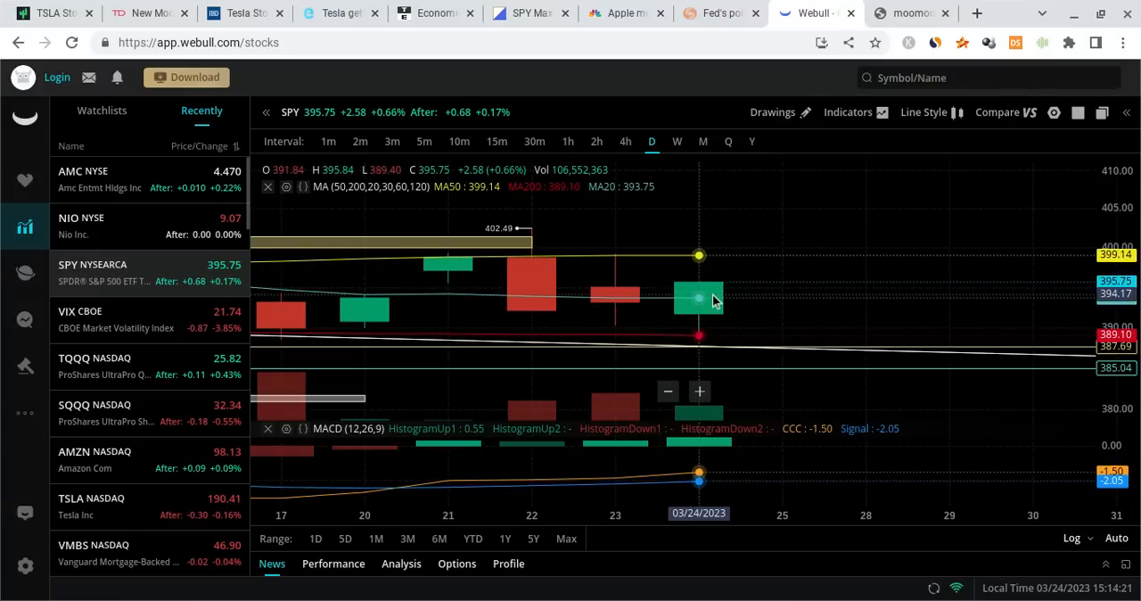
mouse_move(702, 249)
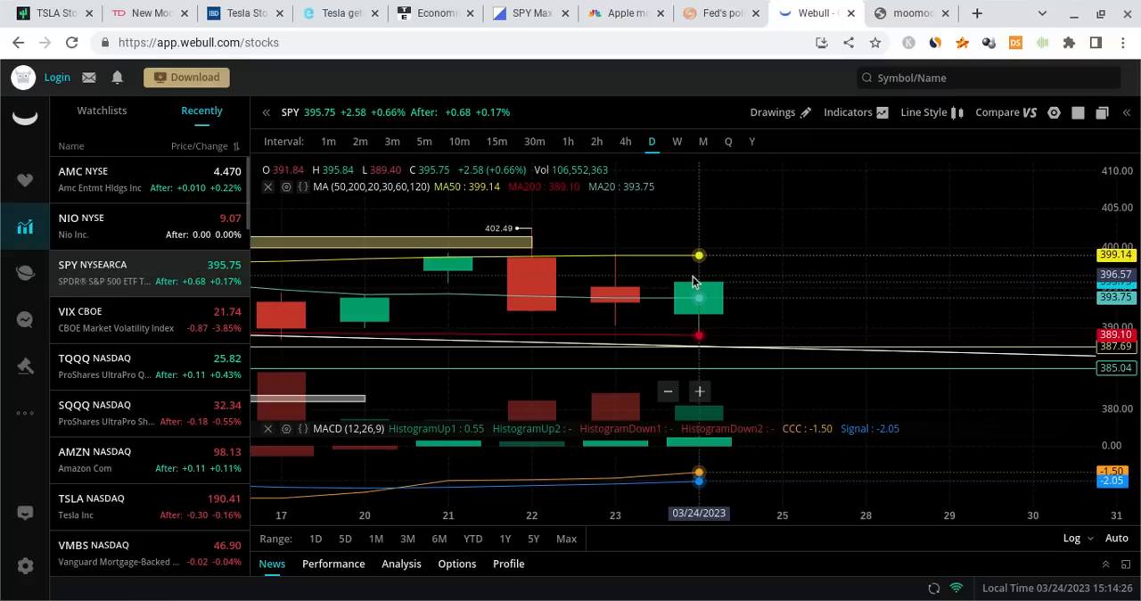
mouse_move(681, 296)
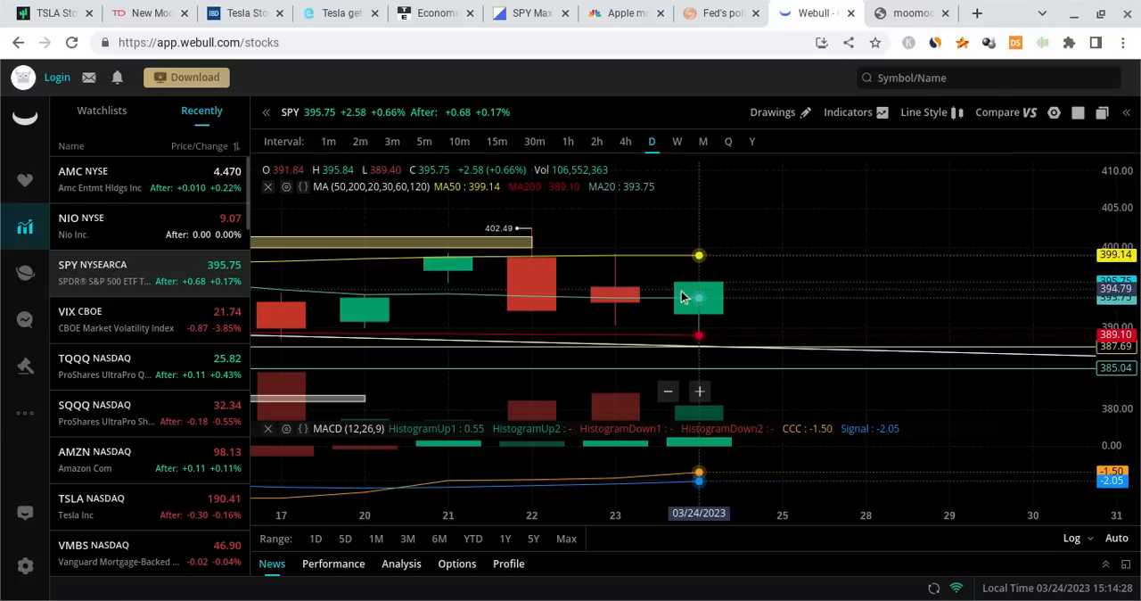
mouse_move(710, 278)
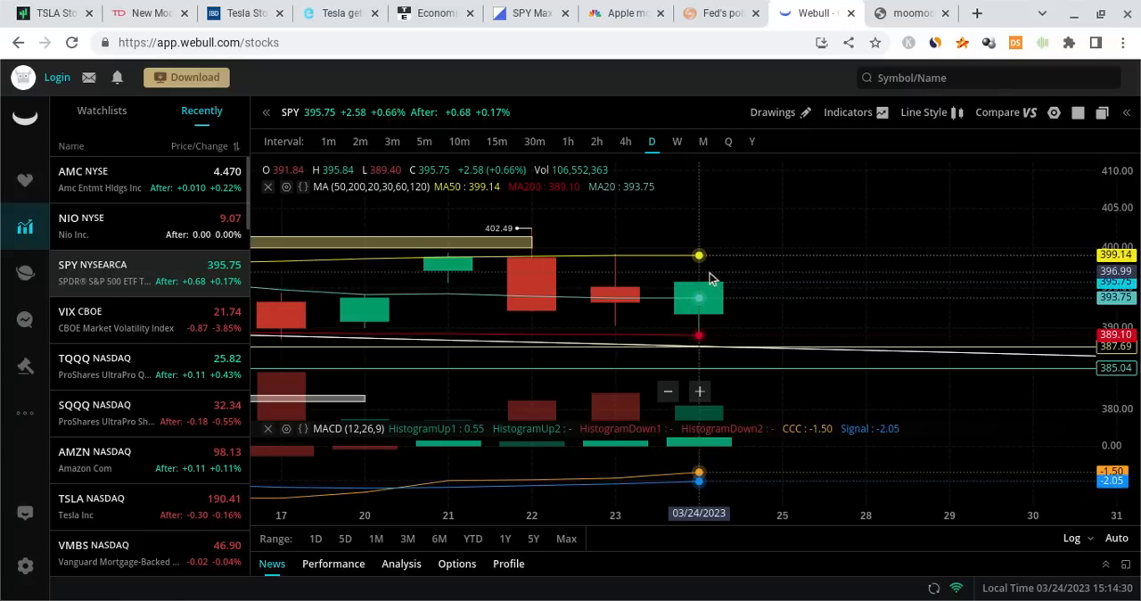
mouse_move(711, 276)
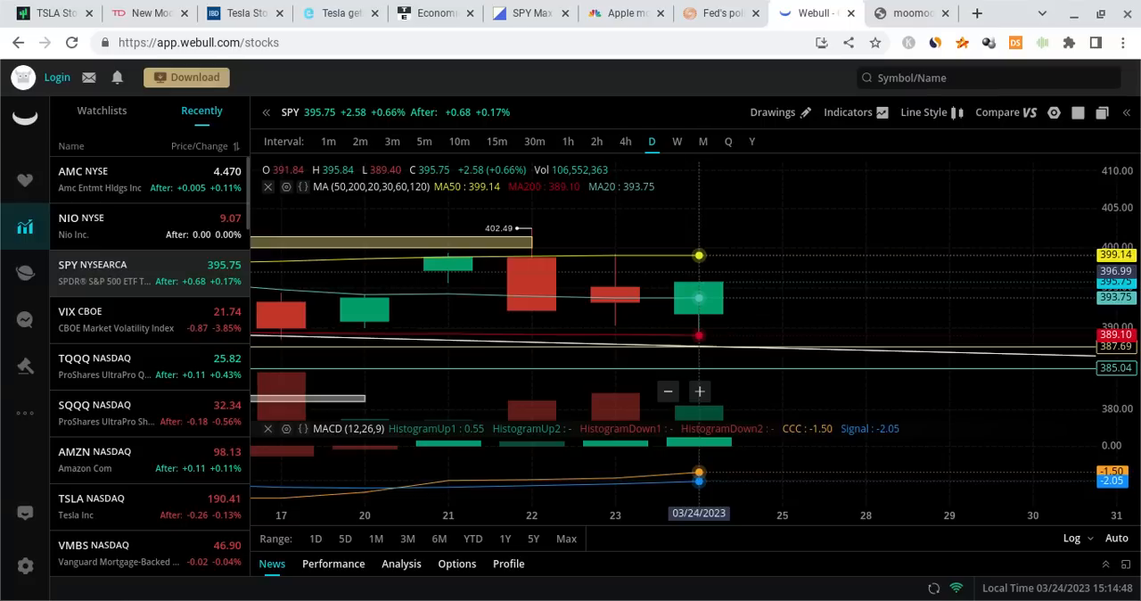
mouse_move(713, 271)
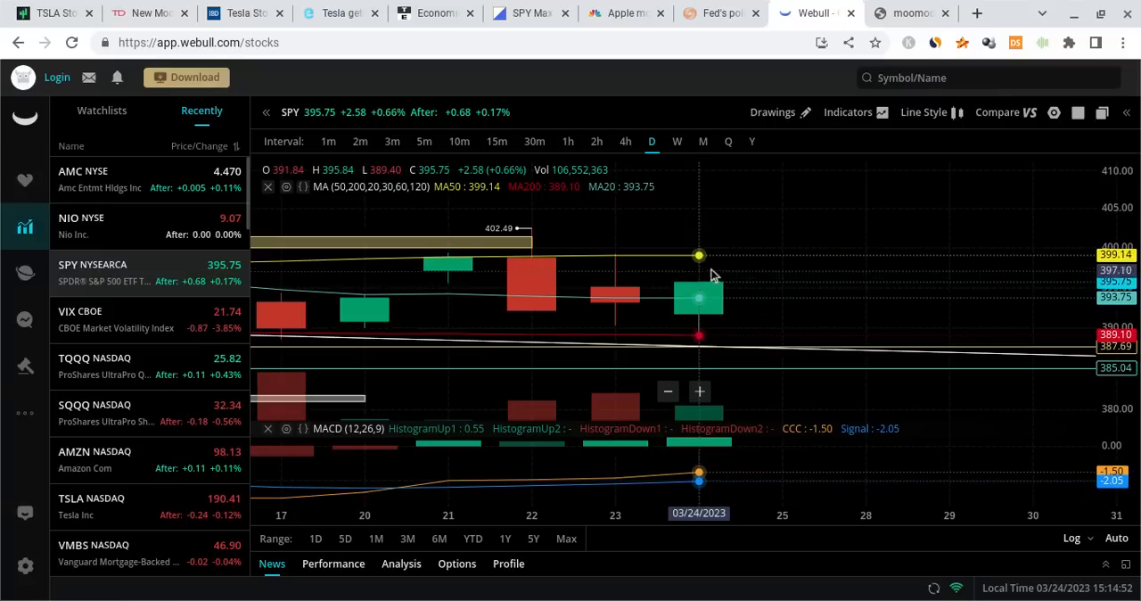
mouse_move(699, 264)
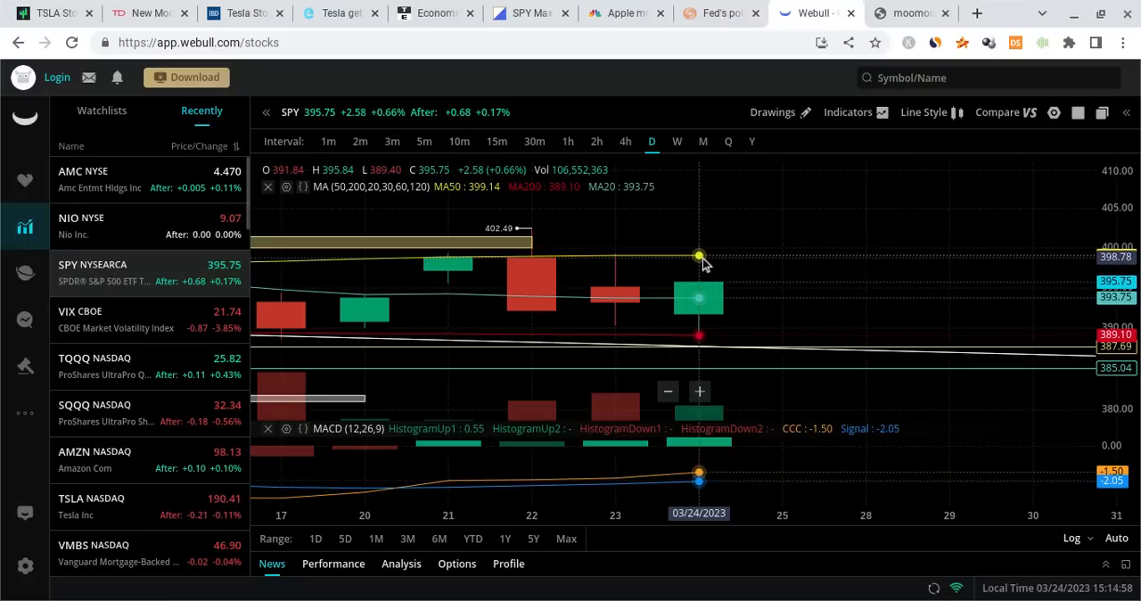
mouse_move(282, 307)
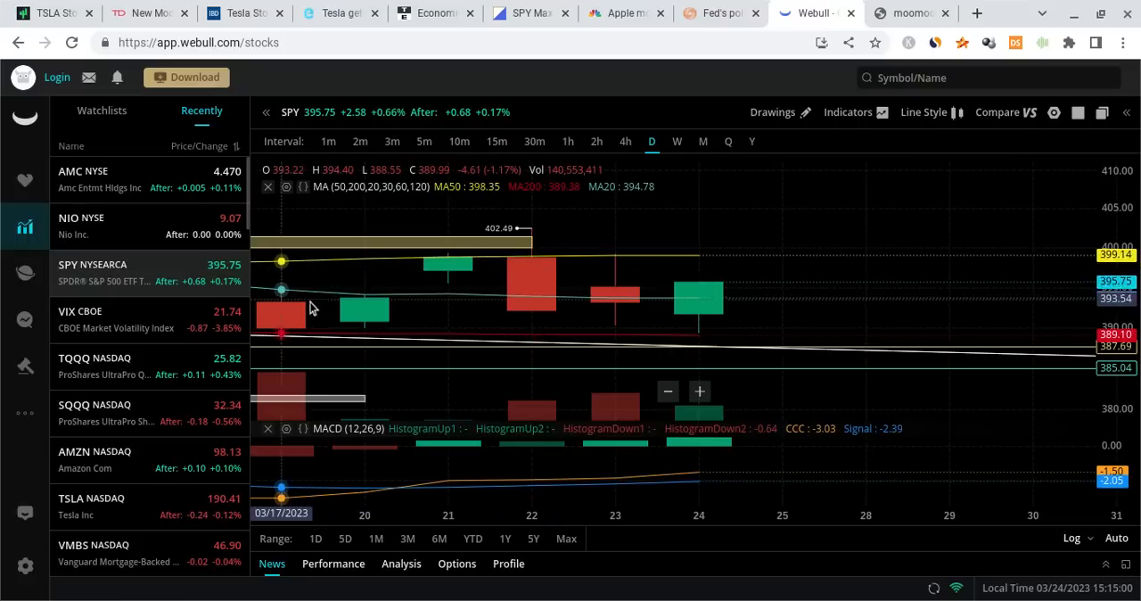
mouse_move(531, 276)
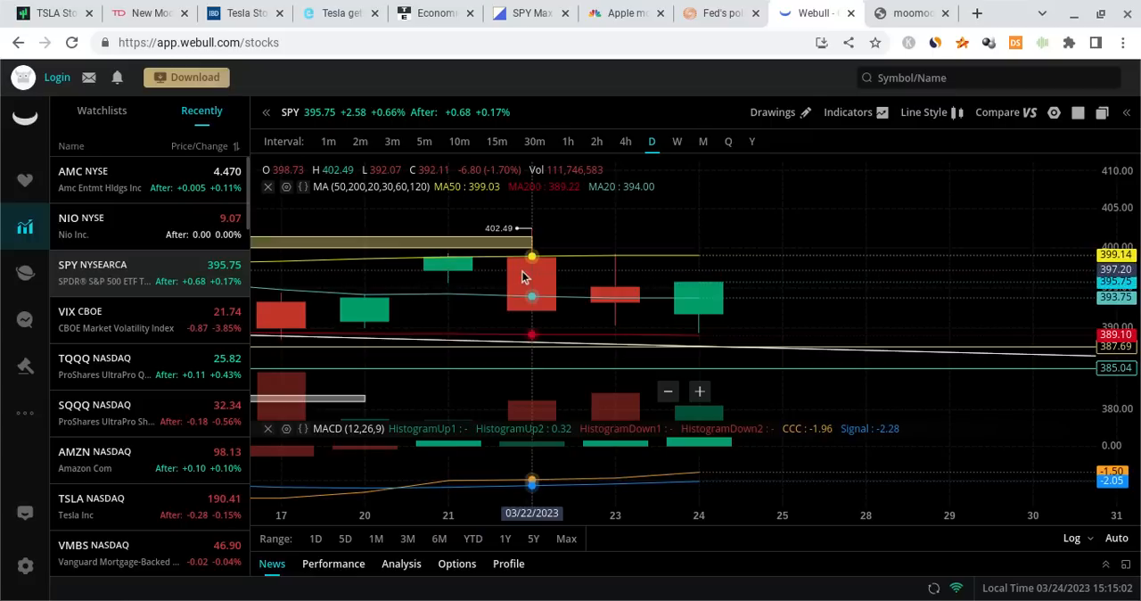
mouse_move(699, 258)
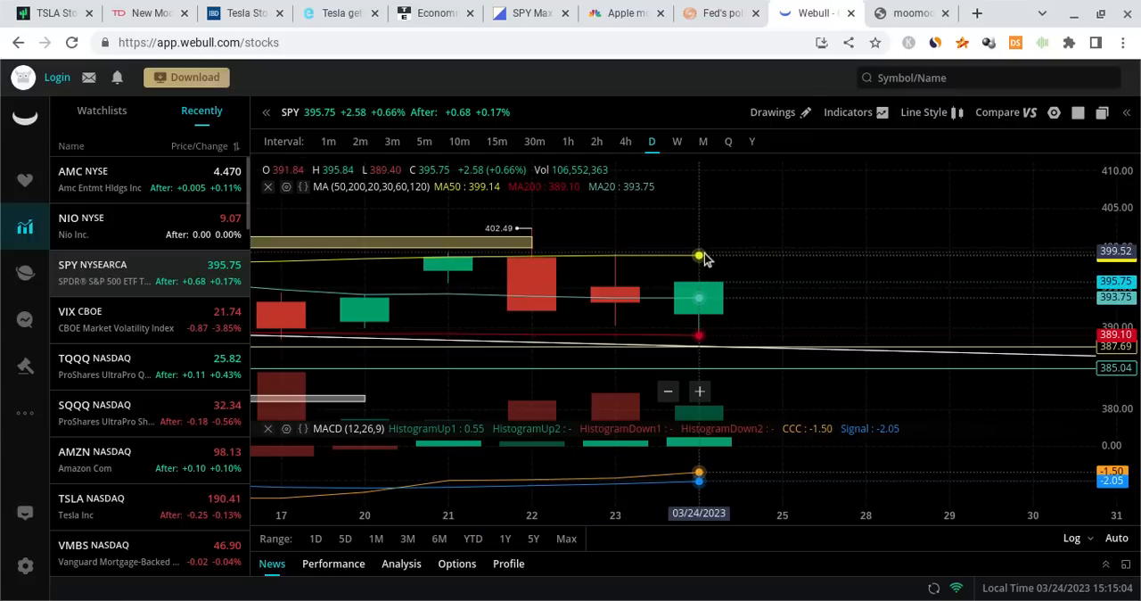
mouse_move(734, 240)
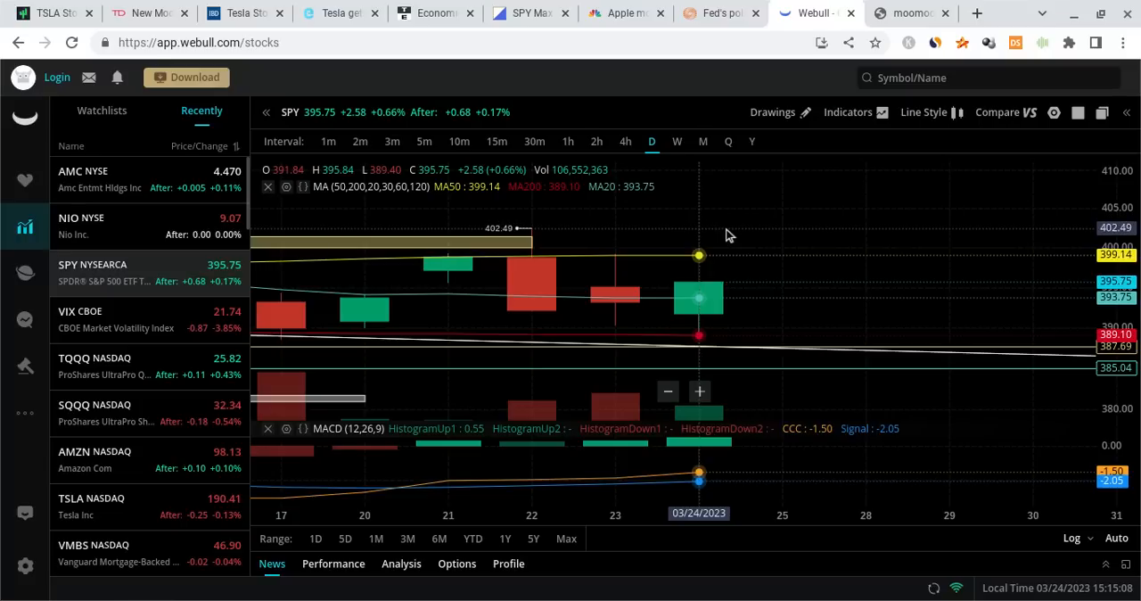
mouse_move(734, 224)
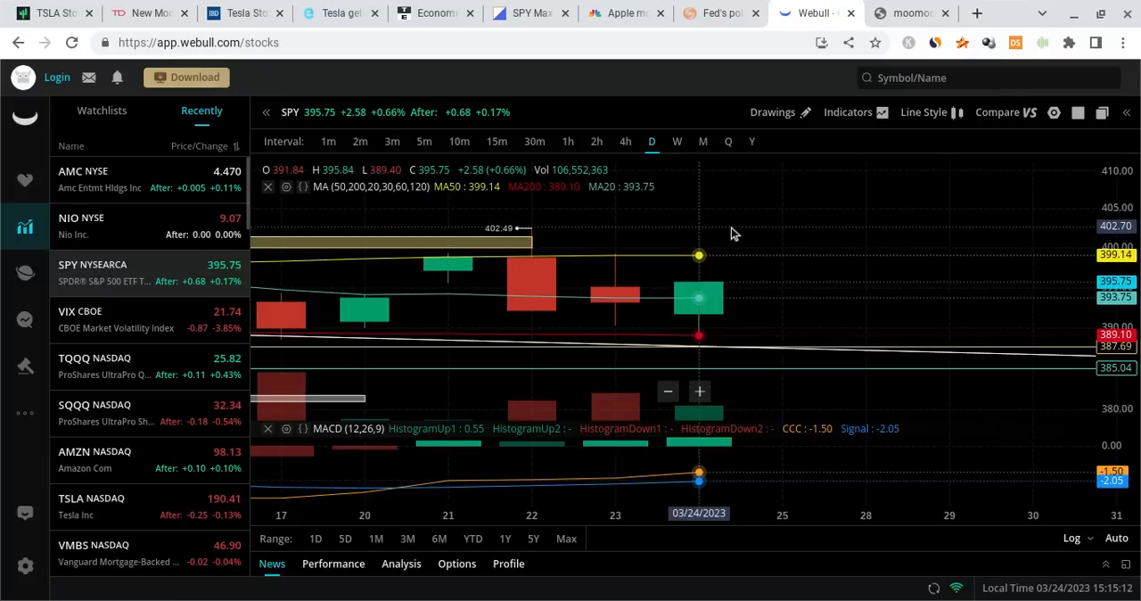
mouse_move(755, 207)
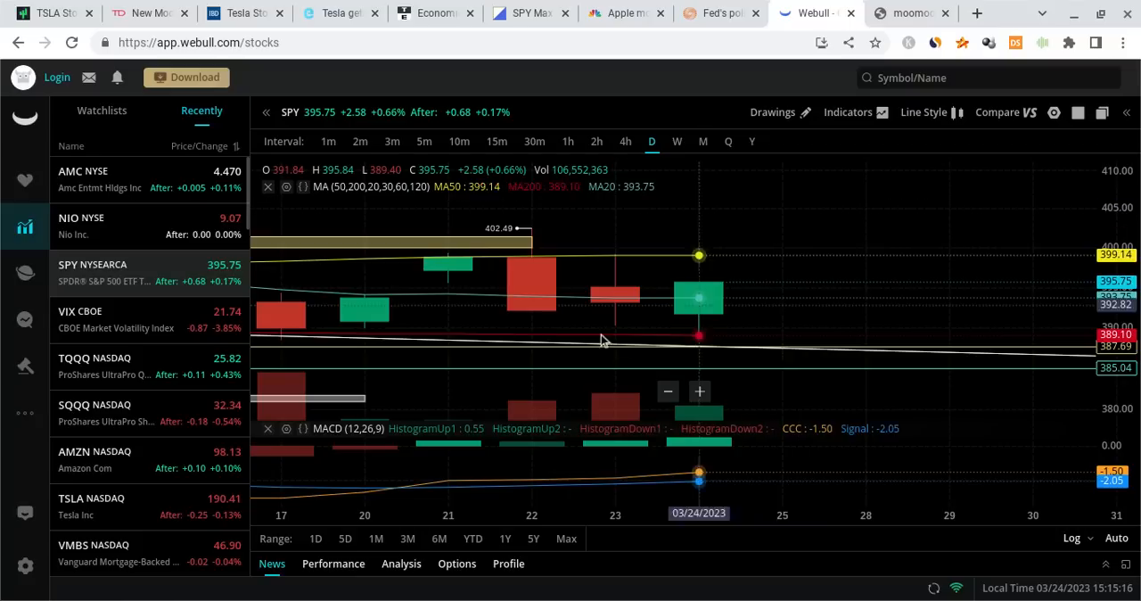
mouse_move(695, 307)
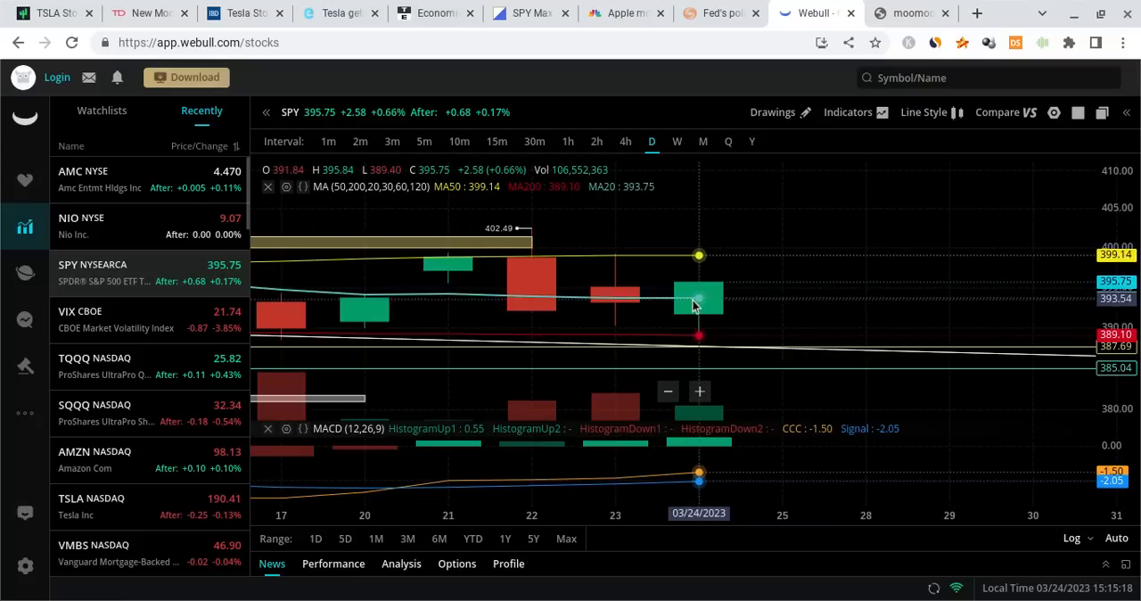
mouse_move(615, 306)
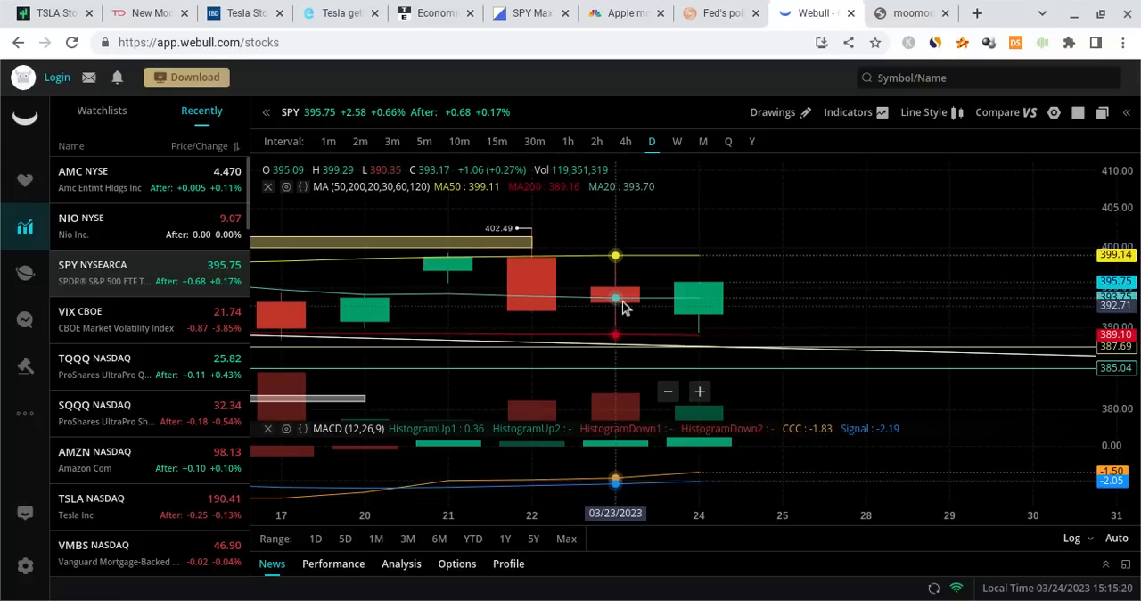
mouse_move(638, 314)
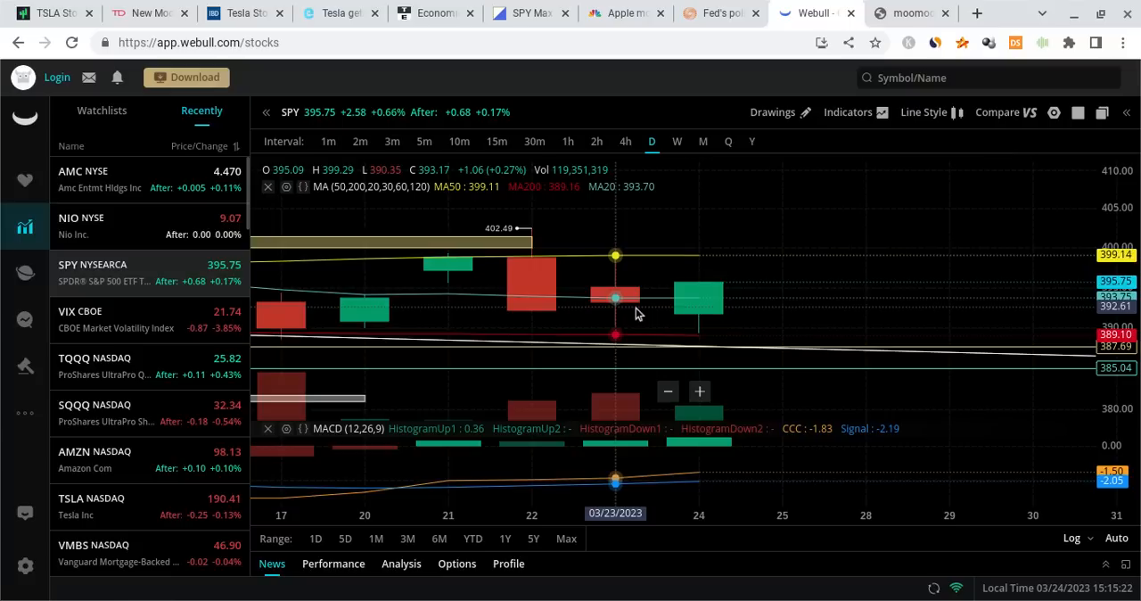
mouse_move(613, 321)
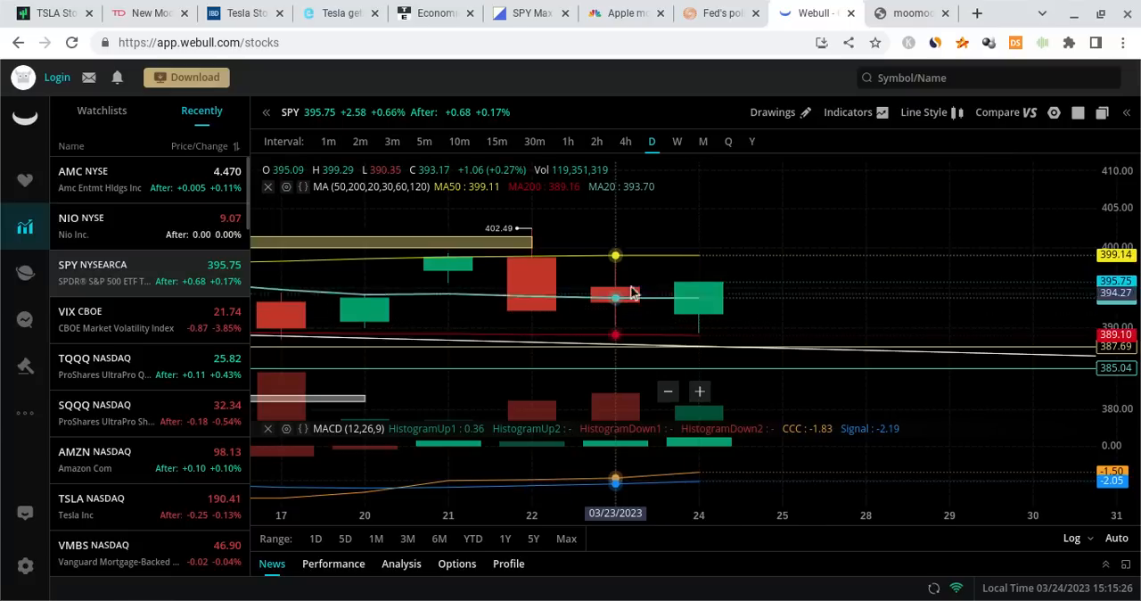
mouse_move(531, 232)
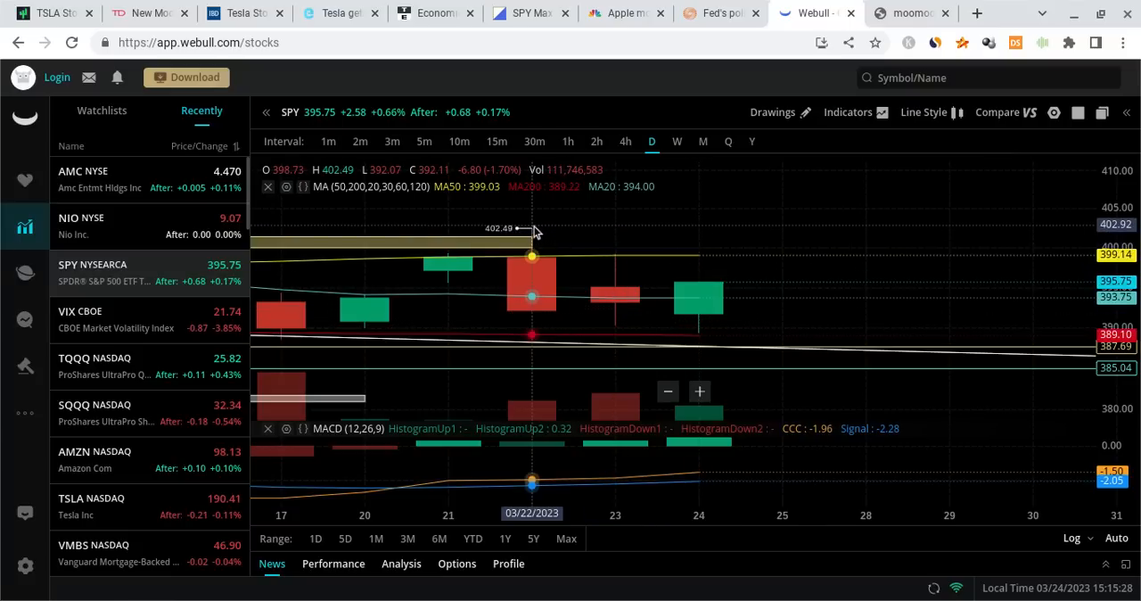
mouse_move(551, 227)
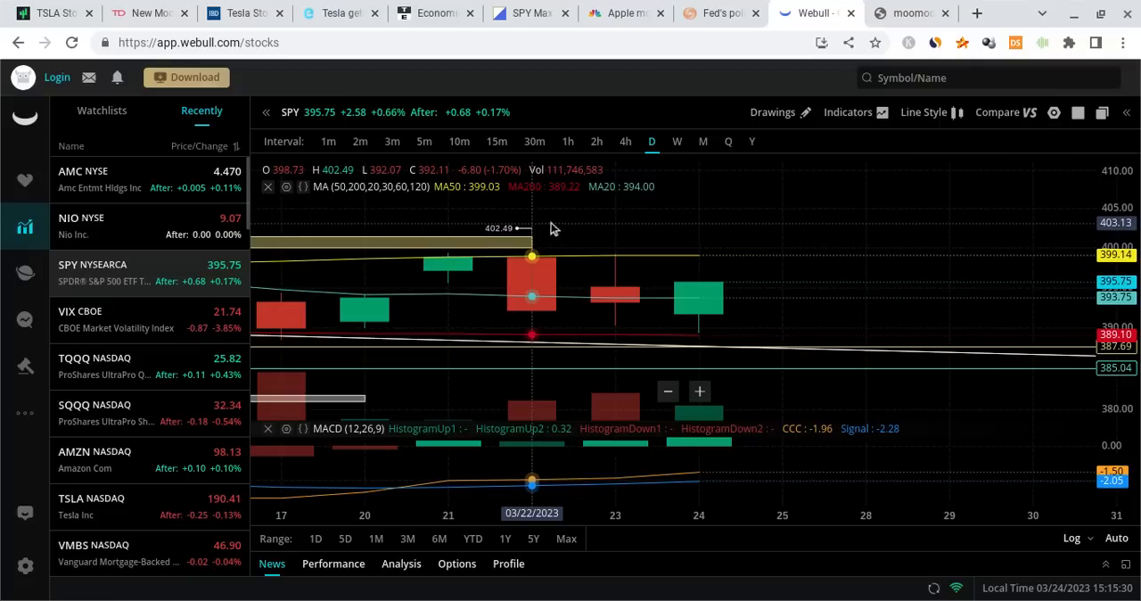
mouse_move(617, 259)
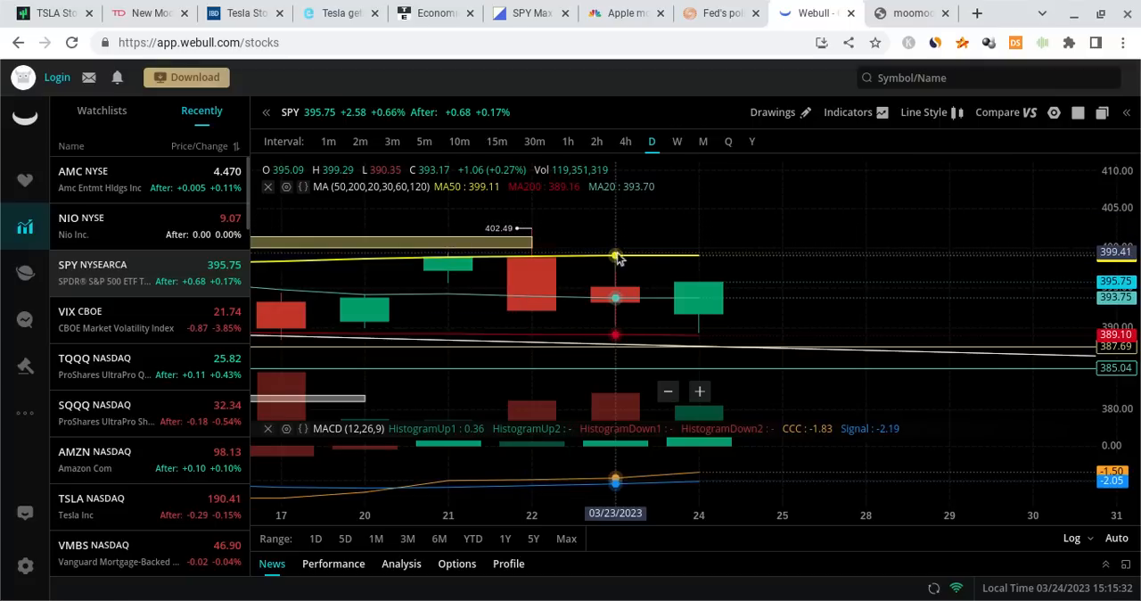
mouse_move(698, 285)
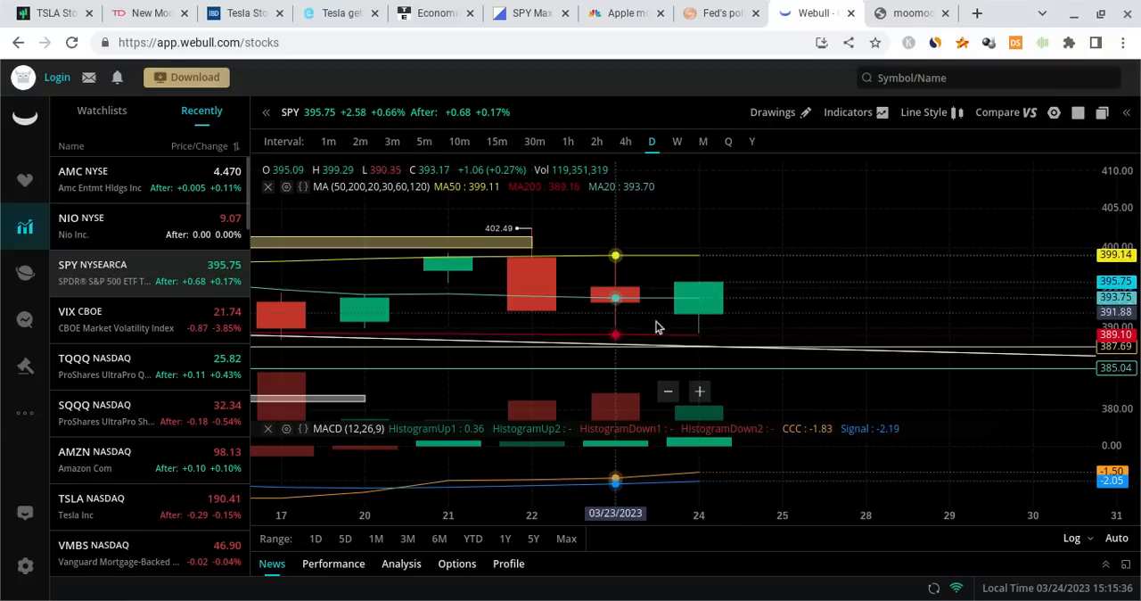
mouse_move(699, 312)
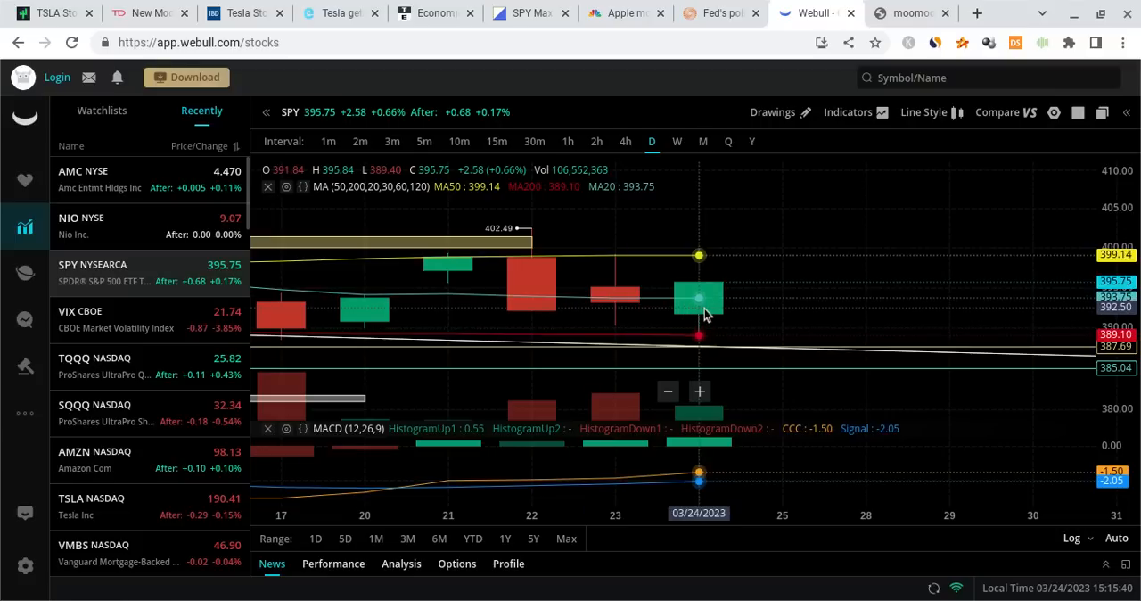
mouse_move(686, 274)
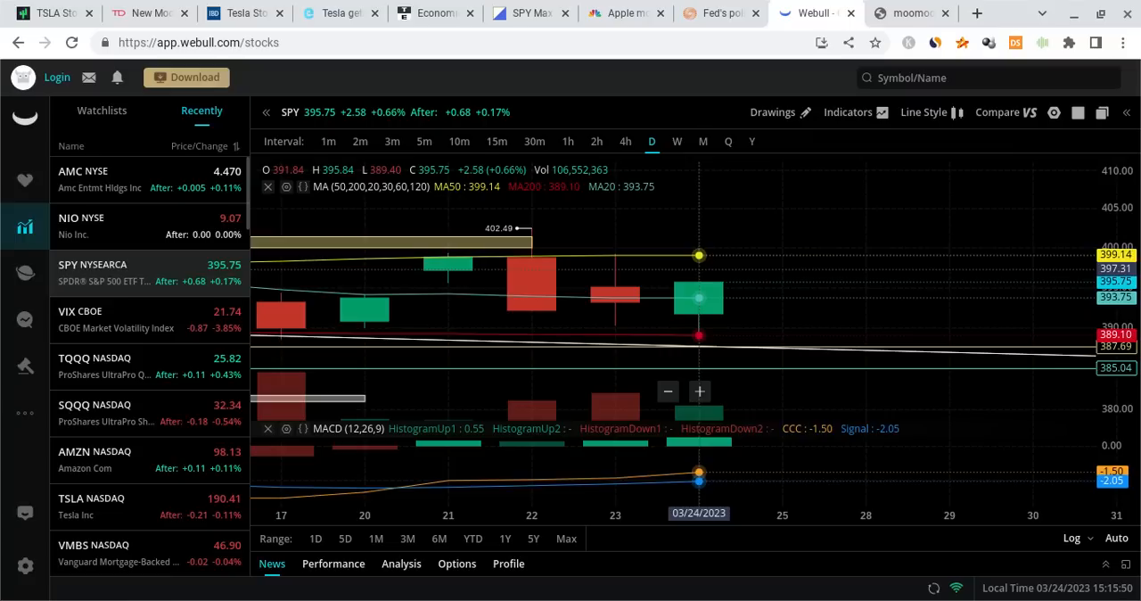
mouse_move(737, 314)
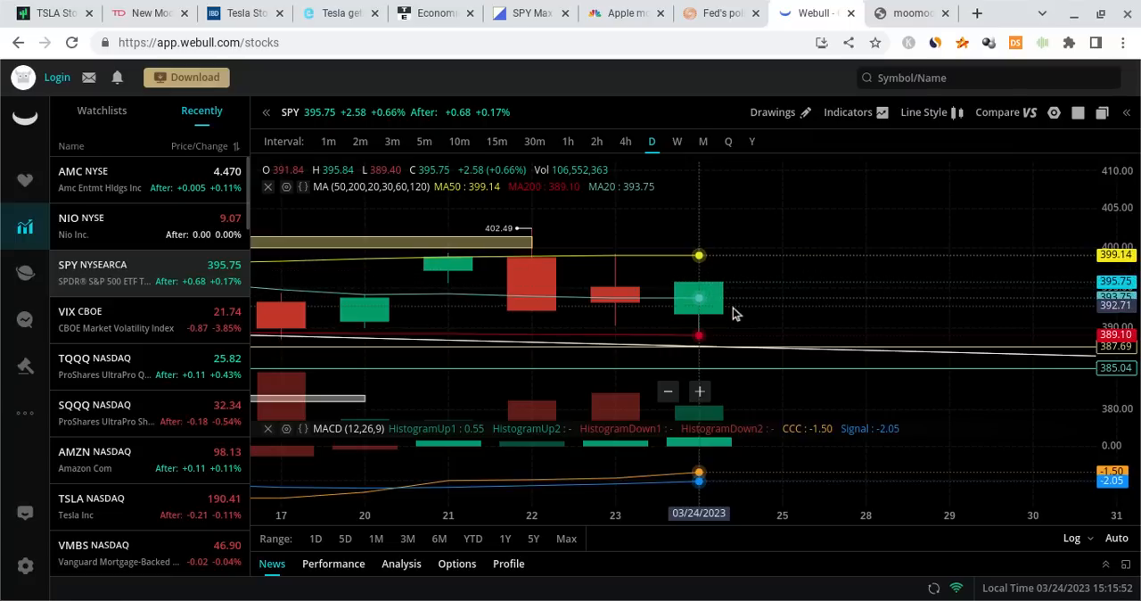
mouse_move(699, 335)
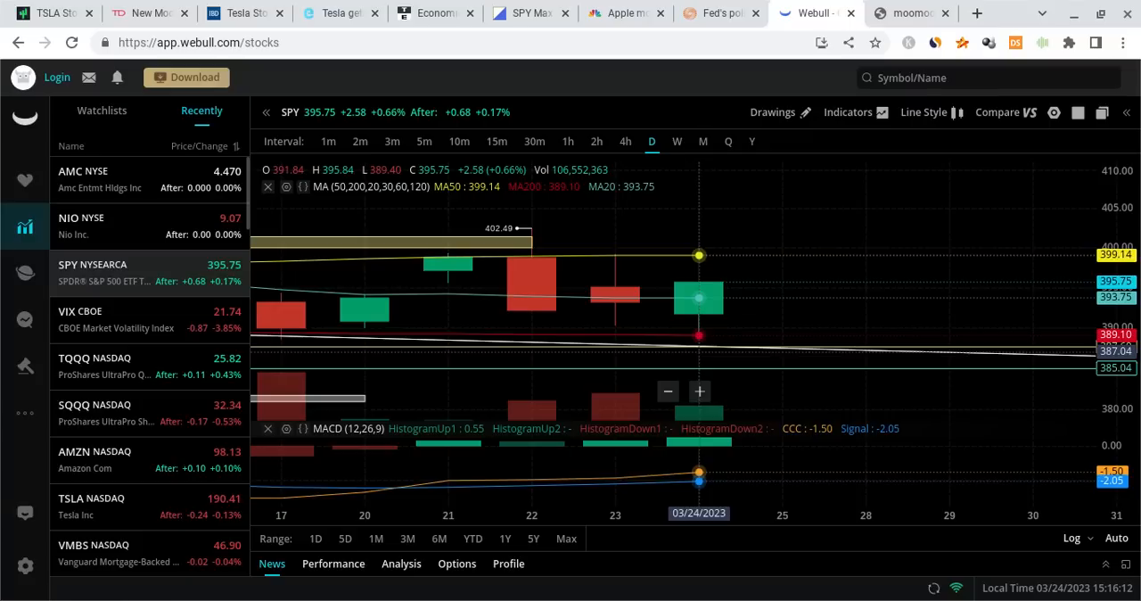
mouse_move(745, 237)
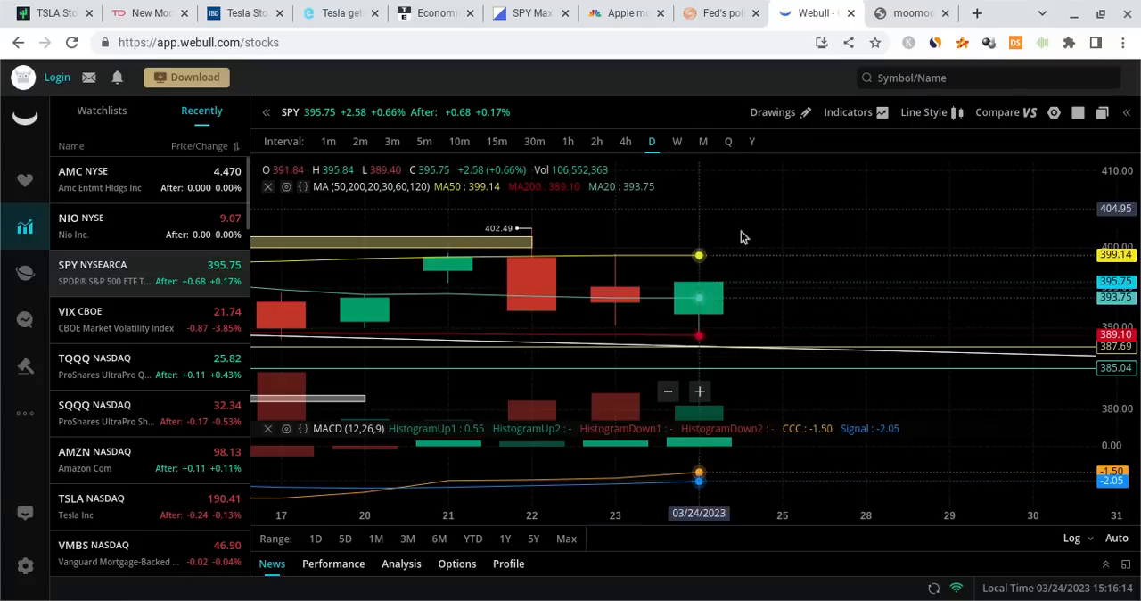
mouse_move(702, 271)
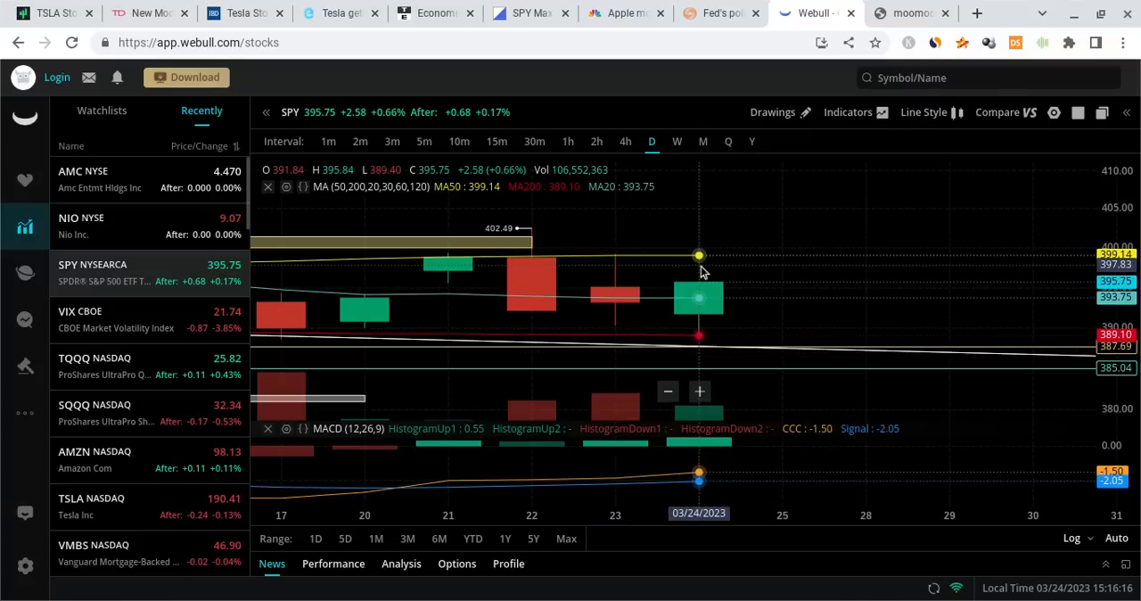
mouse_move(710, 281)
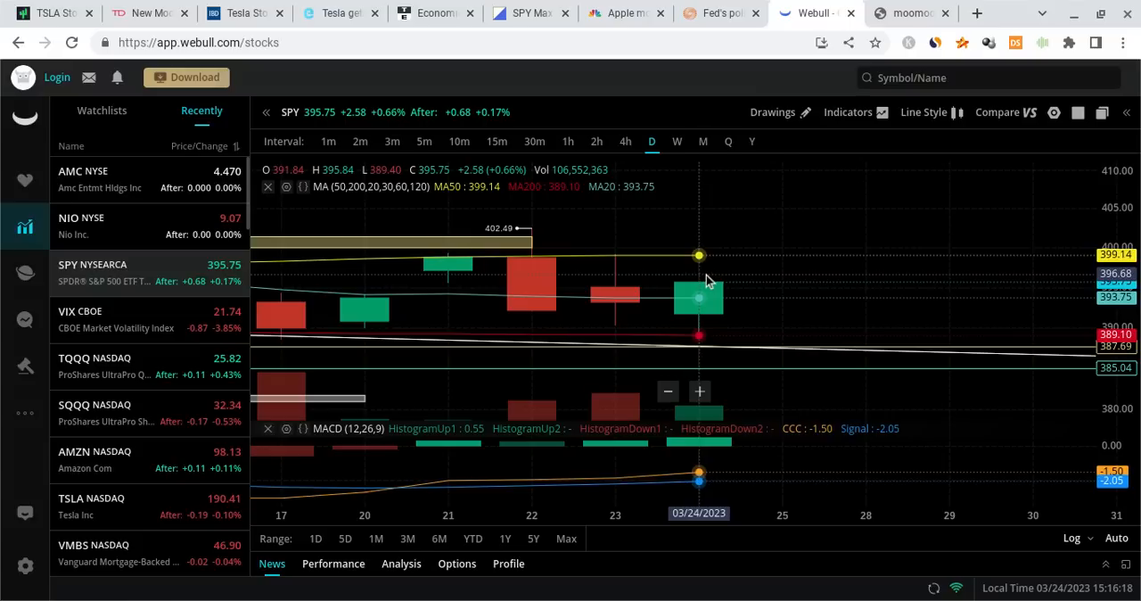
mouse_move(721, 324)
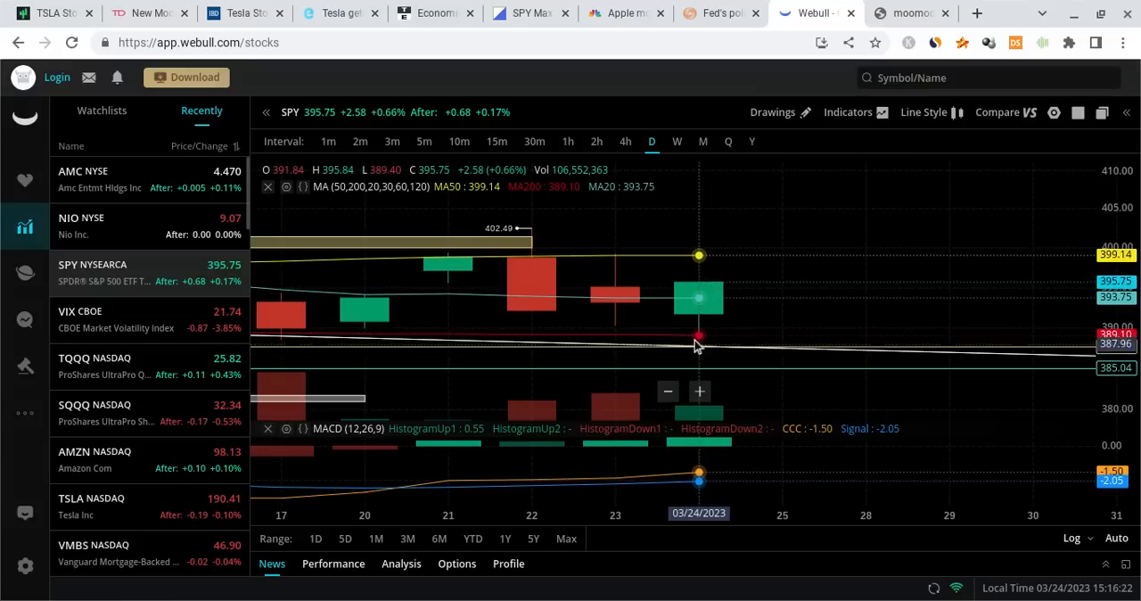
click(116, 319)
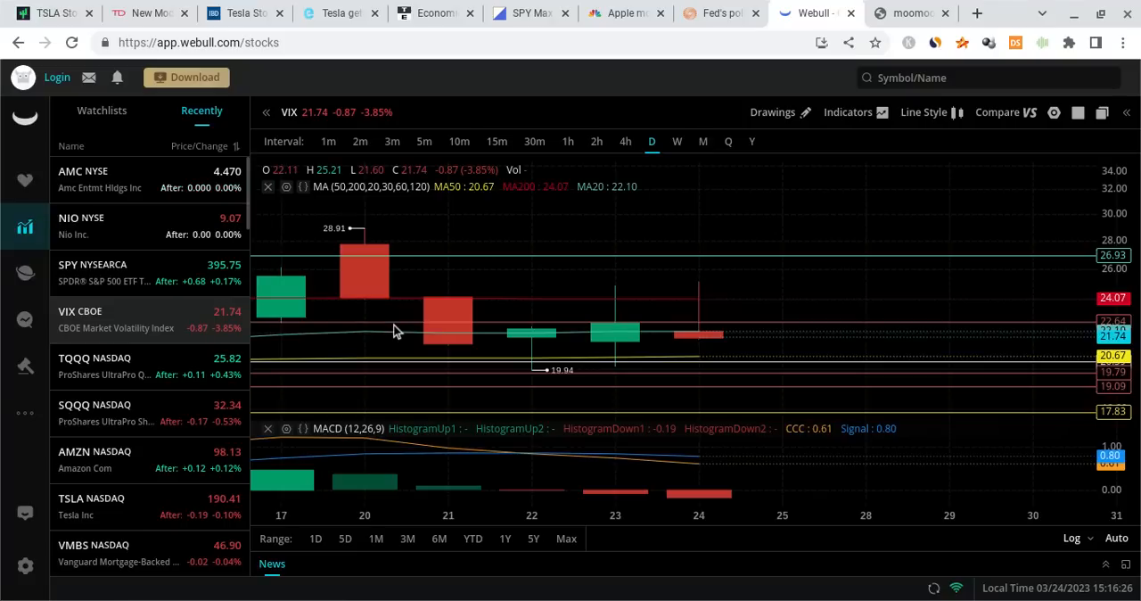
mouse_move(614, 375)
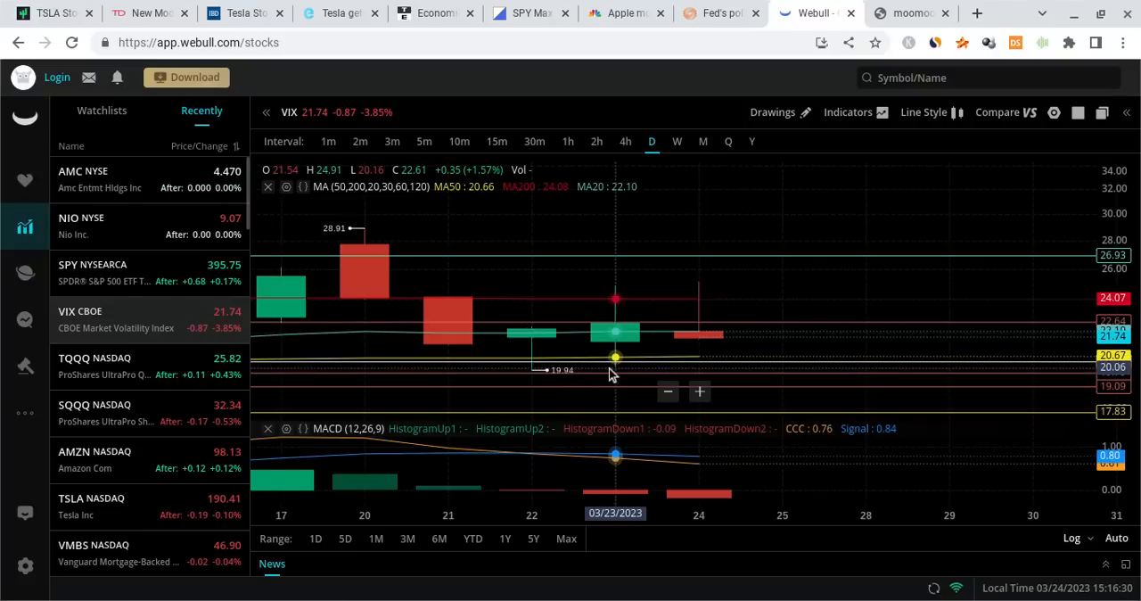
mouse_move(663, 328)
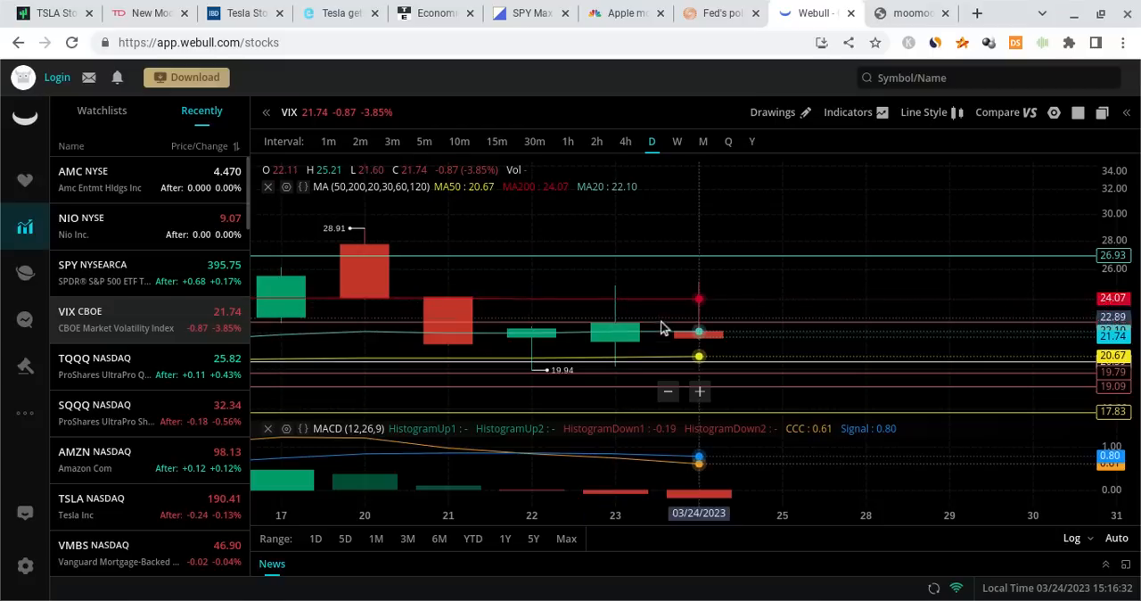
mouse_move(729, 342)
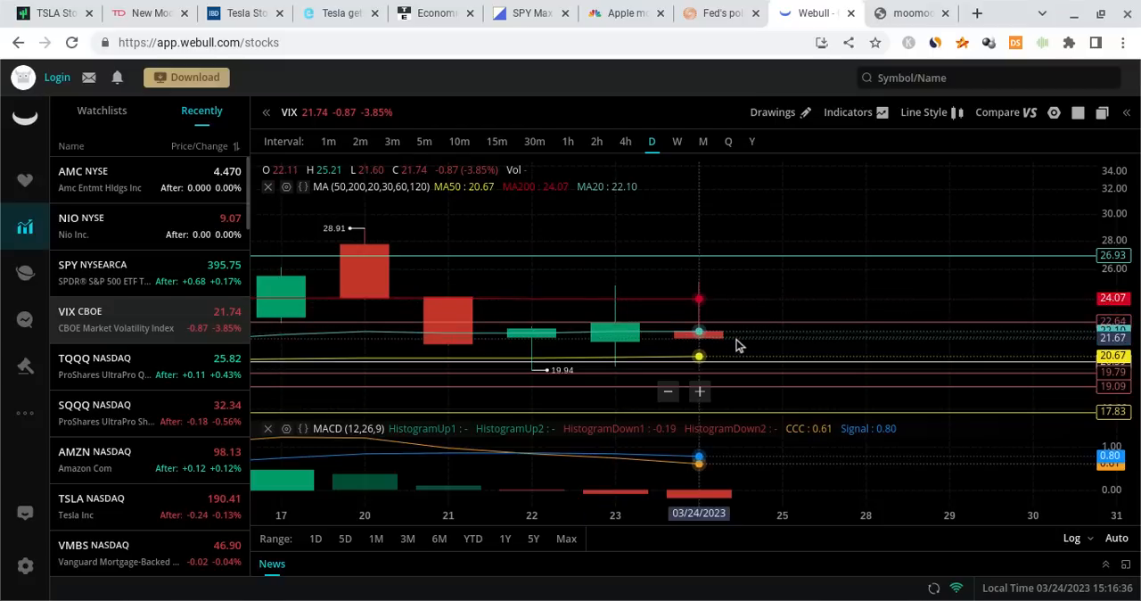
mouse_move(615, 357)
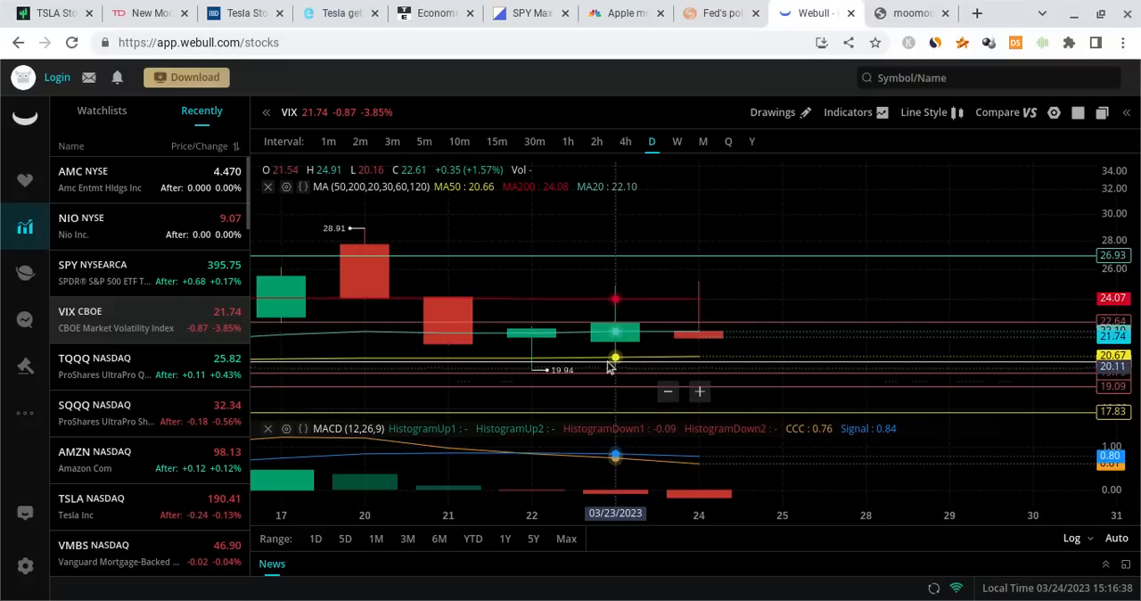
mouse_move(698, 312)
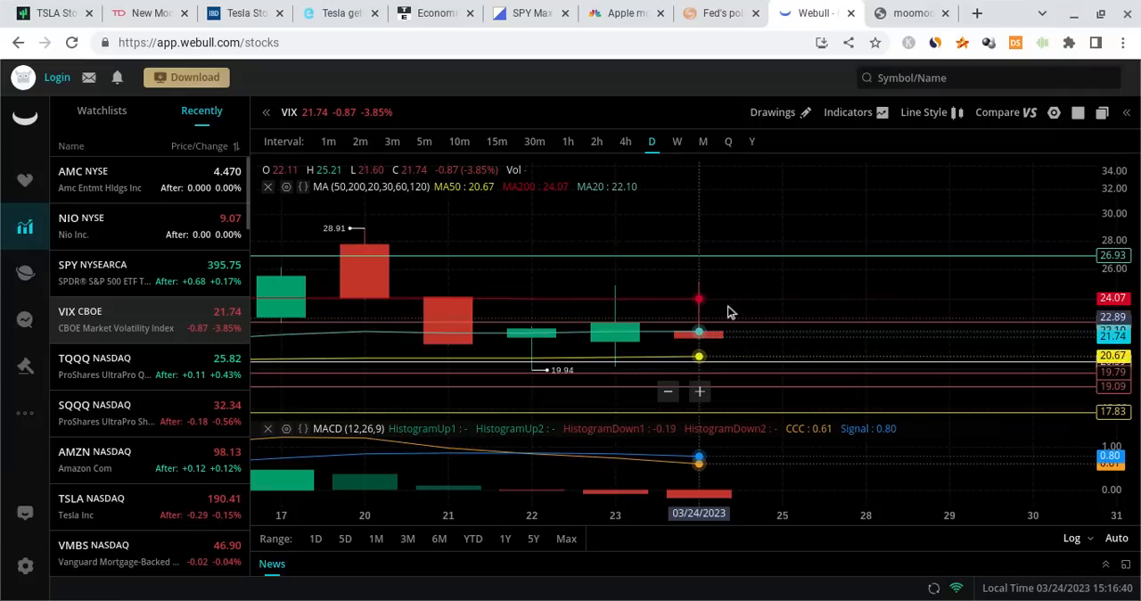
mouse_move(758, 260)
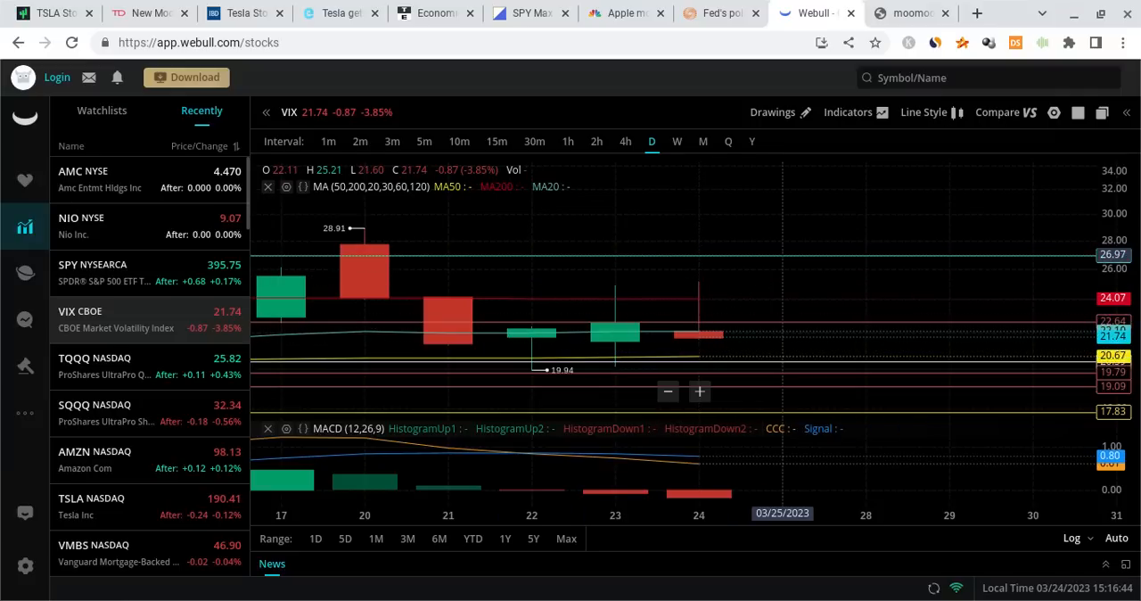
mouse_move(745, 285)
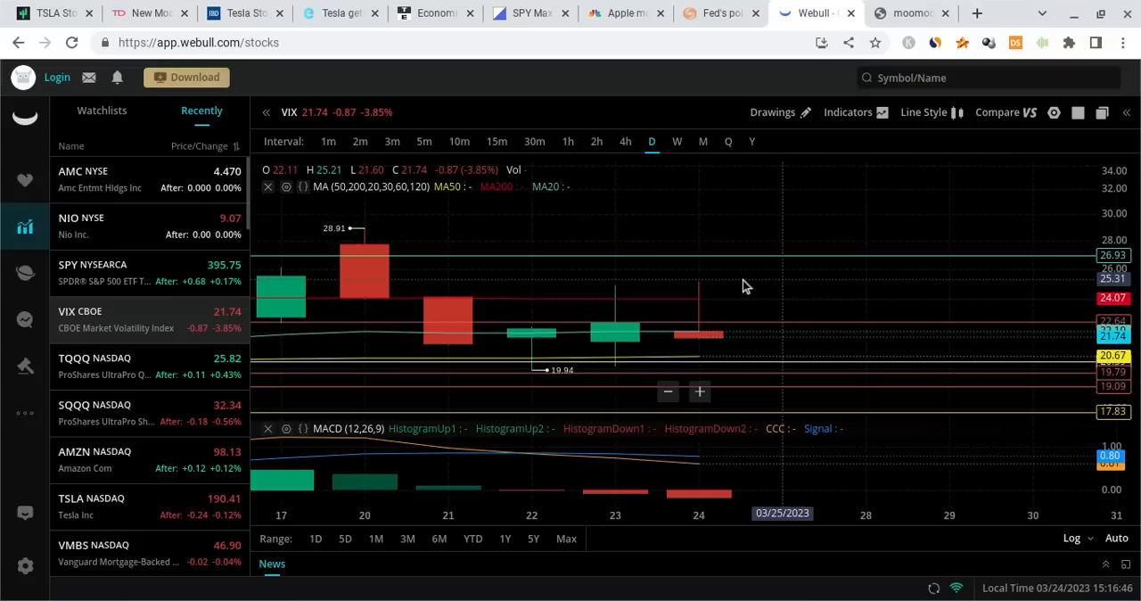
- Scroll down Webull's Recently list toward QQQ NASDAQ
scroll(down, 3)
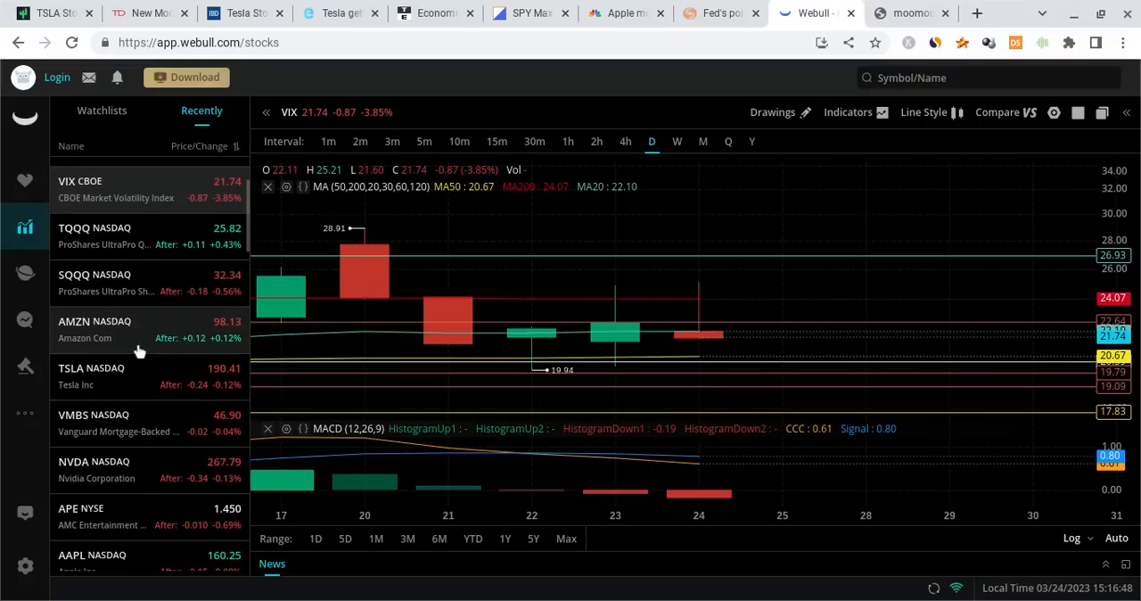
scroll(down, 3)
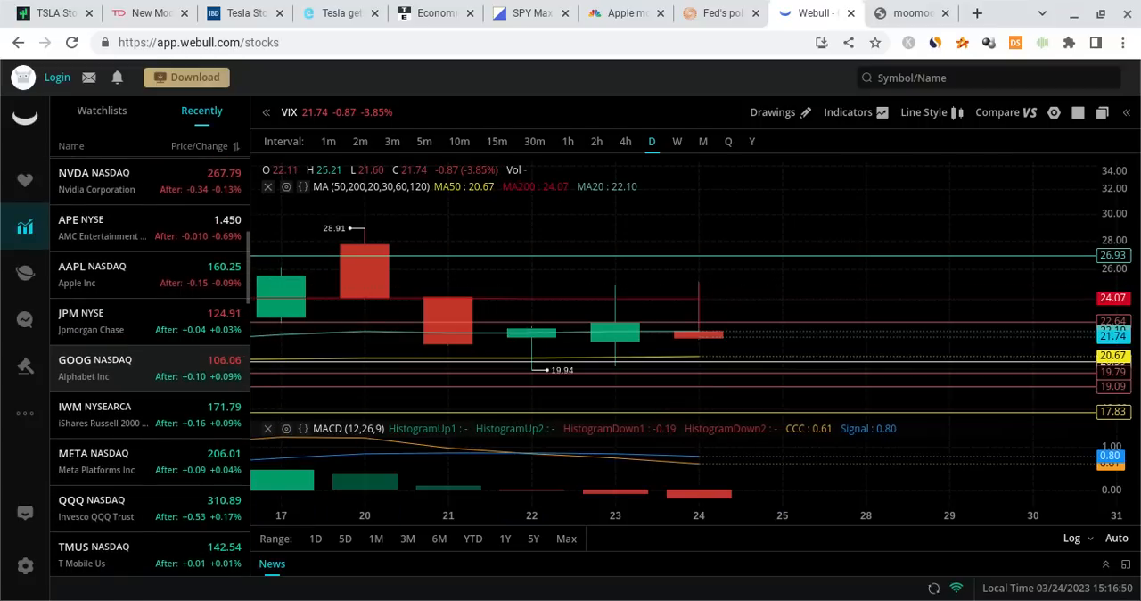
scroll(down, 3)
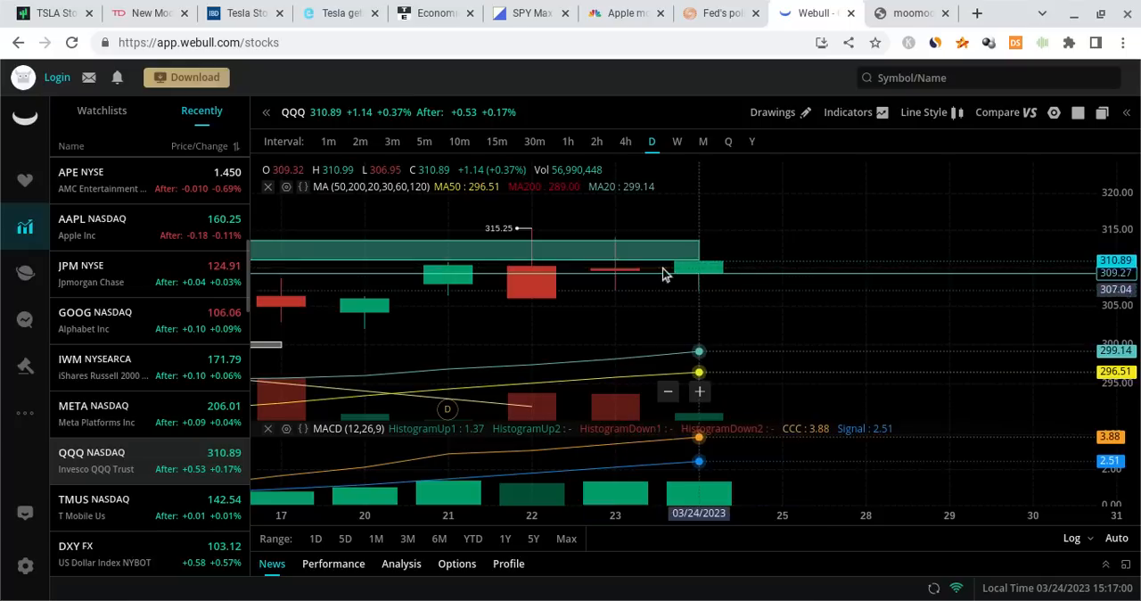
mouse_move(687, 292)
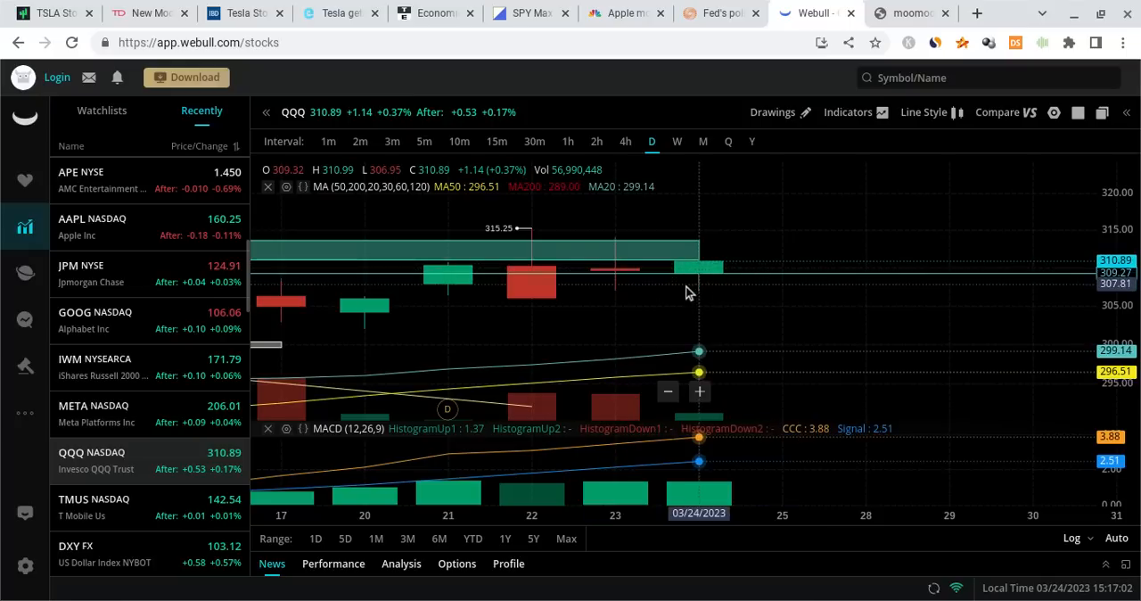
mouse_move(711, 267)
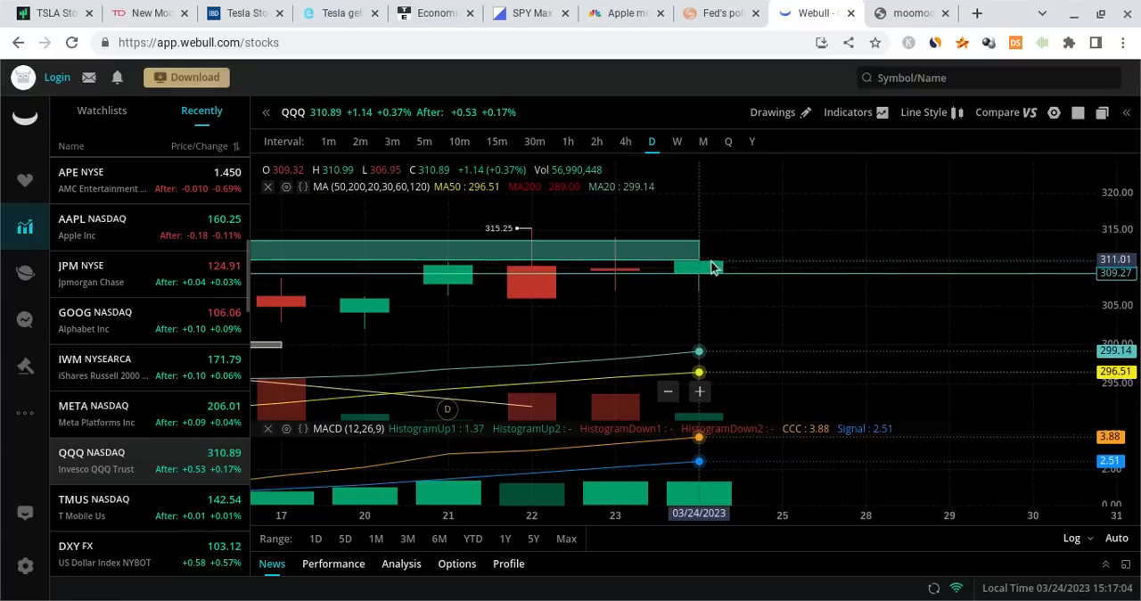
mouse_move(695, 258)
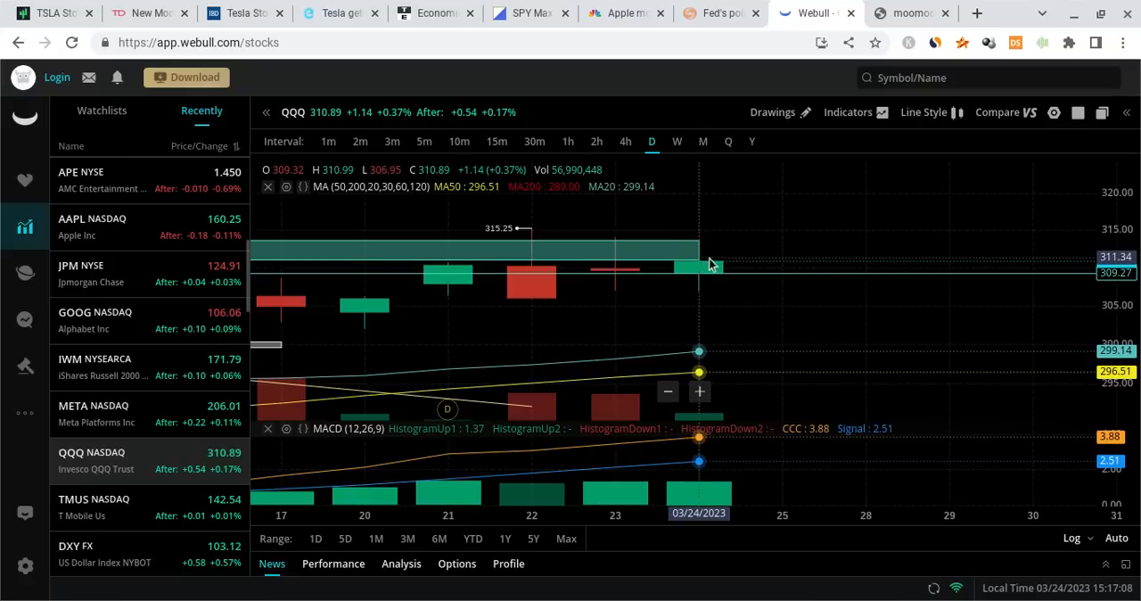
mouse_move(704, 266)
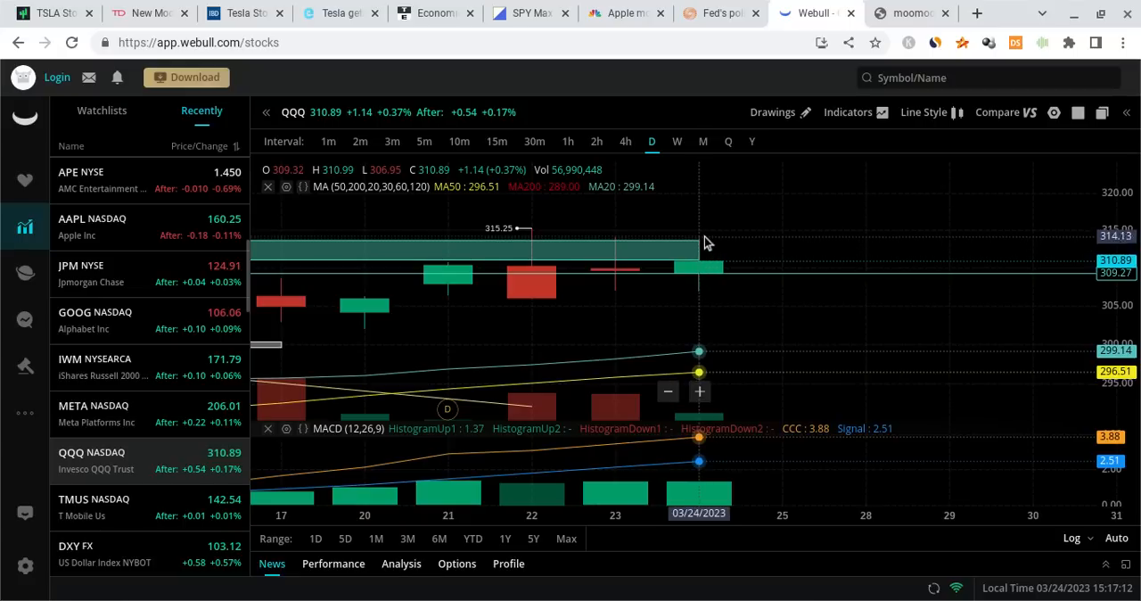
mouse_move(674, 235)
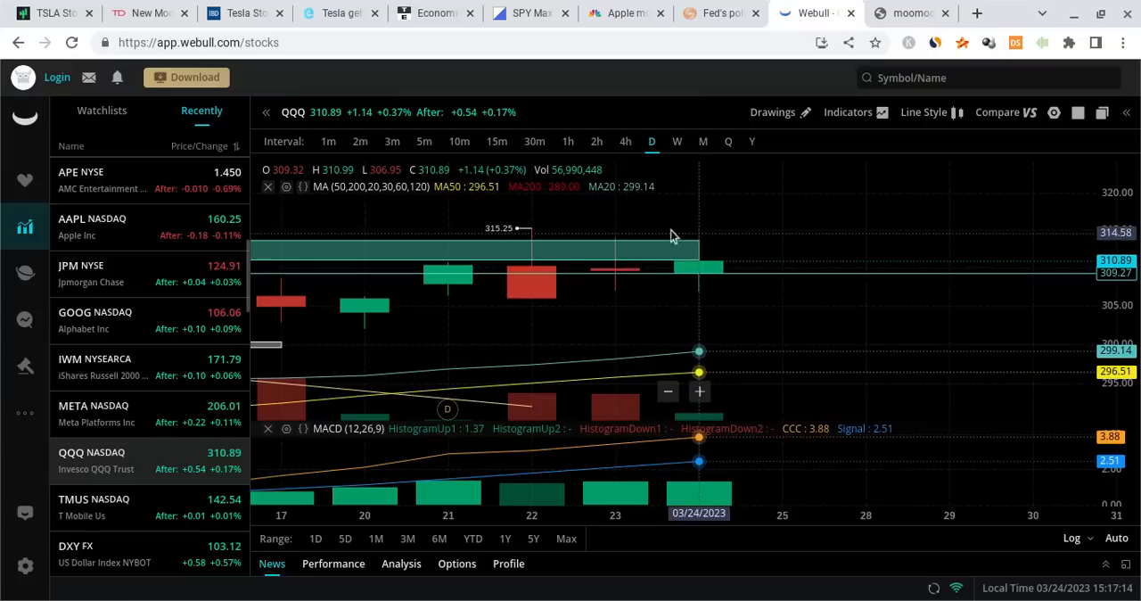
mouse_move(711, 257)
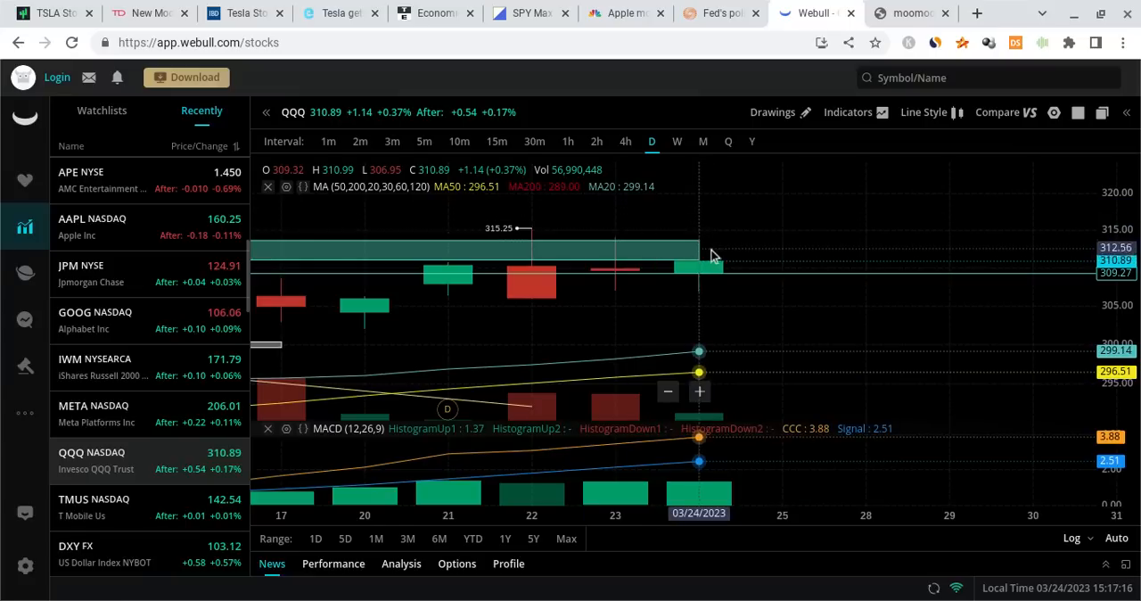
mouse_move(699, 264)
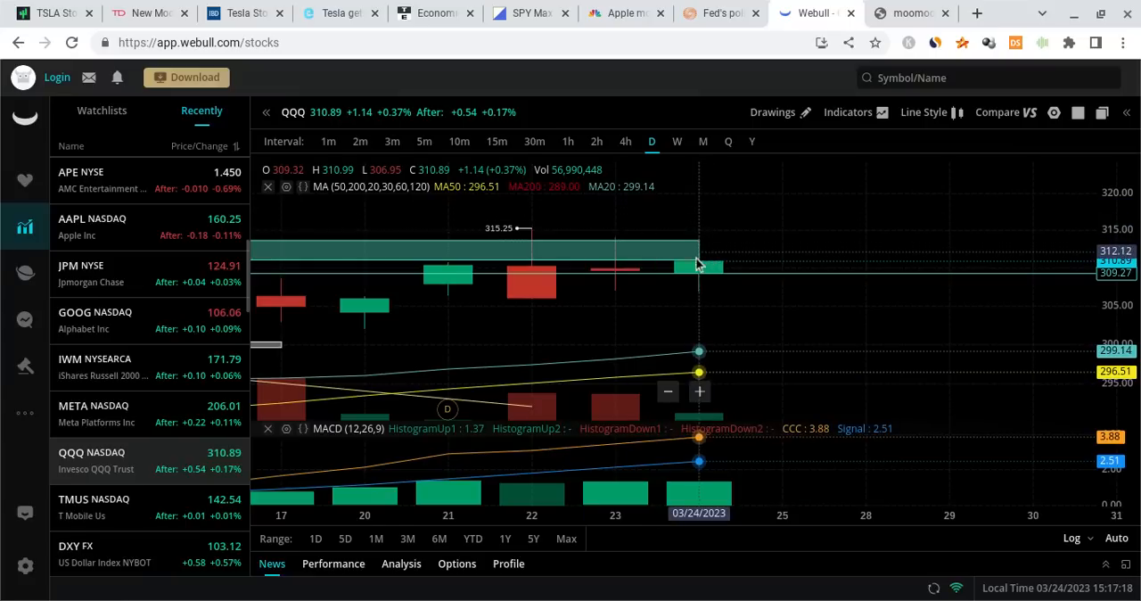
mouse_move(663, 283)
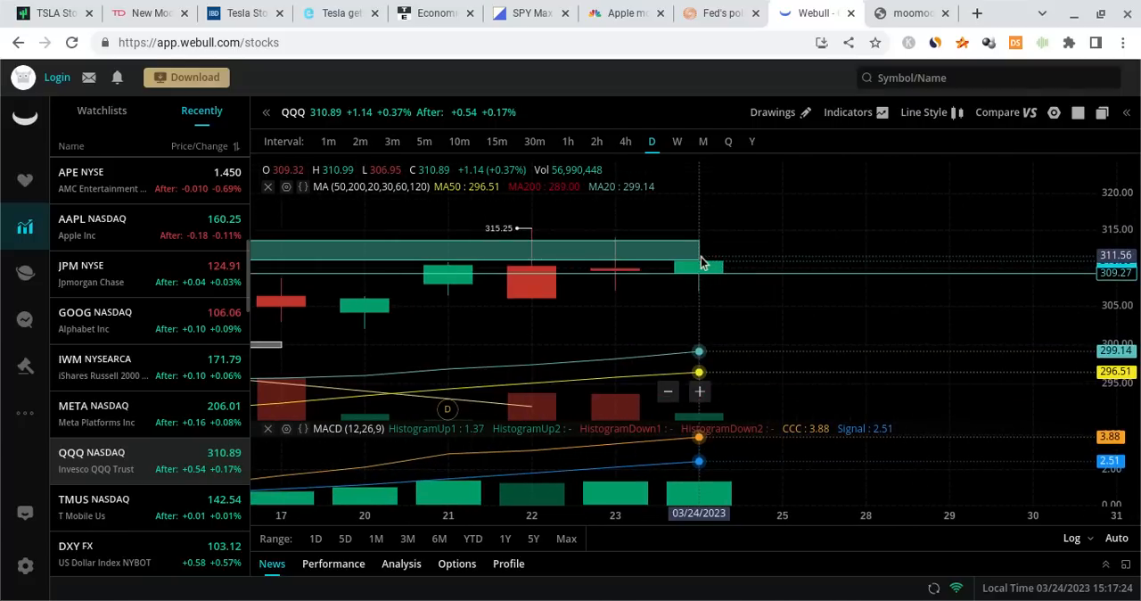
mouse_move(736, 289)
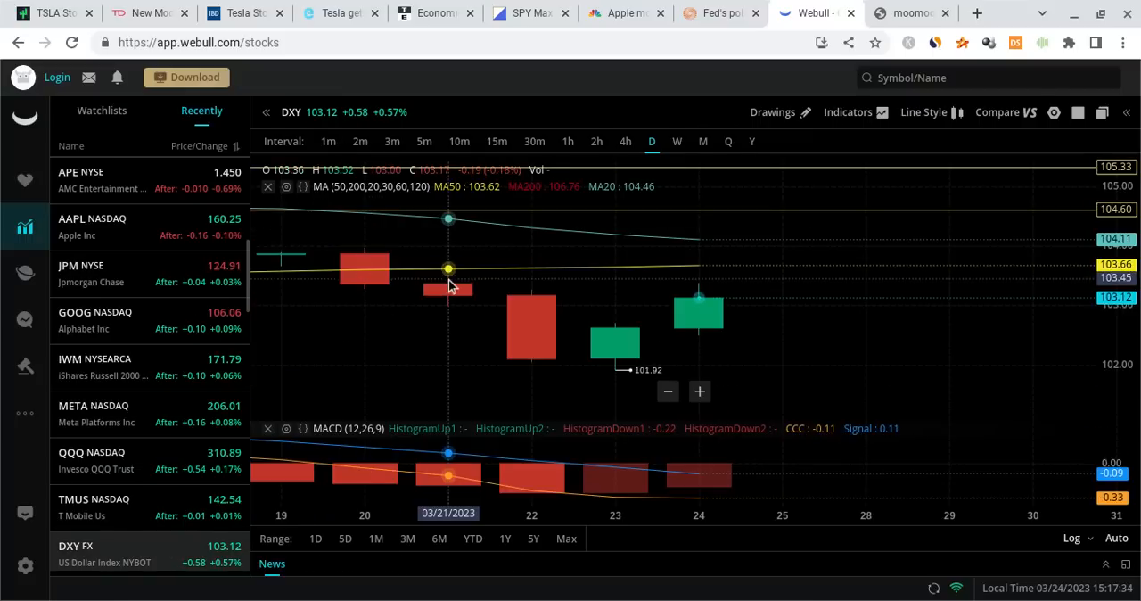
mouse_move(633, 384)
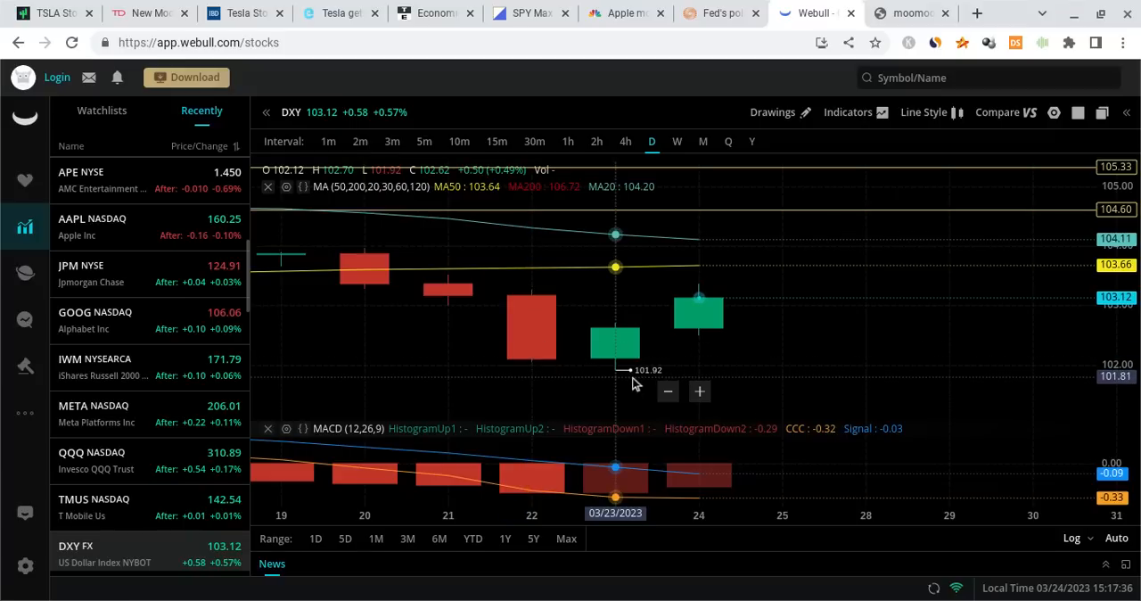
mouse_move(624, 374)
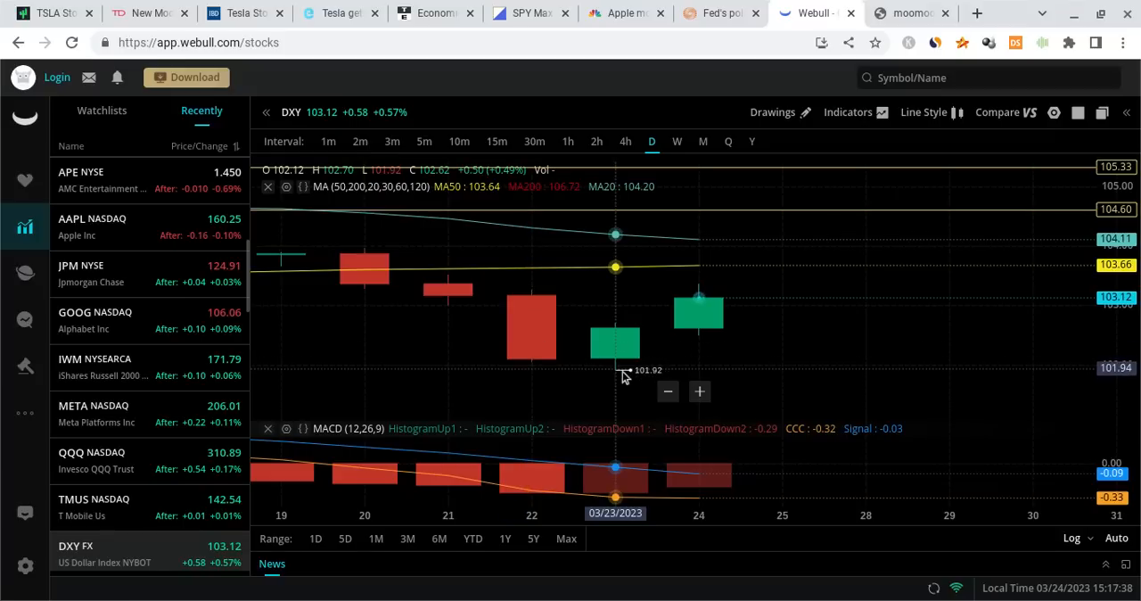
mouse_move(642, 360)
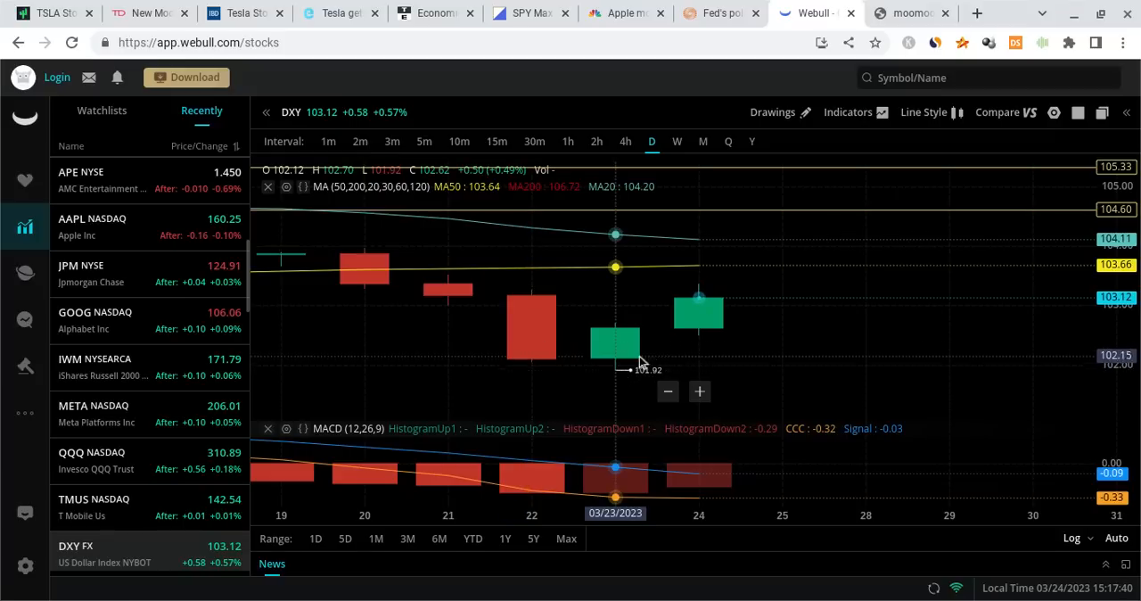
mouse_move(699, 308)
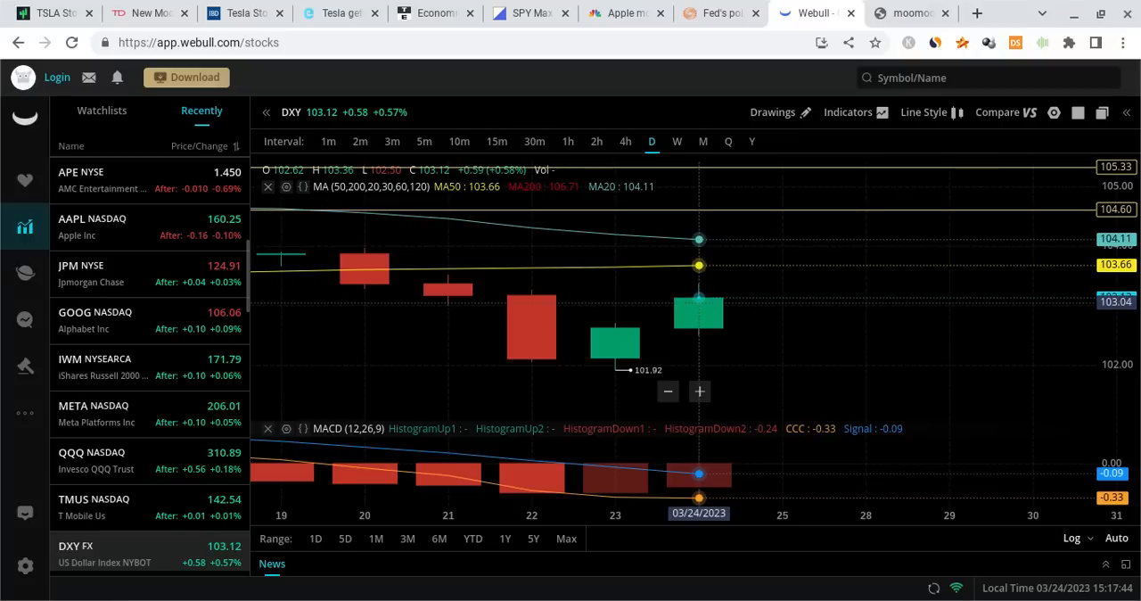
mouse_move(698, 307)
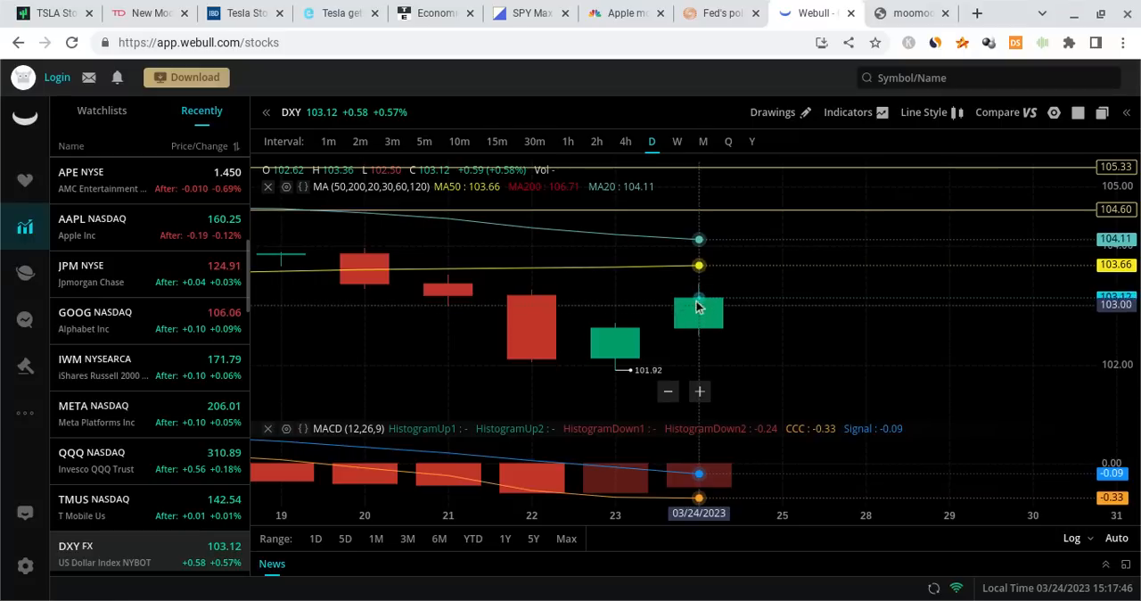
mouse_move(738, 280)
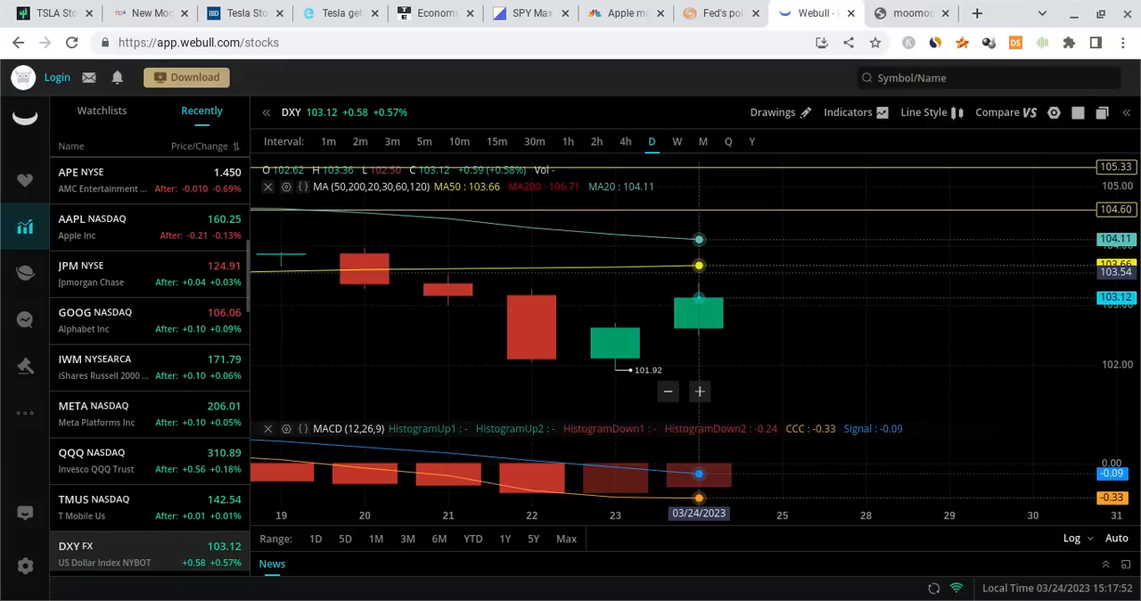
mouse_move(281, 271)
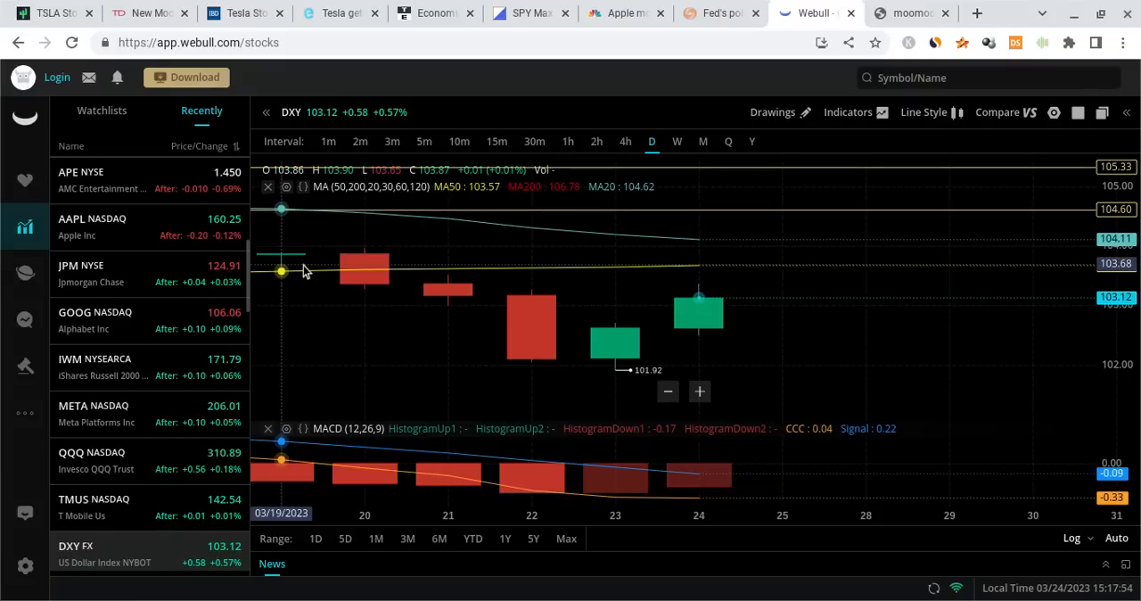
- Zoom out the DXY daily chart to check the 03/23 and 03/24 candles
scroll(down, 3)
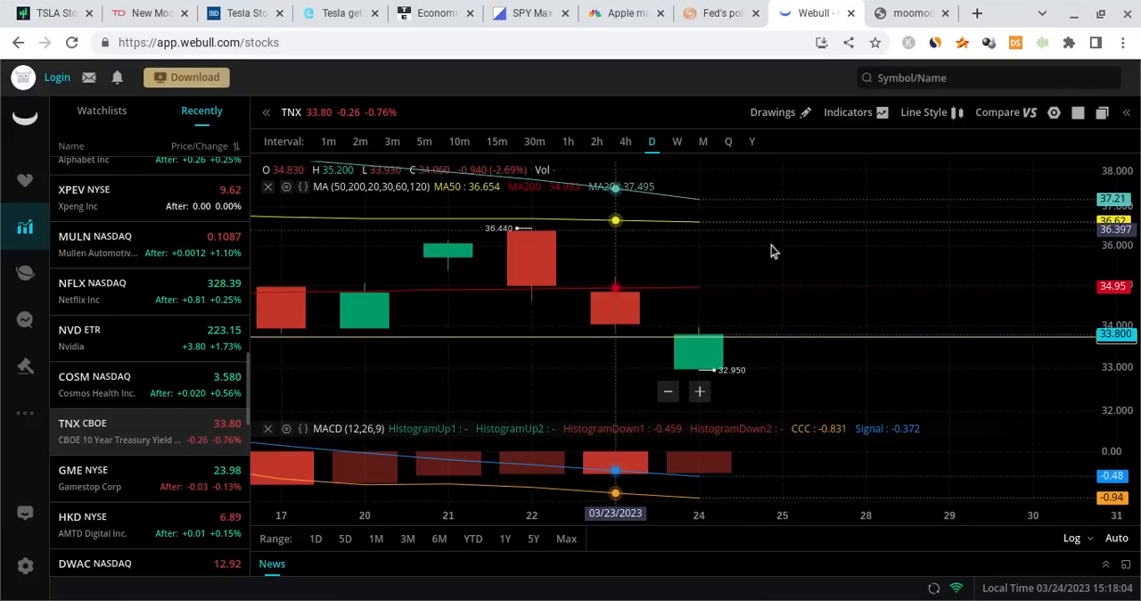
mouse_move(629, 332)
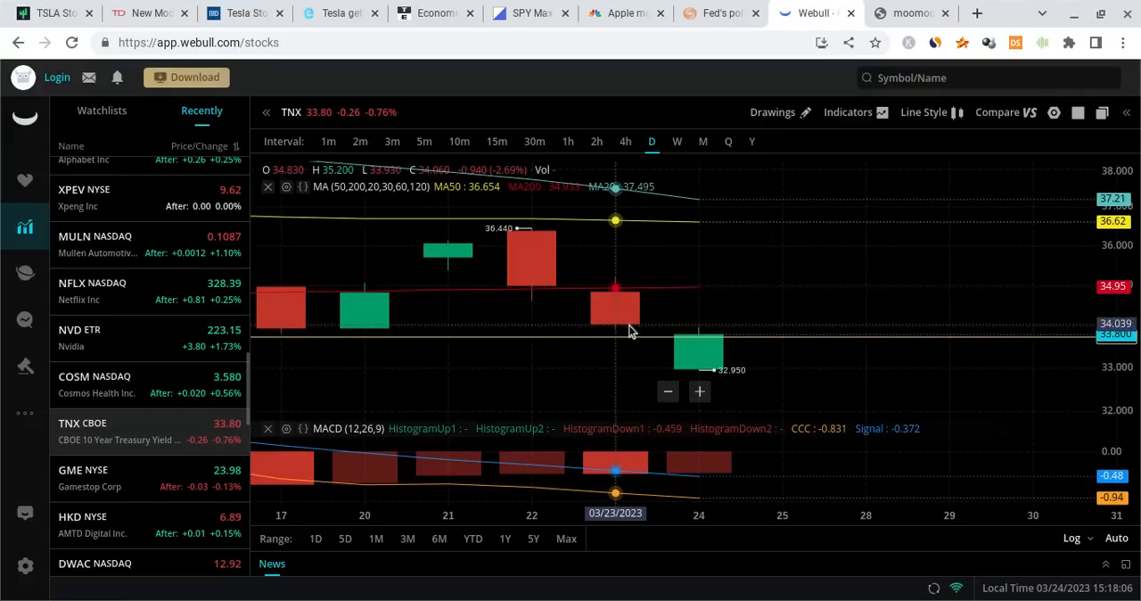
mouse_move(669, 383)
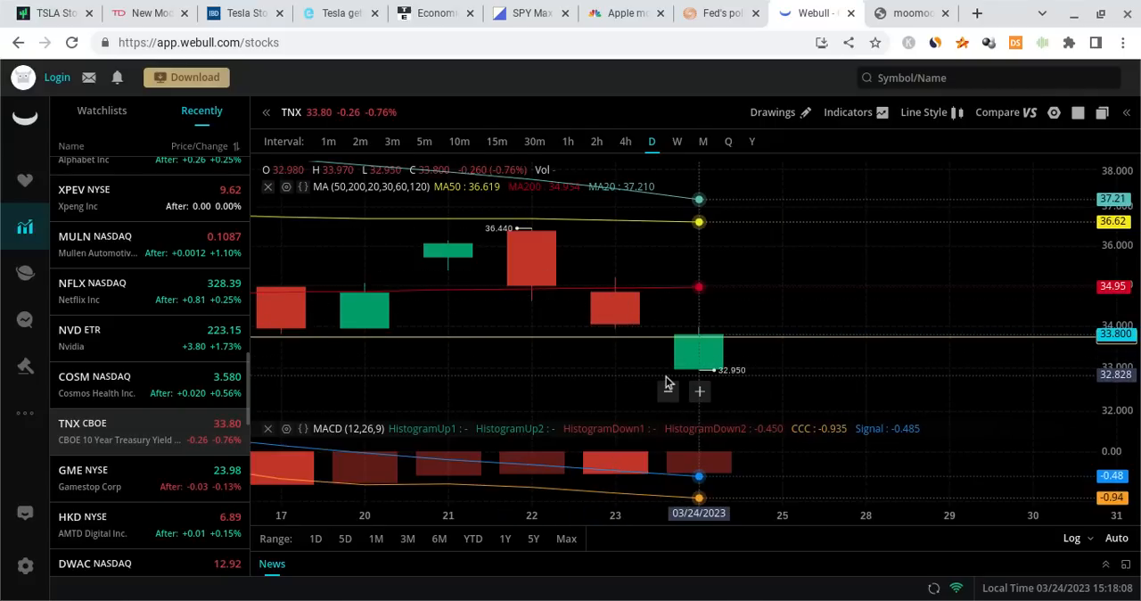
mouse_move(747, 301)
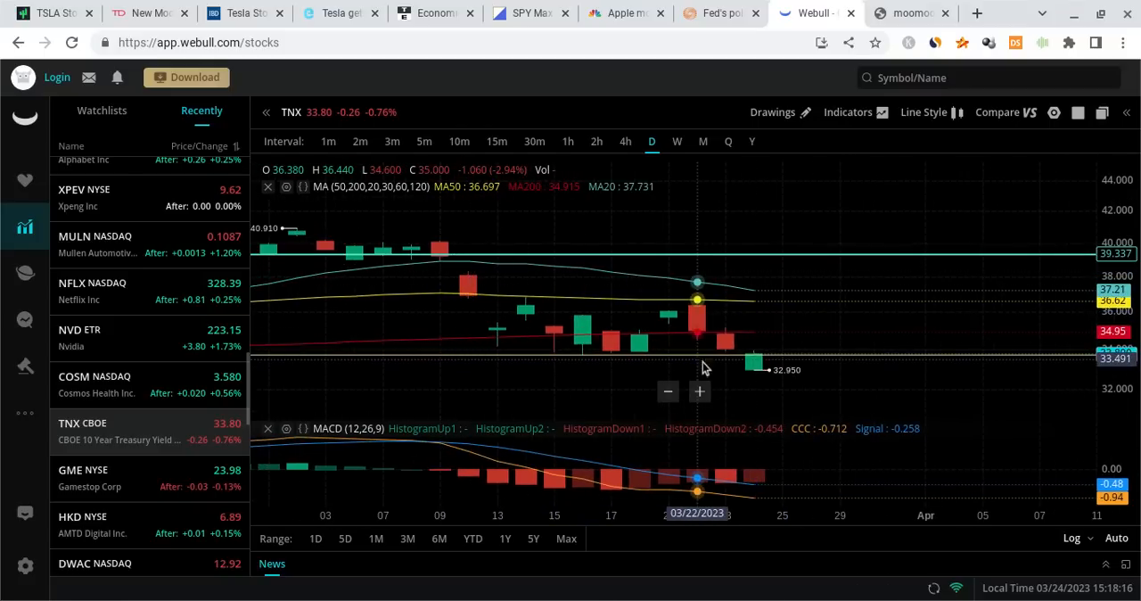
mouse_move(754, 342)
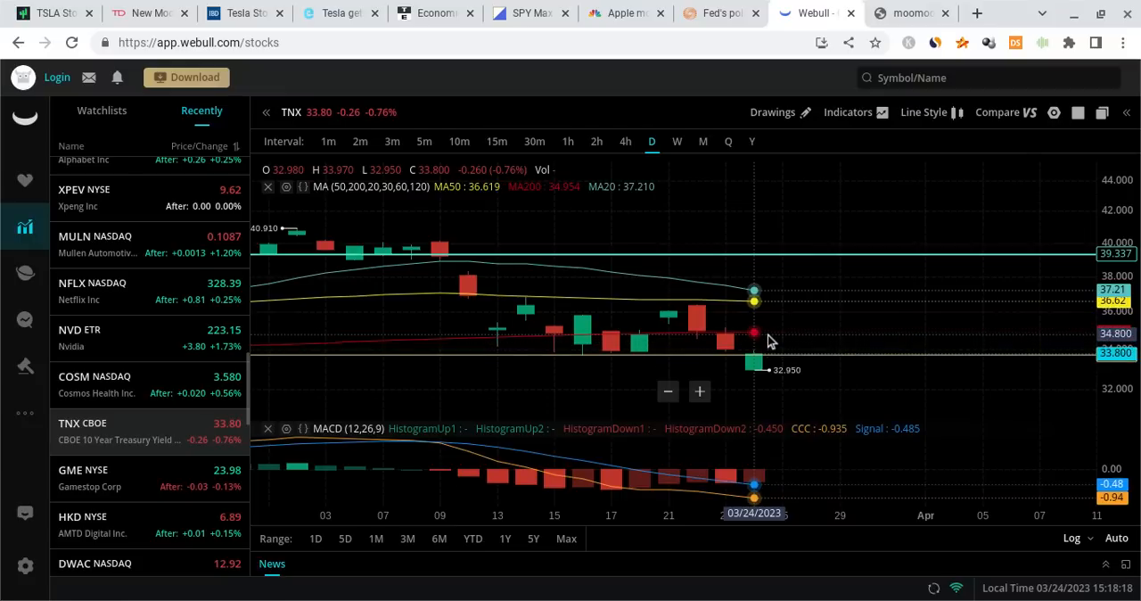
mouse_move(189, 326)
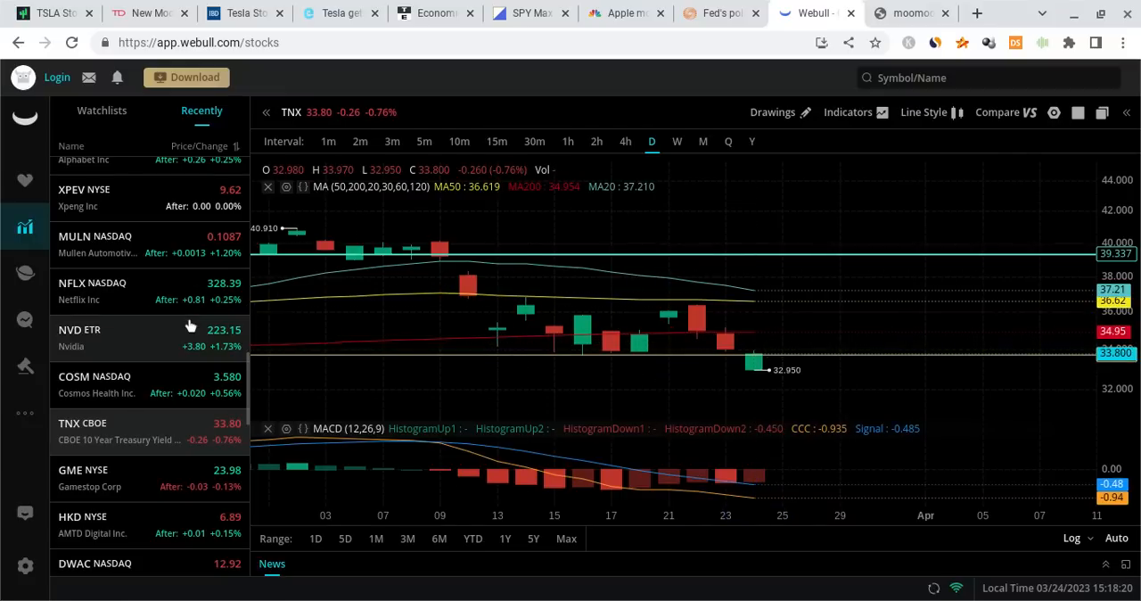
- Adjust the TNX daily chart zoom to cover the weeks since early March
scroll(up, 3)
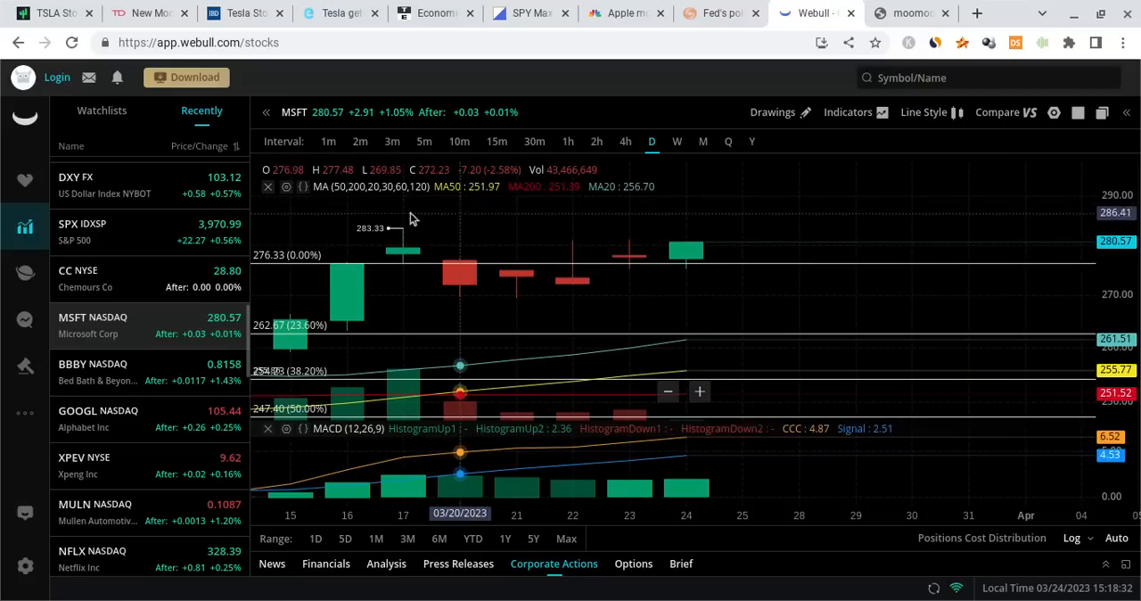
mouse_move(437, 228)
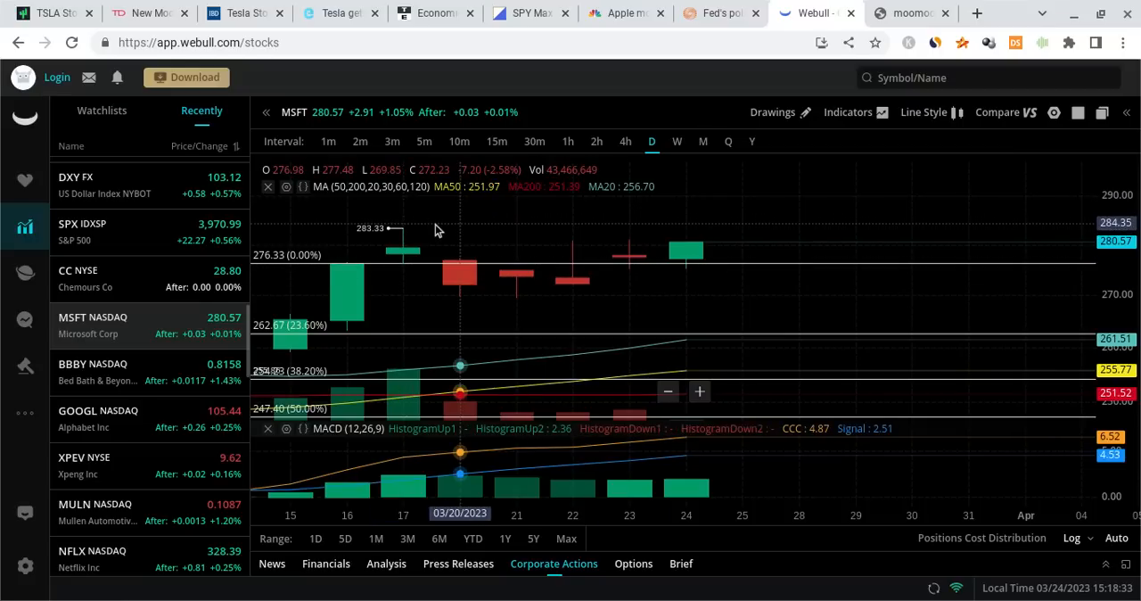
mouse_move(686, 234)
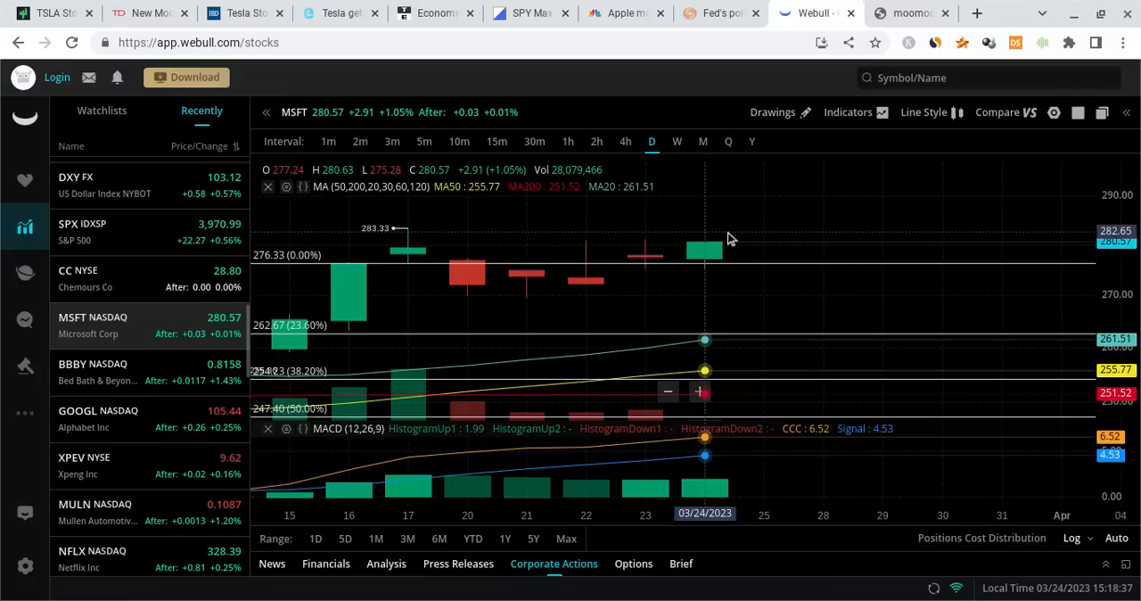
mouse_move(738, 249)
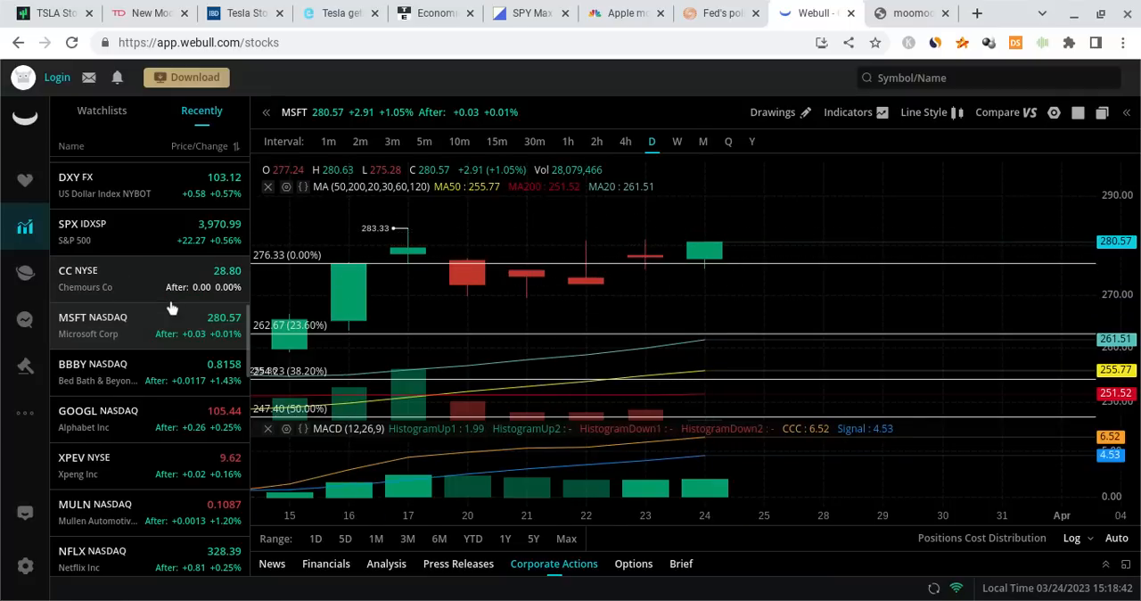
mouse_move(125, 253)
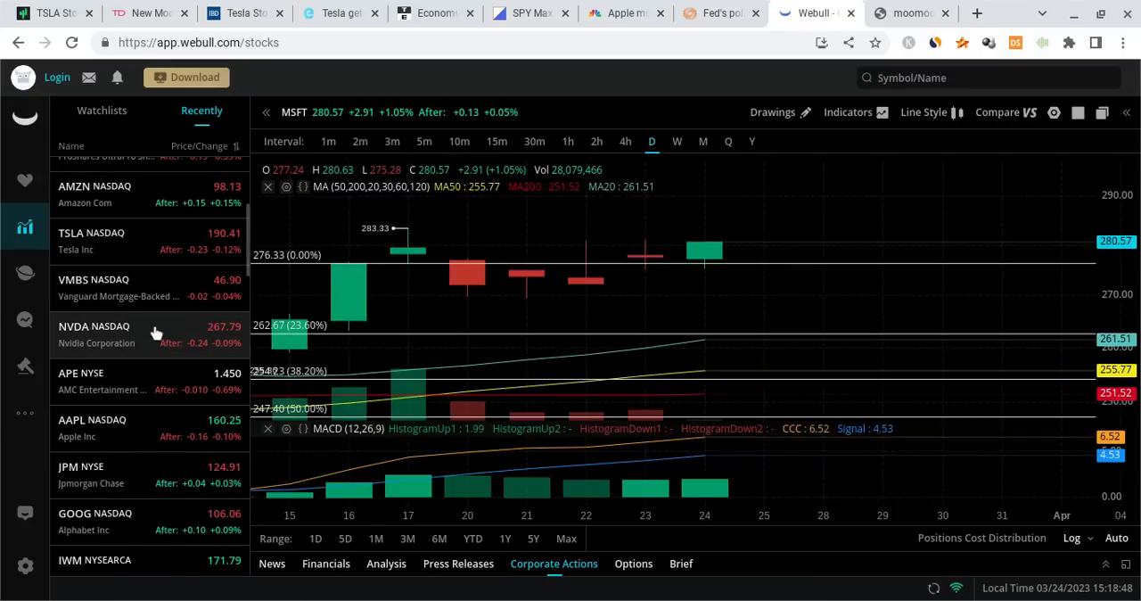
scroll(up, 3)
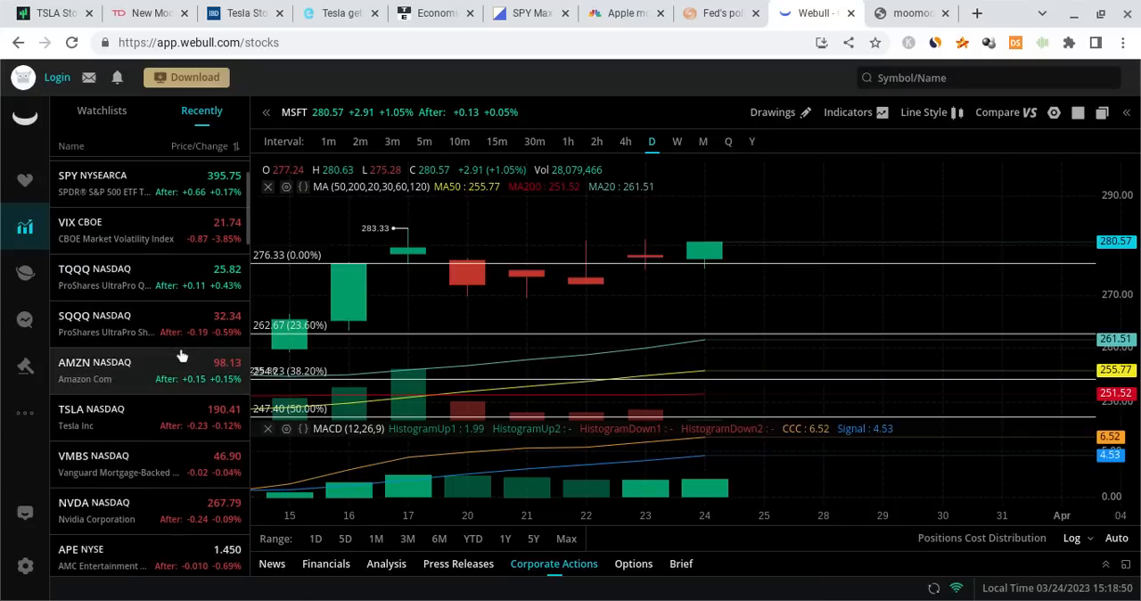
- Load AMZN NASDAQ from the Recently watchlist as a daily chart with MACD
click(95, 362)
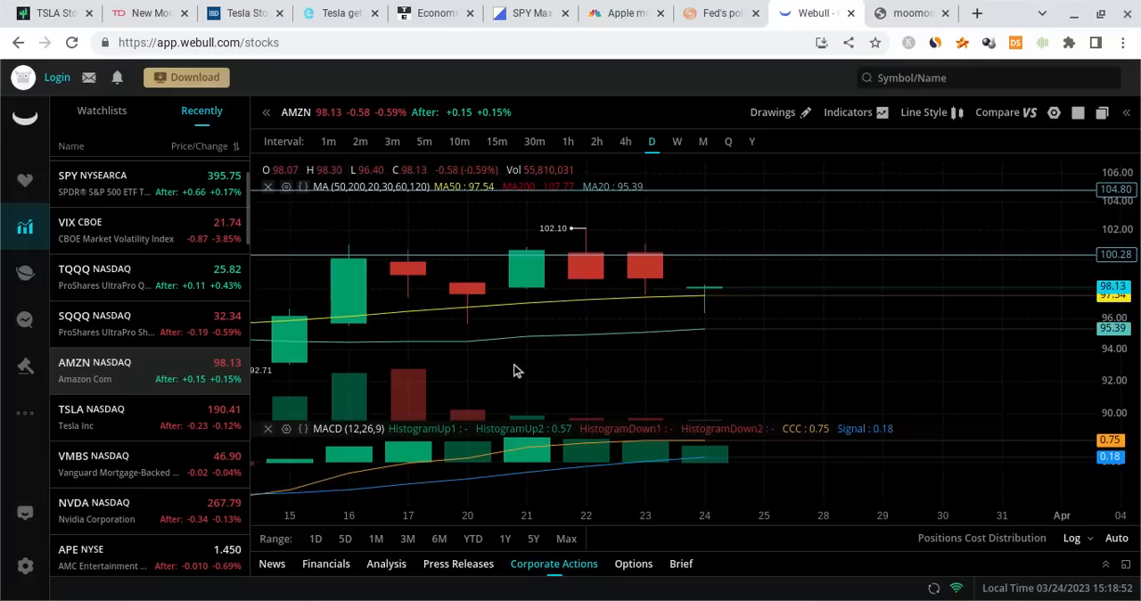
mouse_move(731, 325)
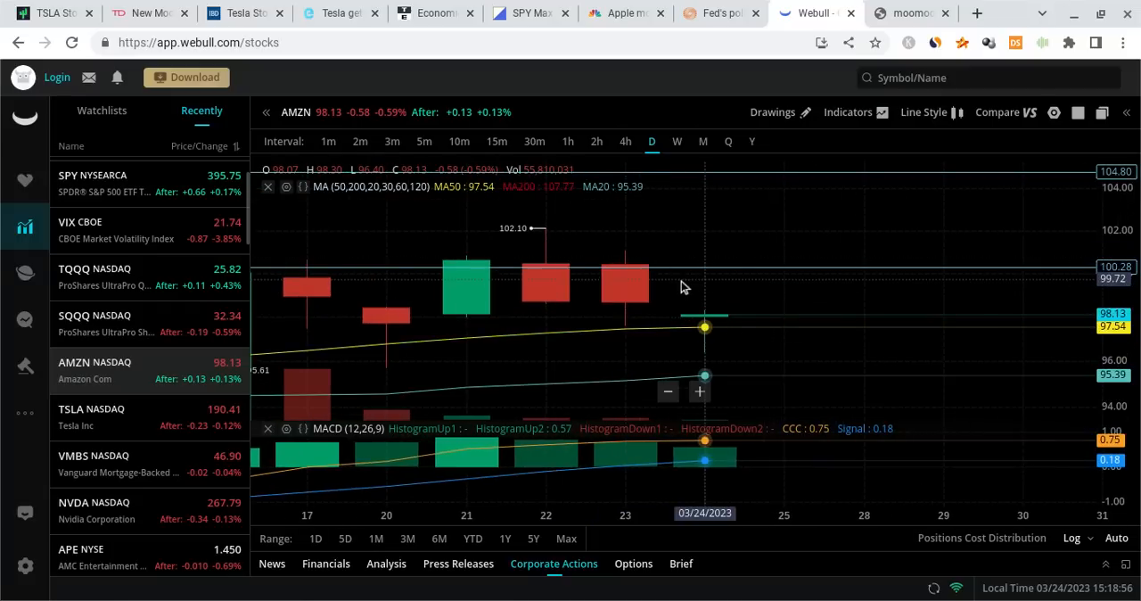
mouse_move(624, 277)
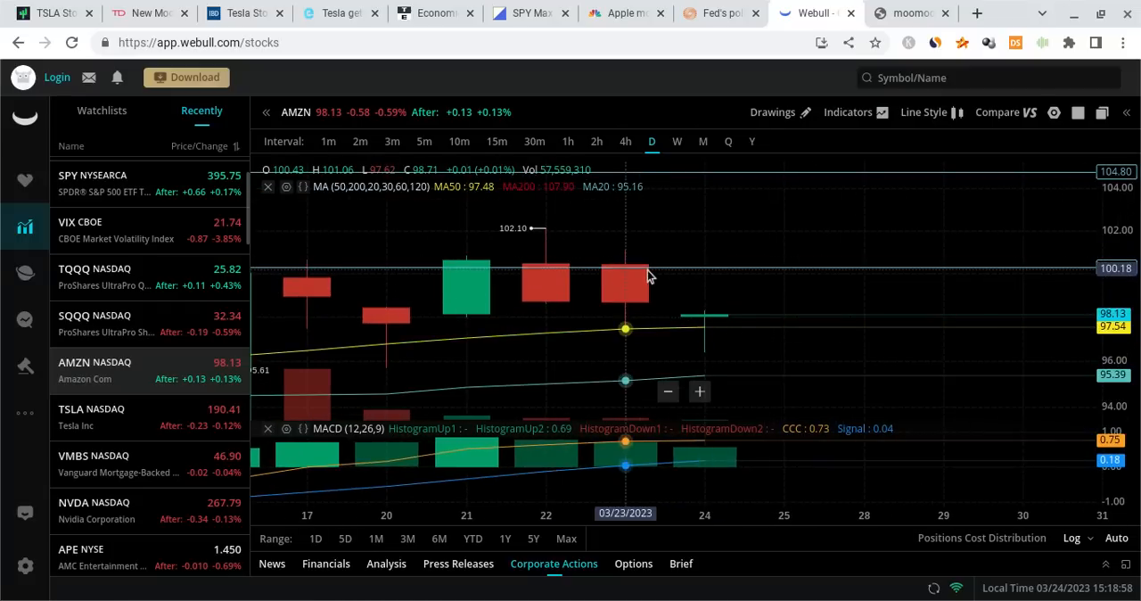
mouse_move(704, 325)
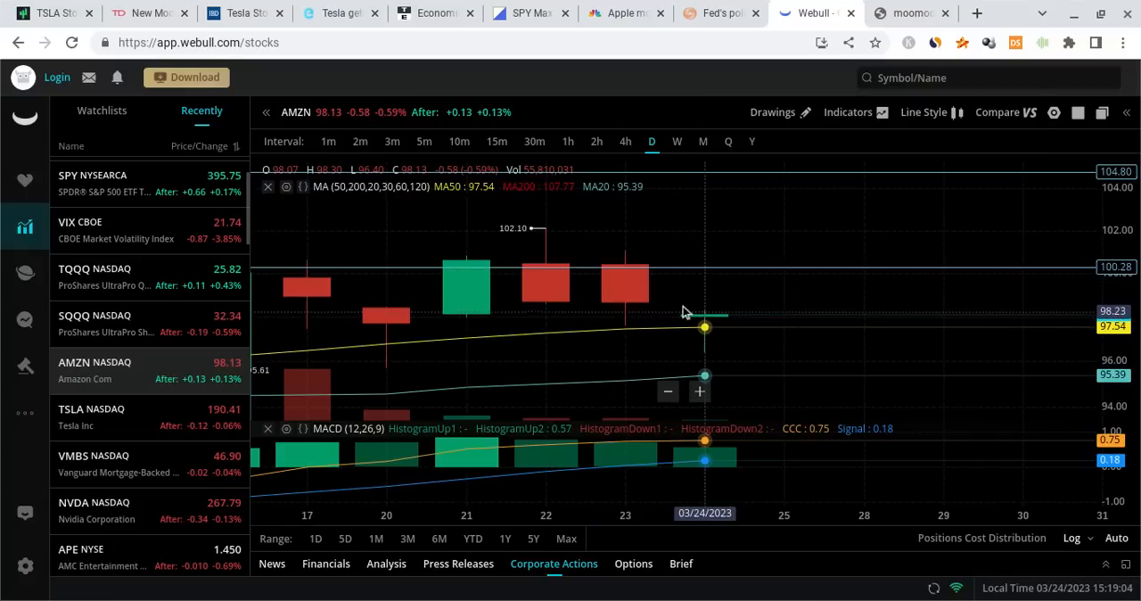
mouse_move(699, 317)
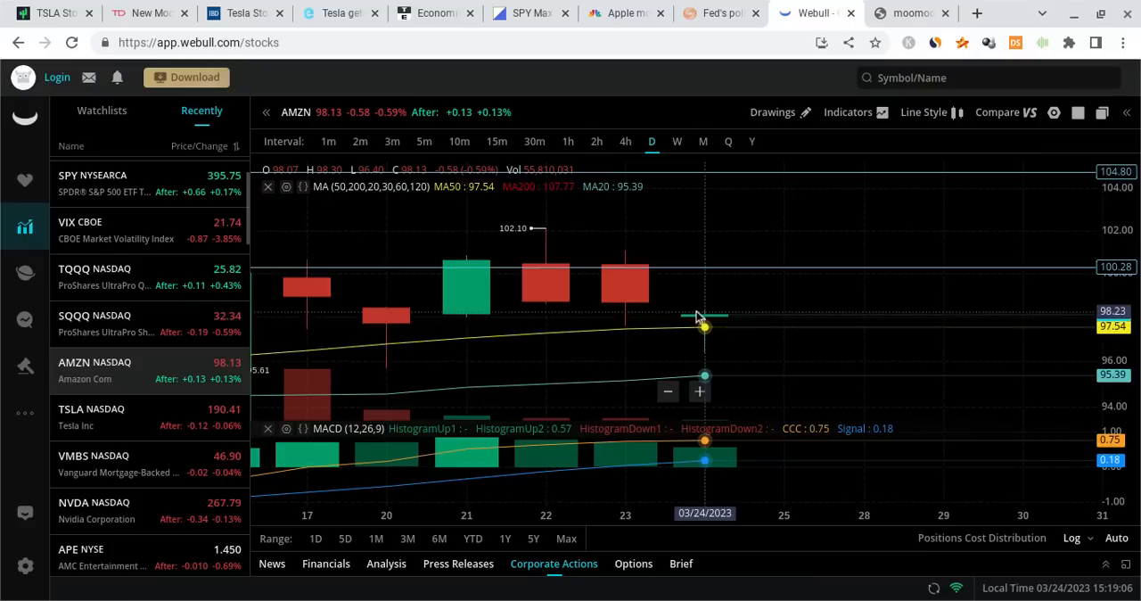
mouse_move(695, 307)
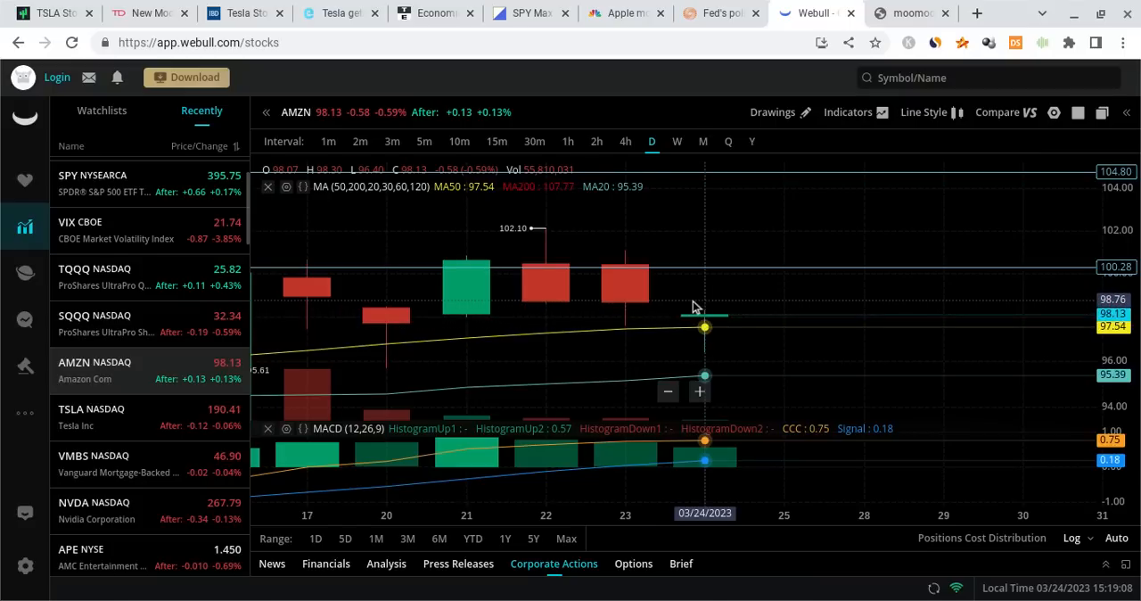
mouse_move(711, 319)
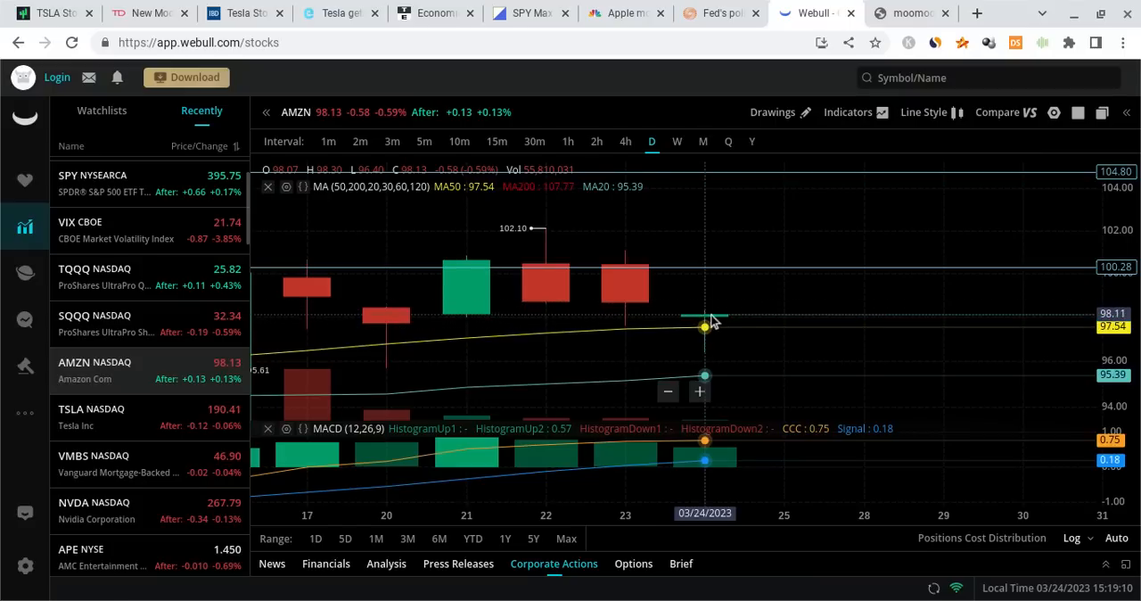
mouse_move(752, 318)
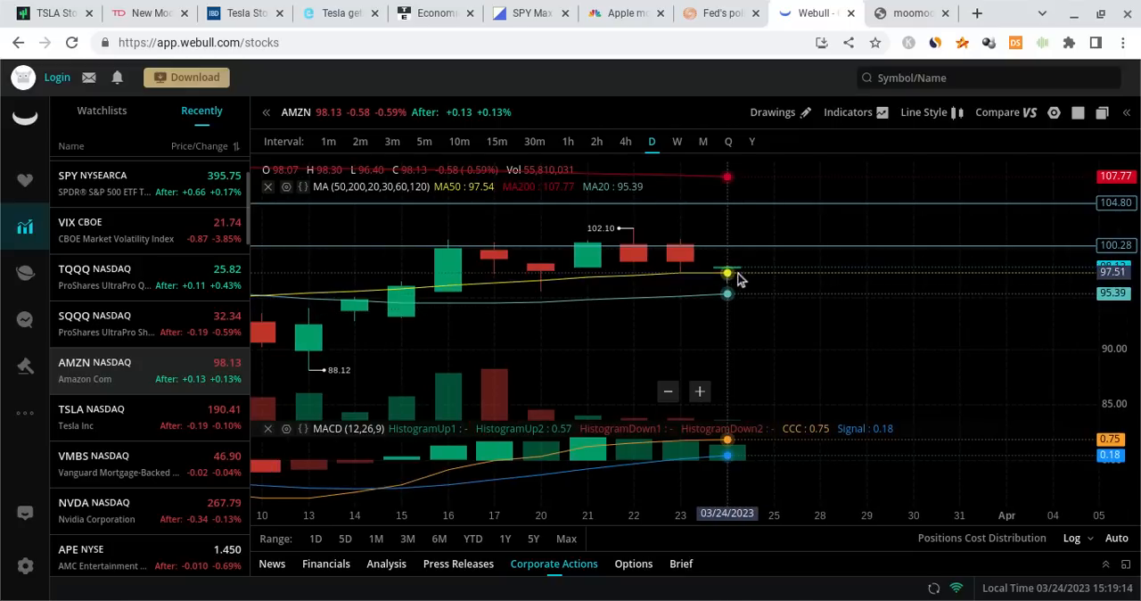
mouse_move(681, 275)
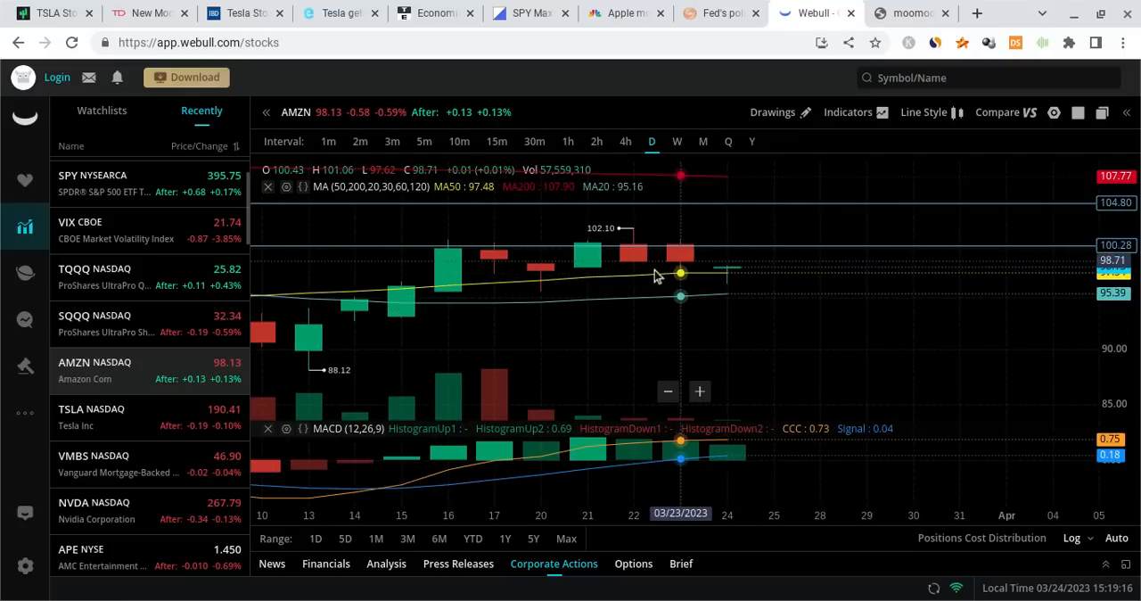
mouse_move(691, 253)
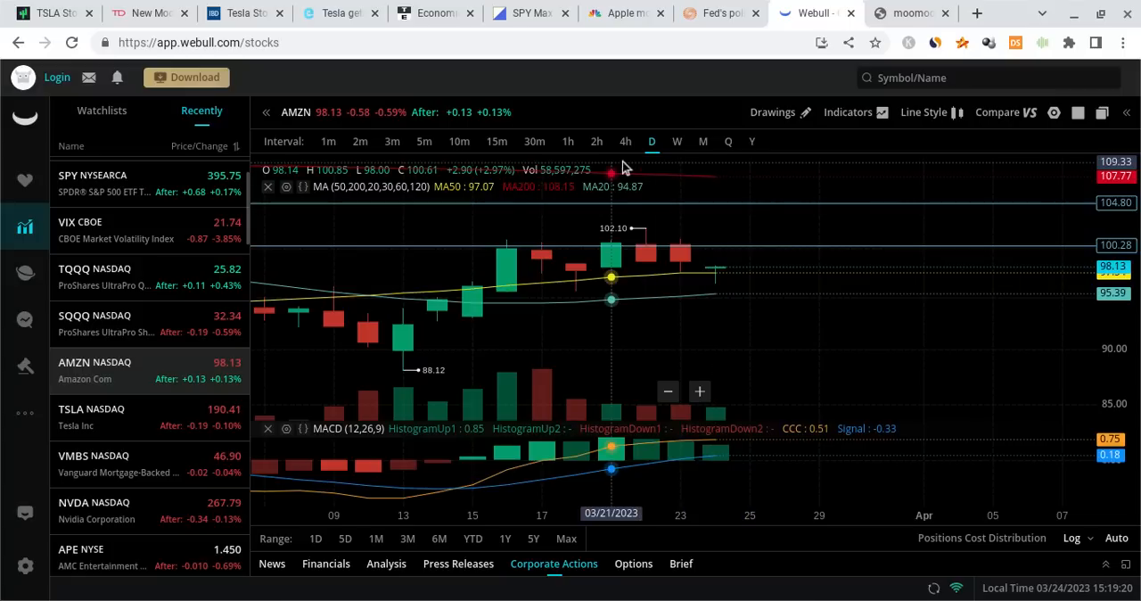
- Switch the AMZN chart interval to 1h candles
click(567, 140)
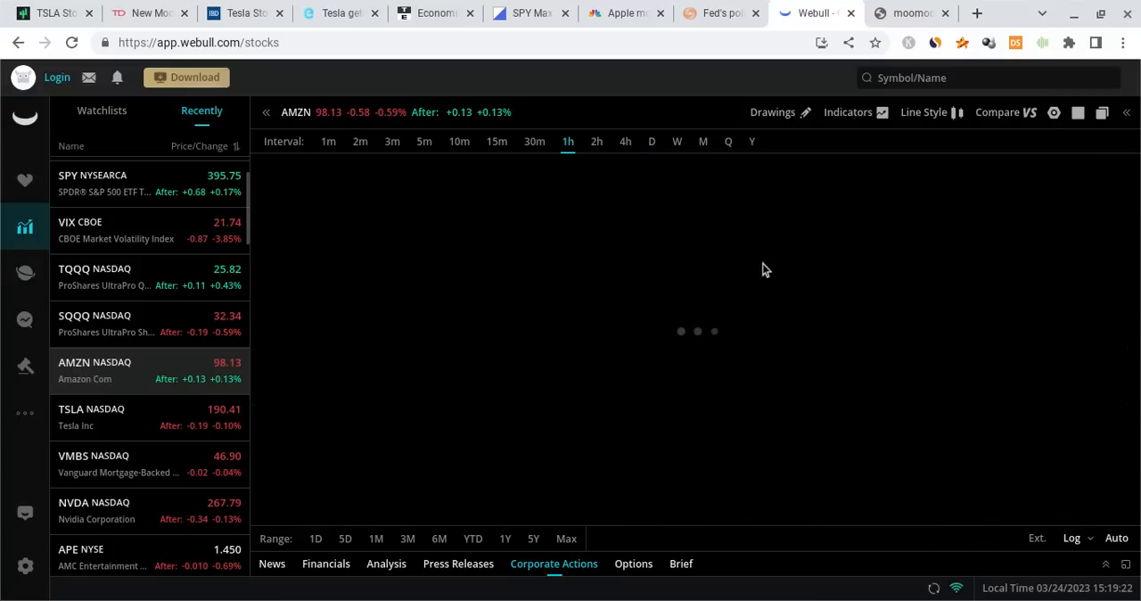
mouse_move(788, 287)
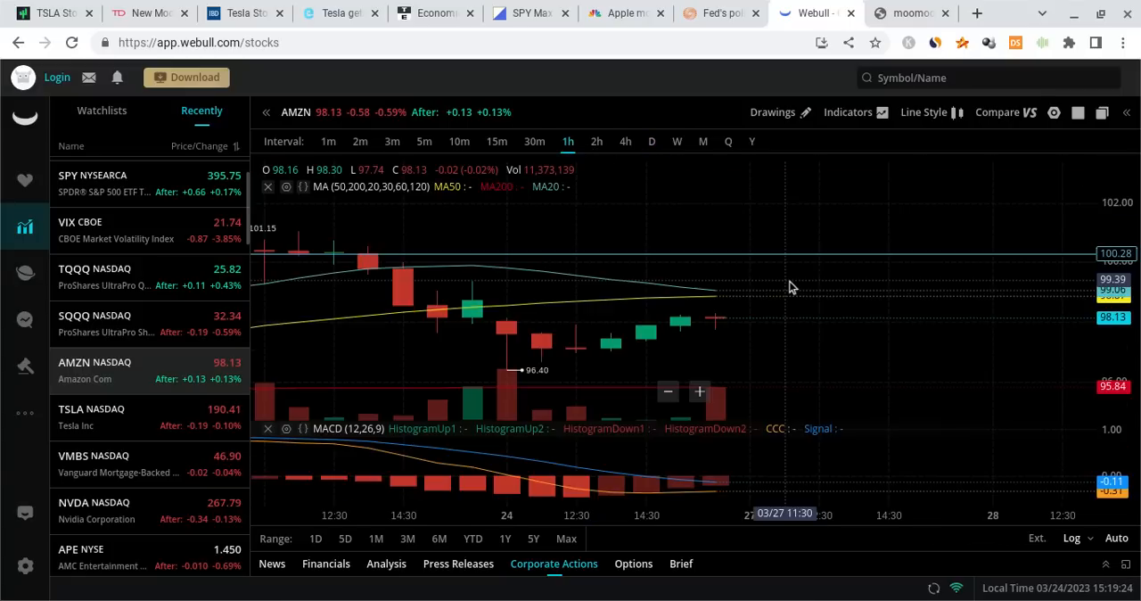
mouse_move(553, 344)
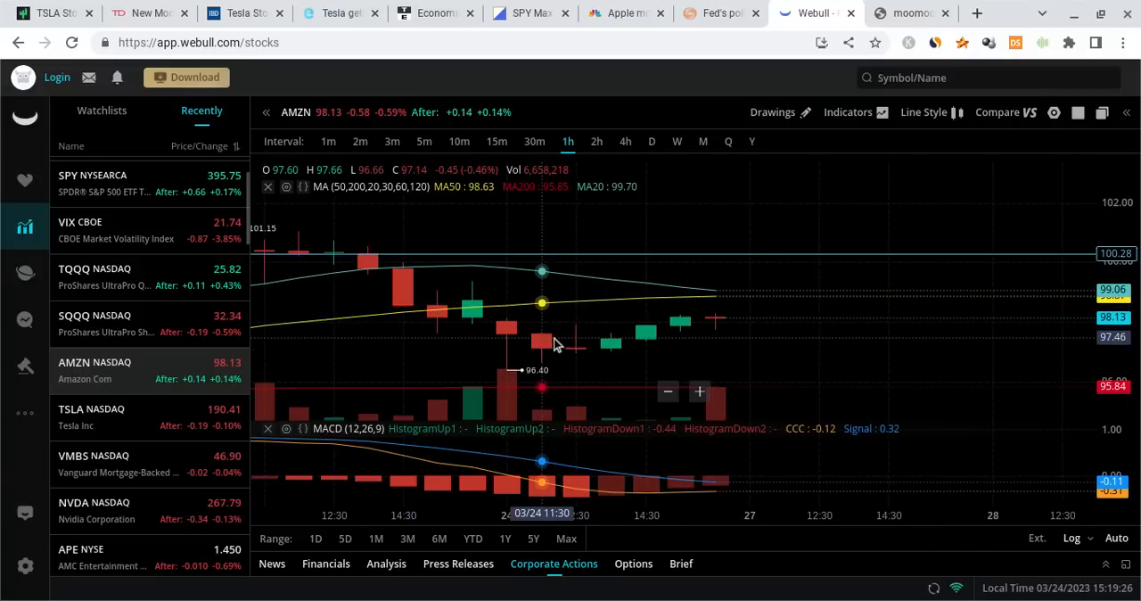
mouse_move(335, 321)
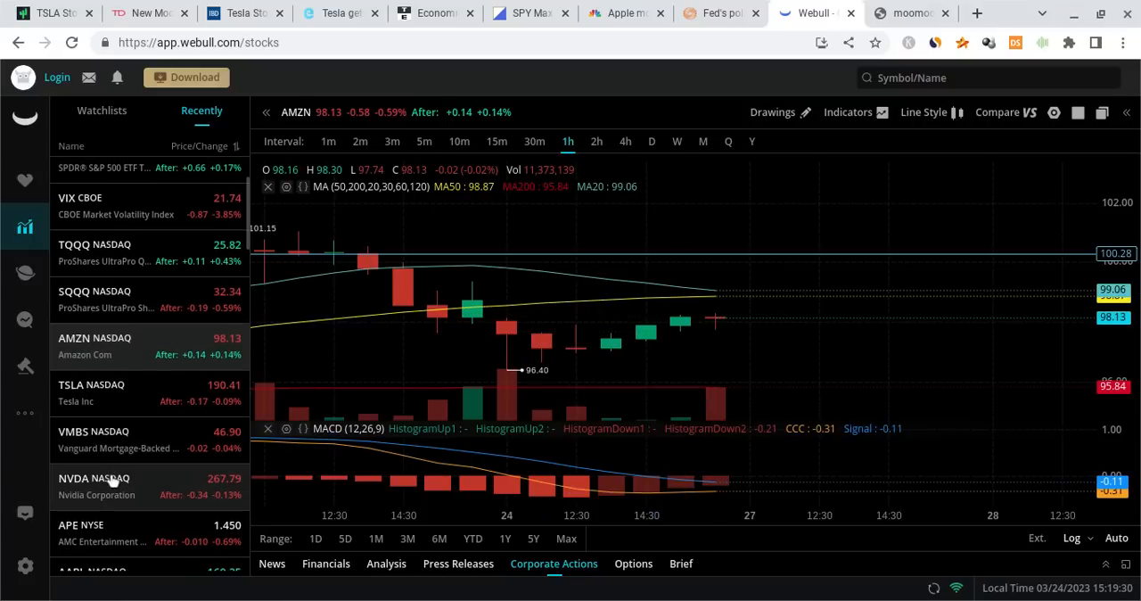
- Load NVDA from the watchlist, inspect the latest hourly candles, then set the interval to D
click(93, 478)
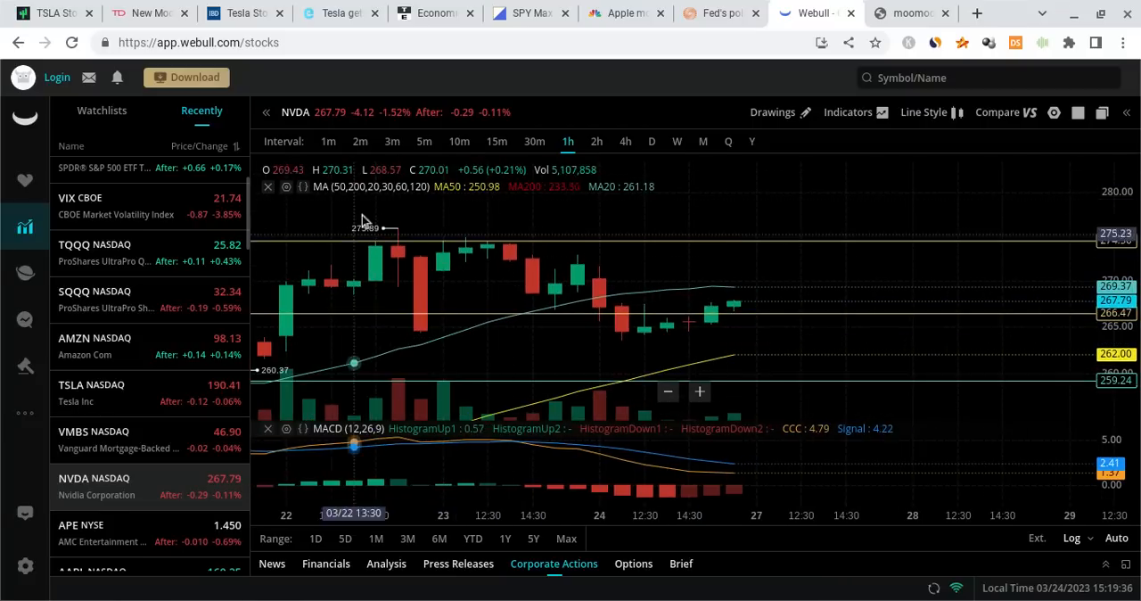
mouse_move(467, 267)
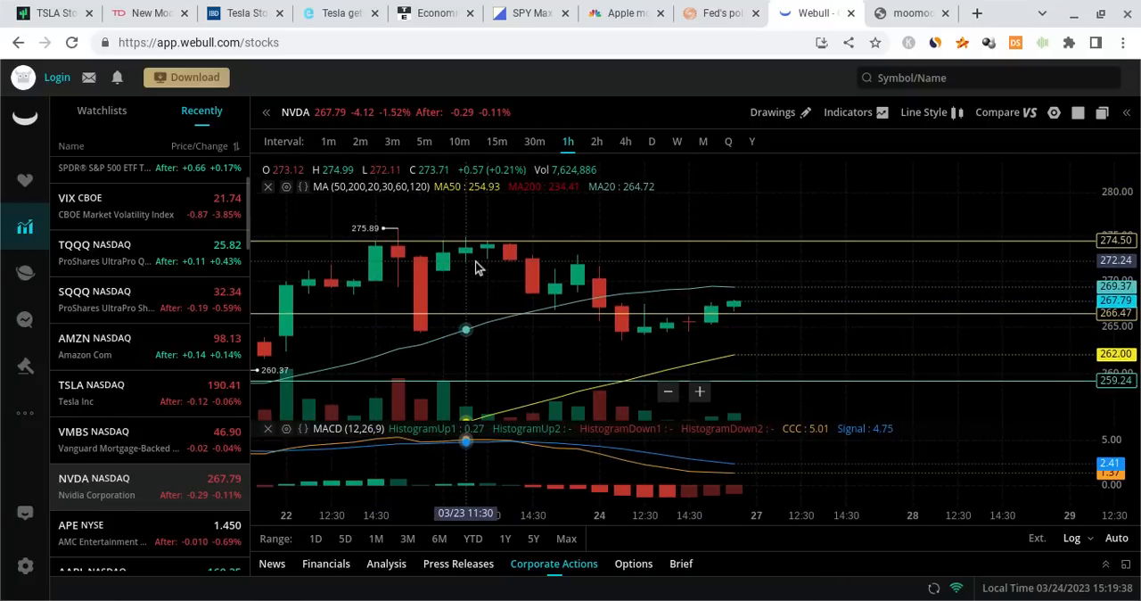
mouse_move(510, 287)
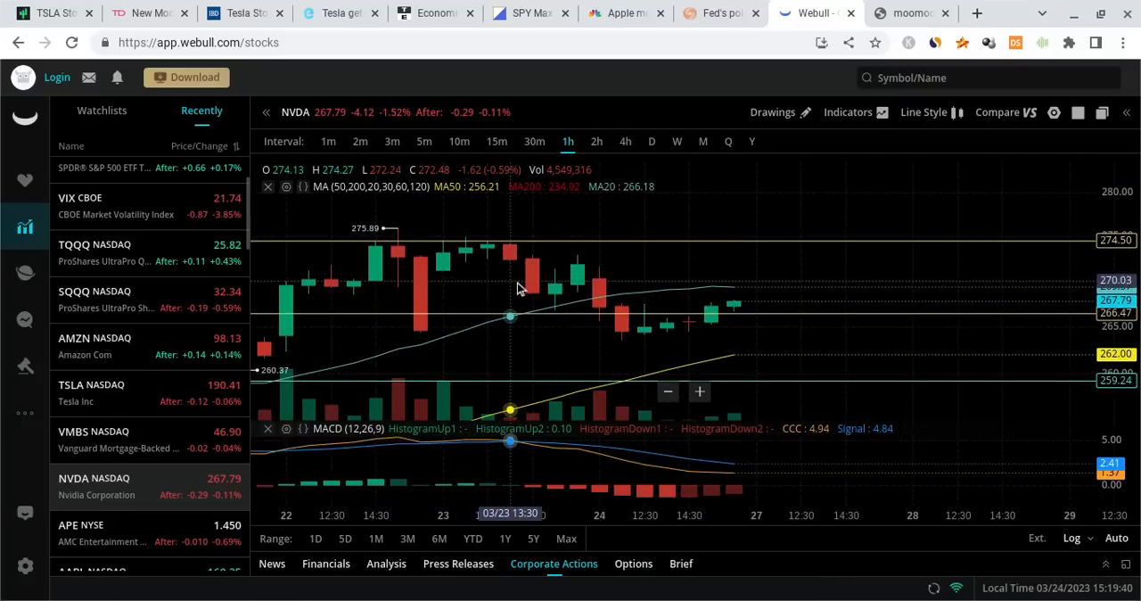
mouse_move(731, 317)
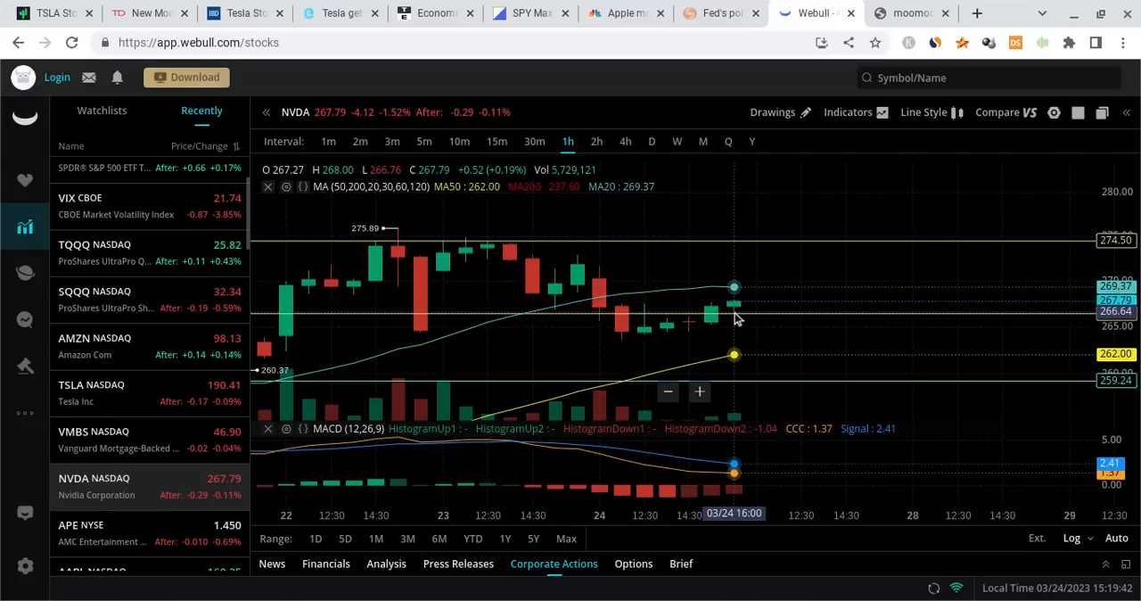
mouse_move(736, 317)
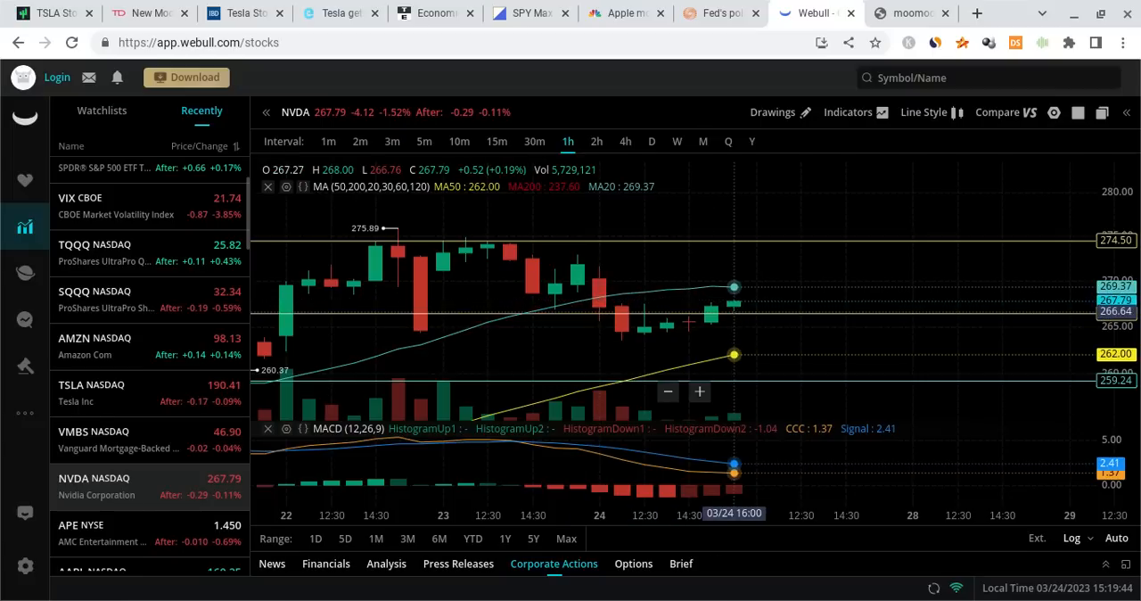
mouse_move(782, 285)
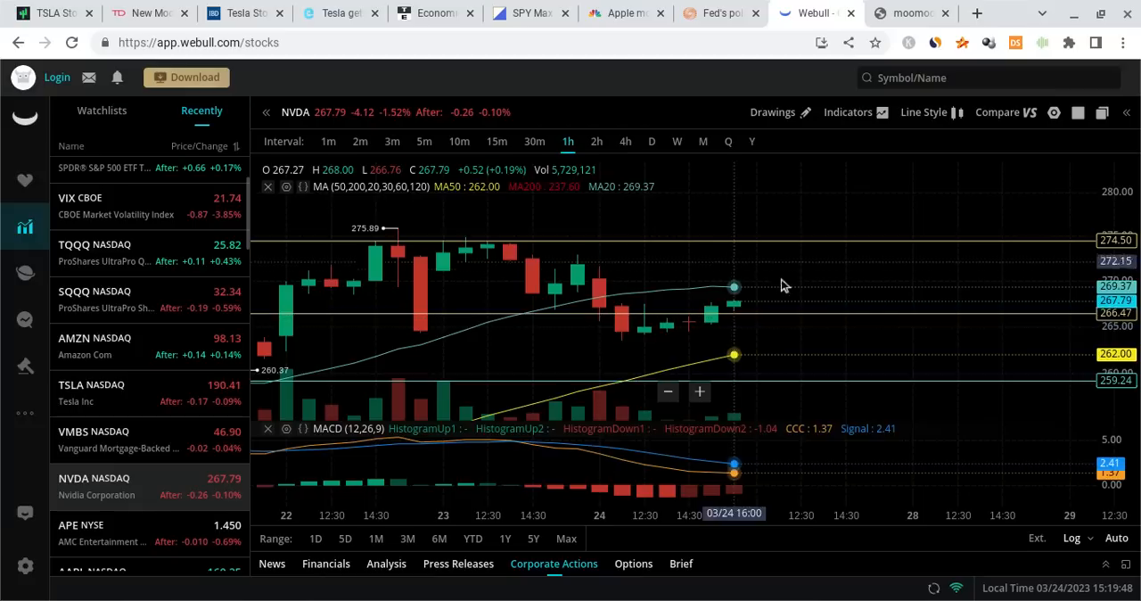
mouse_move(686, 283)
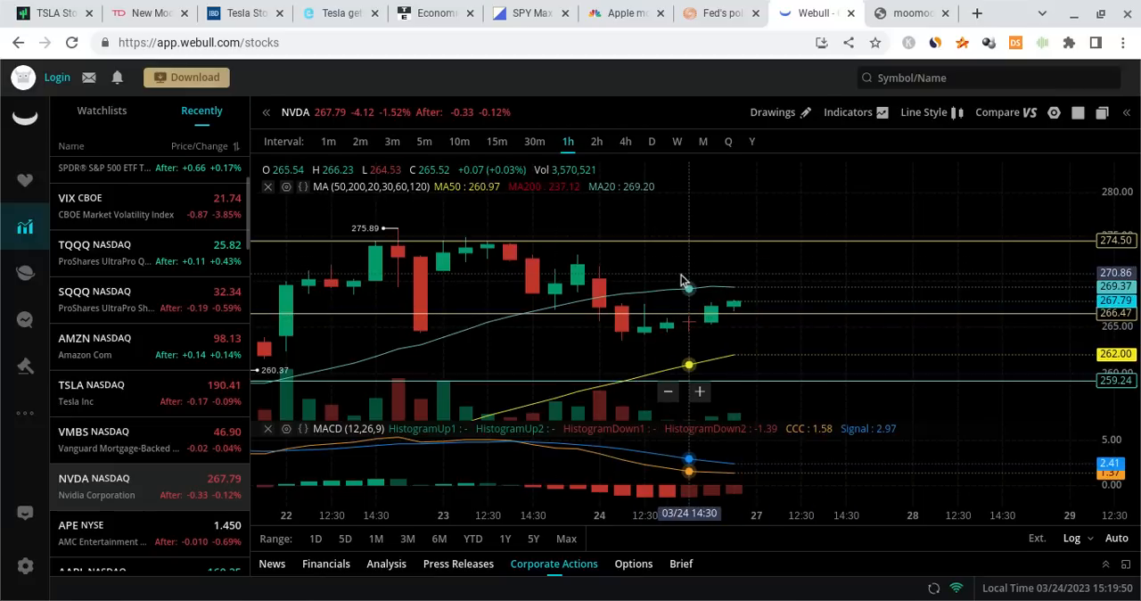
mouse_move(704, 310)
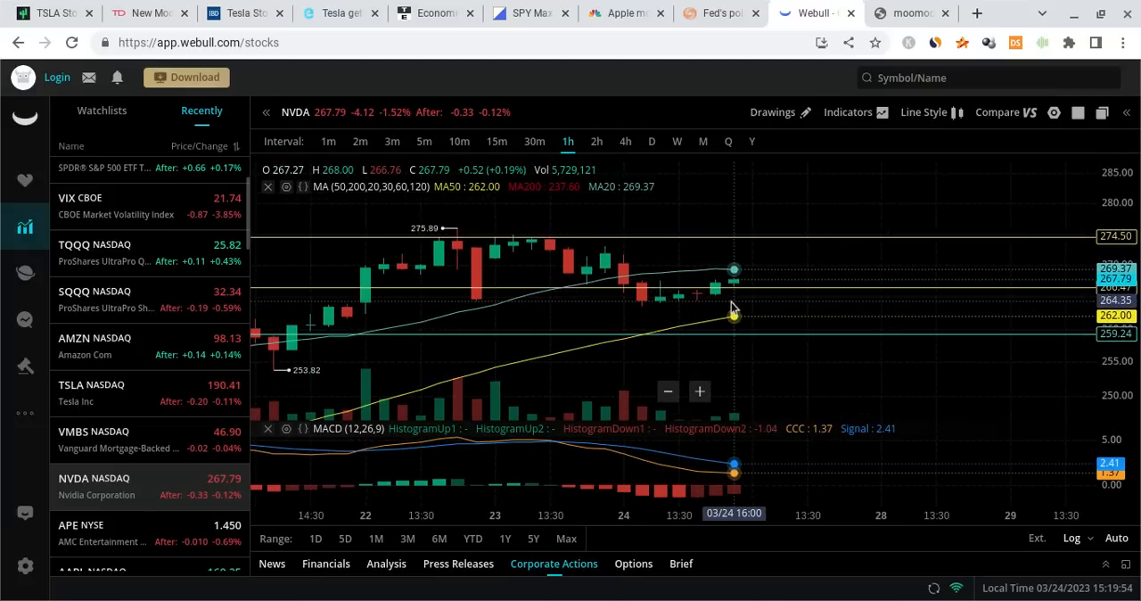
mouse_move(763, 267)
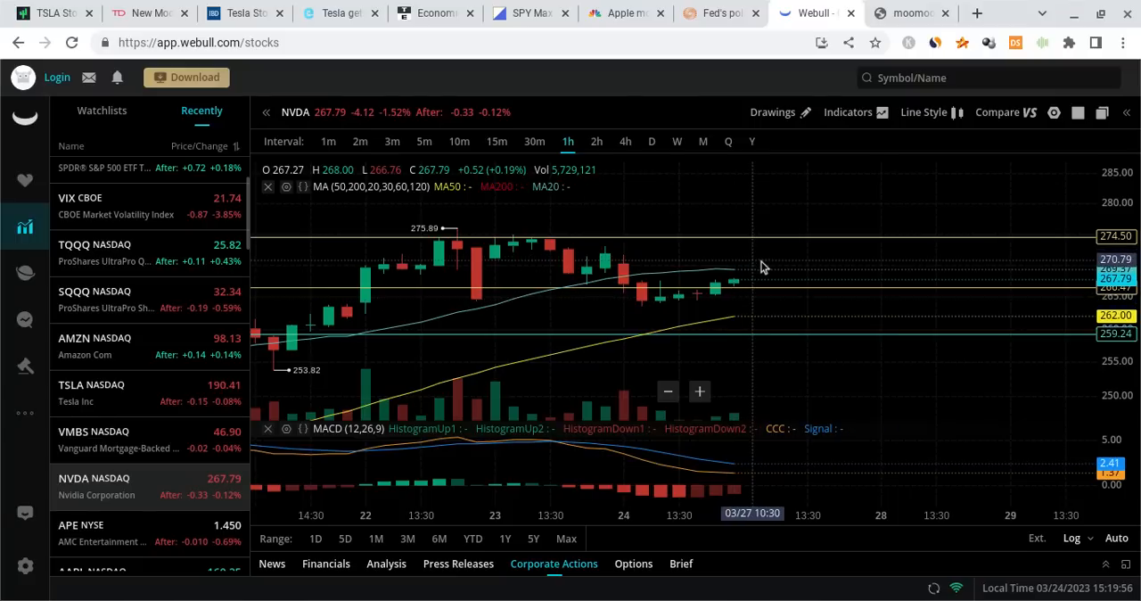
mouse_move(678, 271)
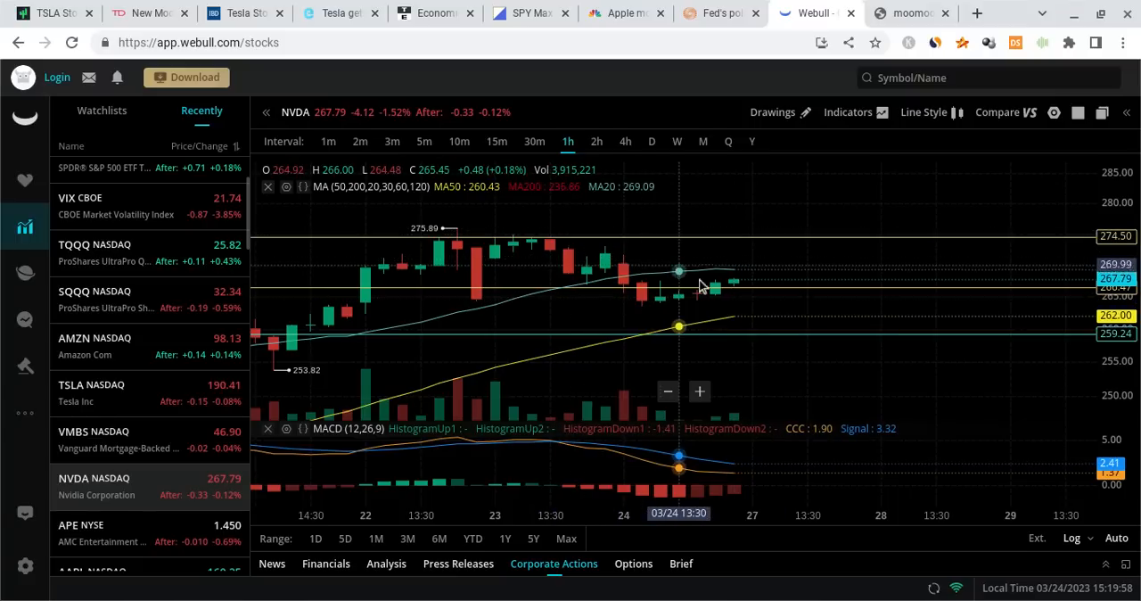
mouse_move(731, 285)
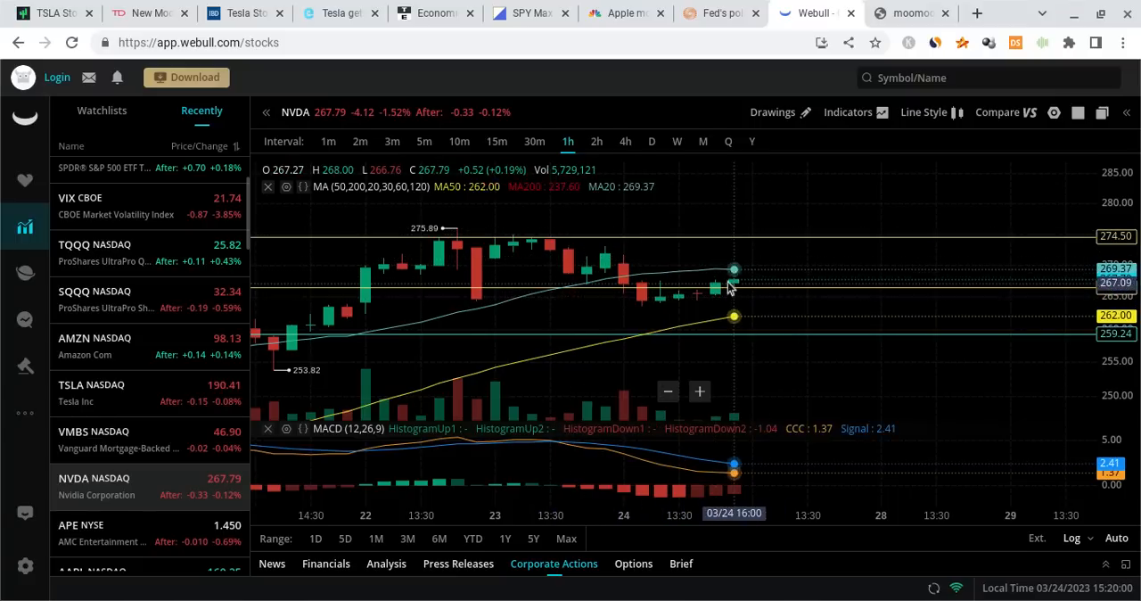
mouse_move(752, 325)
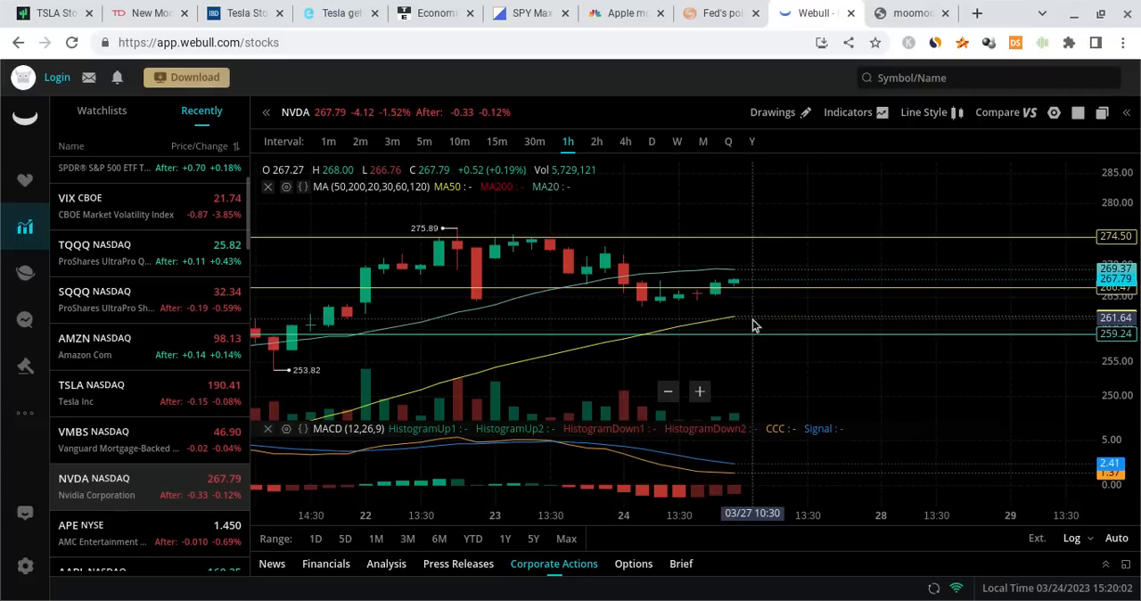
click(699, 392)
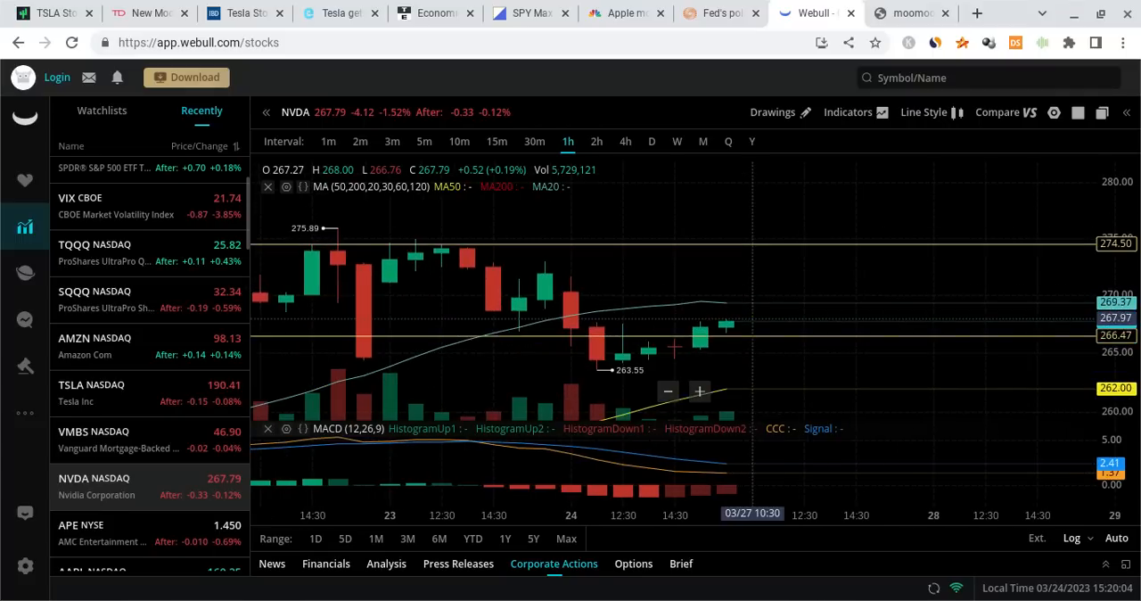
mouse_move(717, 324)
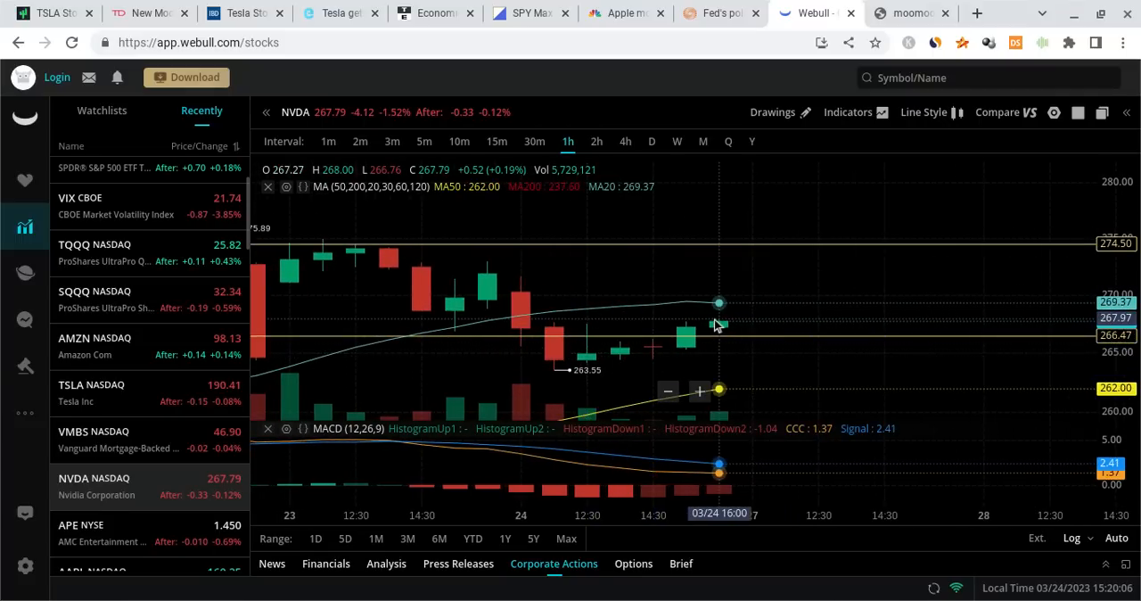
mouse_move(676, 348)
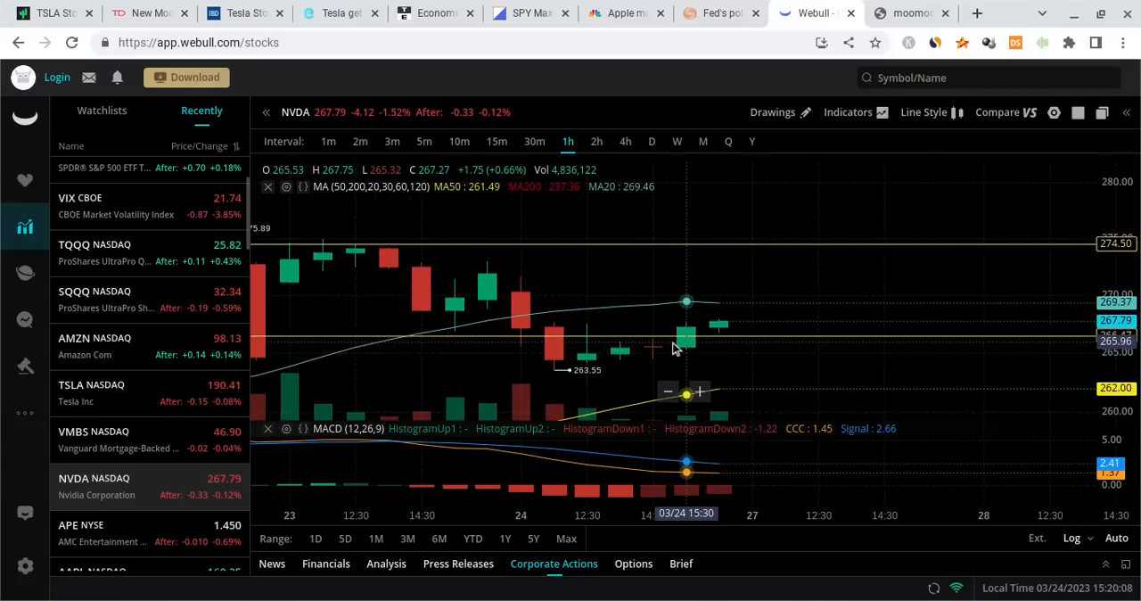
mouse_move(695, 343)
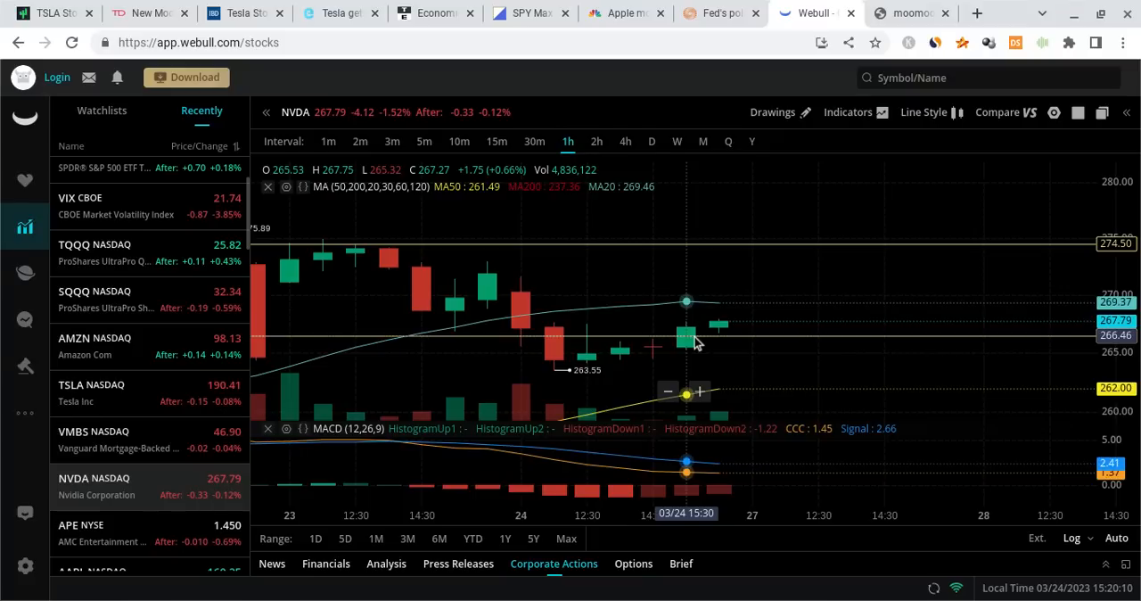
mouse_move(697, 344)
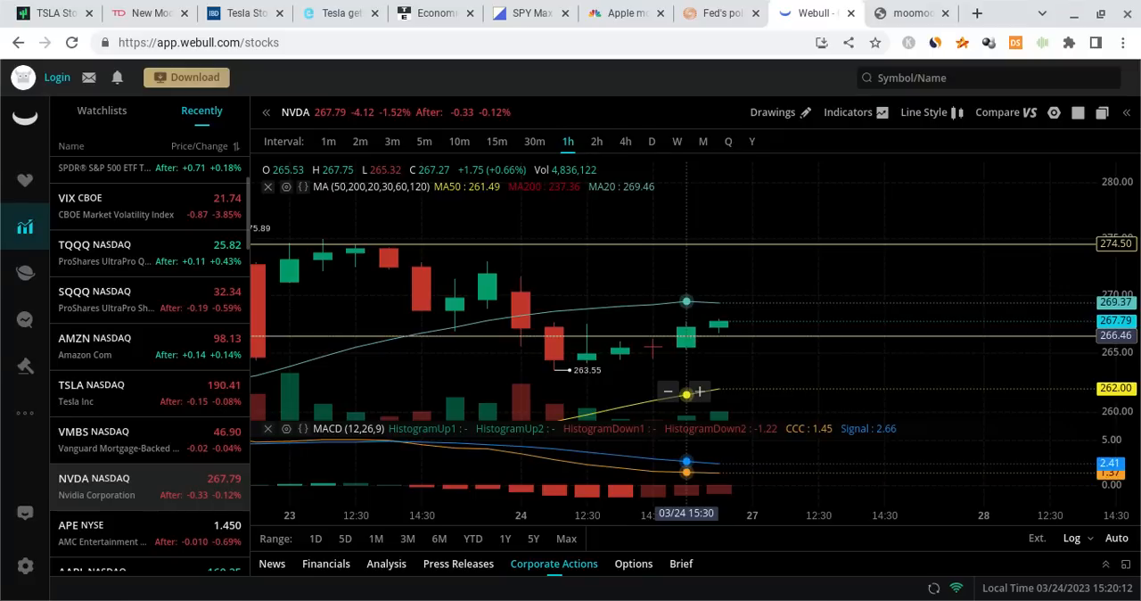
mouse_move(699, 337)
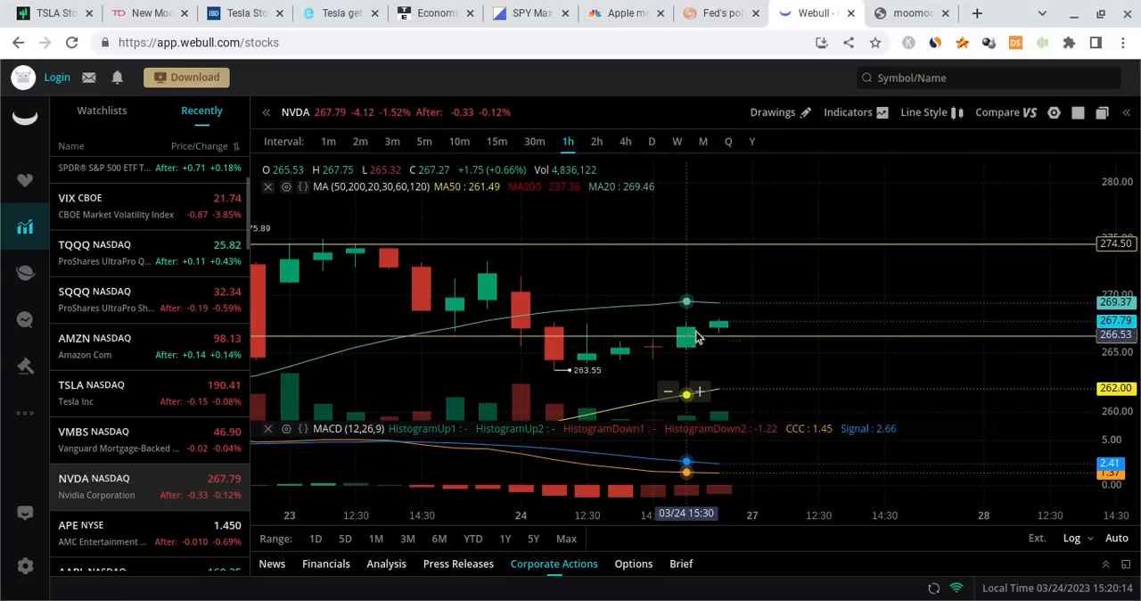
mouse_move(720, 328)
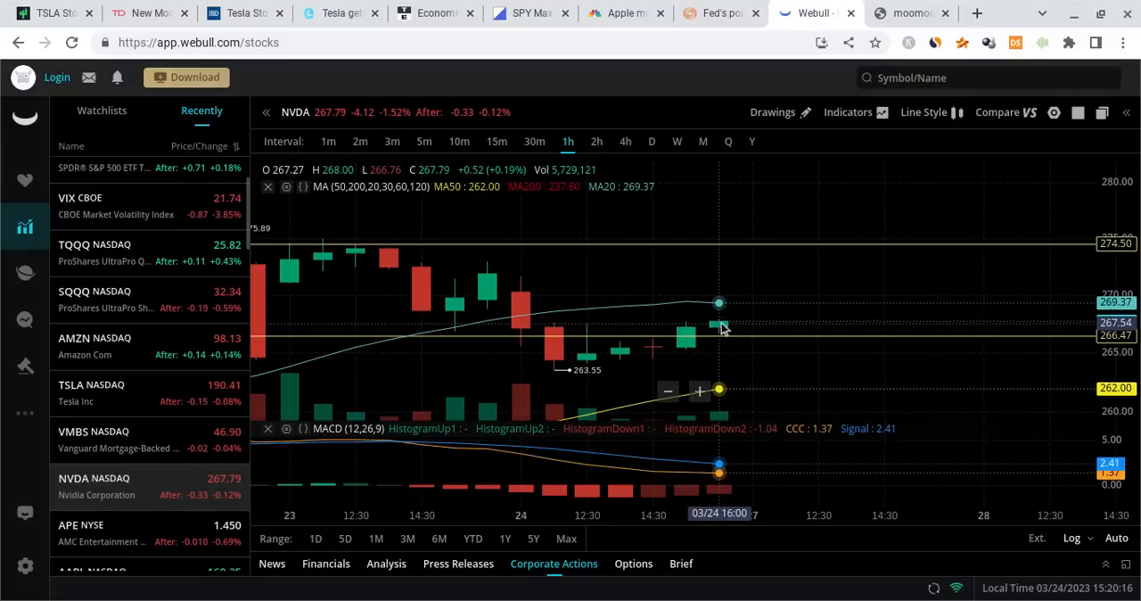
mouse_move(723, 328)
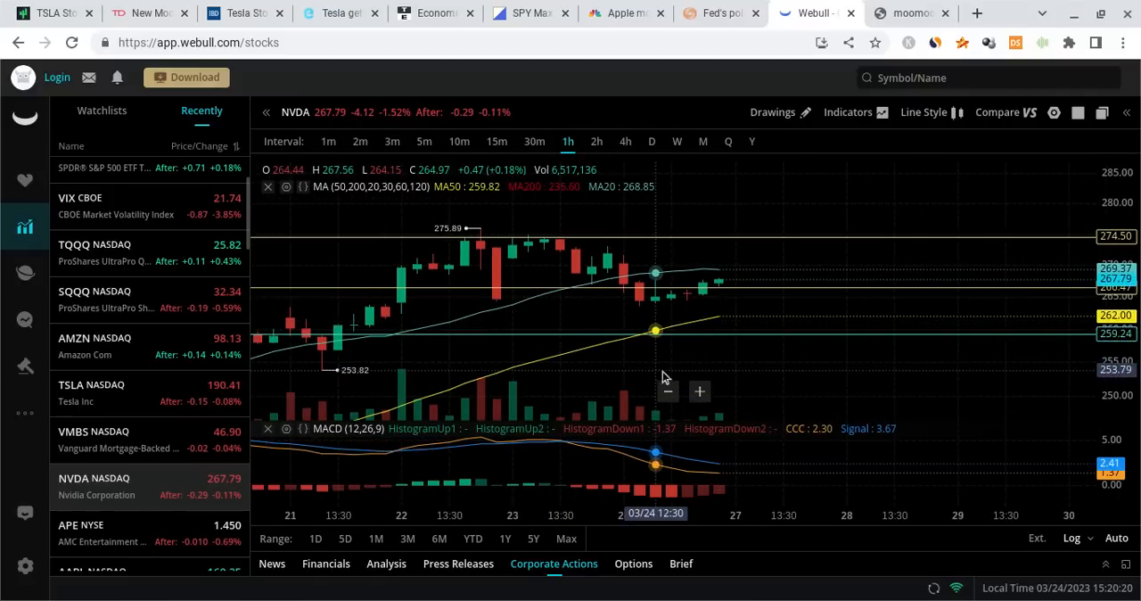
mouse_move(670, 432)
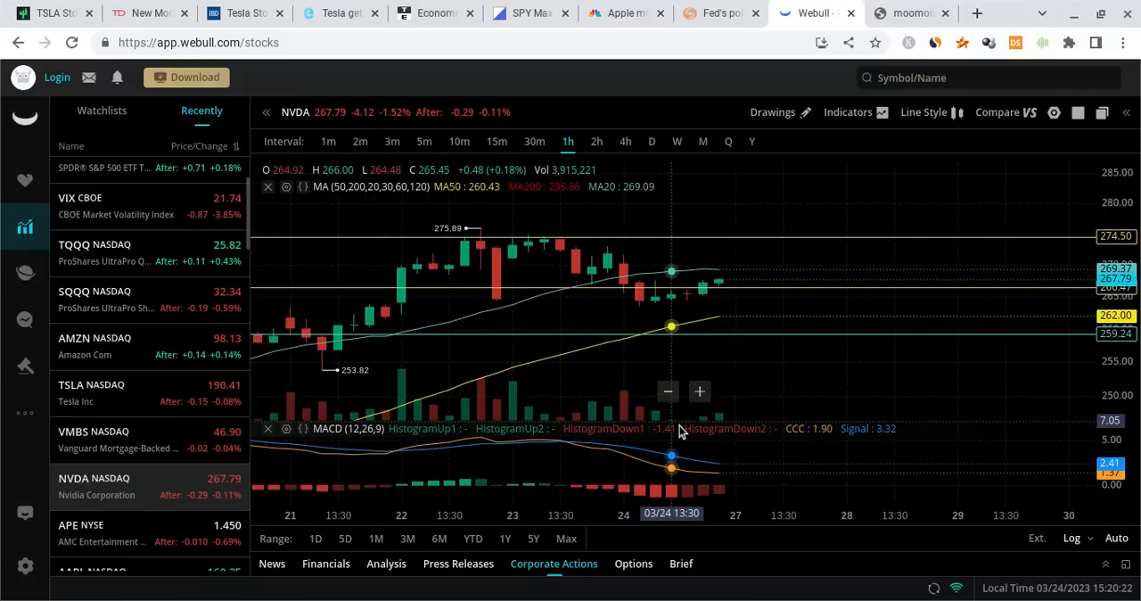
click(652, 141)
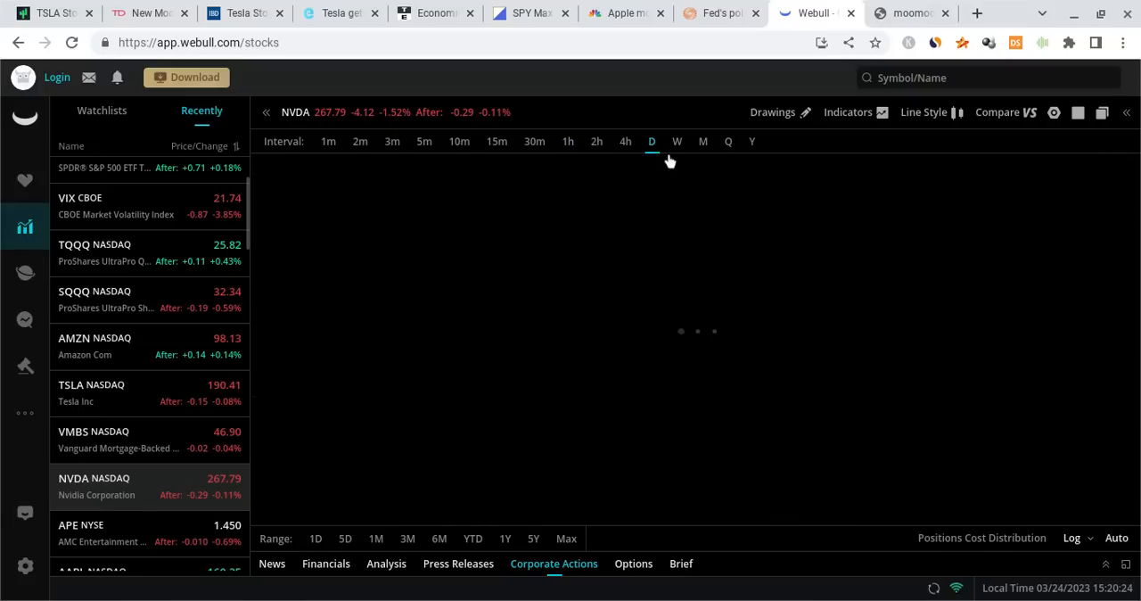
mouse_move(567, 225)
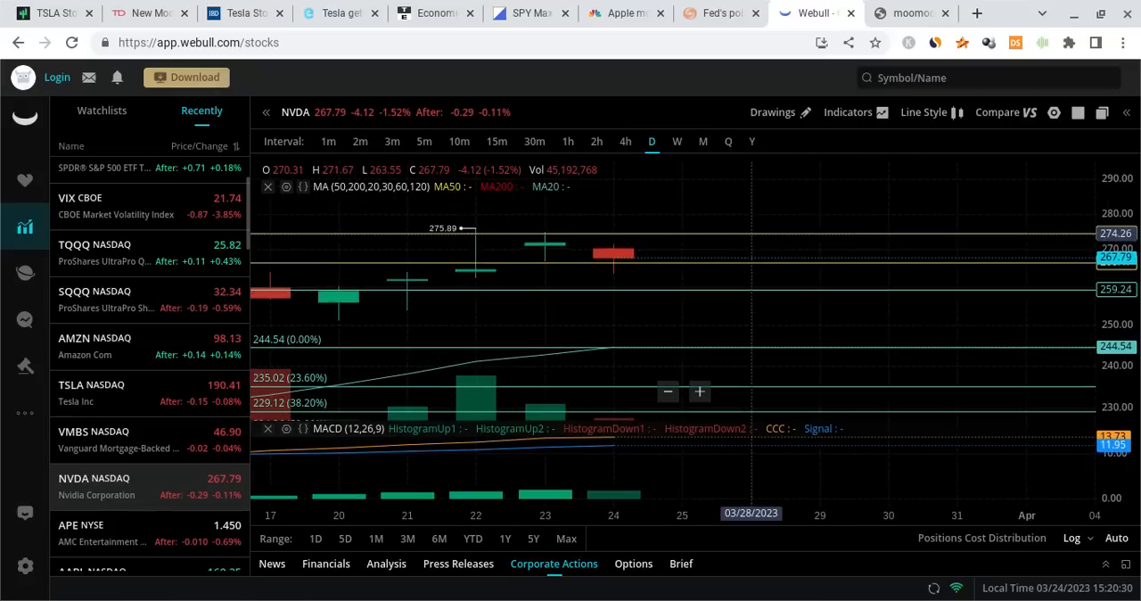
mouse_move(581, 260)
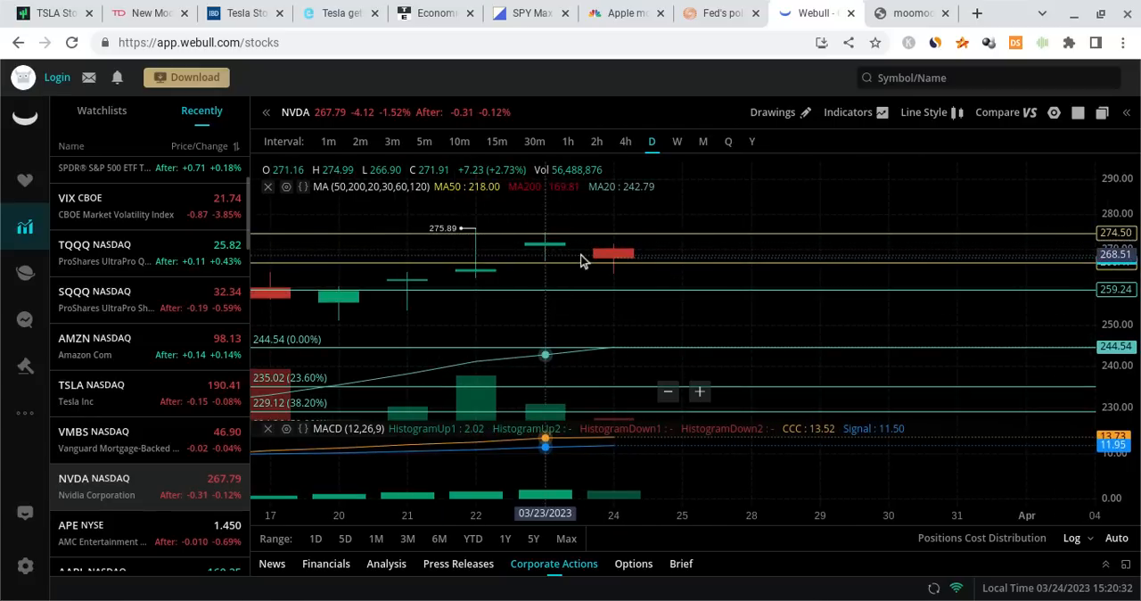
mouse_move(638, 269)
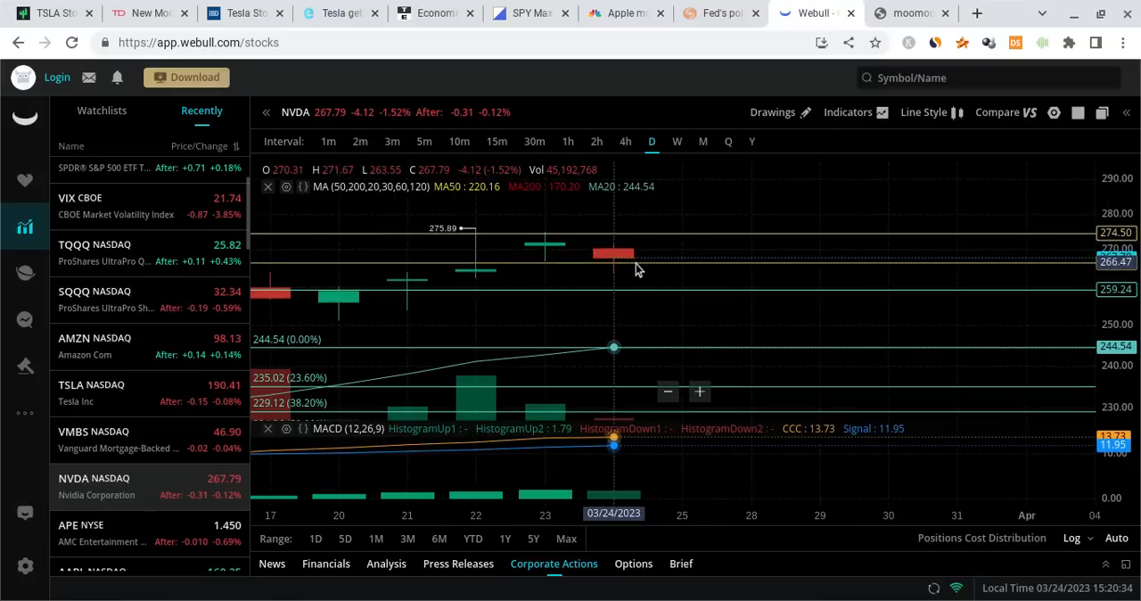
mouse_move(651, 271)
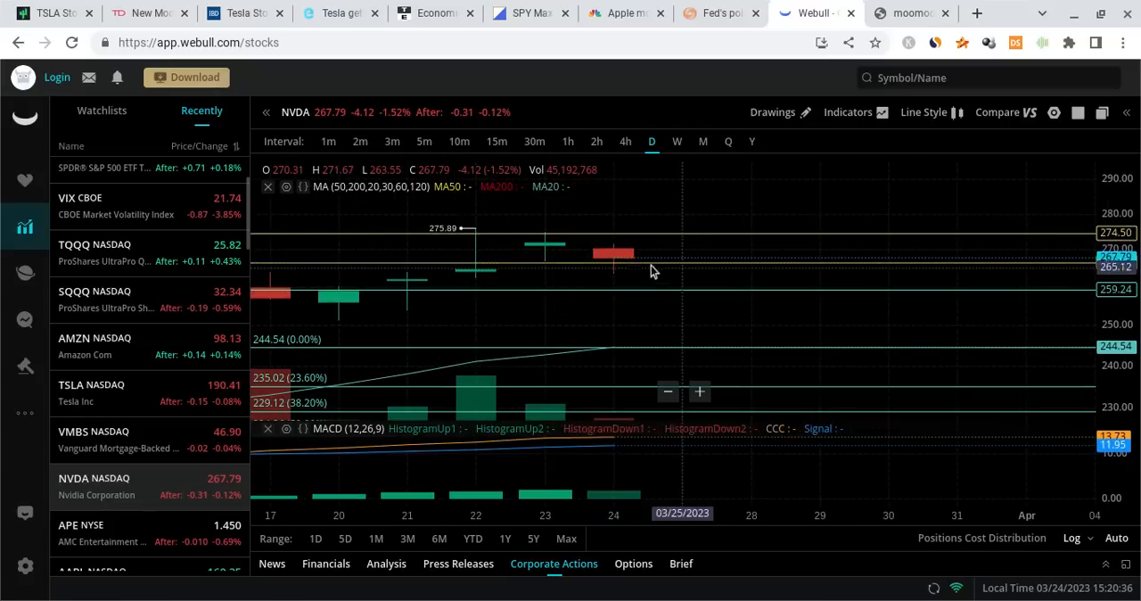
mouse_move(631, 291)
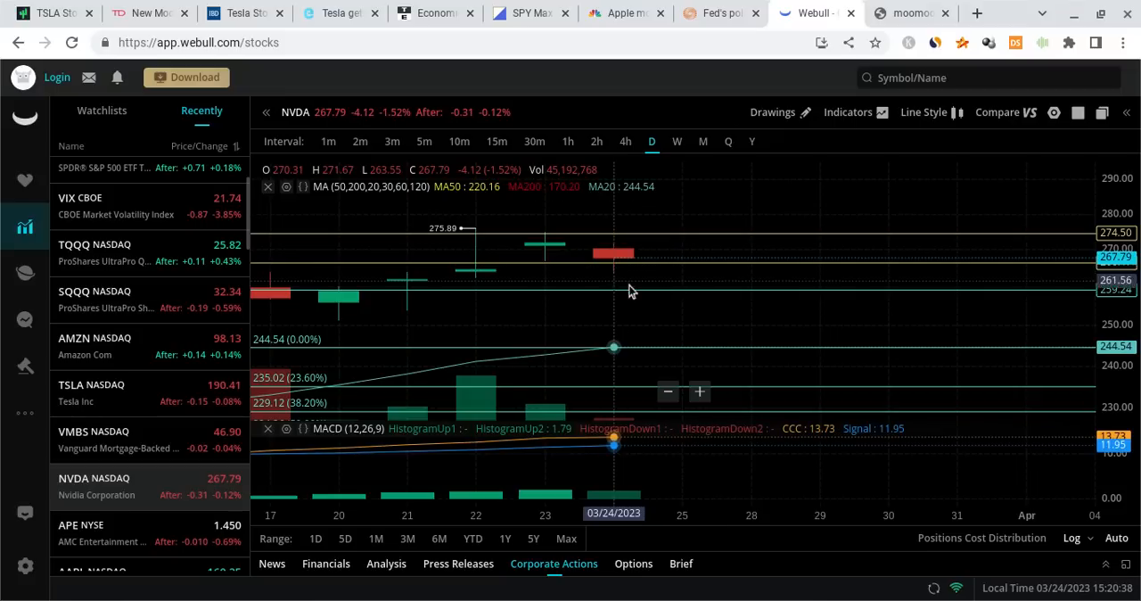
mouse_move(663, 283)
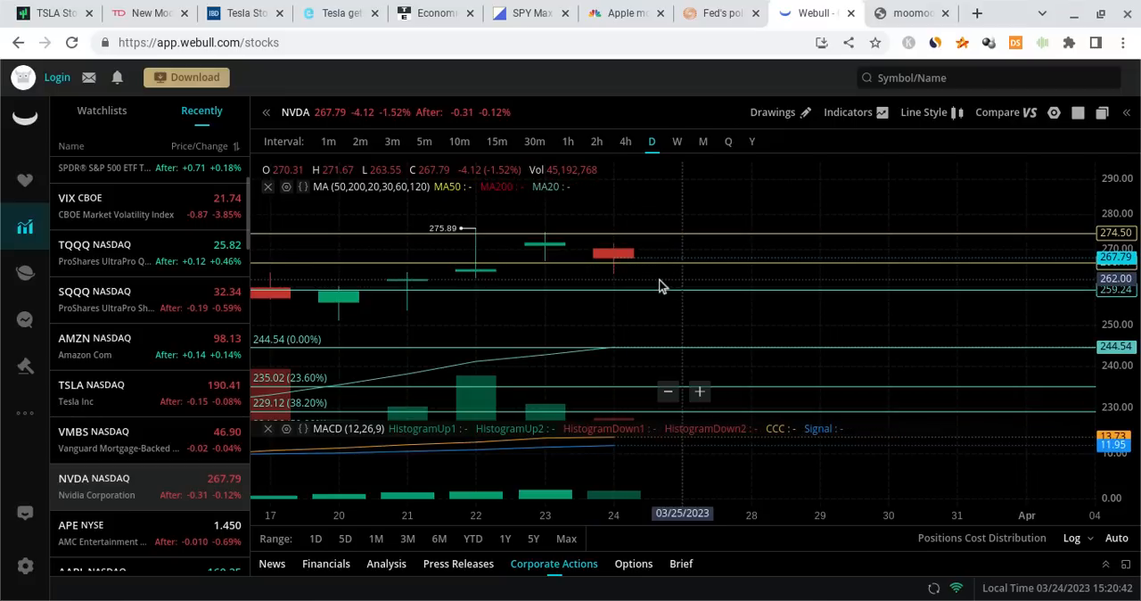
mouse_move(406, 372)
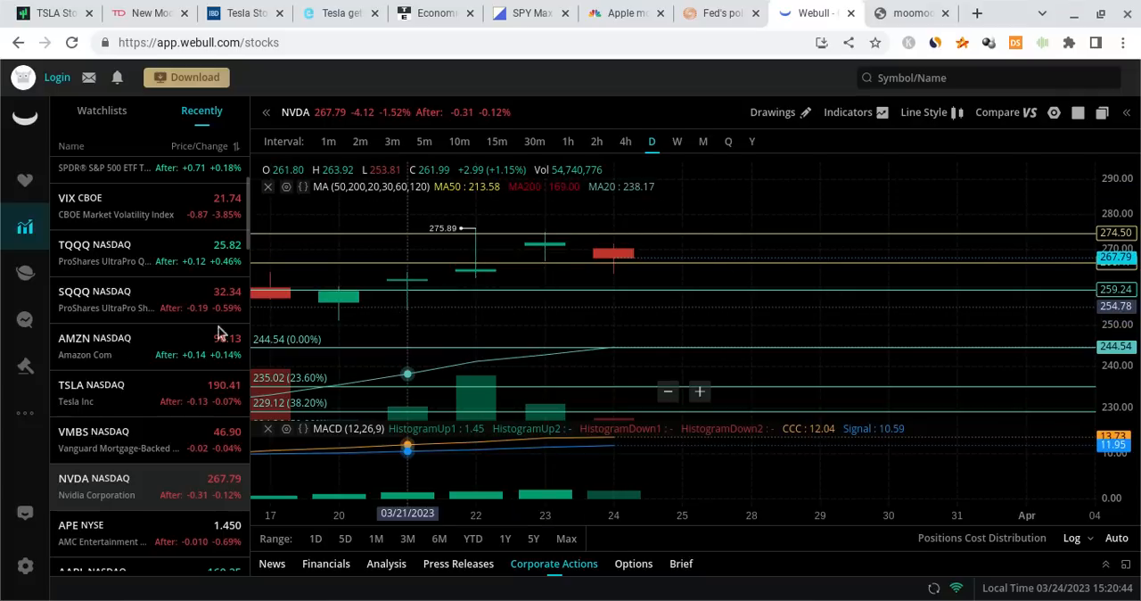
click(91, 392)
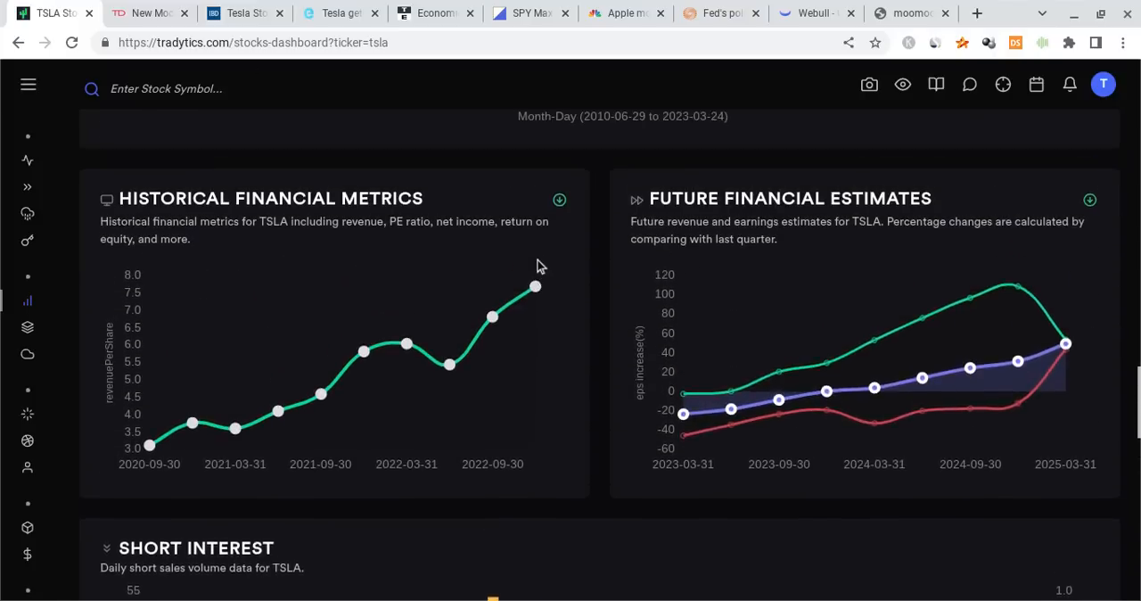
- Scroll the Tradytics TSLA dashboard to Price Comparison and TSLA/SPY Price Pairs, then return to Webull
scroll(down, 3)
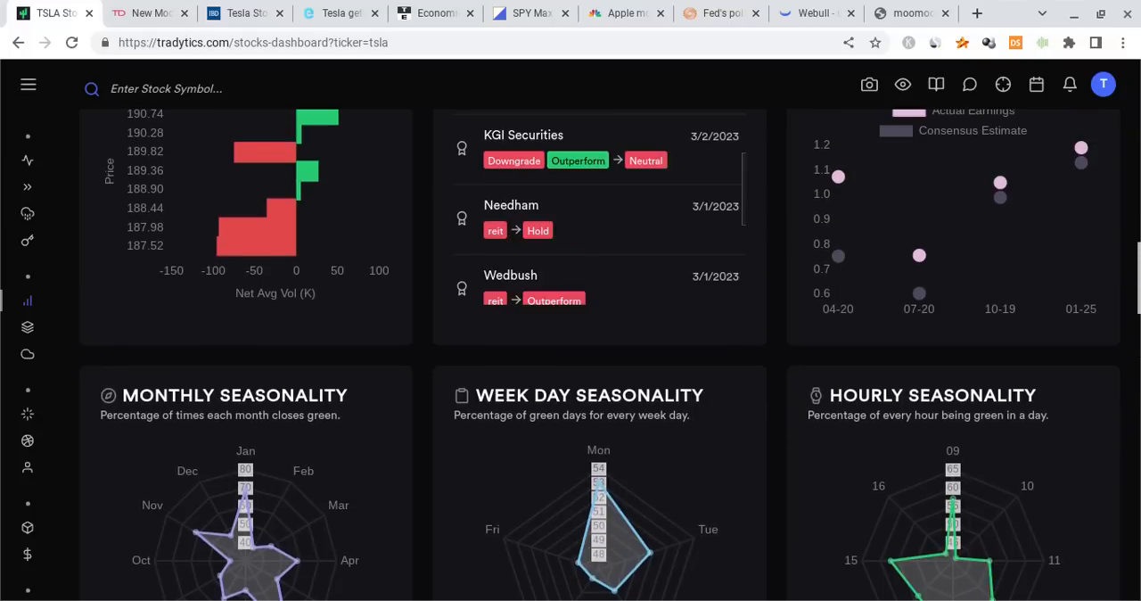
scroll(up, 3)
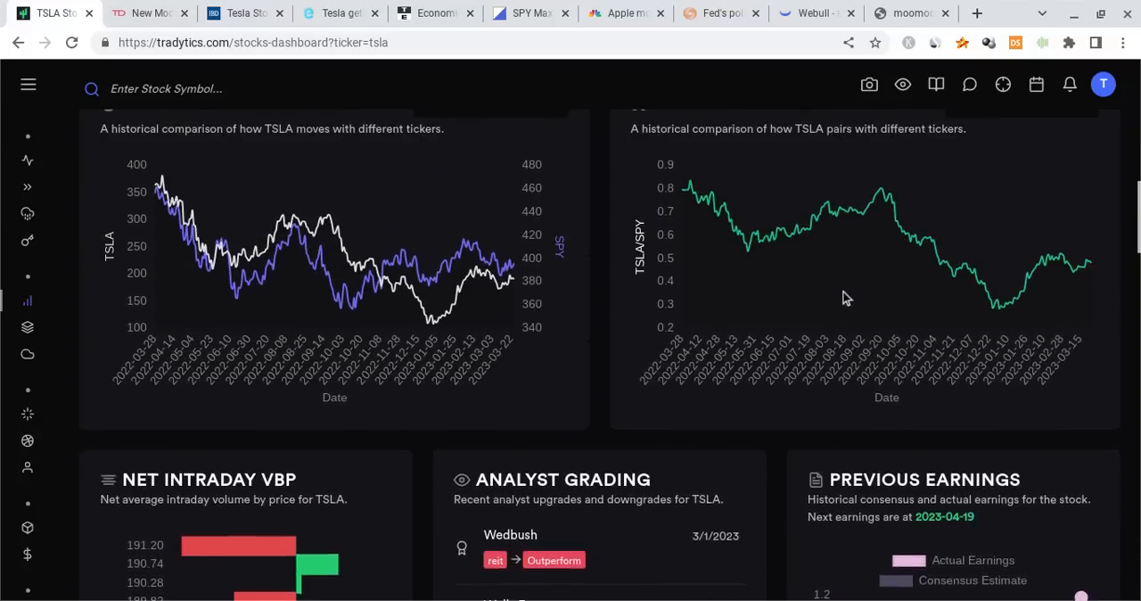
scroll(up, 3)
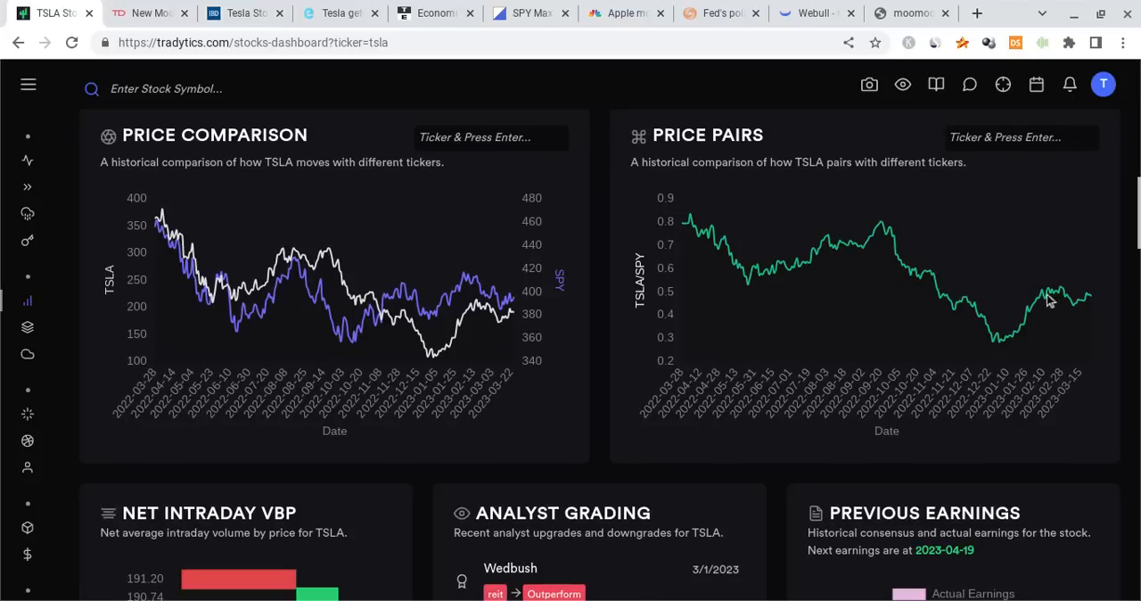
mouse_move(1061, 289)
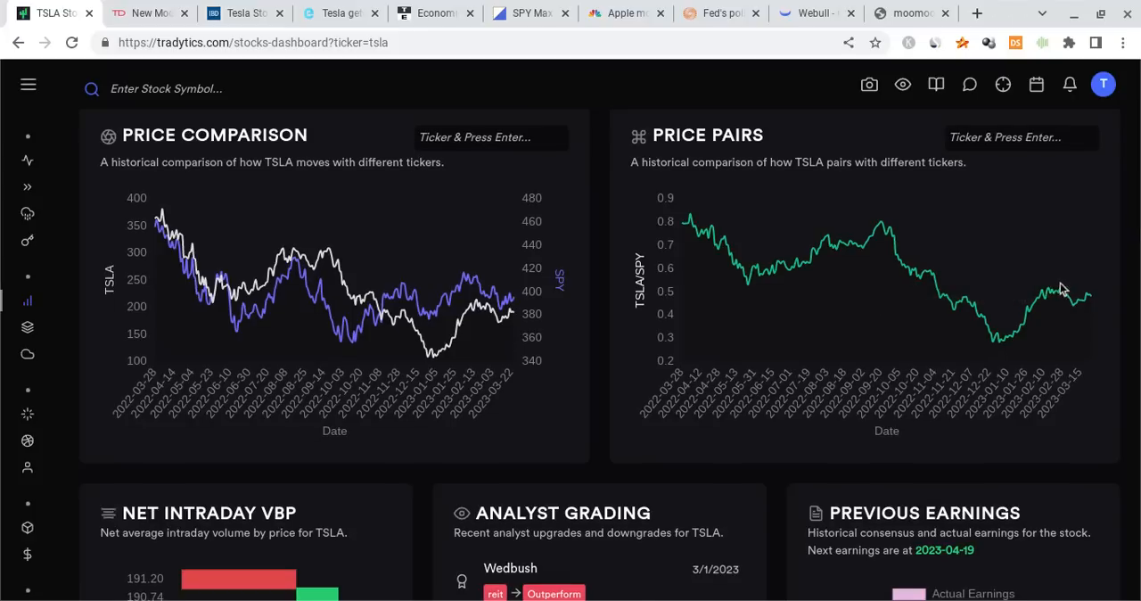
mouse_move(1043, 302)
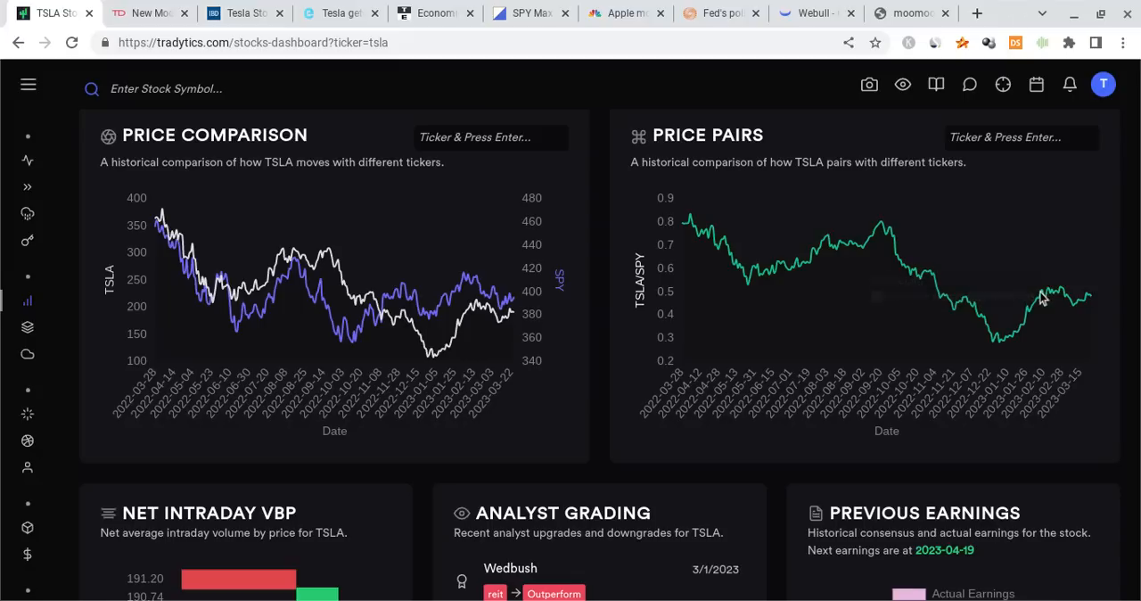
mouse_move(1077, 310)
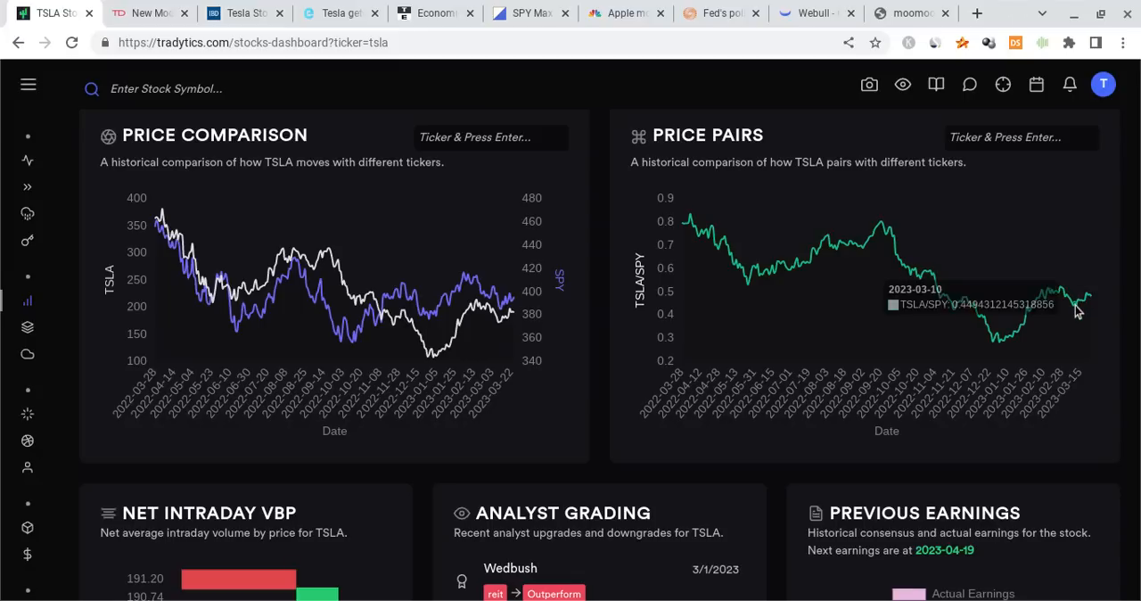
mouse_move(1067, 301)
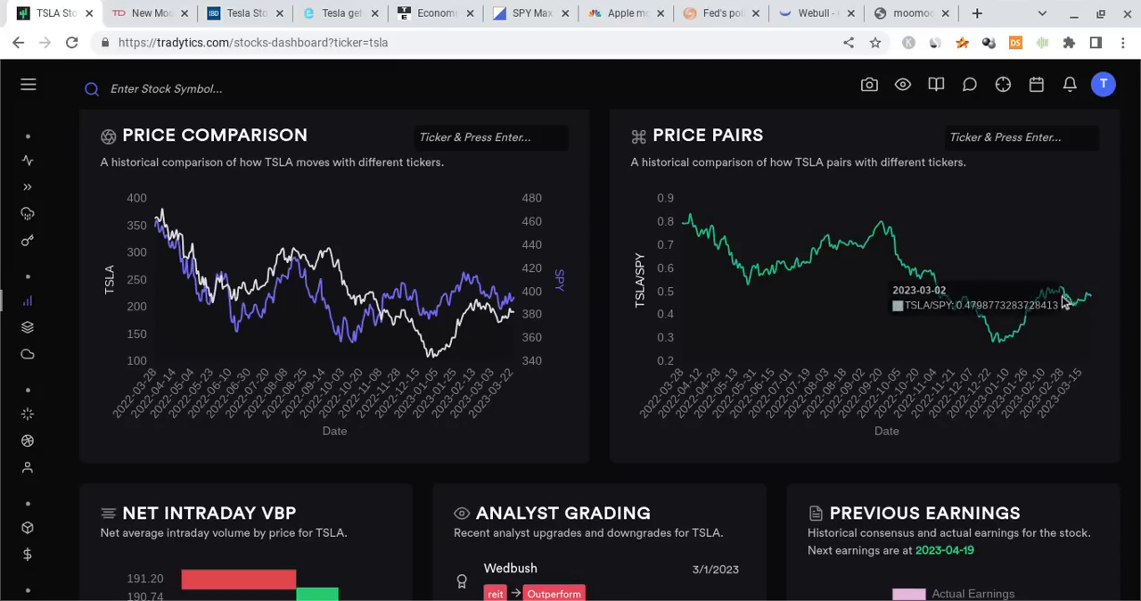
mouse_move(1069, 294)
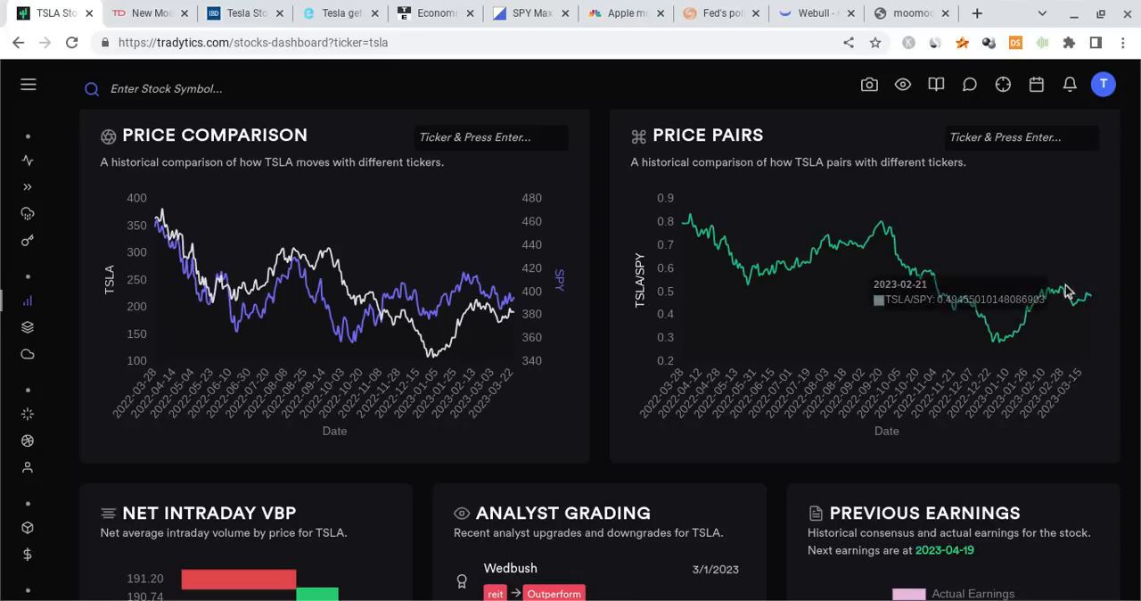
mouse_move(1058, 292)
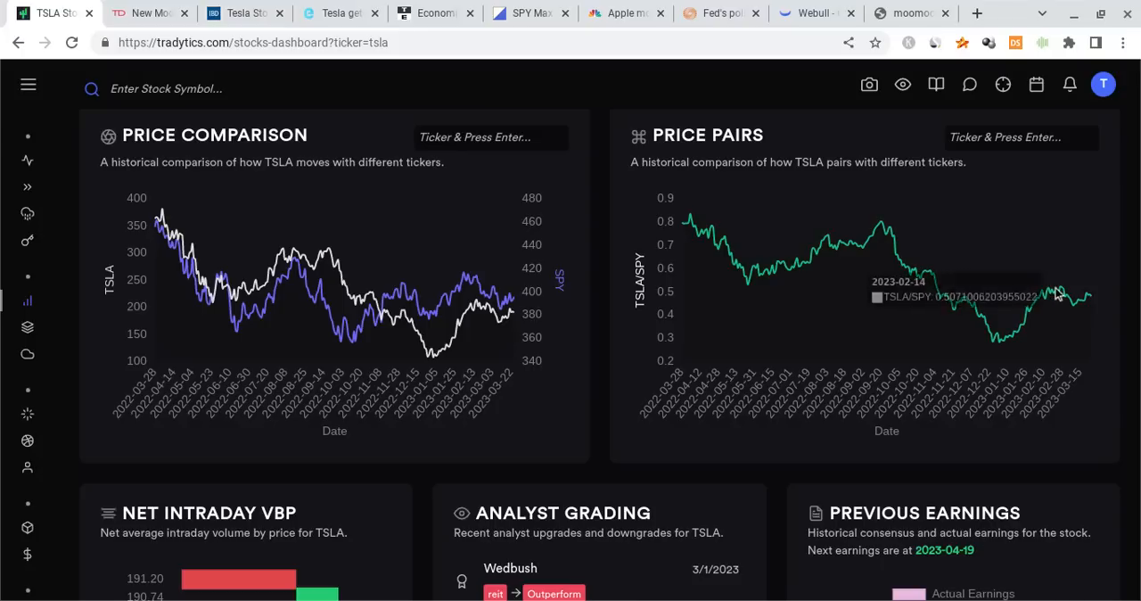
mouse_move(1061, 294)
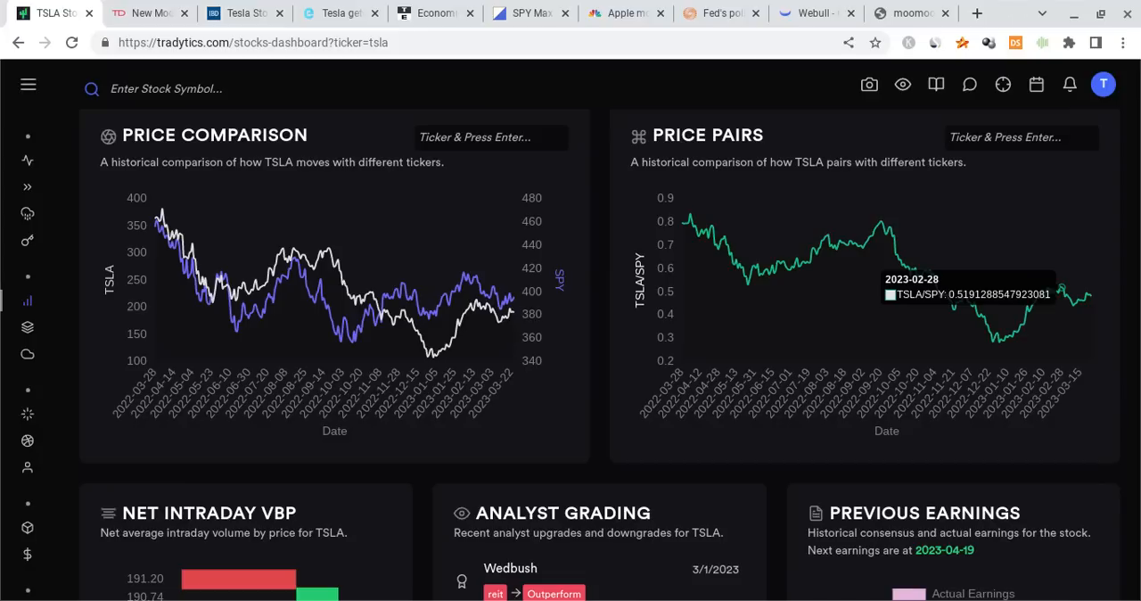
click(814, 12)
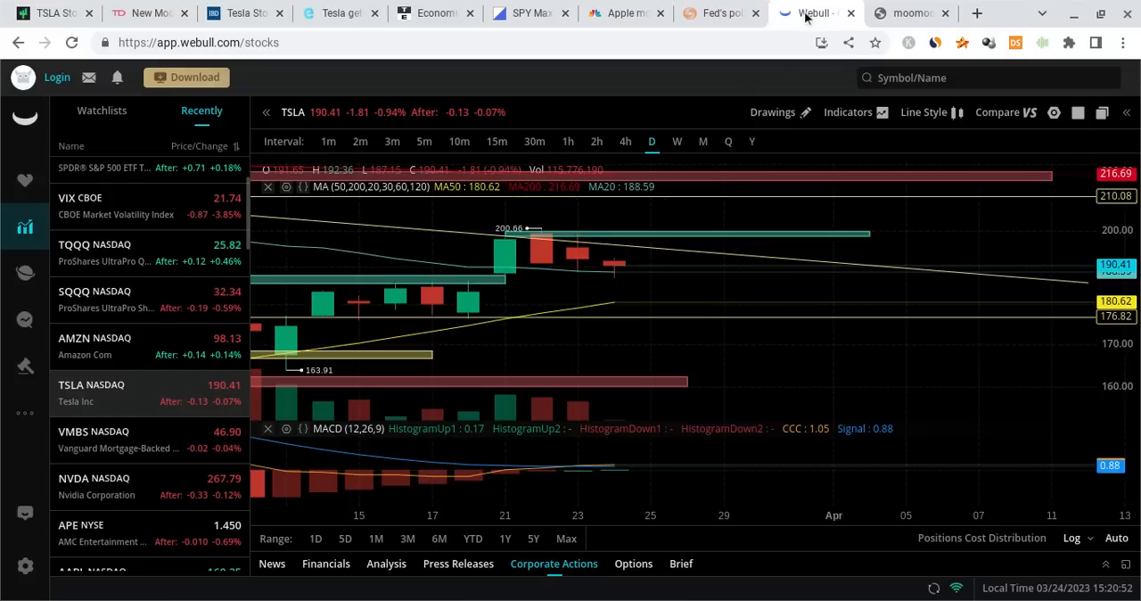
mouse_move(431, 282)
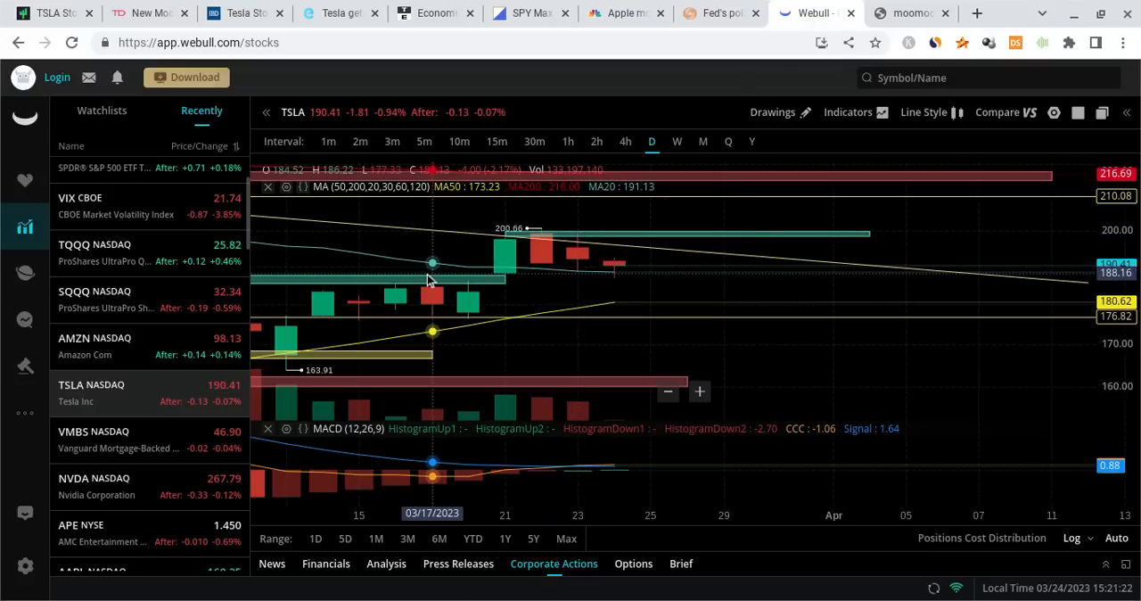
mouse_move(504, 289)
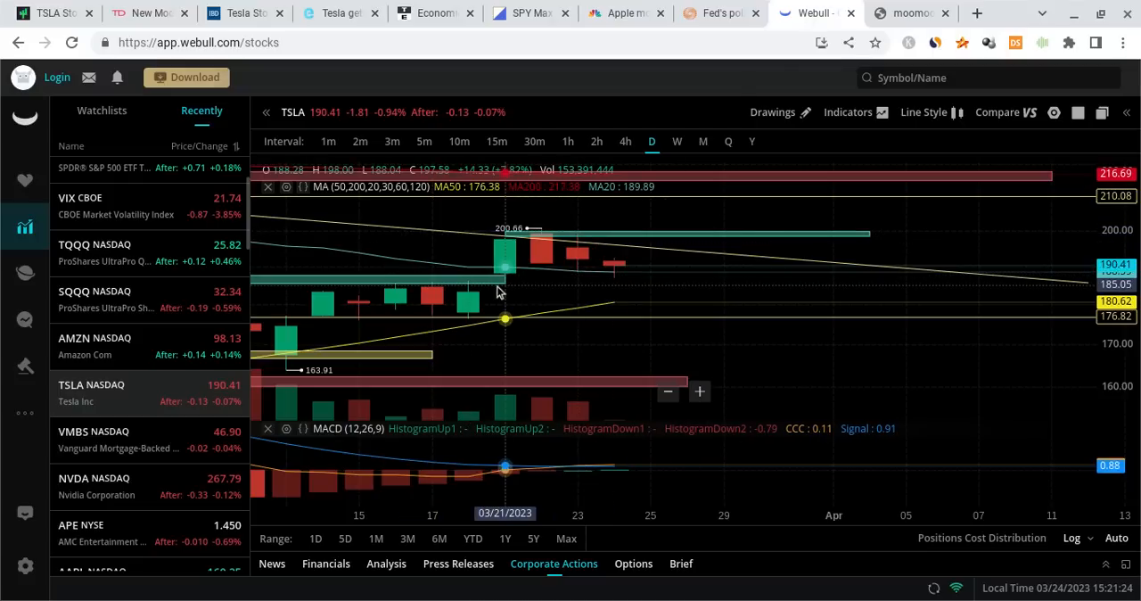
mouse_move(577, 292)
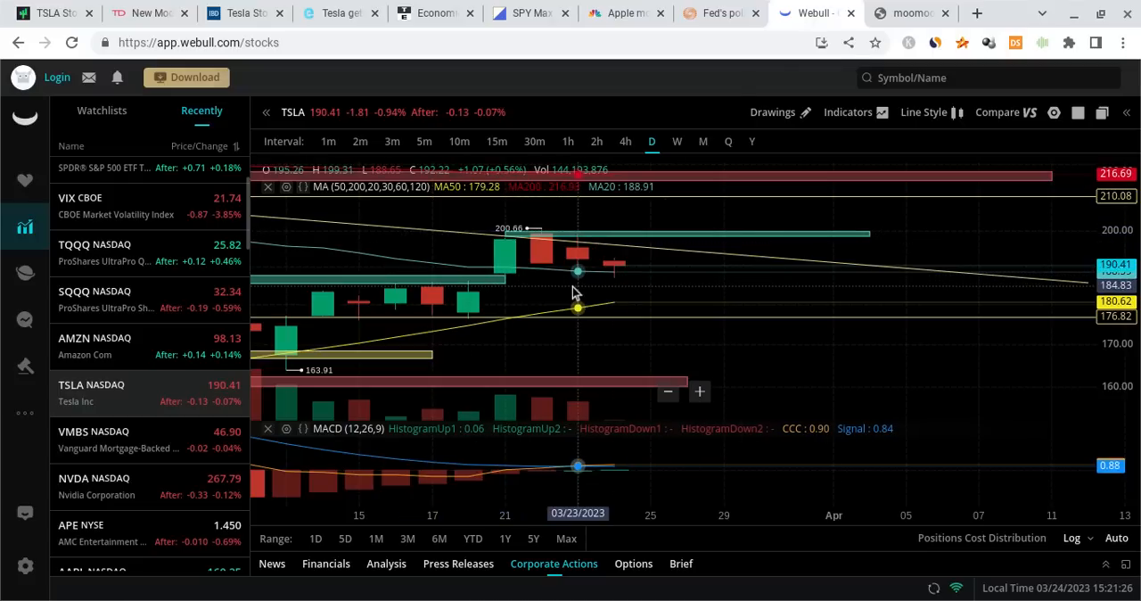
mouse_move(640, 306)
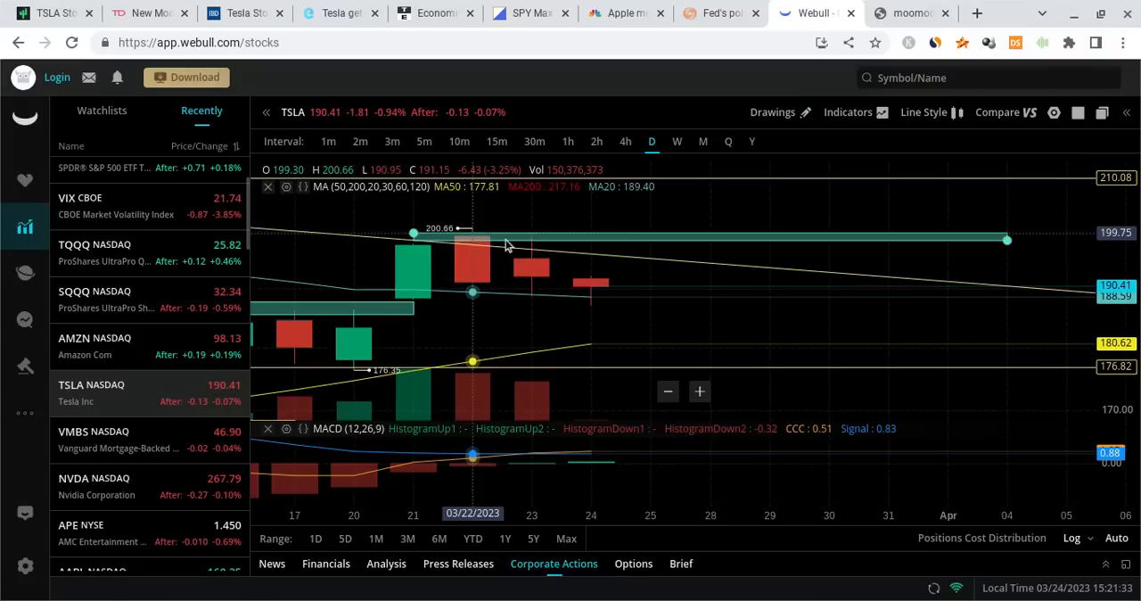
- Switch the TSLA chart interval to 1h candles after checking the recent daily candles
click(567, 141)
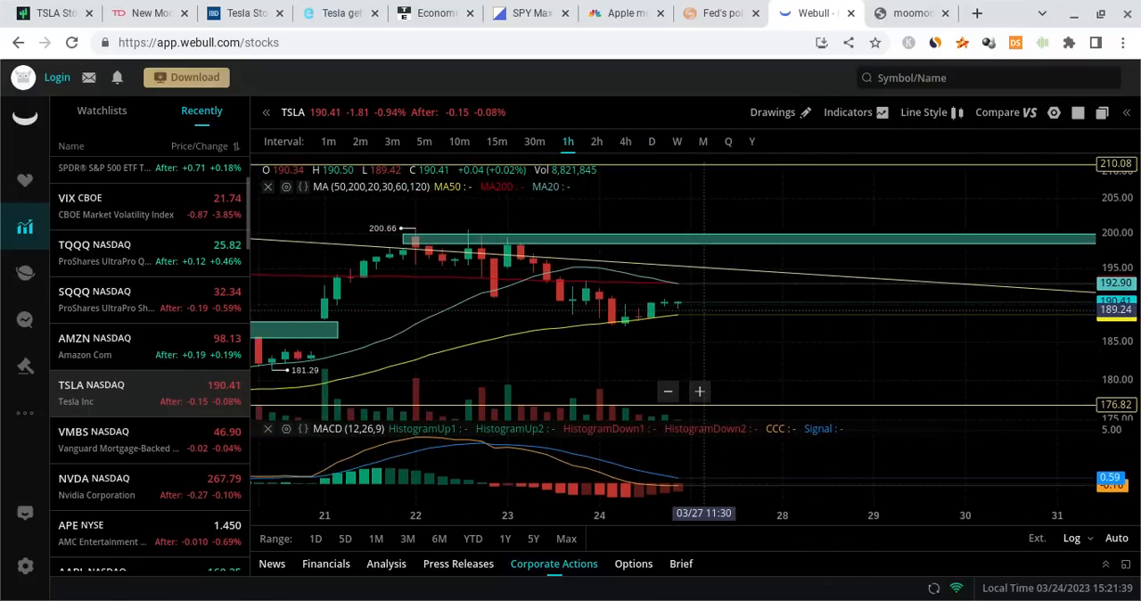
mouse_move(545, 253)
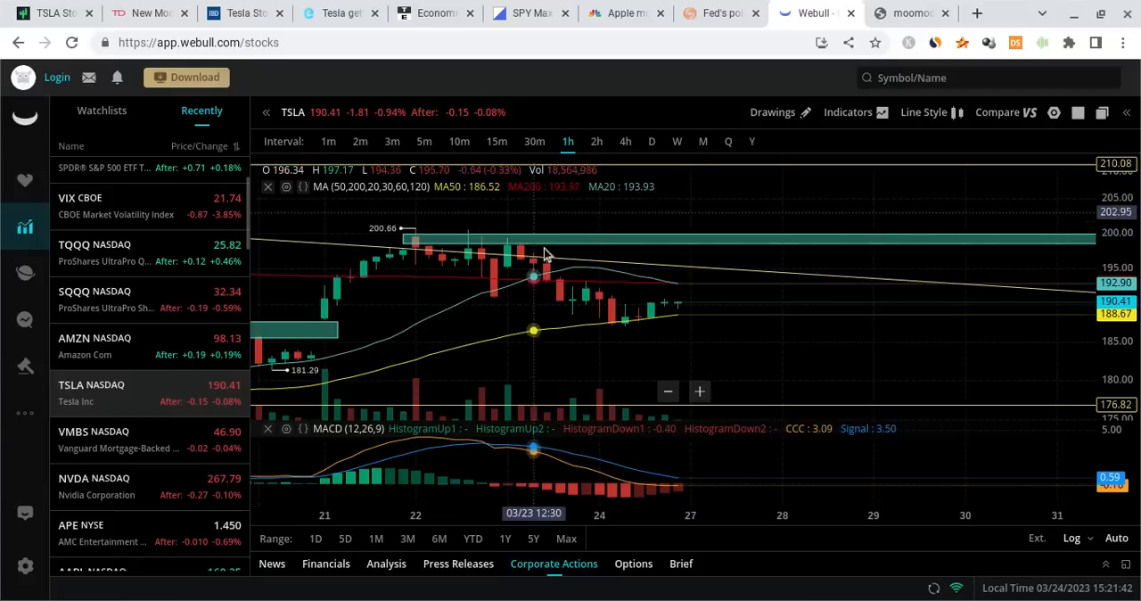
mouse_move(467, 274)
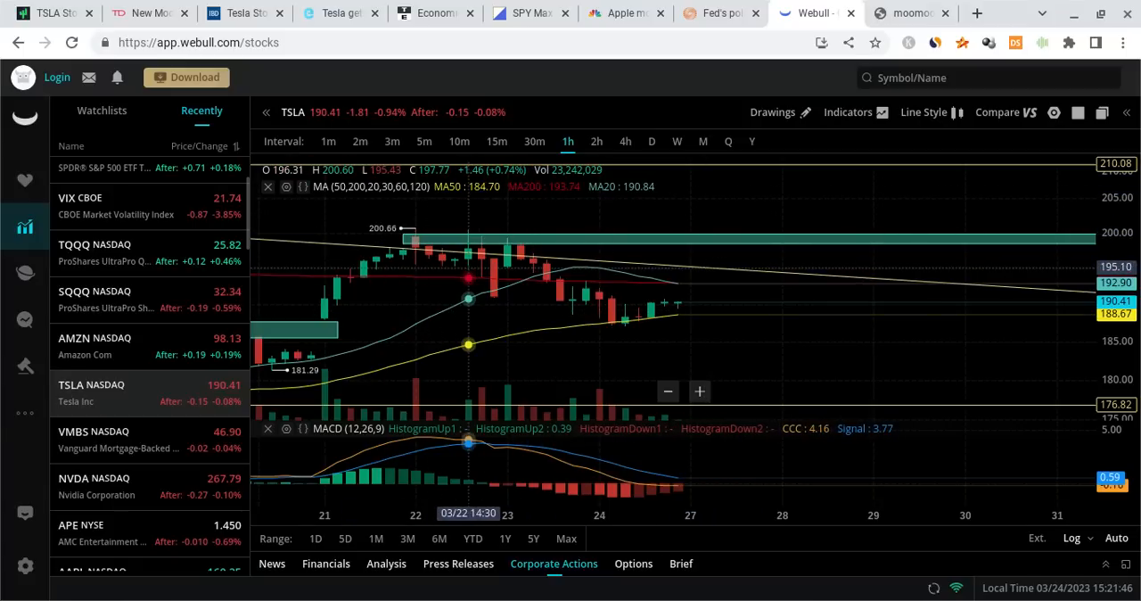
mouse_move(503, 236)
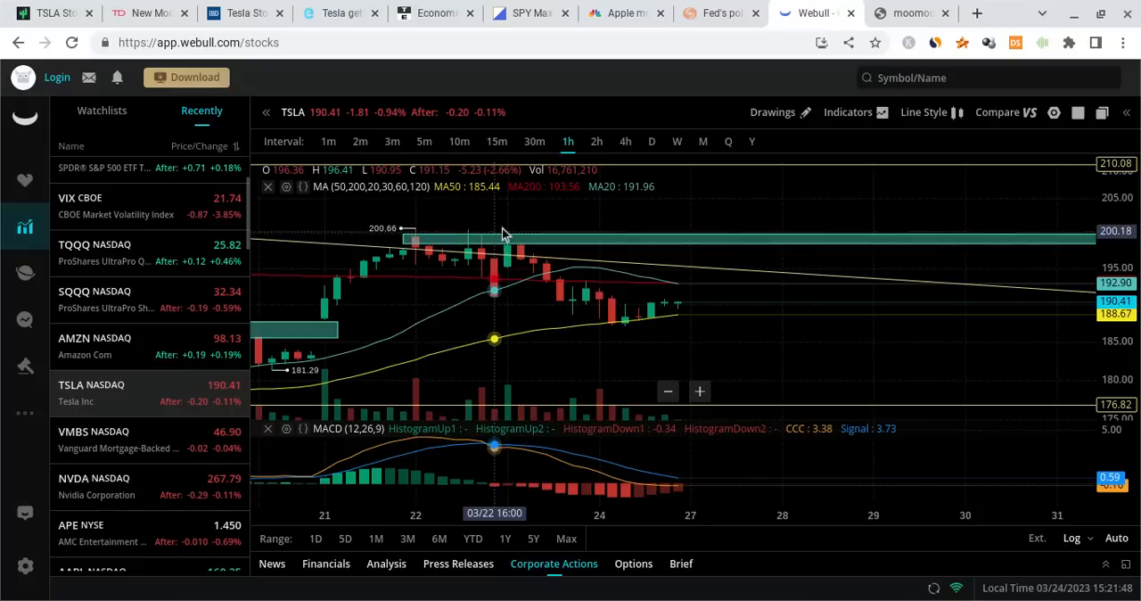
mouse_move(650, 333)
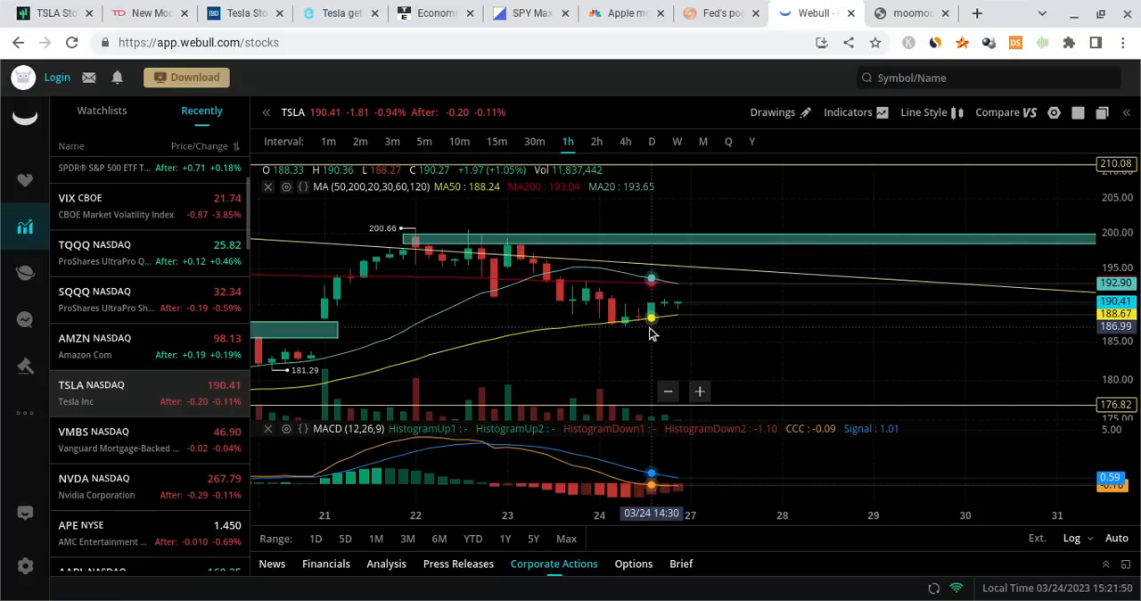
mouse_move(638, 324)
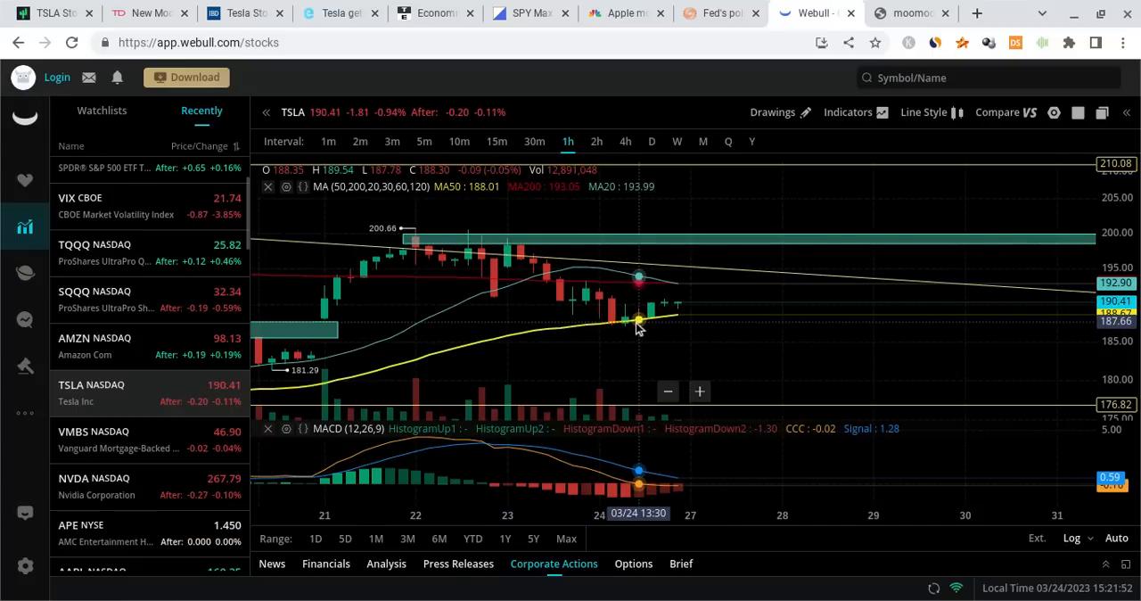
mouse_move(663, 317)
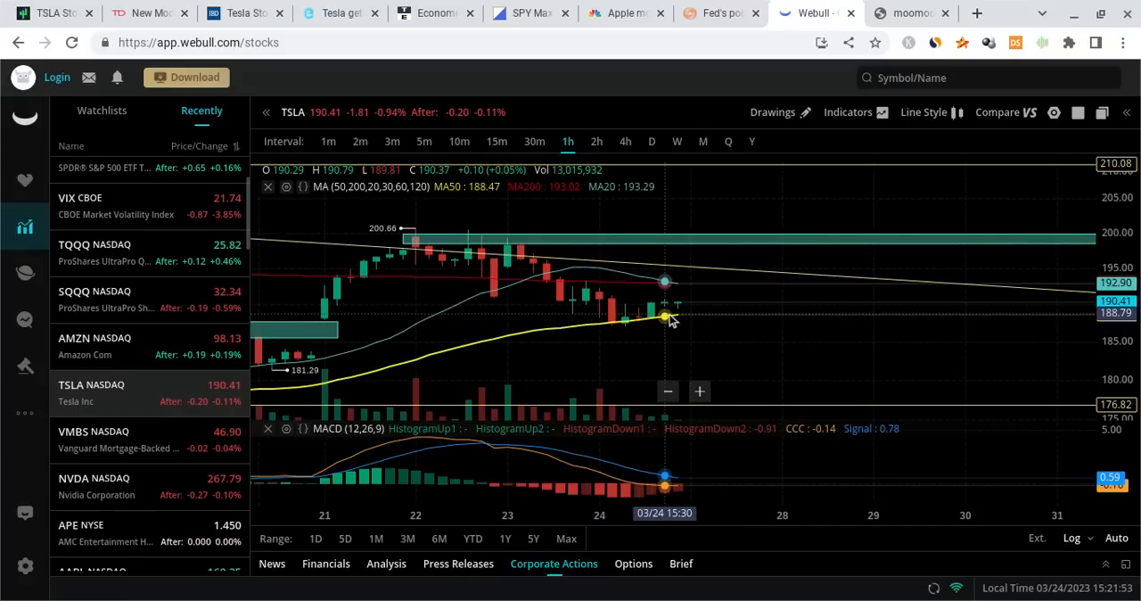
mouse_move(678, 317)
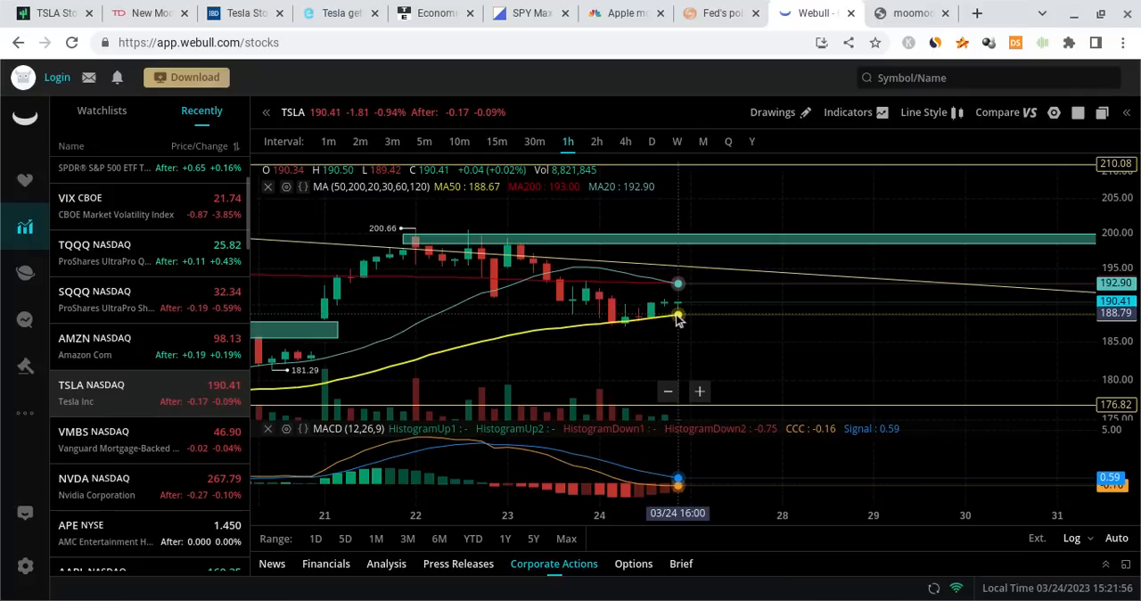
mouse_move(638, 300)
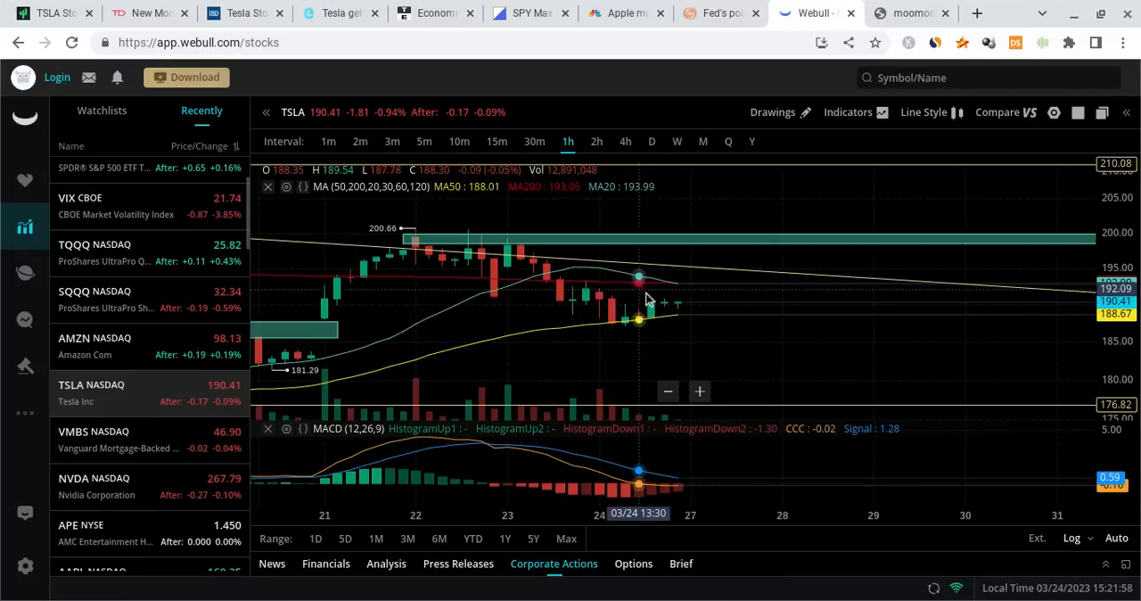
mouse_move(677, 319)
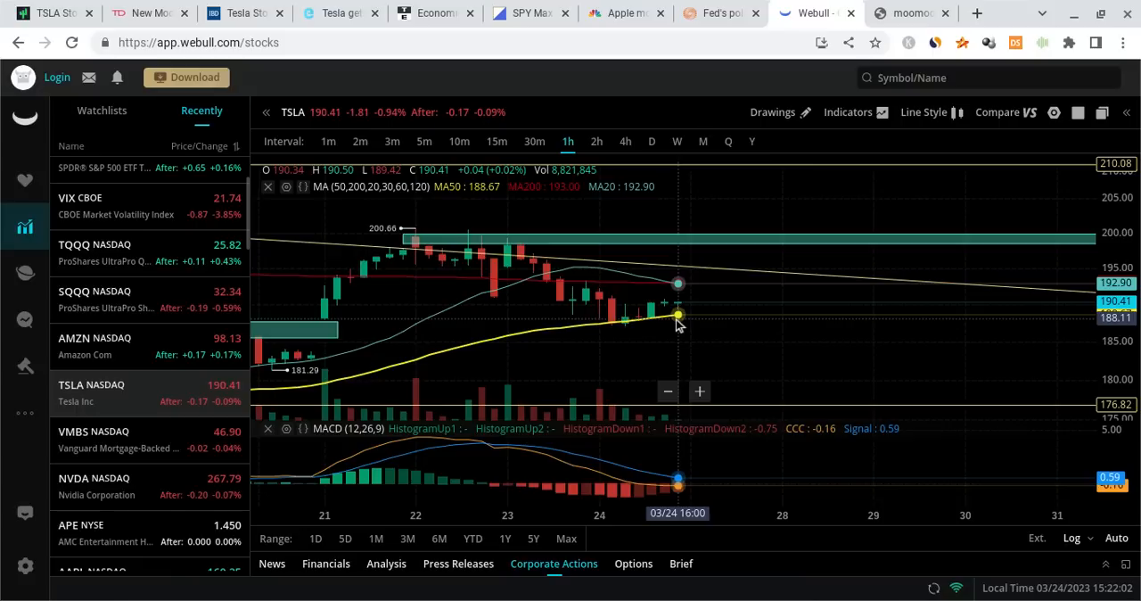
mouse_move(677, 325)
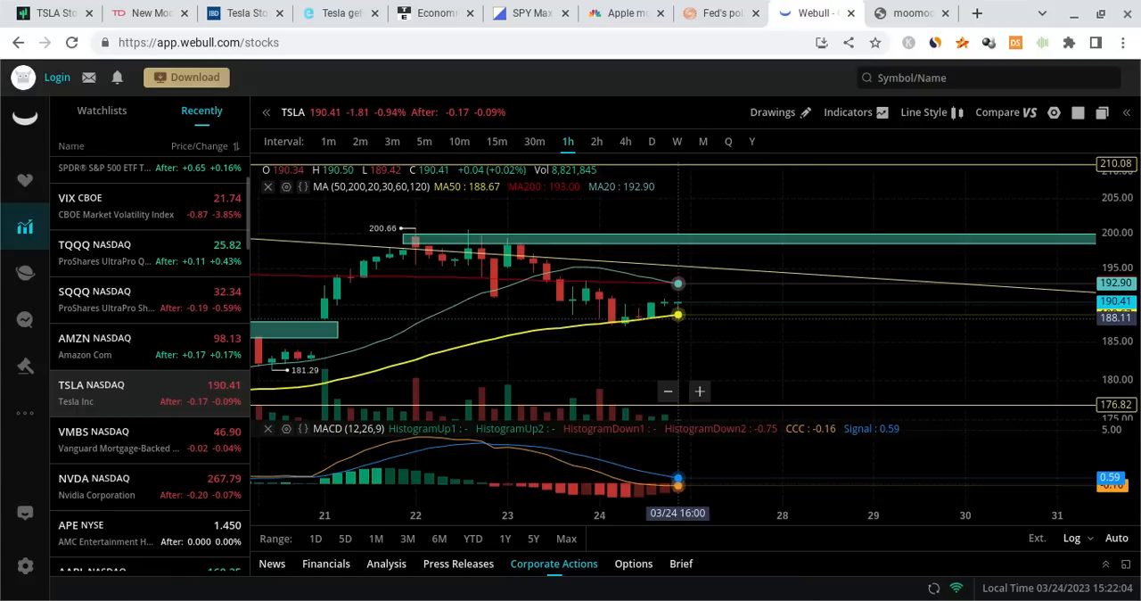
mouse_move(699, 337)
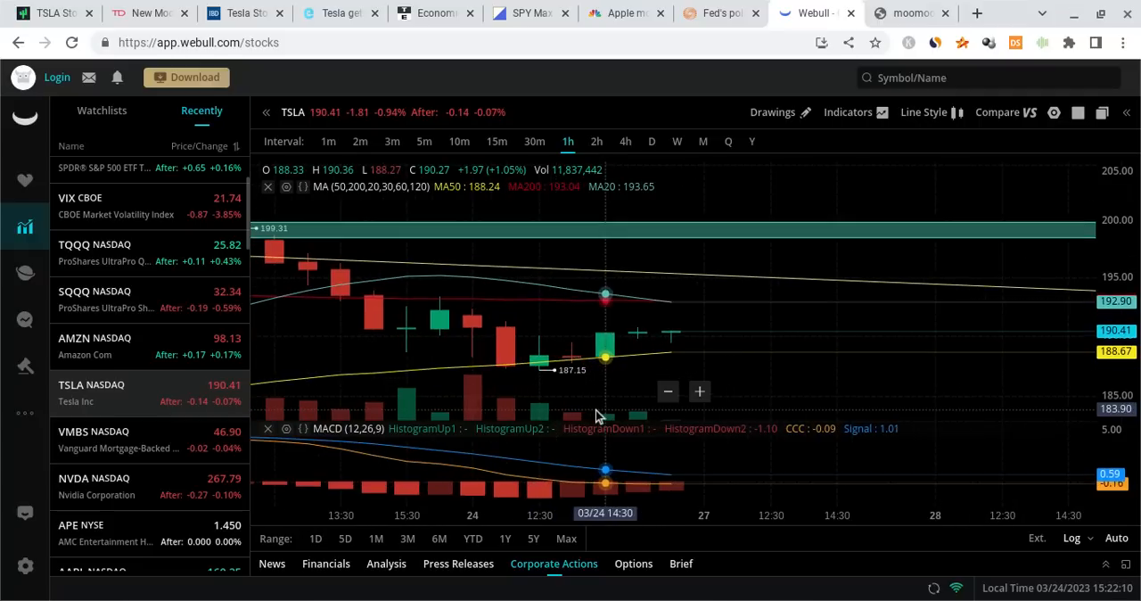
mouse_move(509, 346)
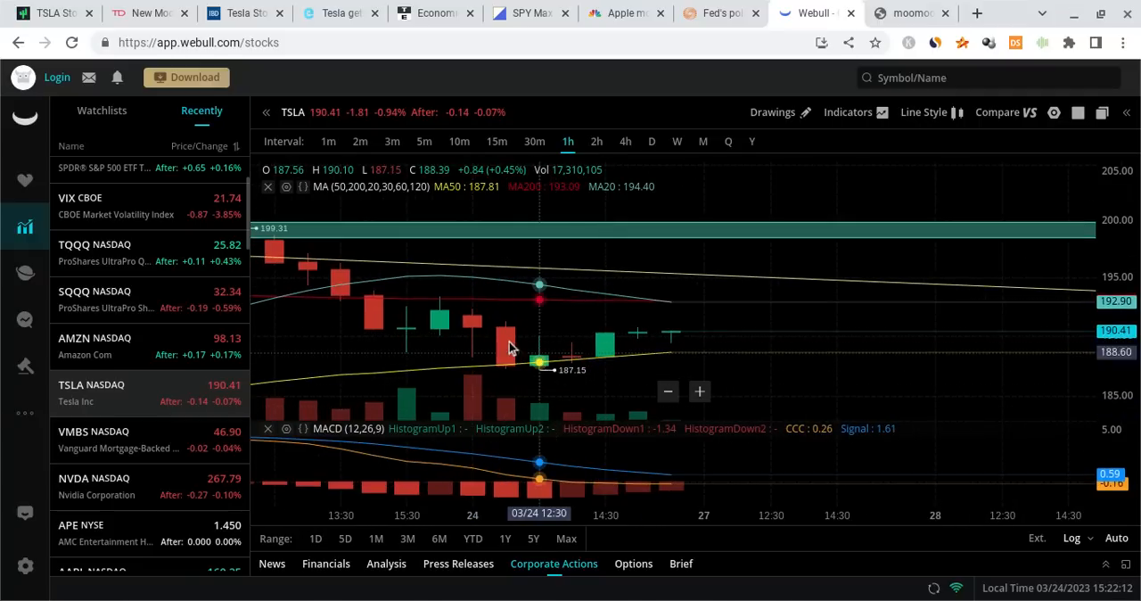
mouse_move(538, 374)
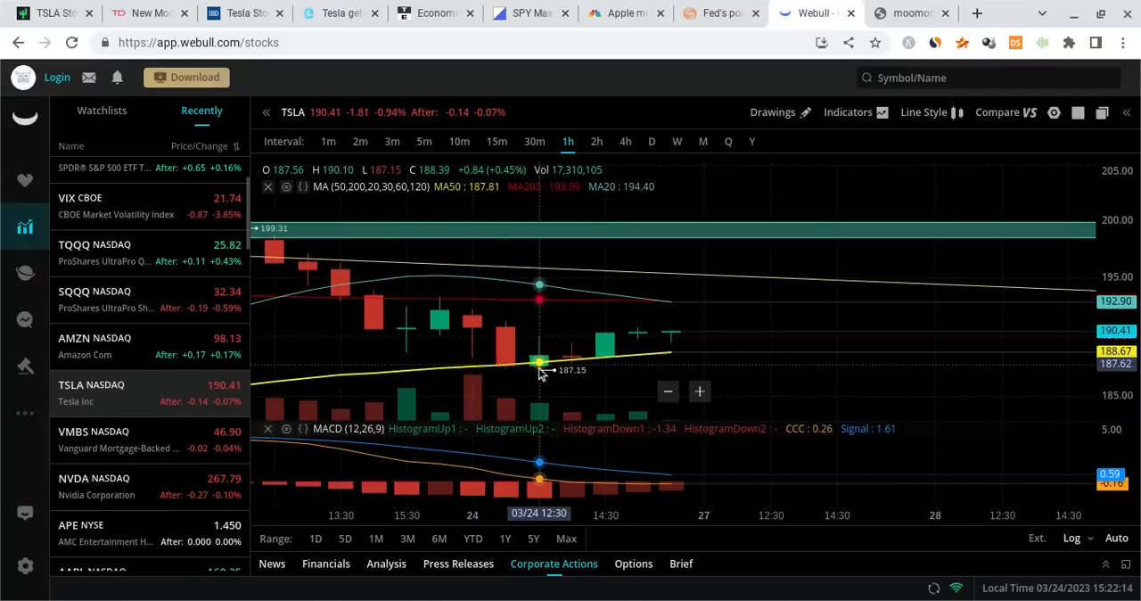
mouse_move(604, 360)
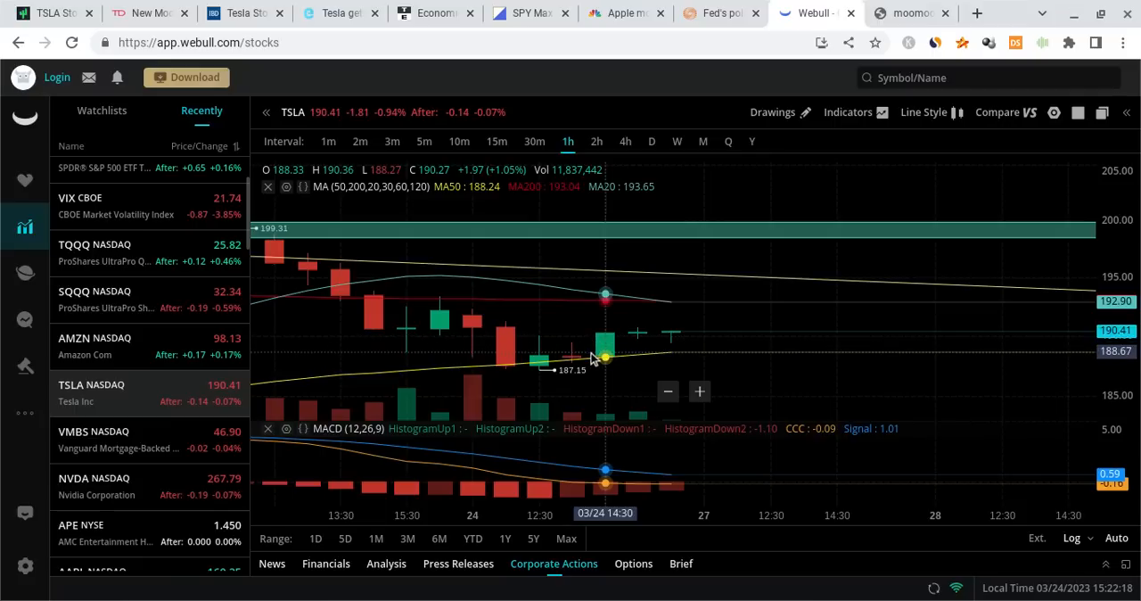
mouse_move(538, 314)
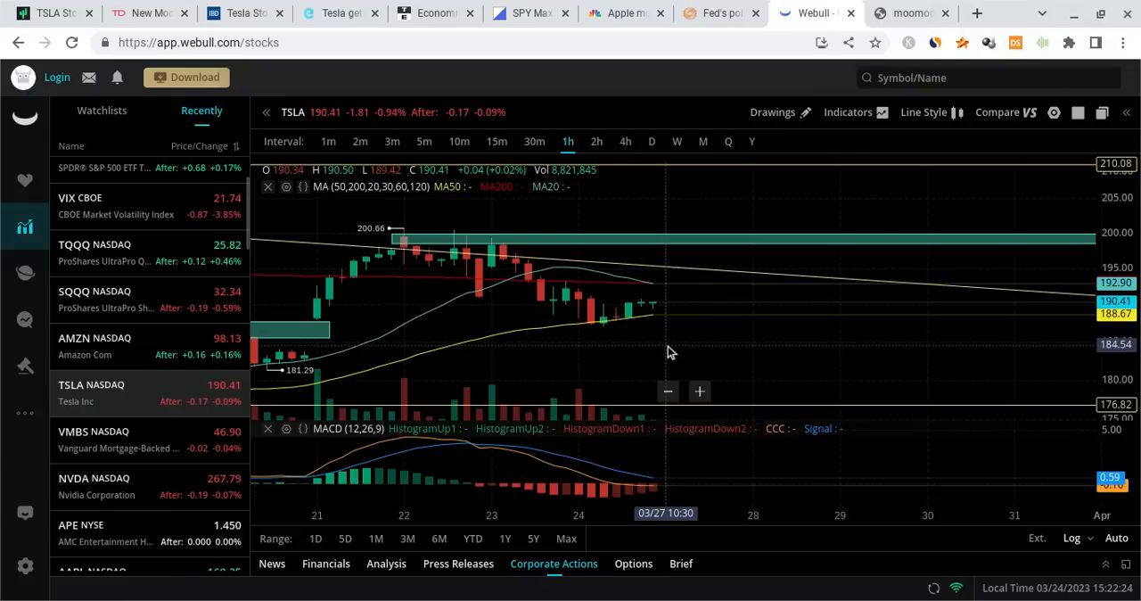
mouse_move(653, 350)
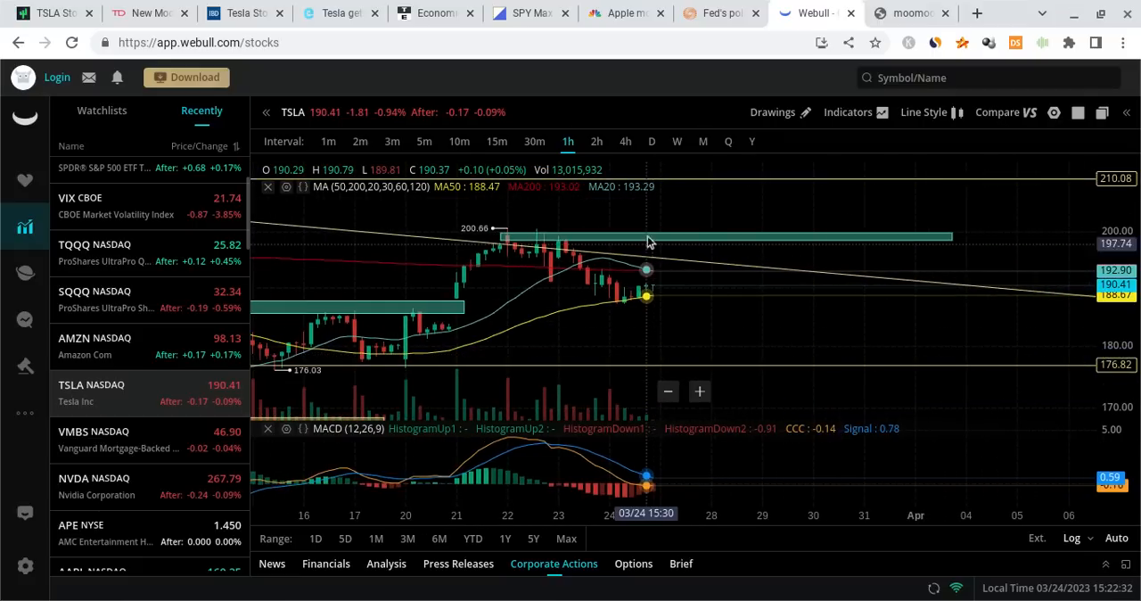
- Return the TSLA chart interval to D after reviewing two weeks of hourly candles
click(652, 141)
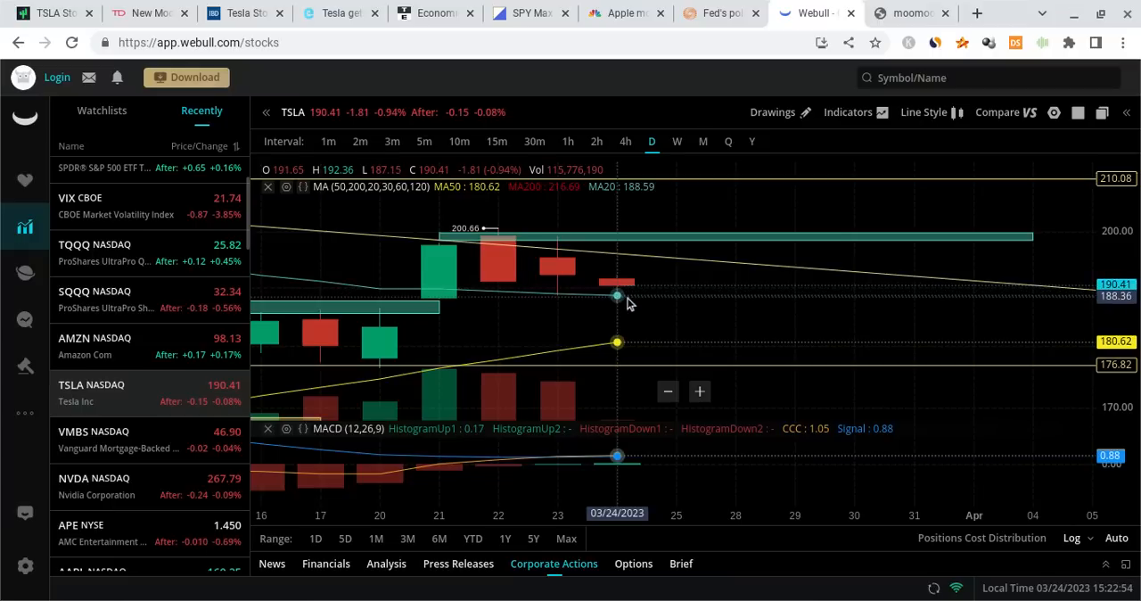
mouse_move(556, 242)
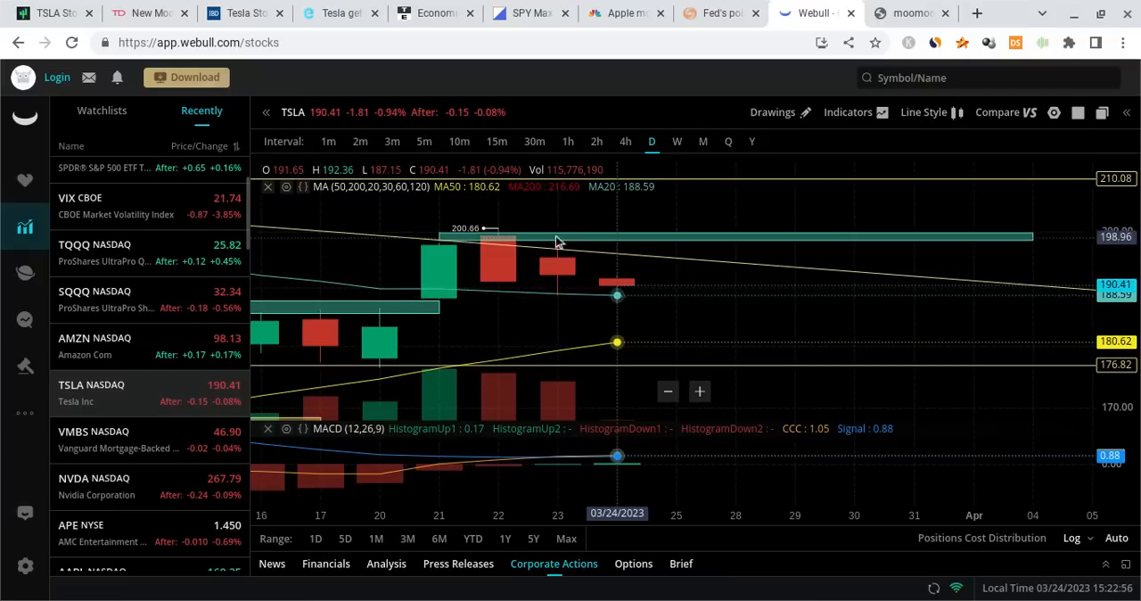
mouse_move(557, 293)
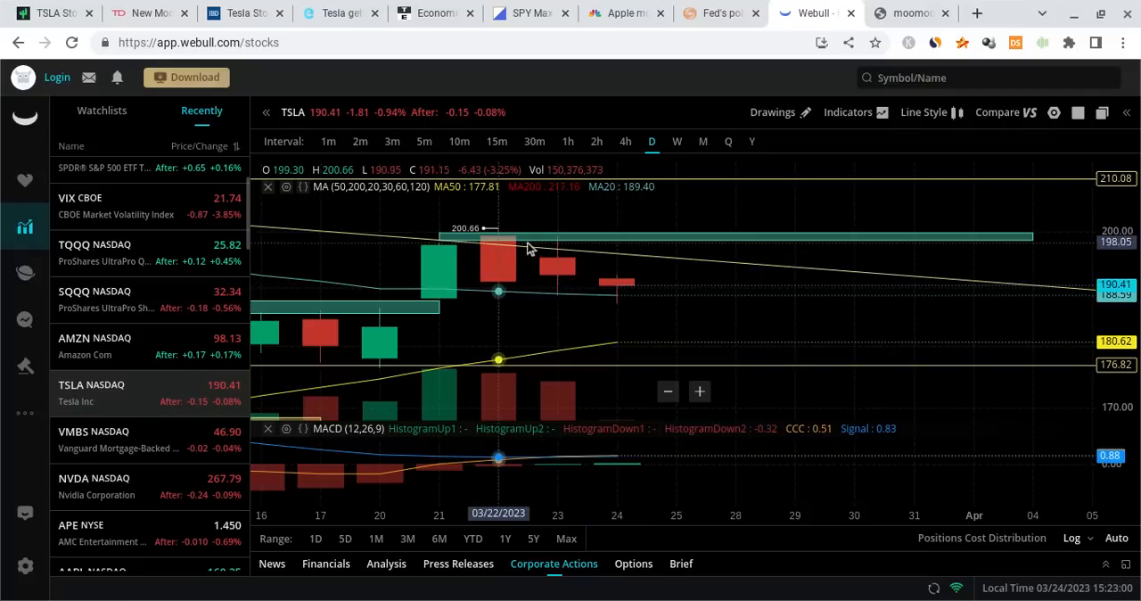
mouse_move(617, 324)
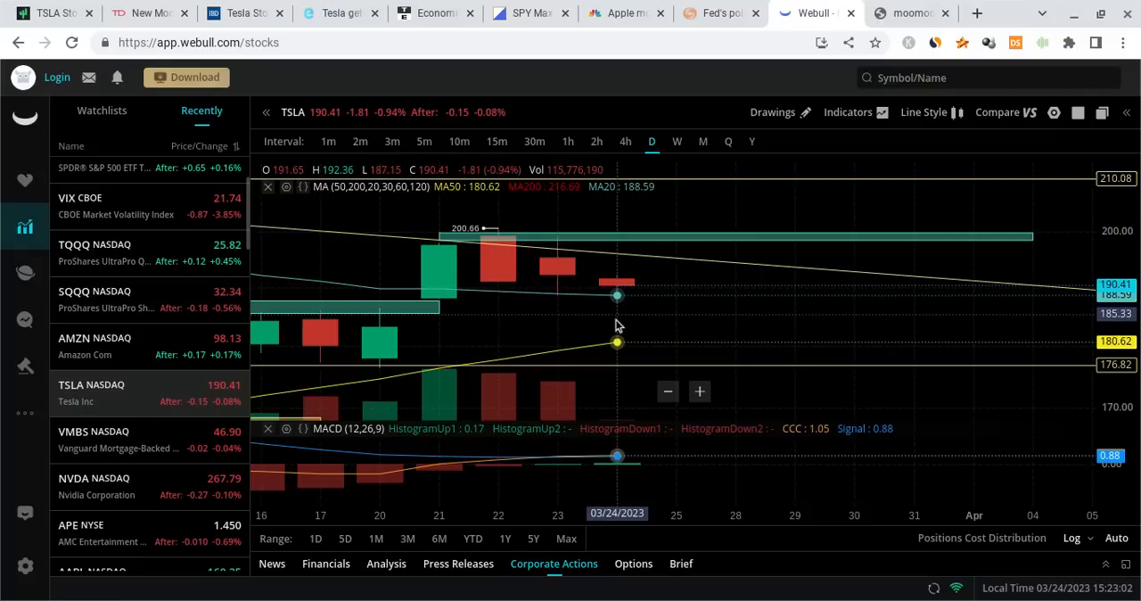
mouse_move(621, 337)
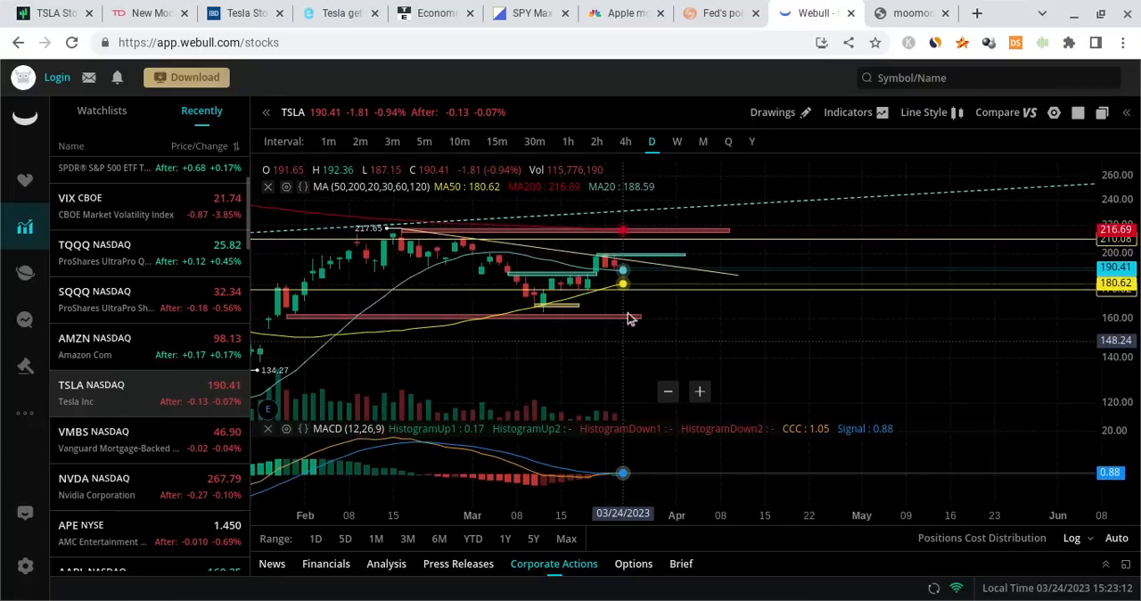
- Switch the TSLA chart back to 1h candles after reviewing dailies since February
click(566, 141)
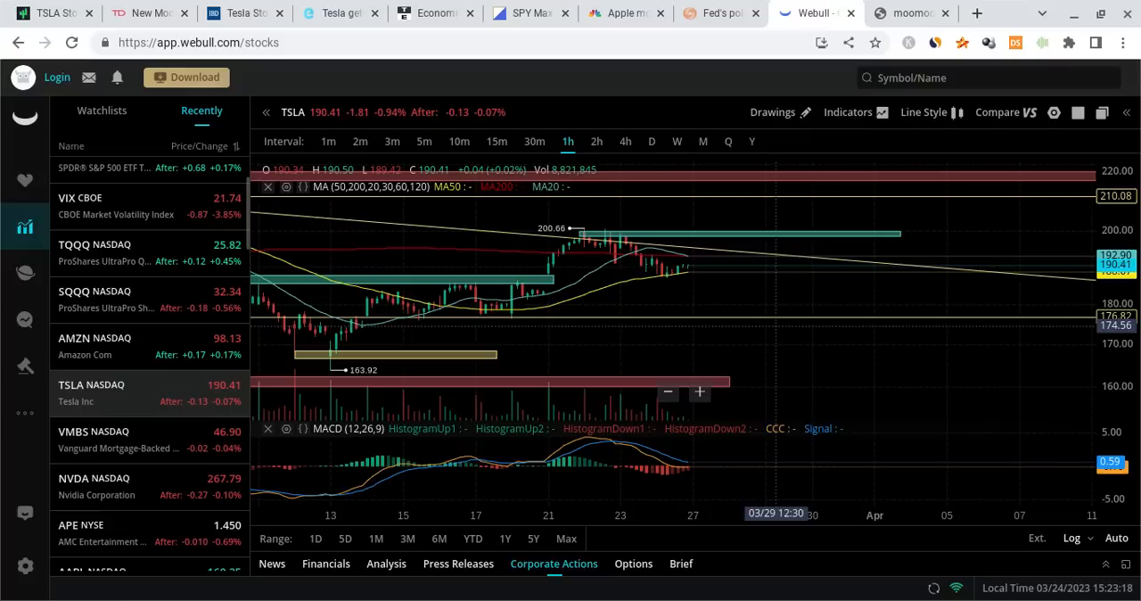
mouse_move(337, 383)
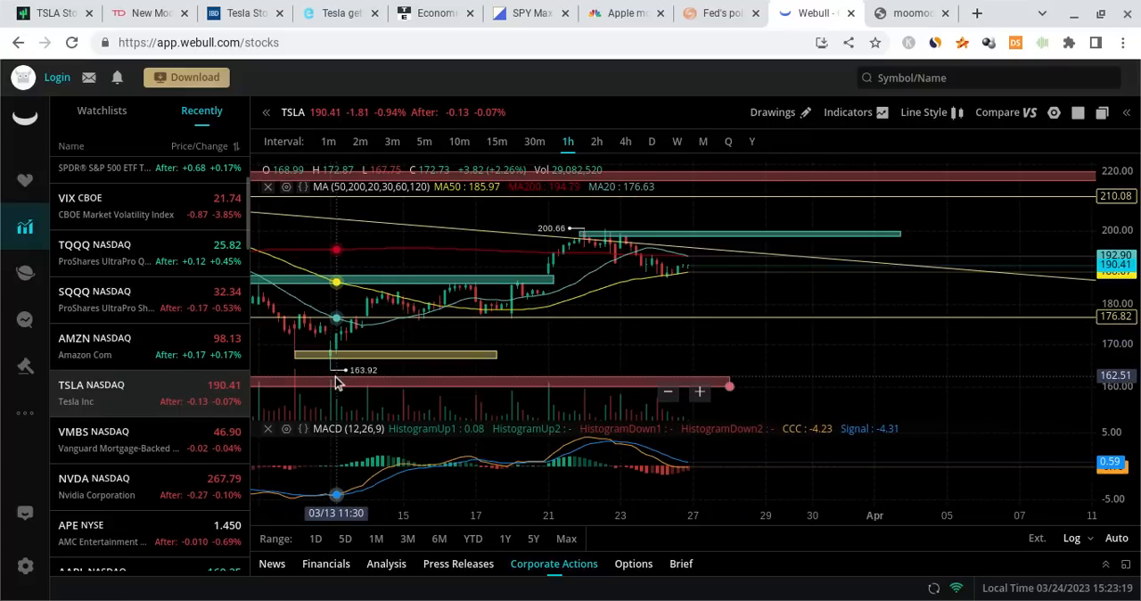
mouse_move(400, 294)
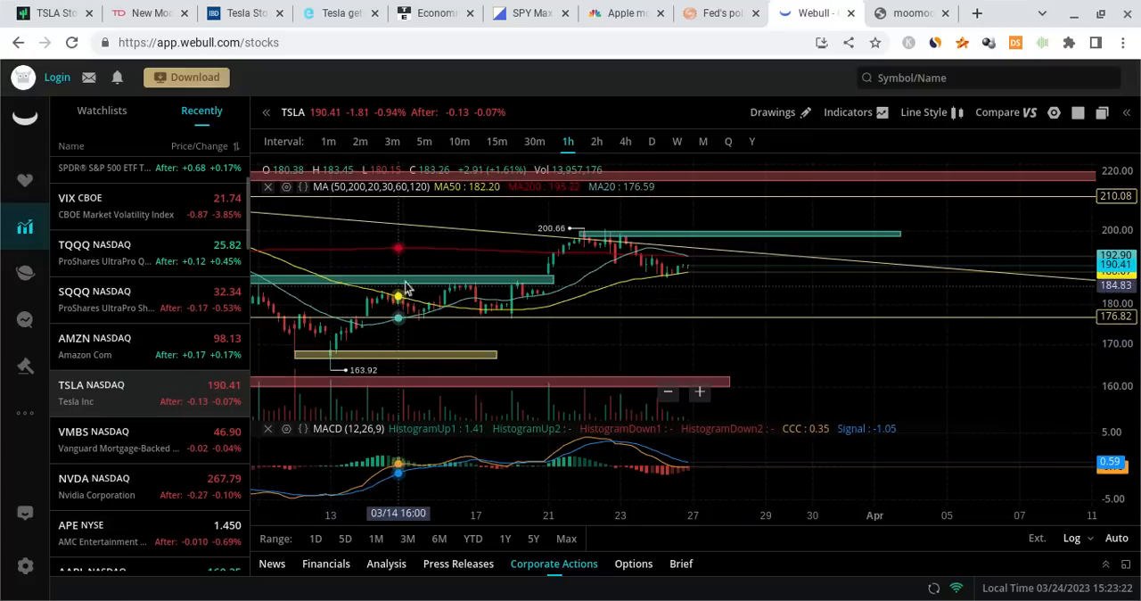
mouse_move(402, 275)
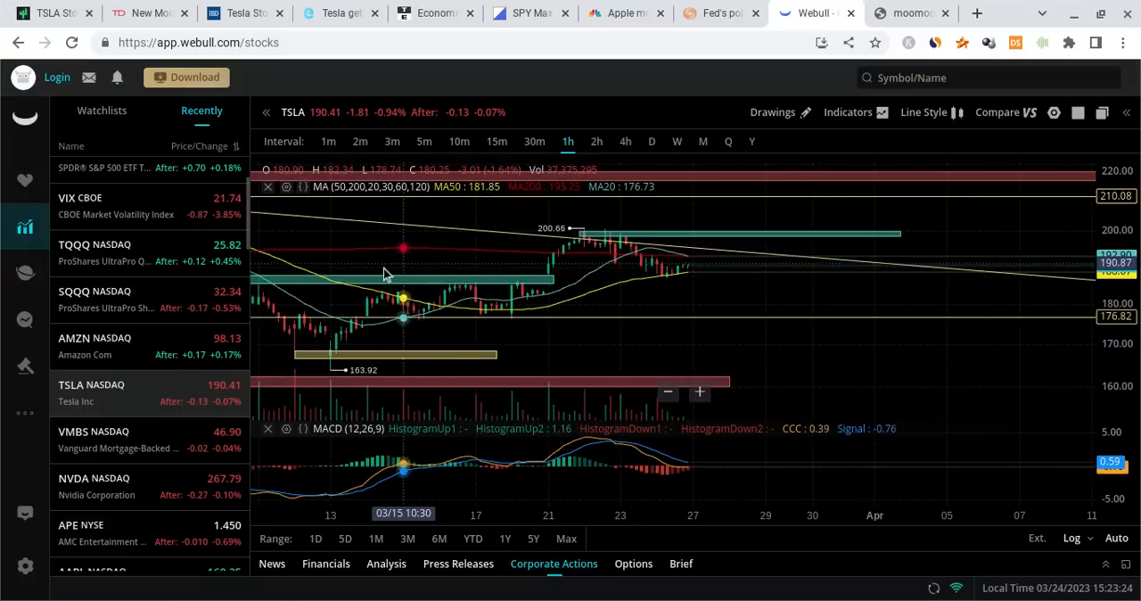
mouse_move(549, 274)
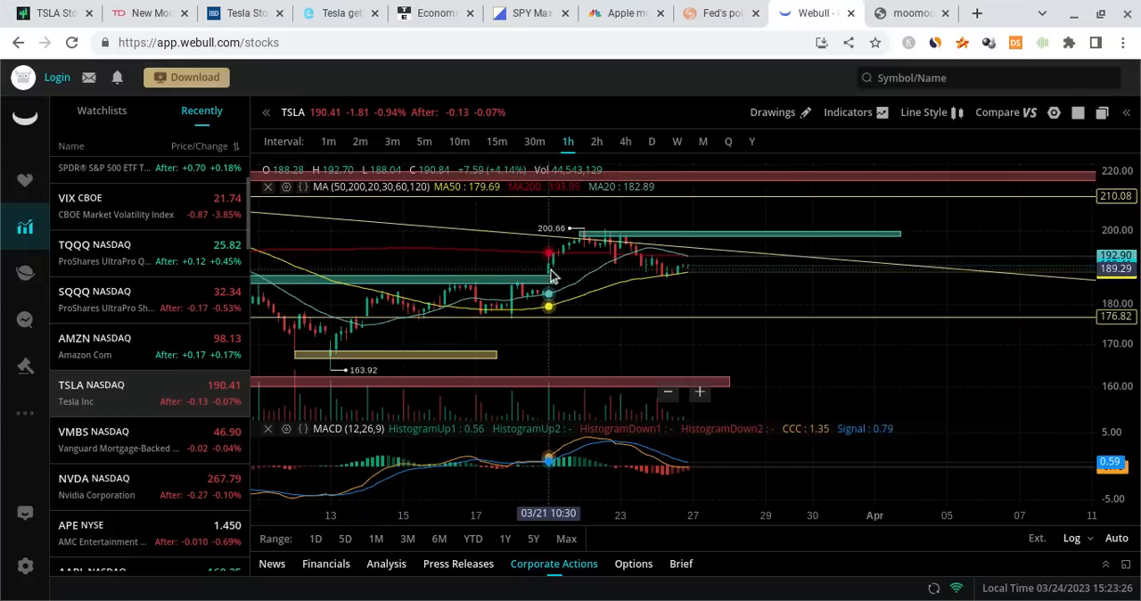
mouse_move(561, 211)
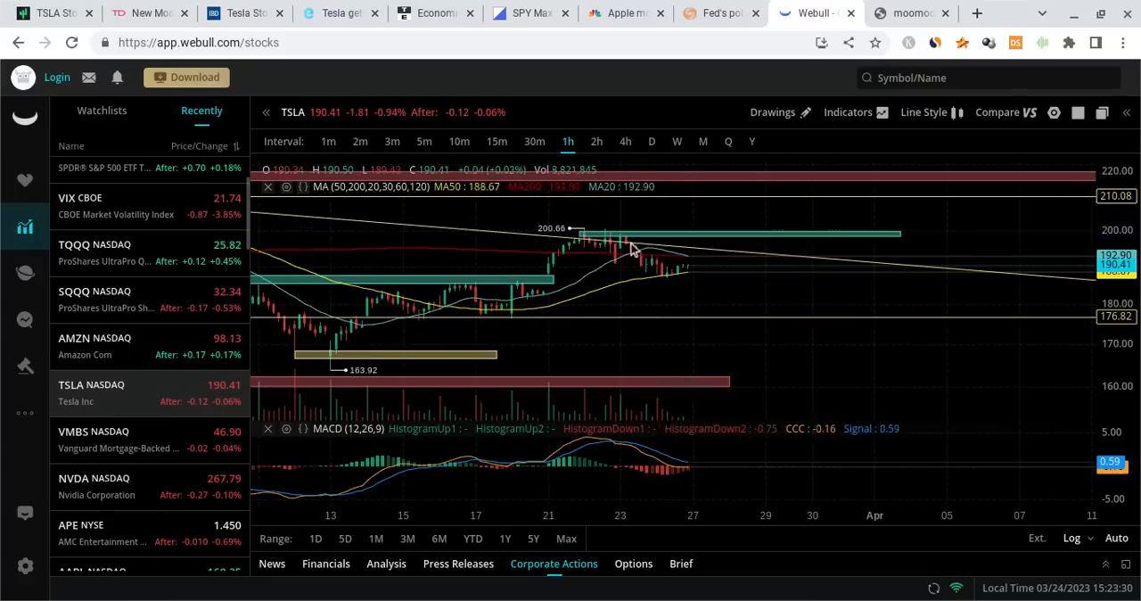
mouse_move(699, 312)
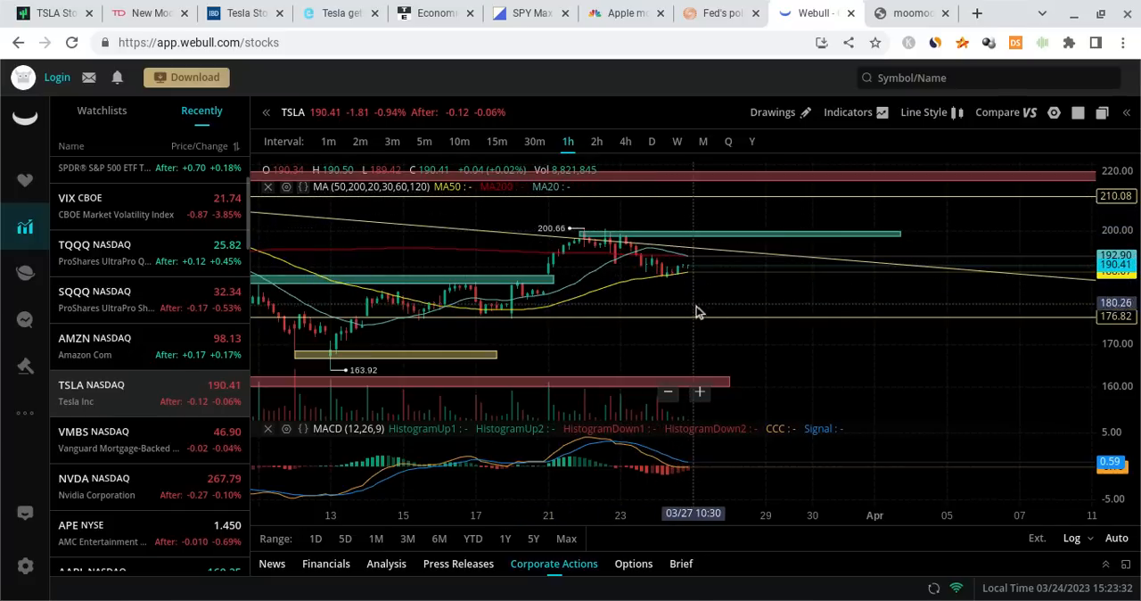
mouse_move(699, 323)
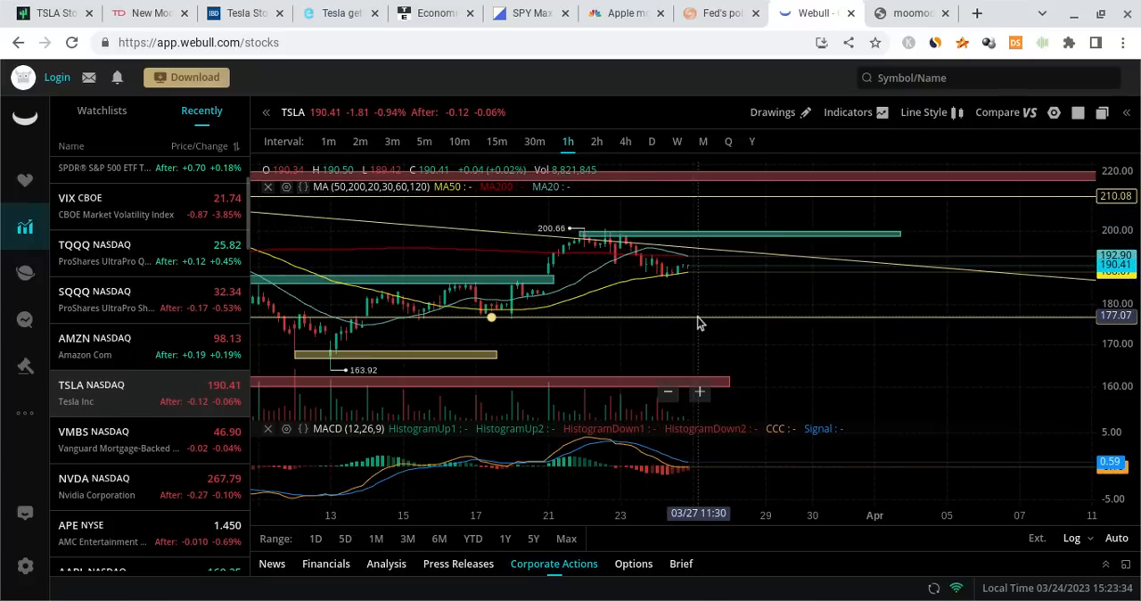
mouse_move(763, 298)
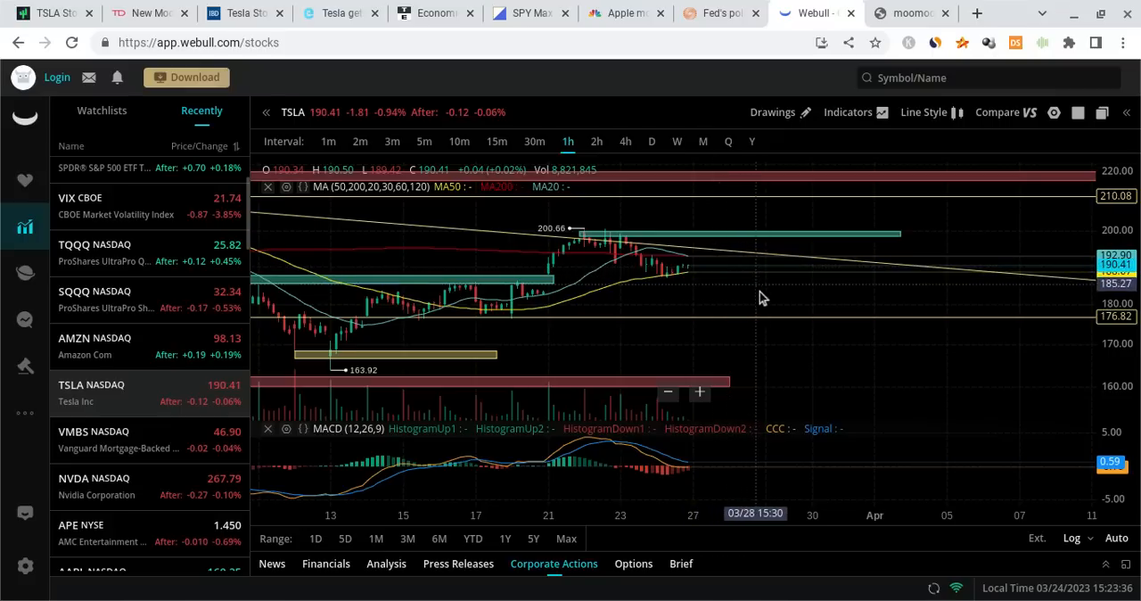
mouse_move(803, 325)
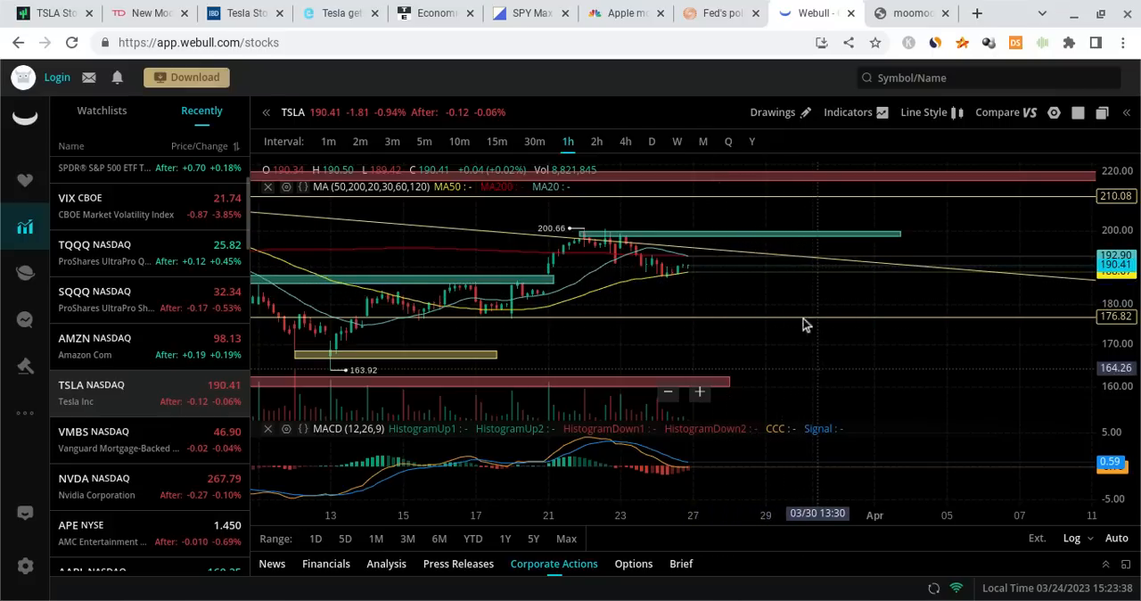
mouse_move(716, 289)
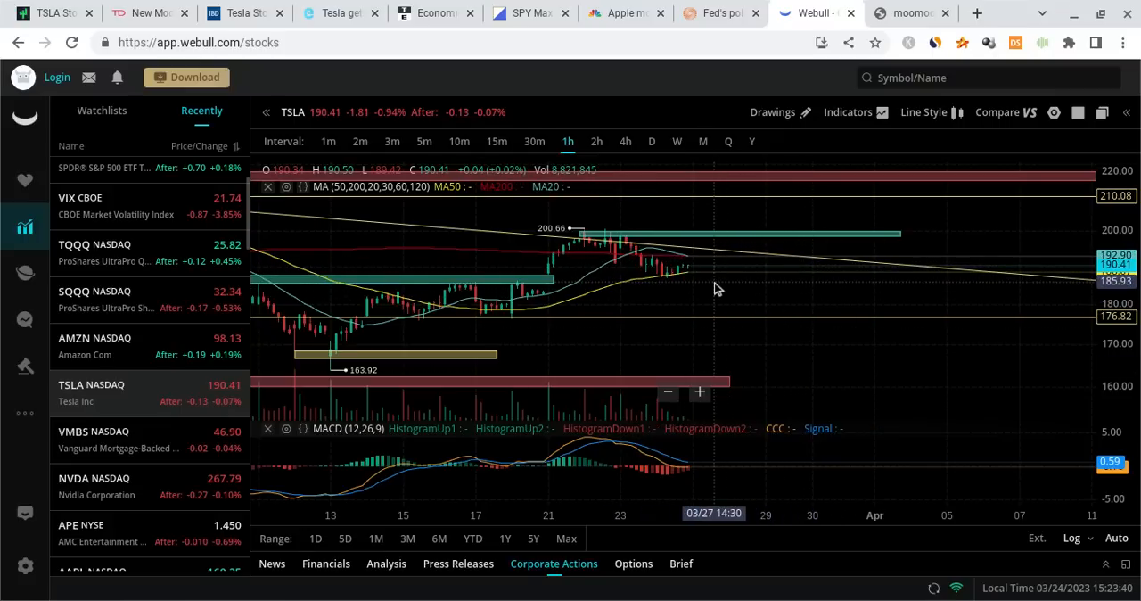
mouse_move(718, 289)
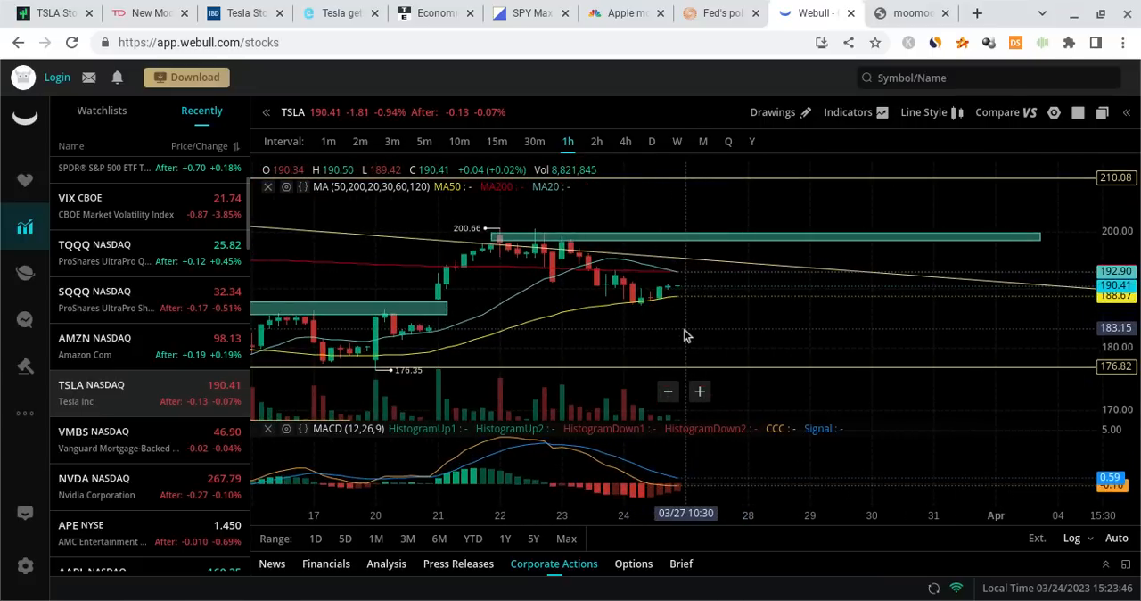
mouse_move(652, 341)
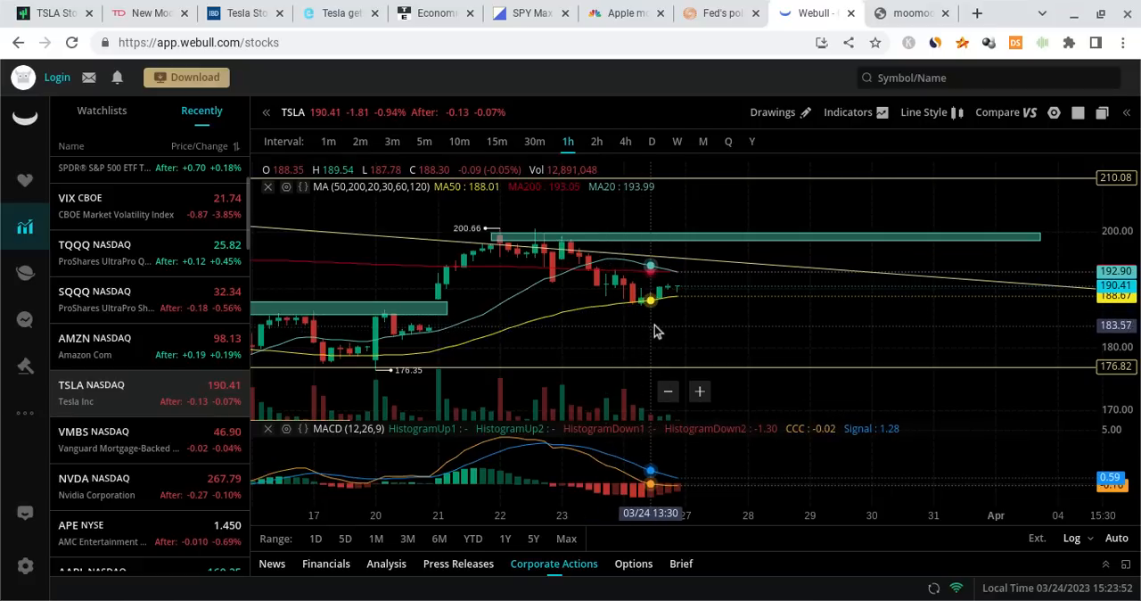
mouse_move(657, 332)
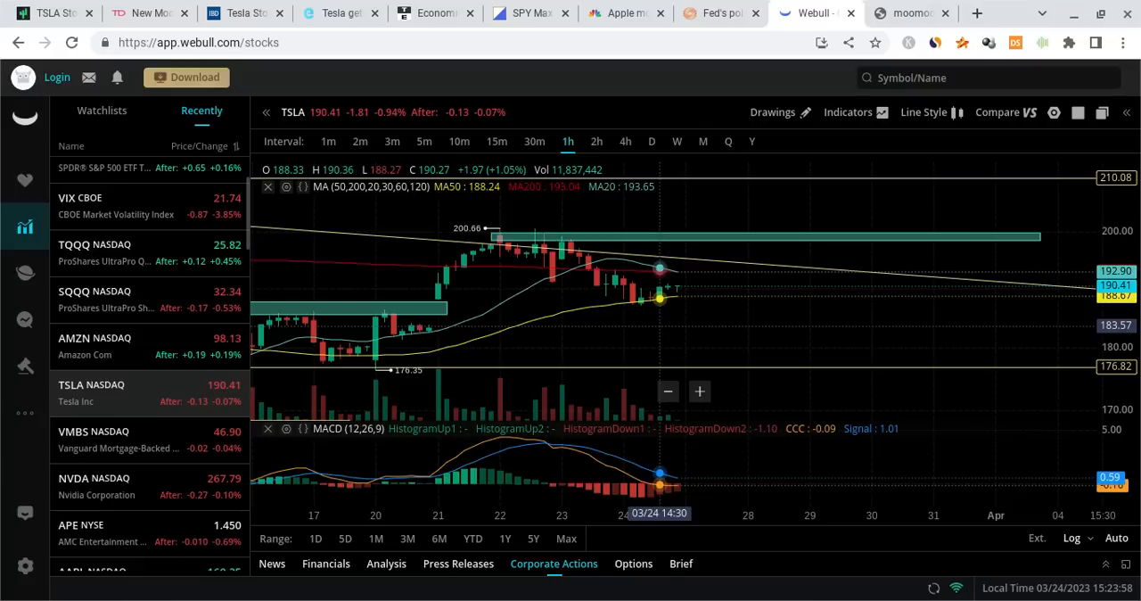
mouse_move(699, 314)
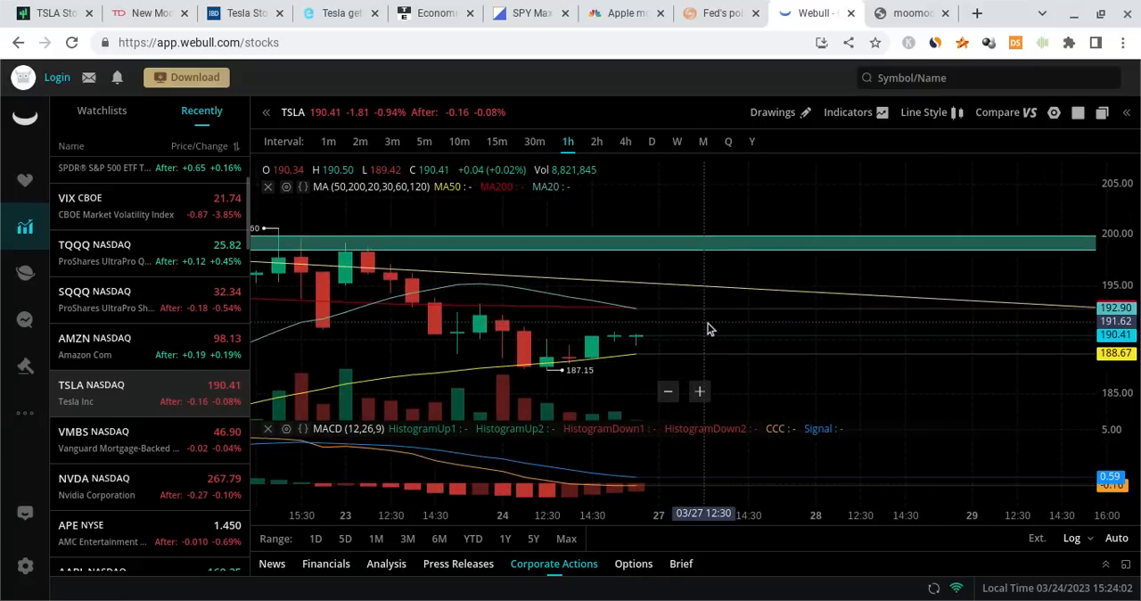
mouse_move(634, 314)
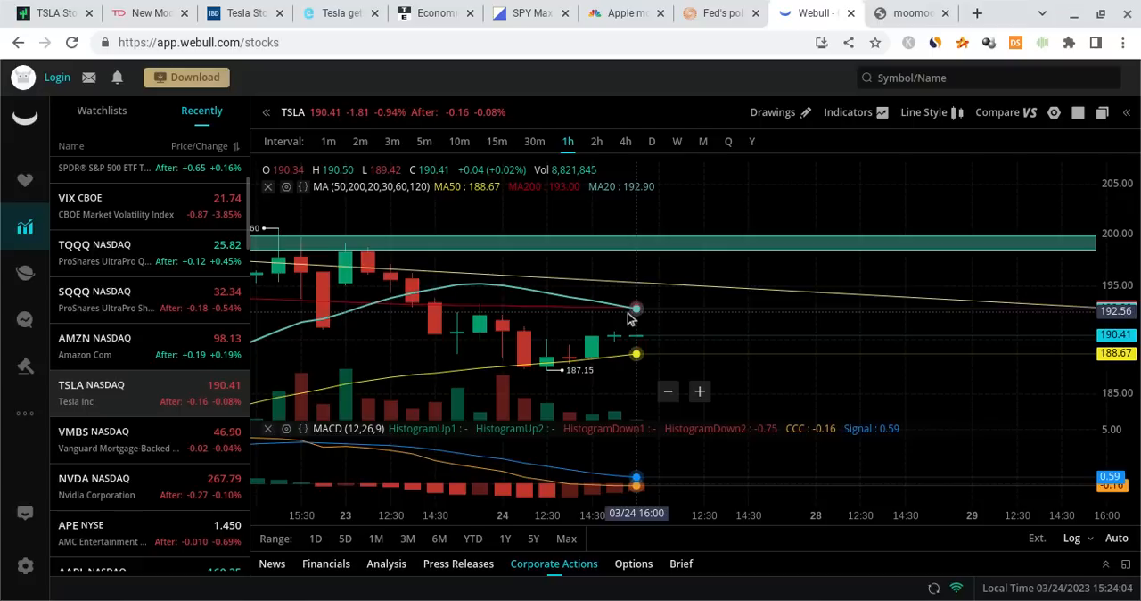
mouse_move(638, 314)
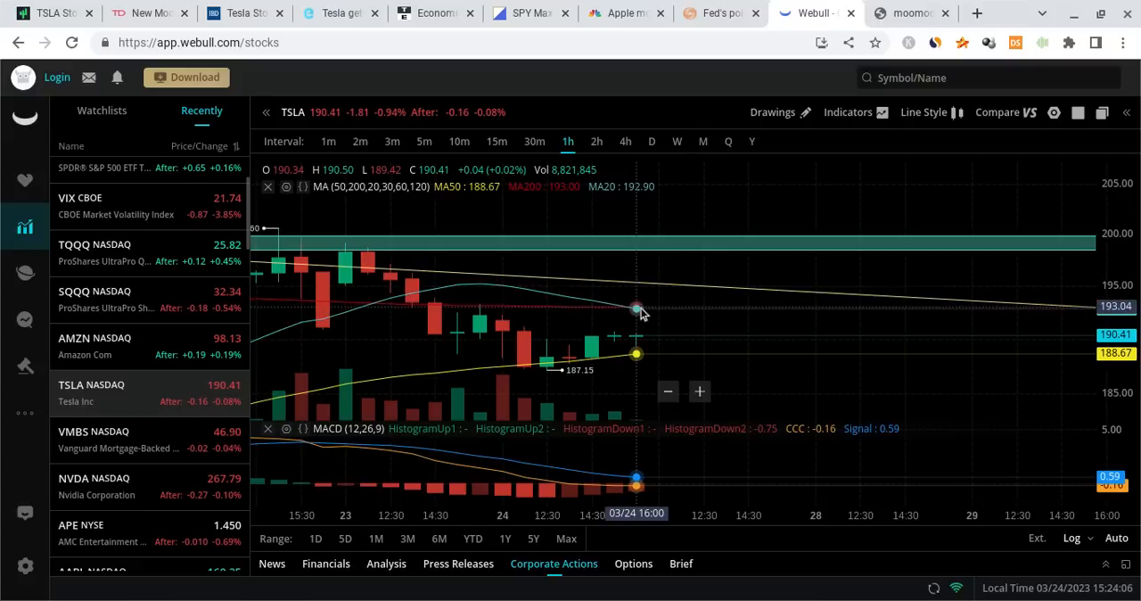
mouse_move(642, 323)
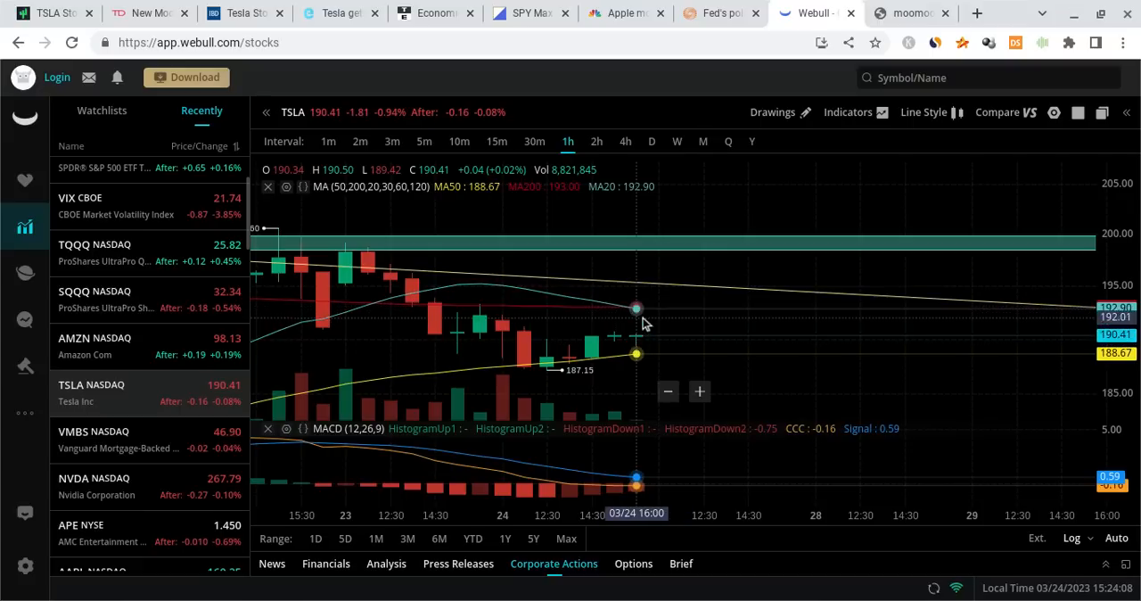
mouse_move(637, 314)
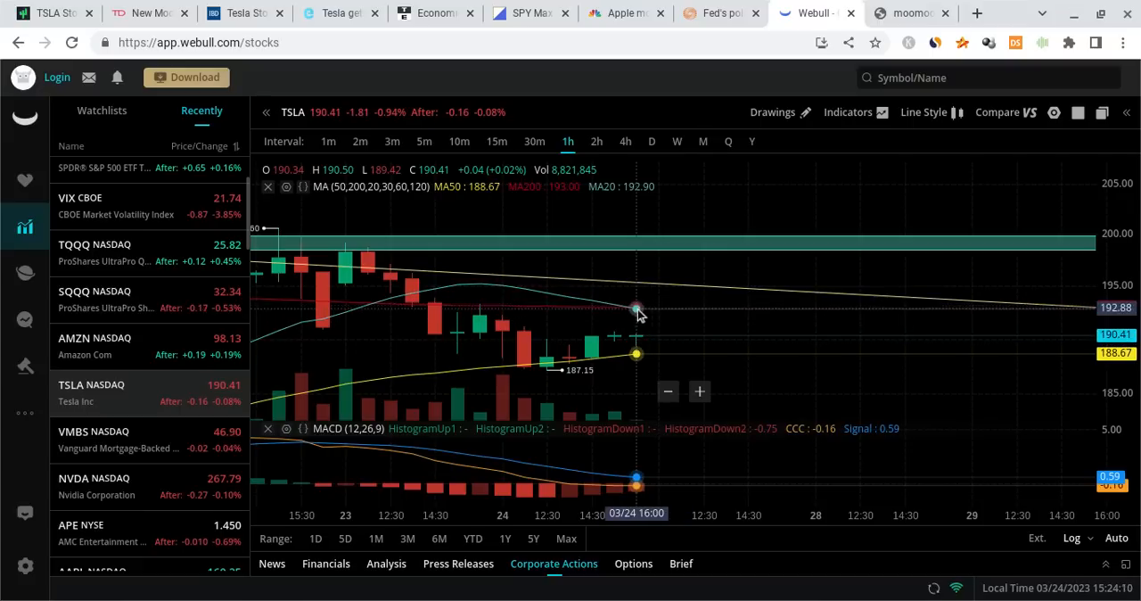
mouse_move(657, 300)
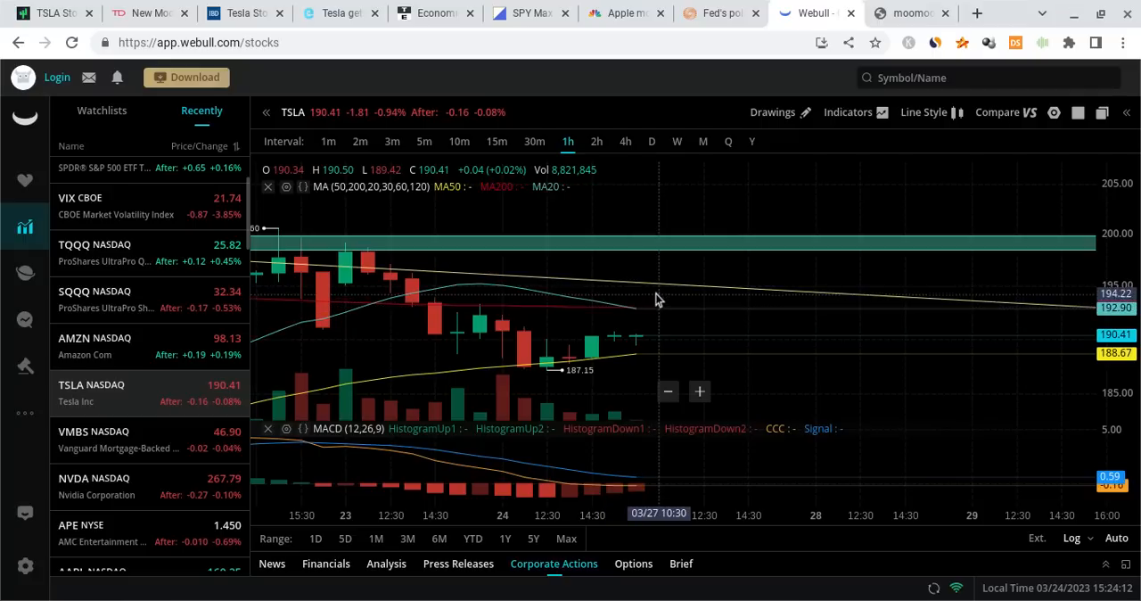
mouse_move(650, 287)
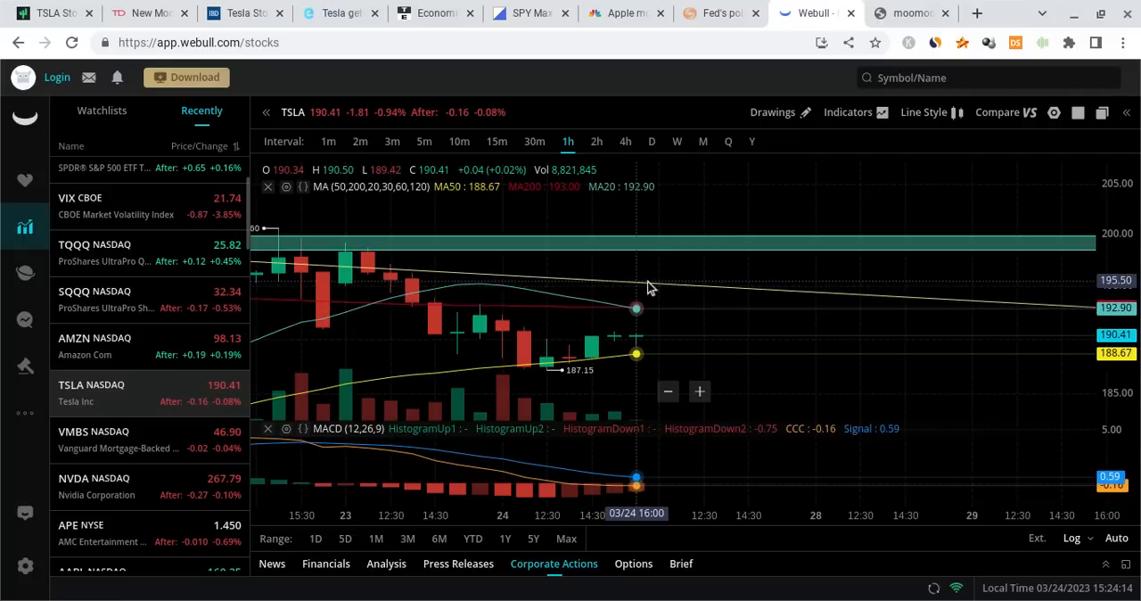
mouse_move(641, 289)
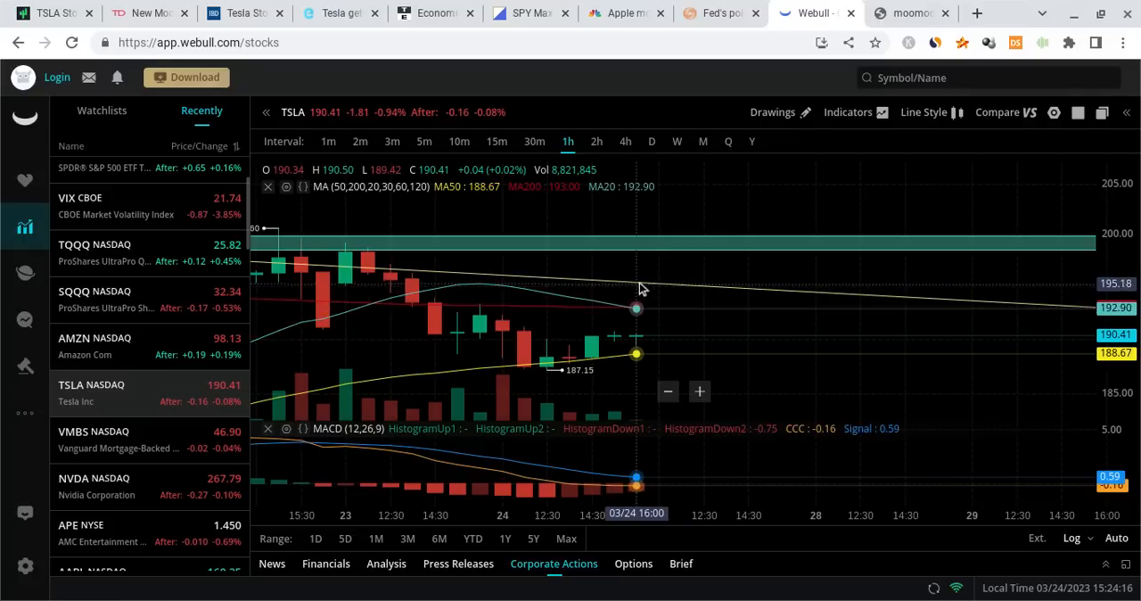
mouse_move(681, 256)
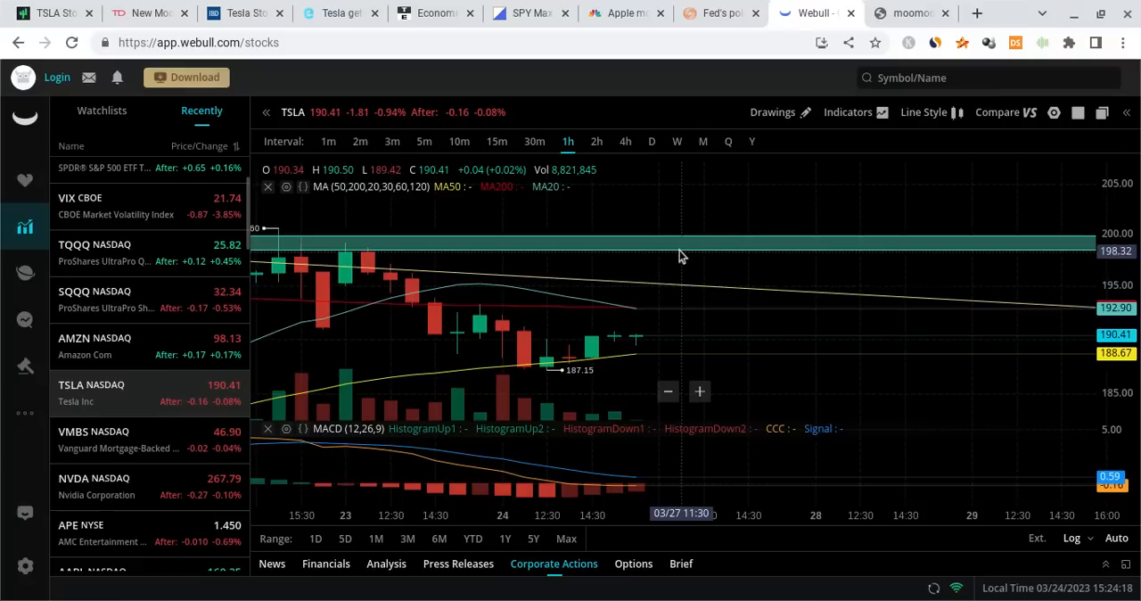
mouse_move(671, 257)
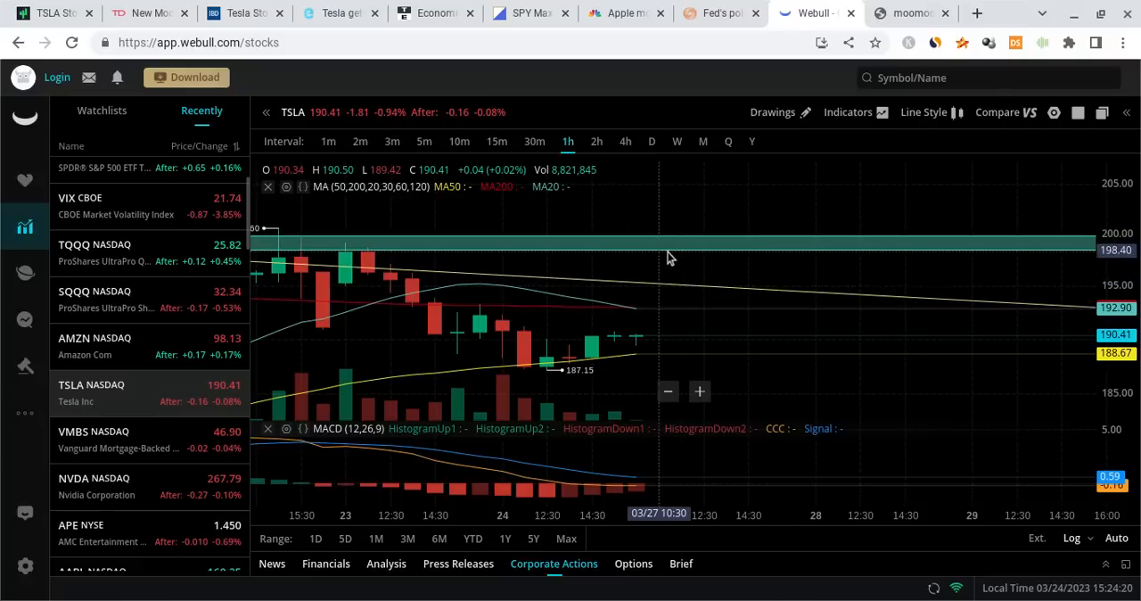
mouse_move(706, 253)
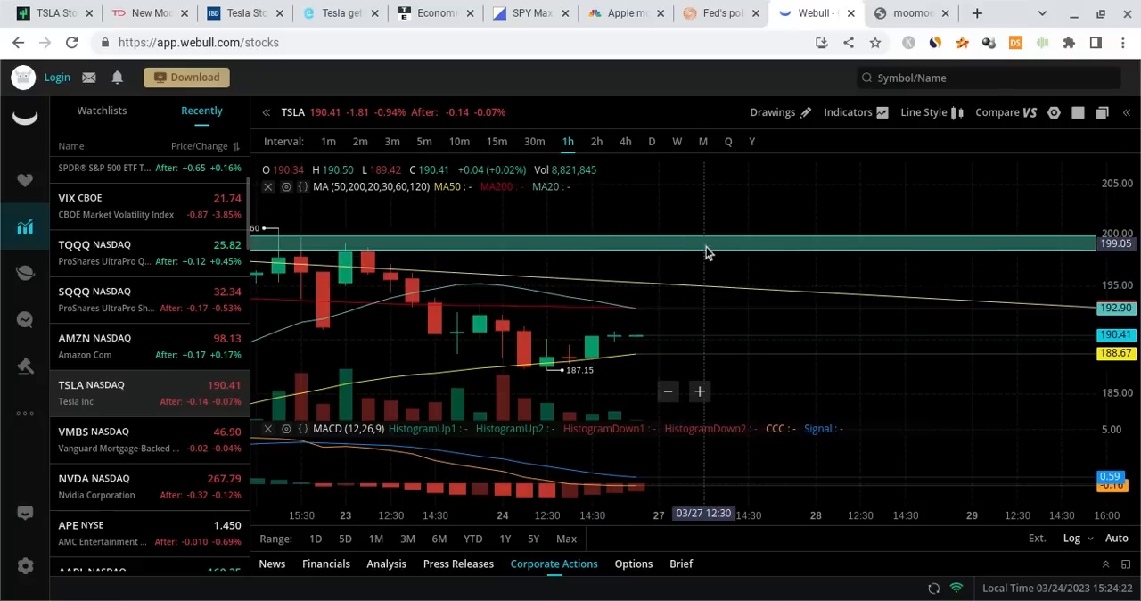
mouse_move(638, 331)
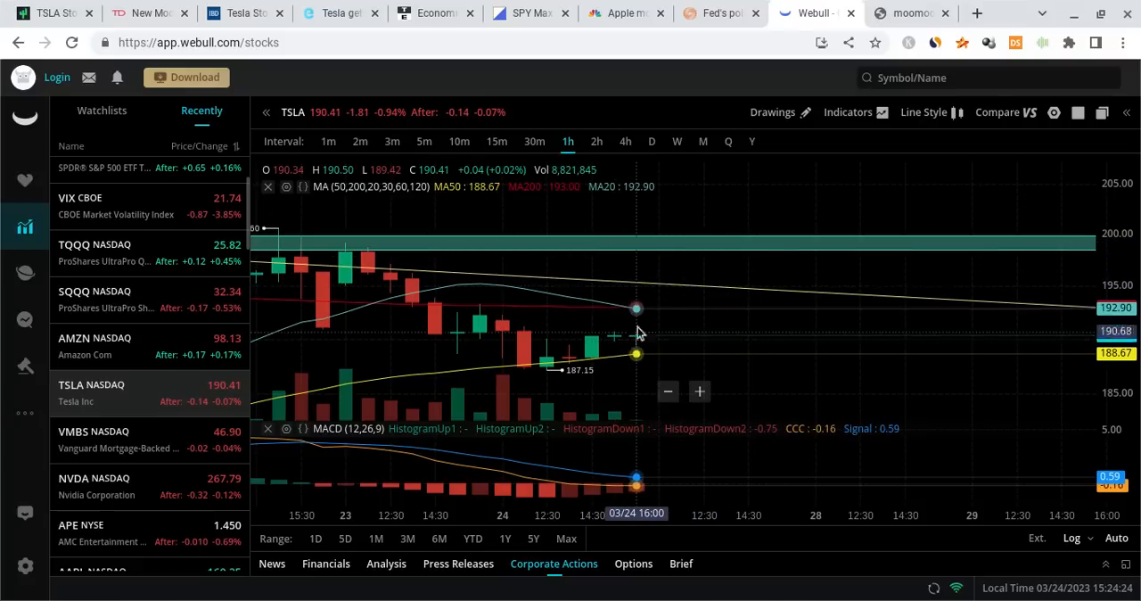
mouse_move(681, 319)
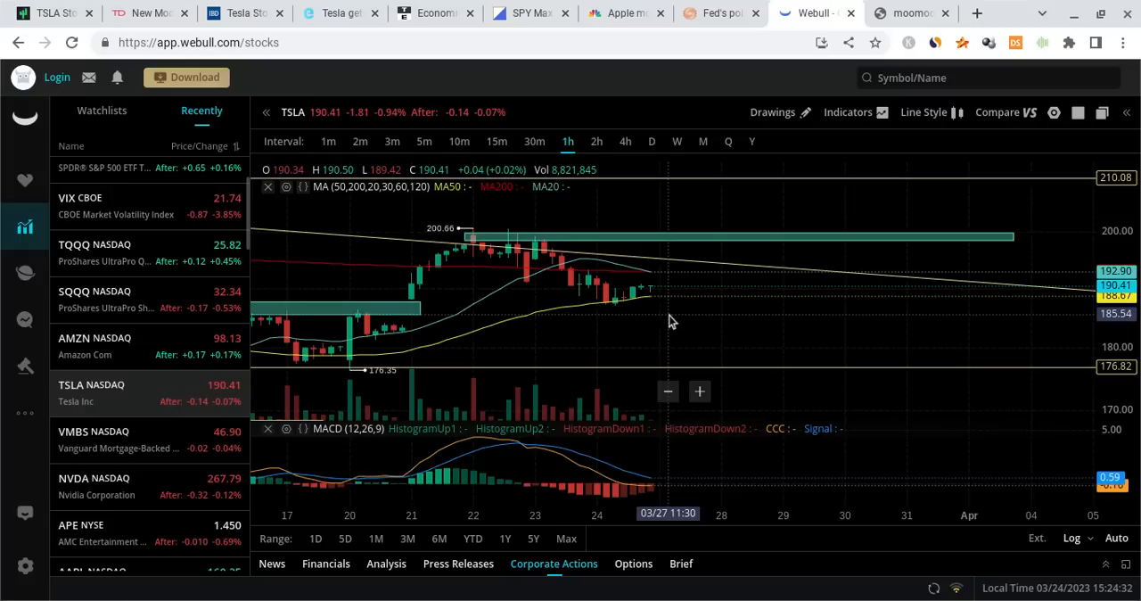
mouse_move(613, 271)
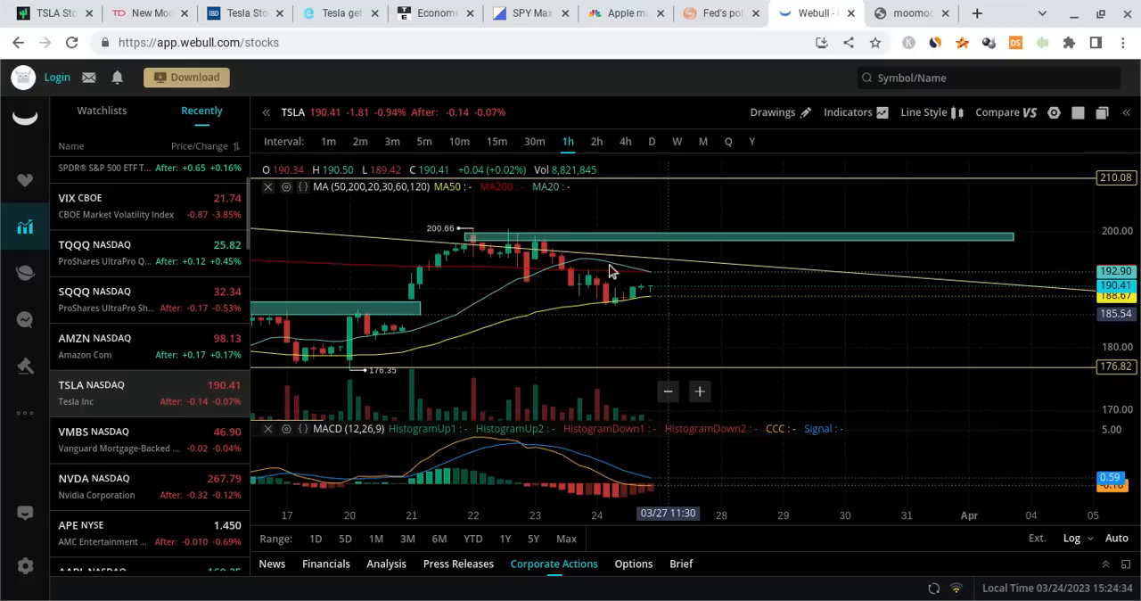
mouse_move(595, 294)
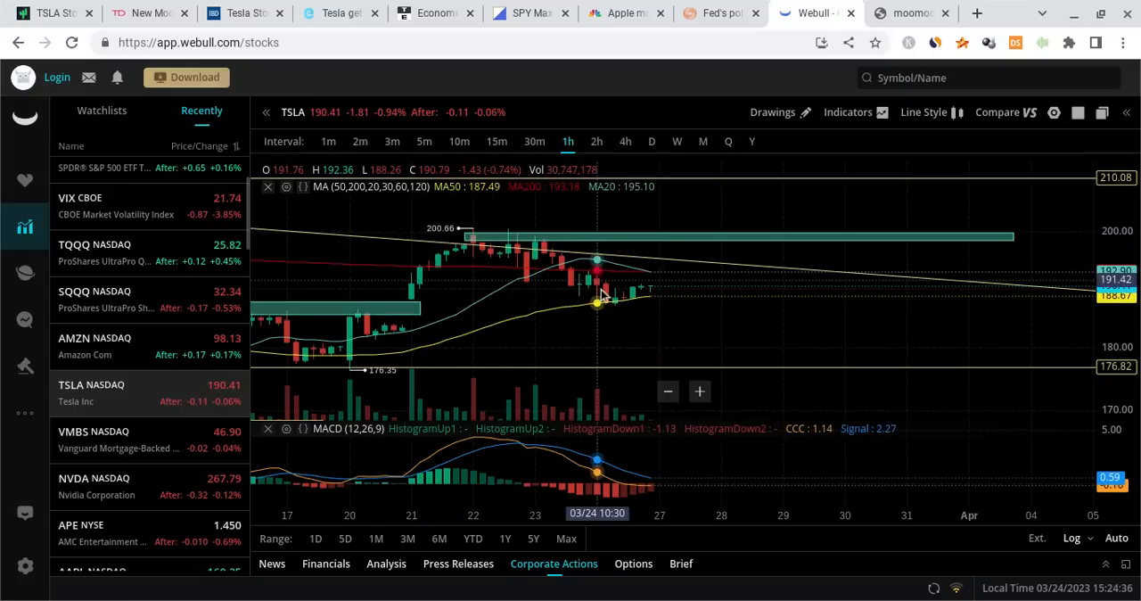
mouse_move(609, 278)
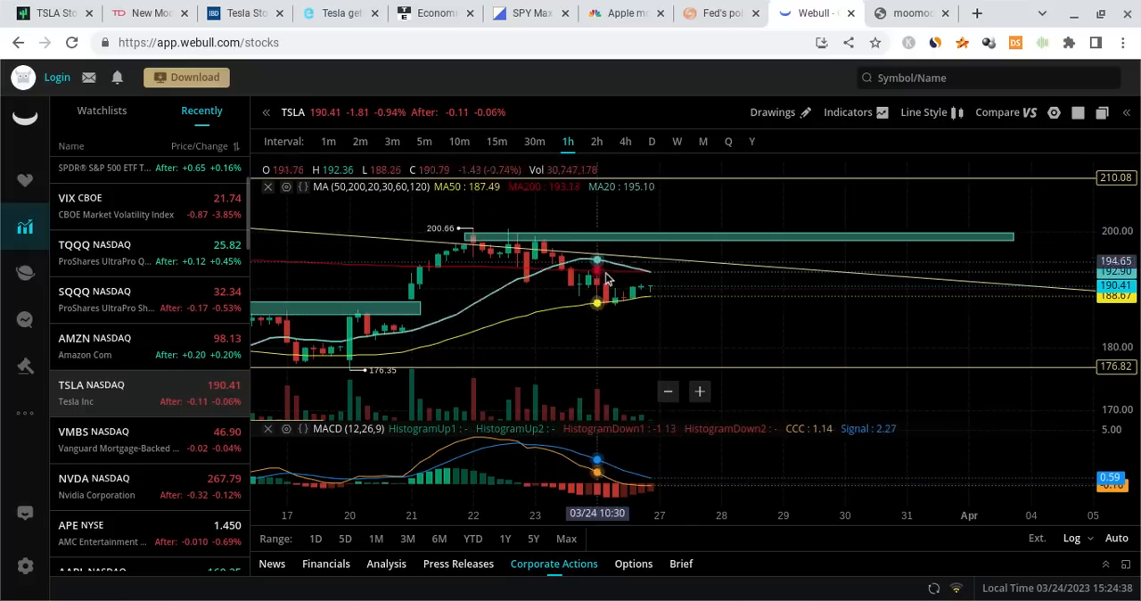
mouse_move(674, 275)
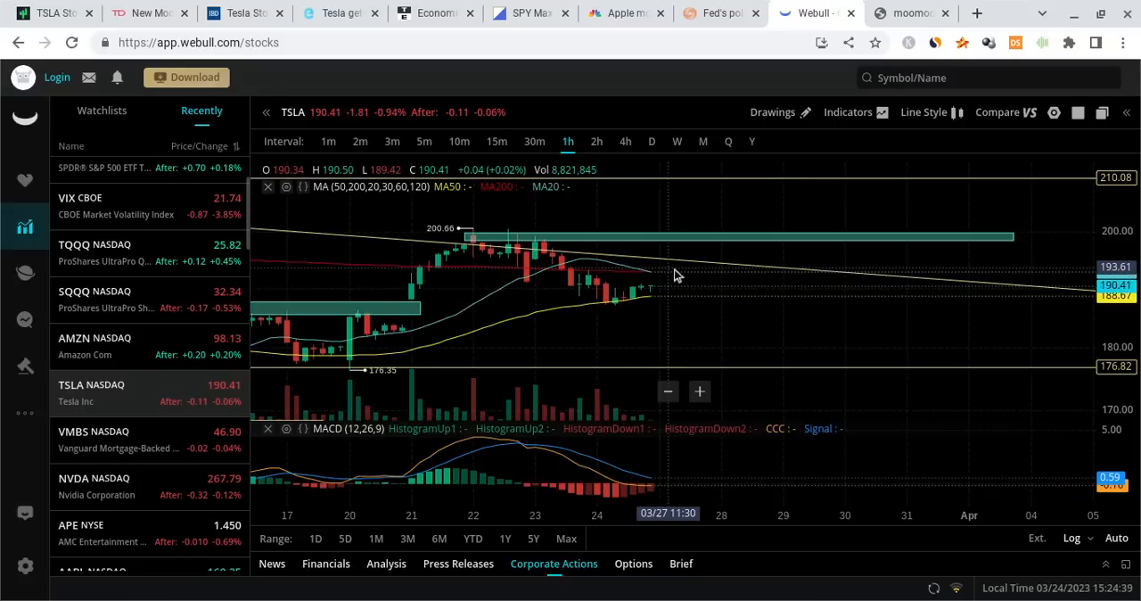
mouse_move(709, 337)
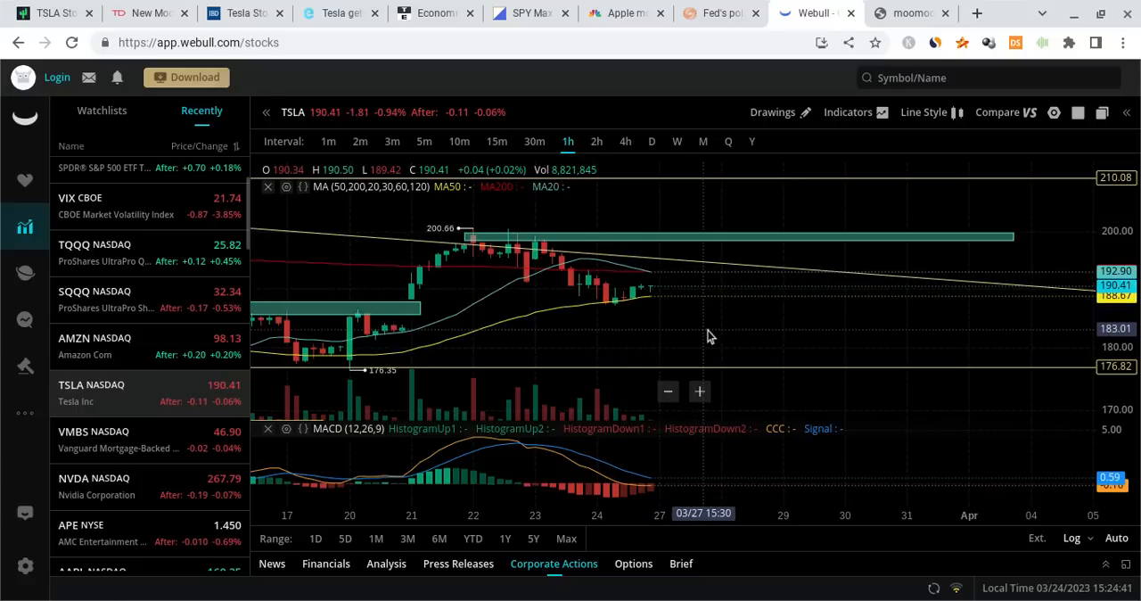
mouse_move(724, 301)
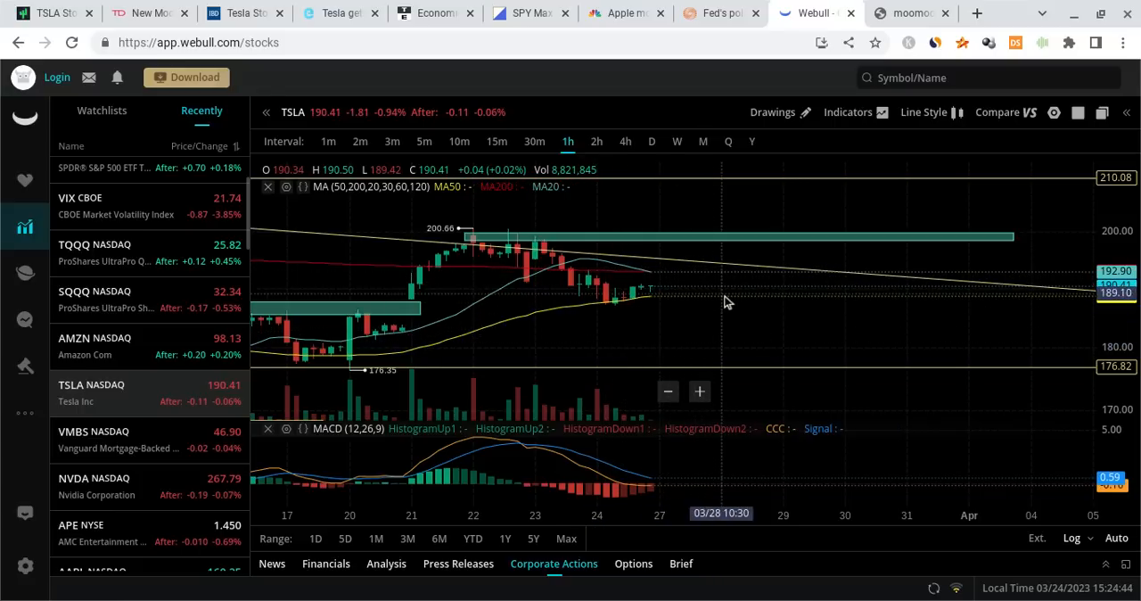